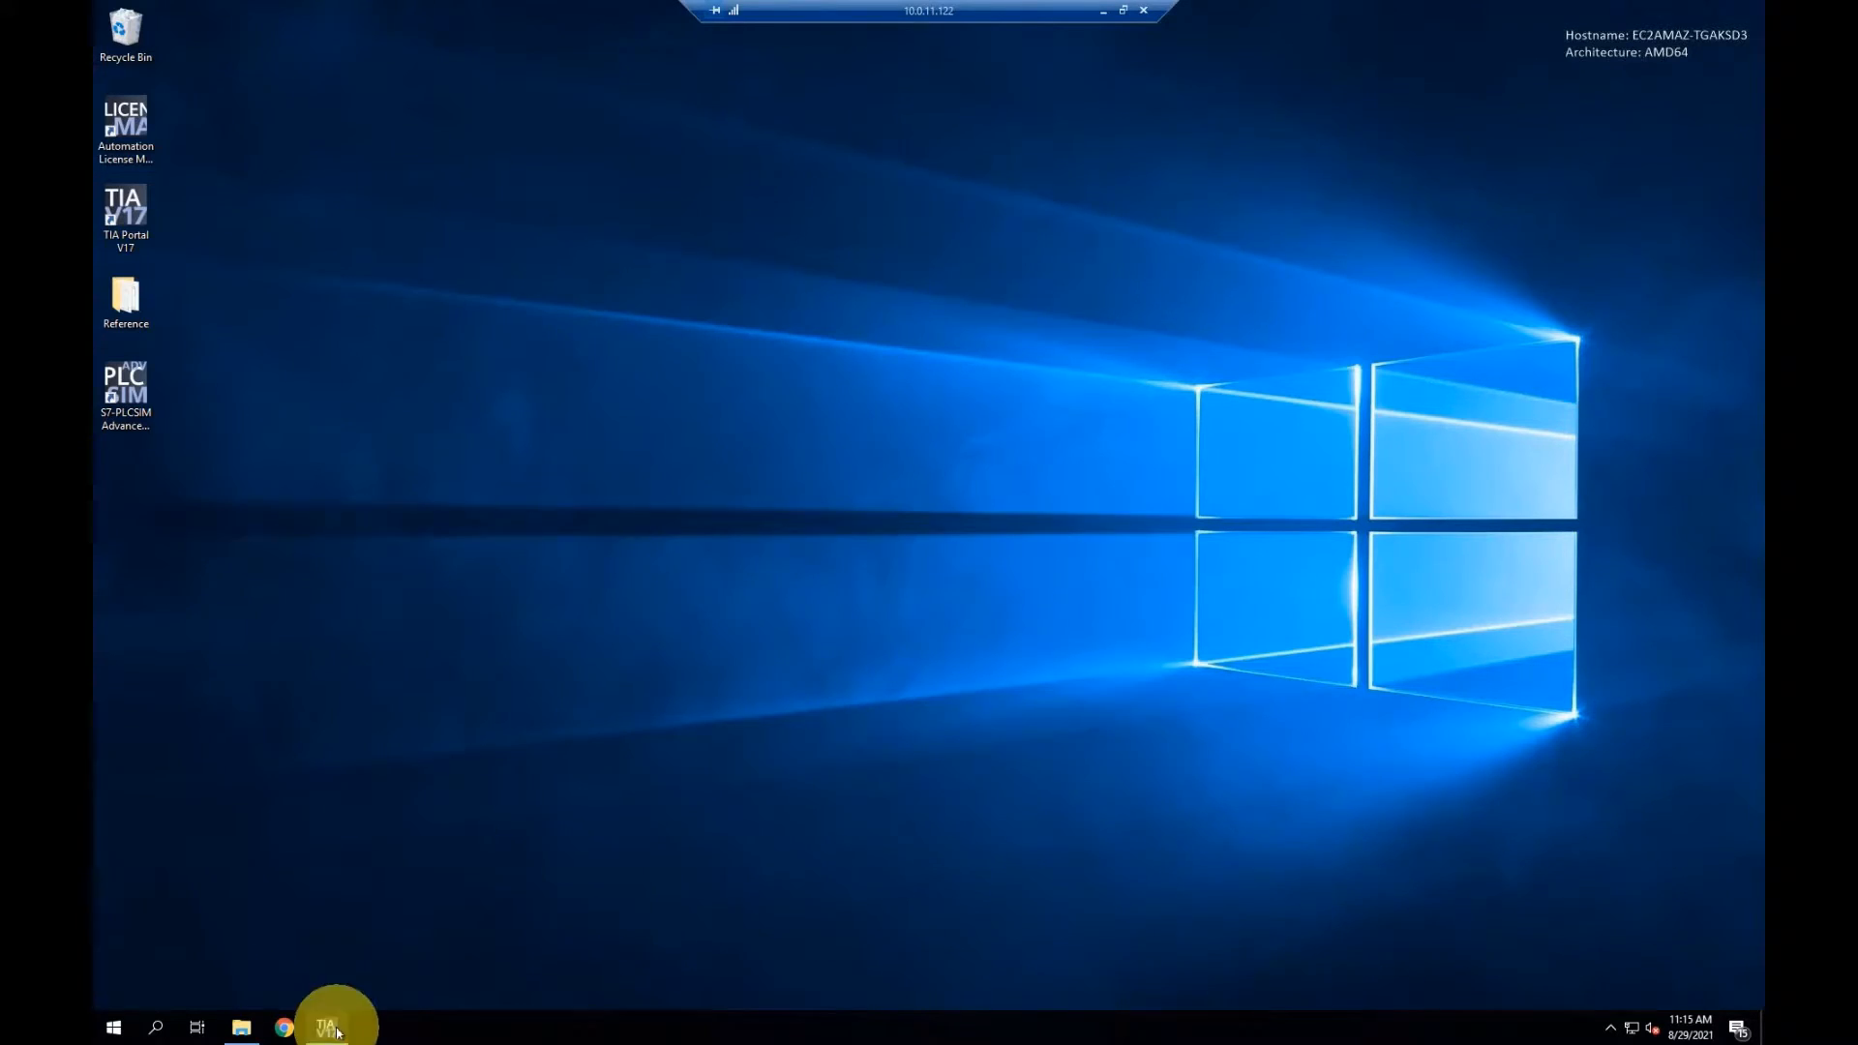
Bring TIA Portal forward and expand PLC_1's Program blocks to reach Main [OB1]
click(325, 1026)
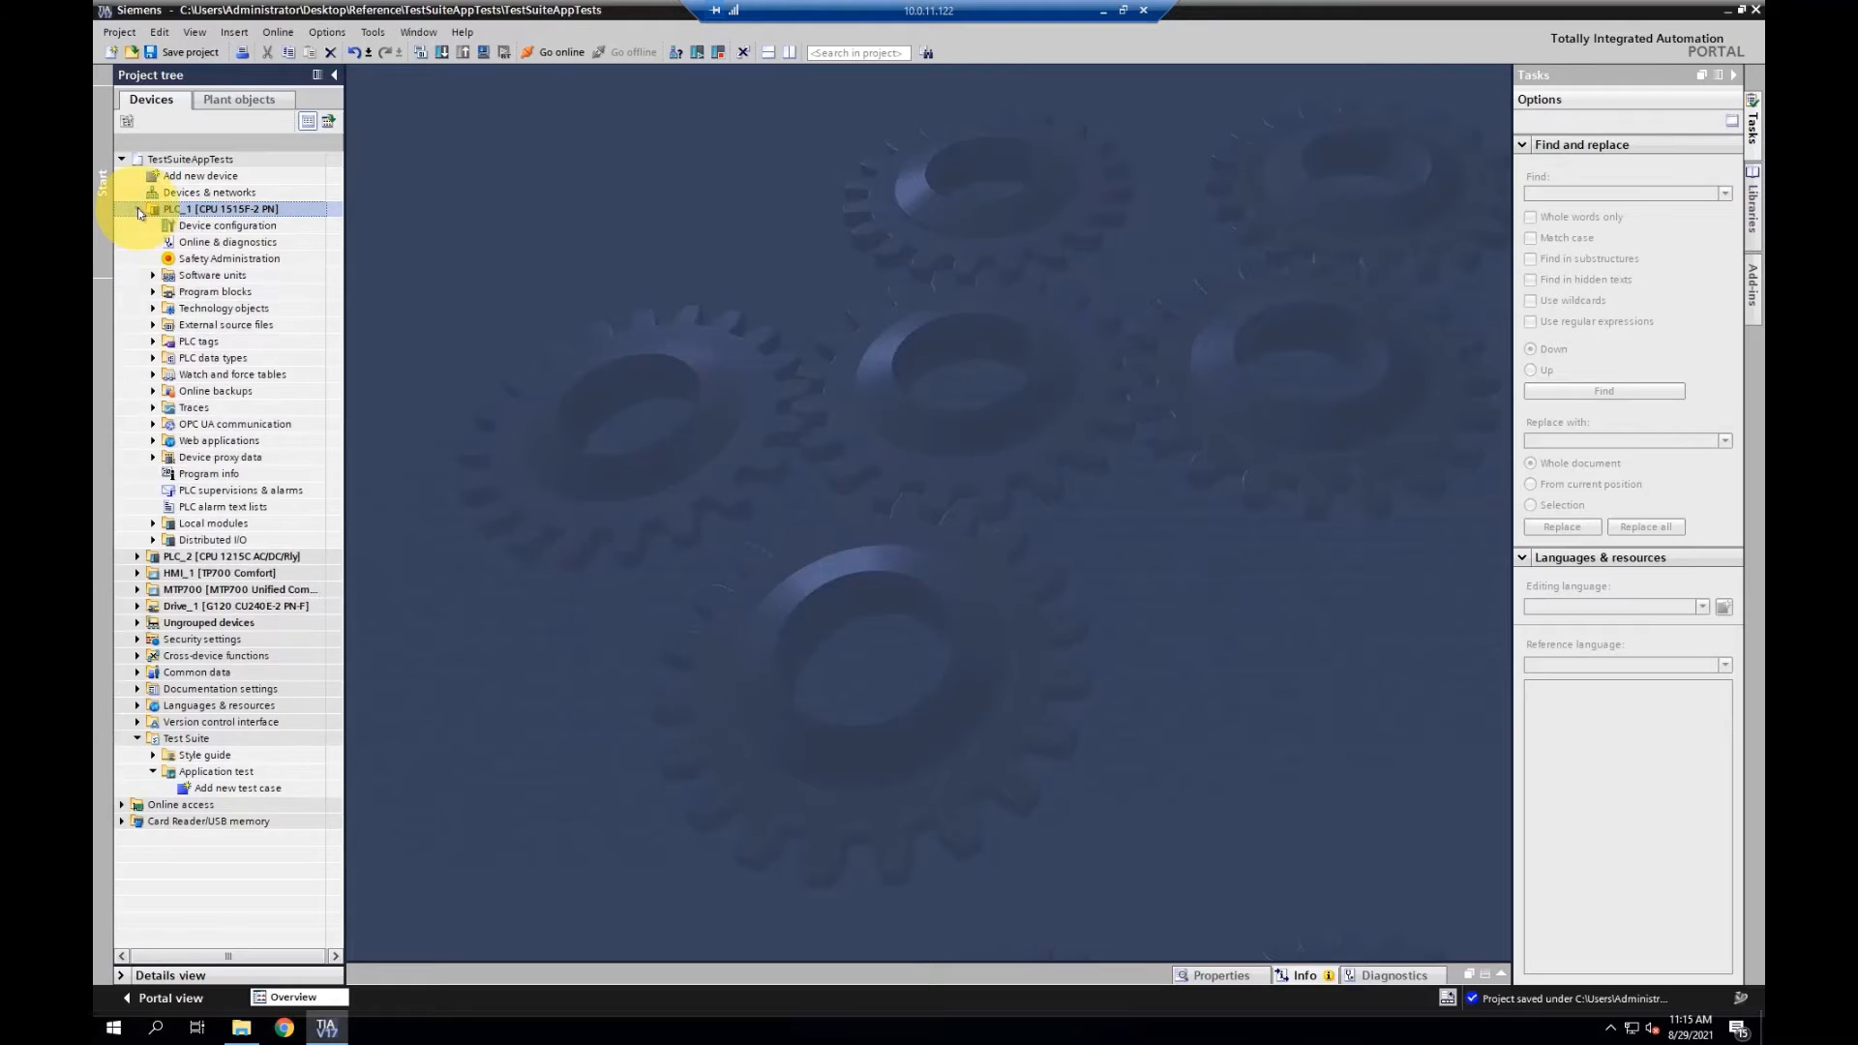
click(151, 292)
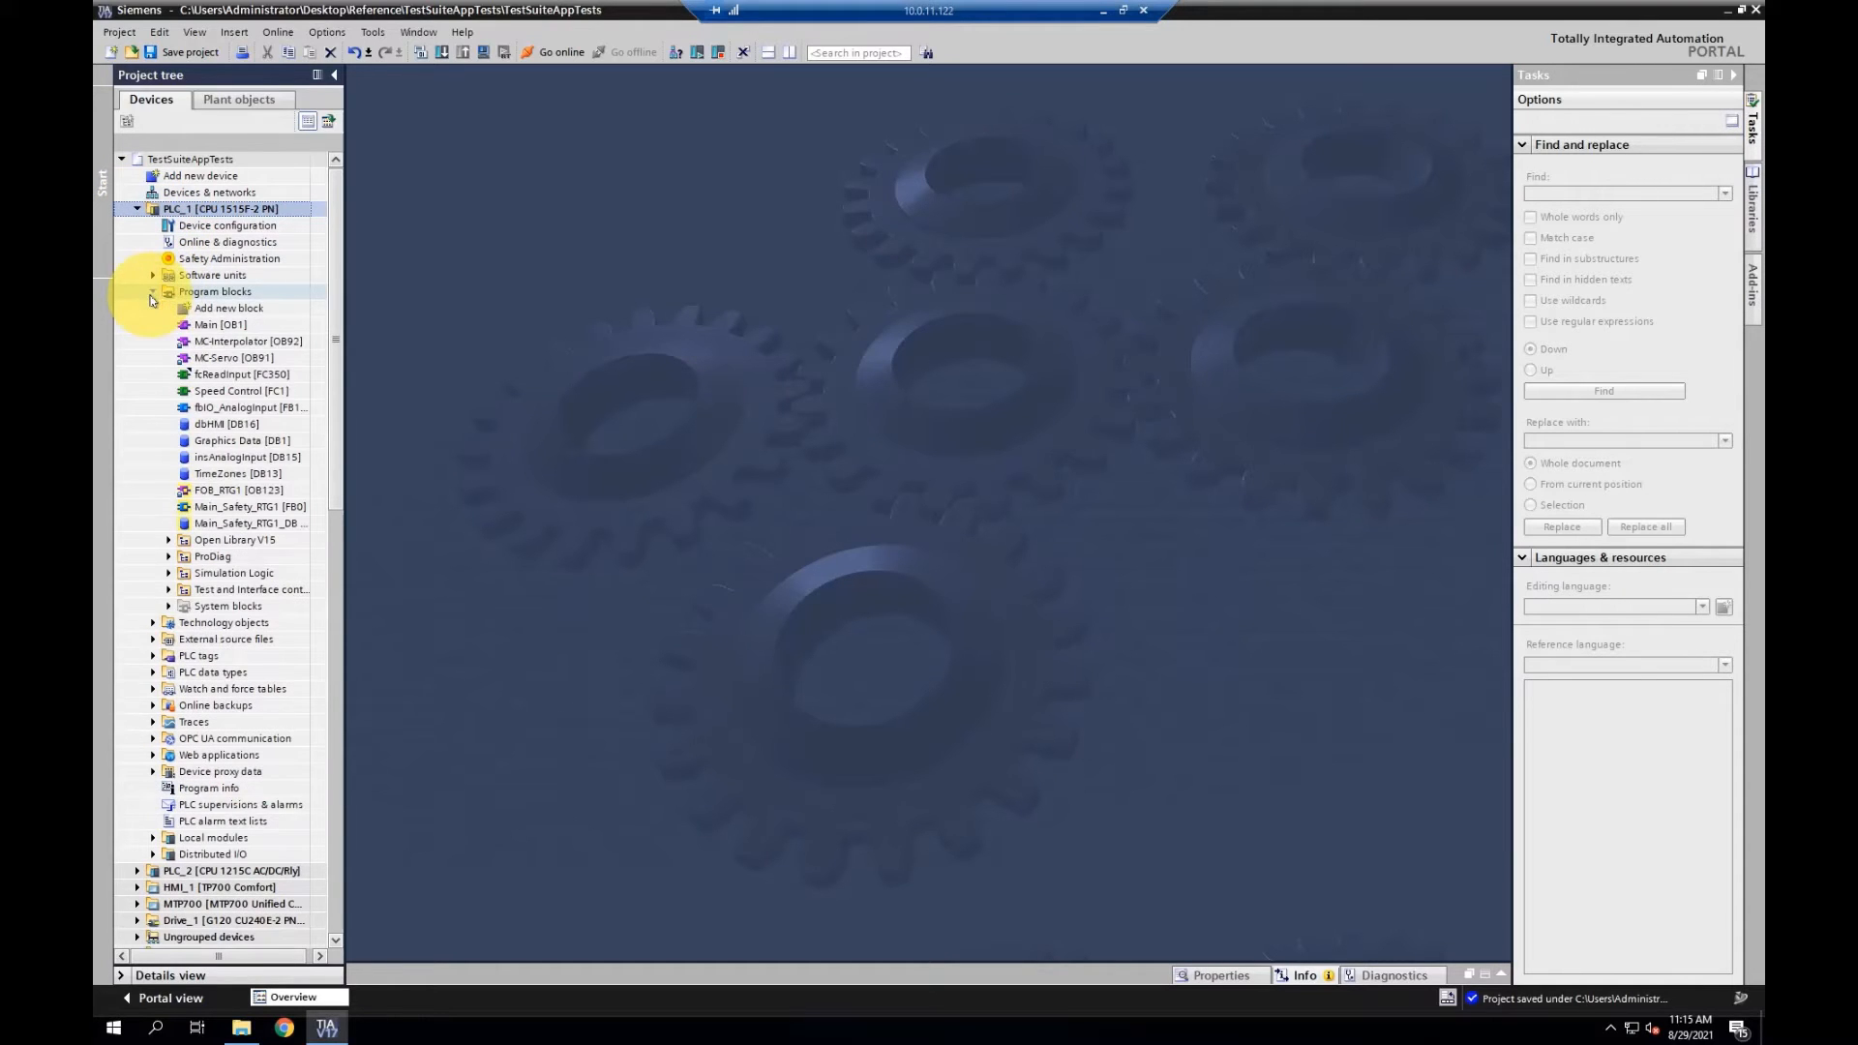
click(220, 325)
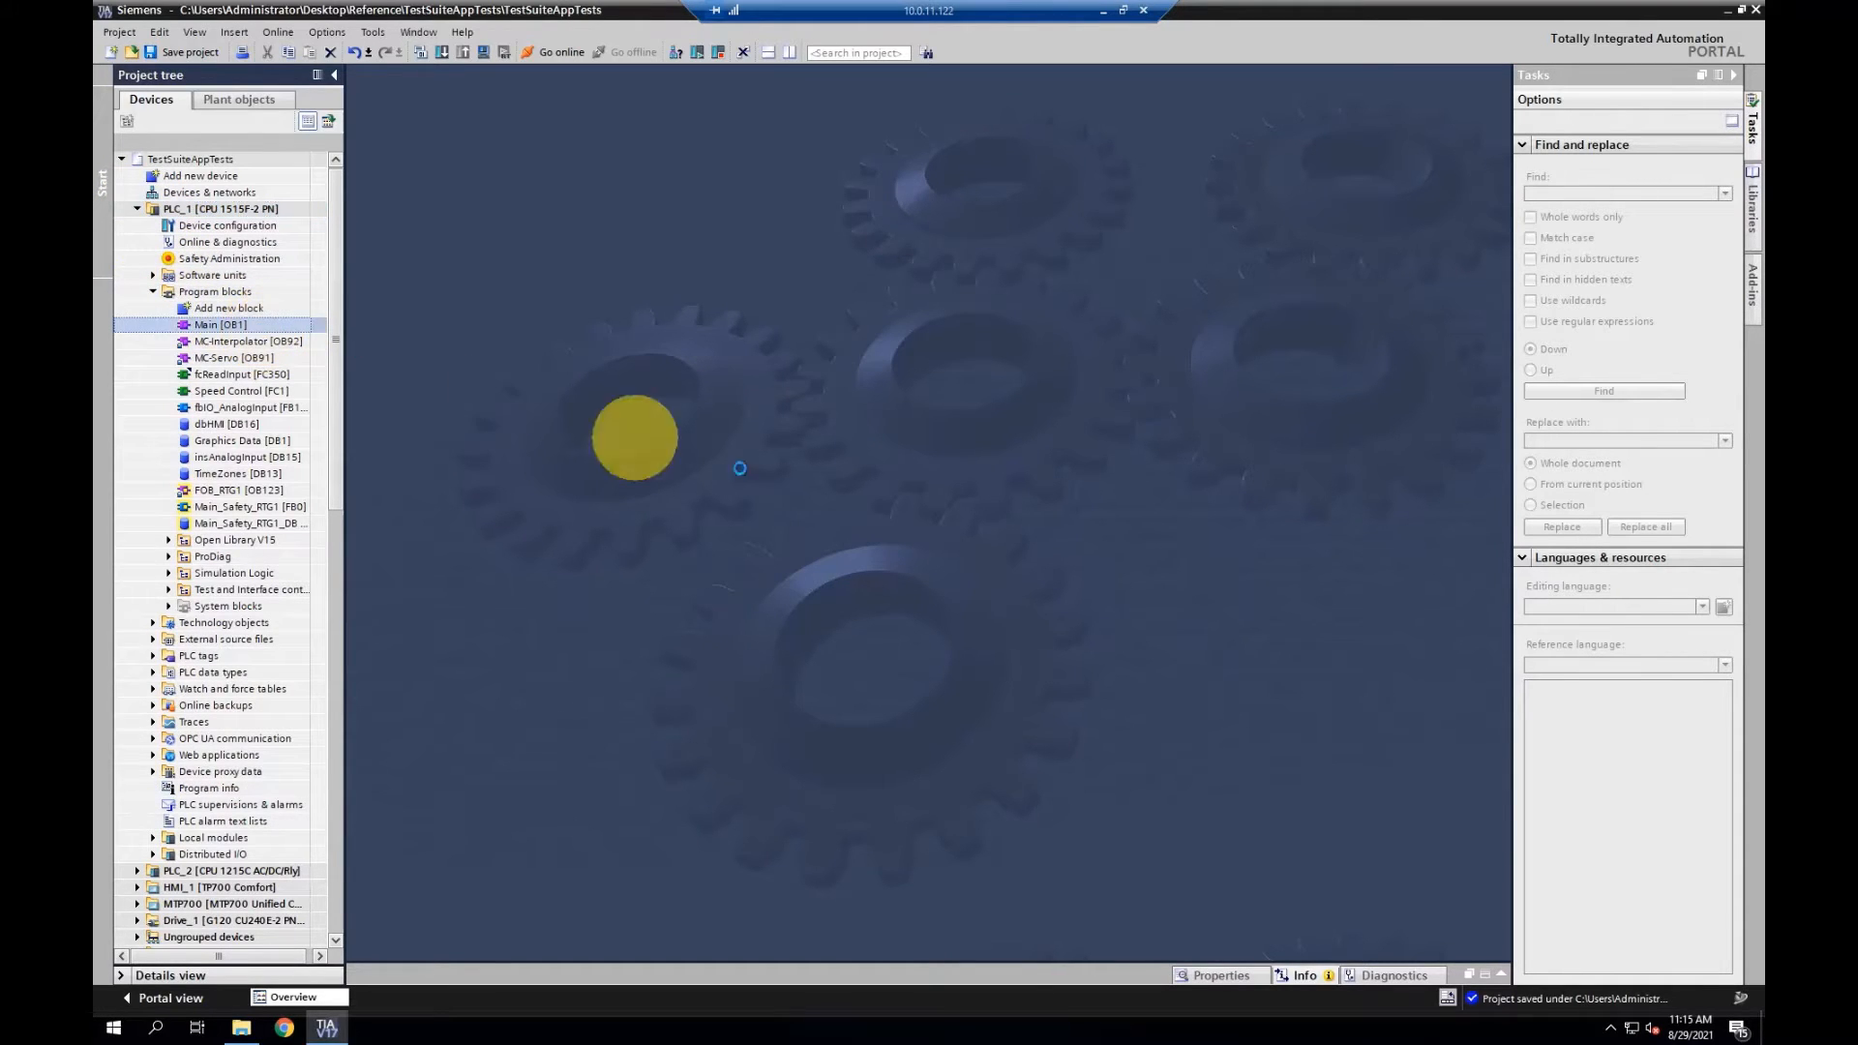
Open Main [OB1] in the program editor showing Network 1's analog input call
double_click(220, 323)
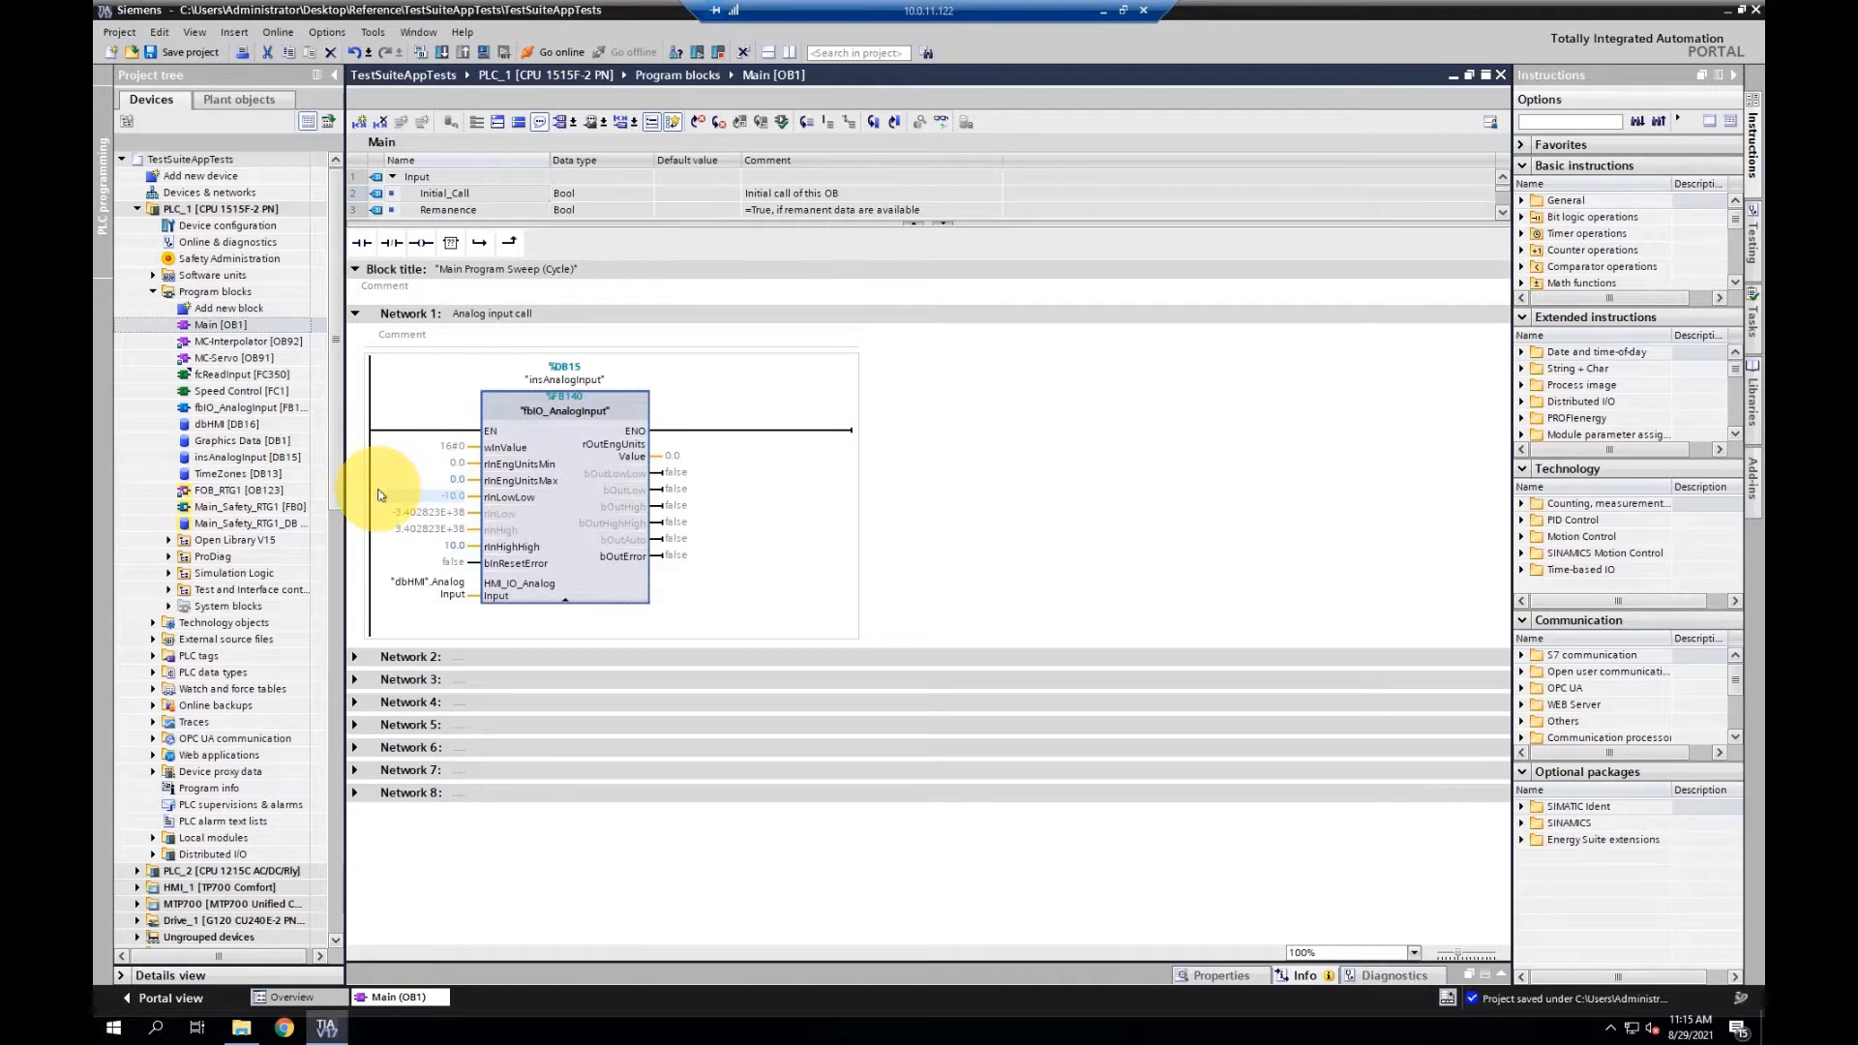
mouse_move(407, 548)
text(-10)
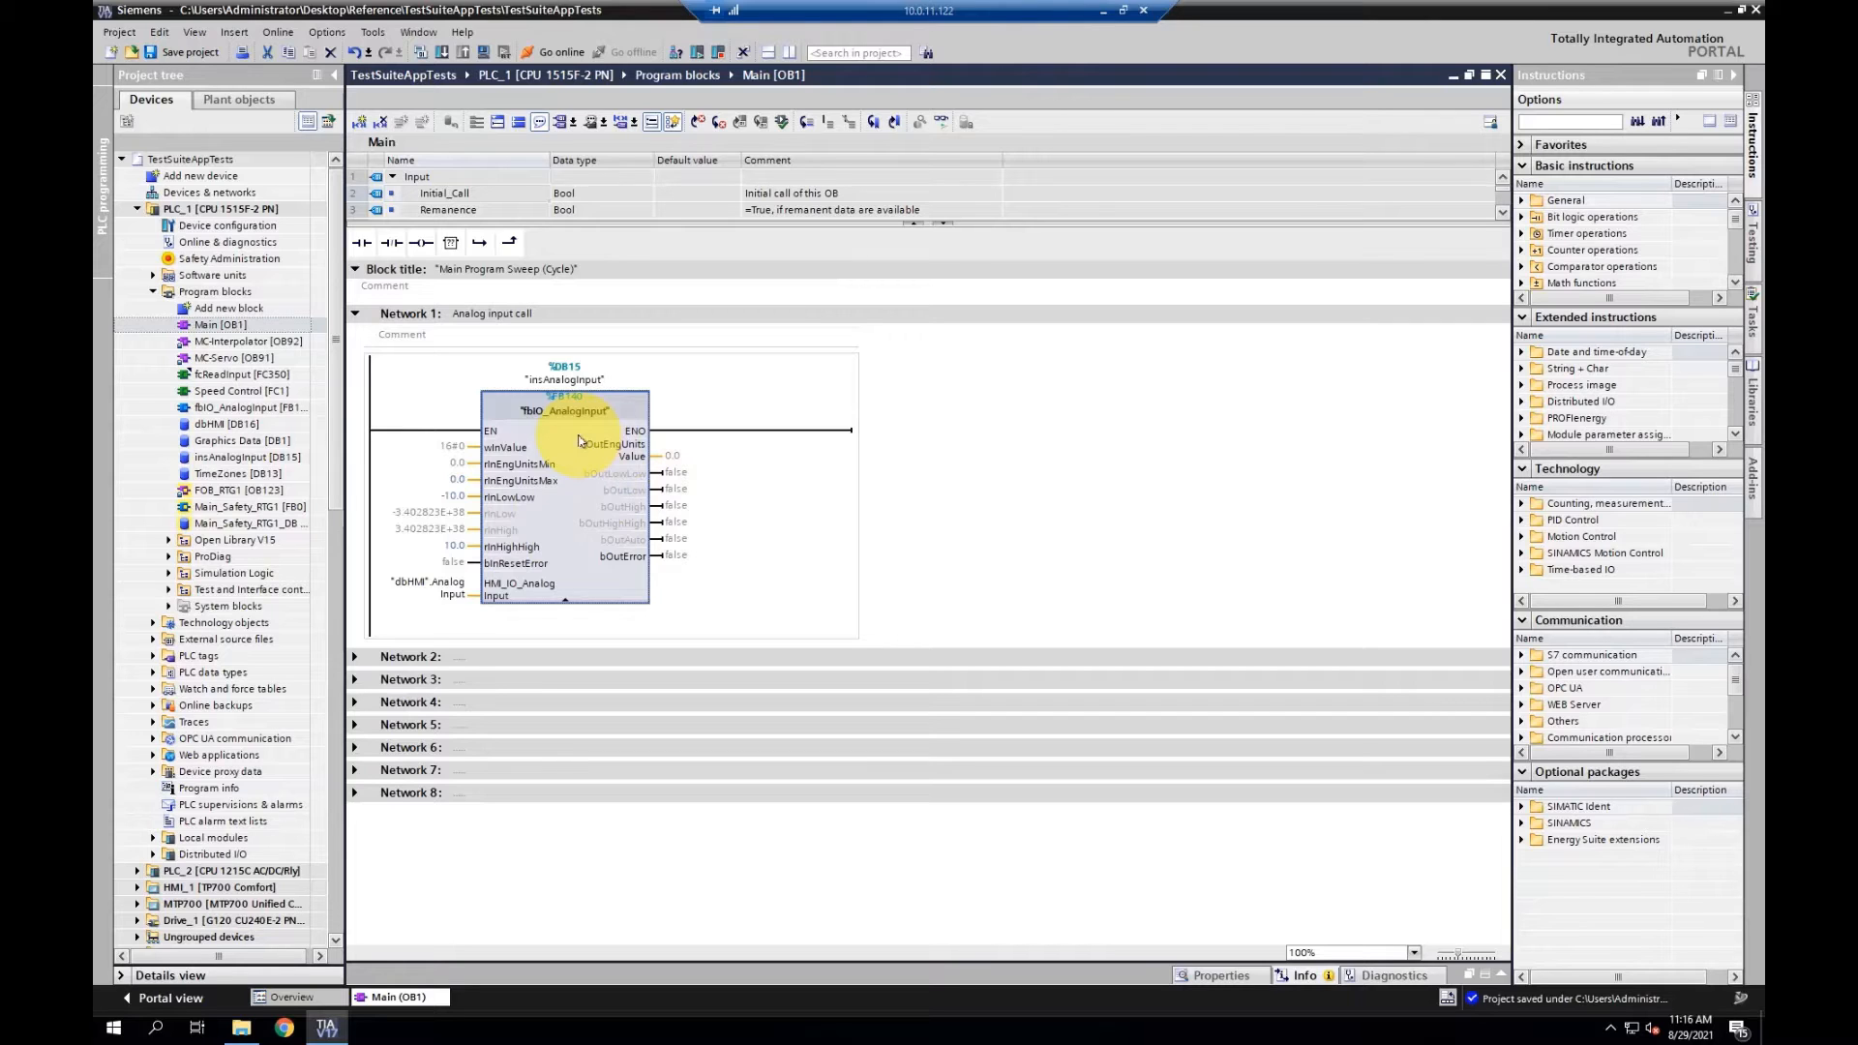
mouse_move(1194, 509)
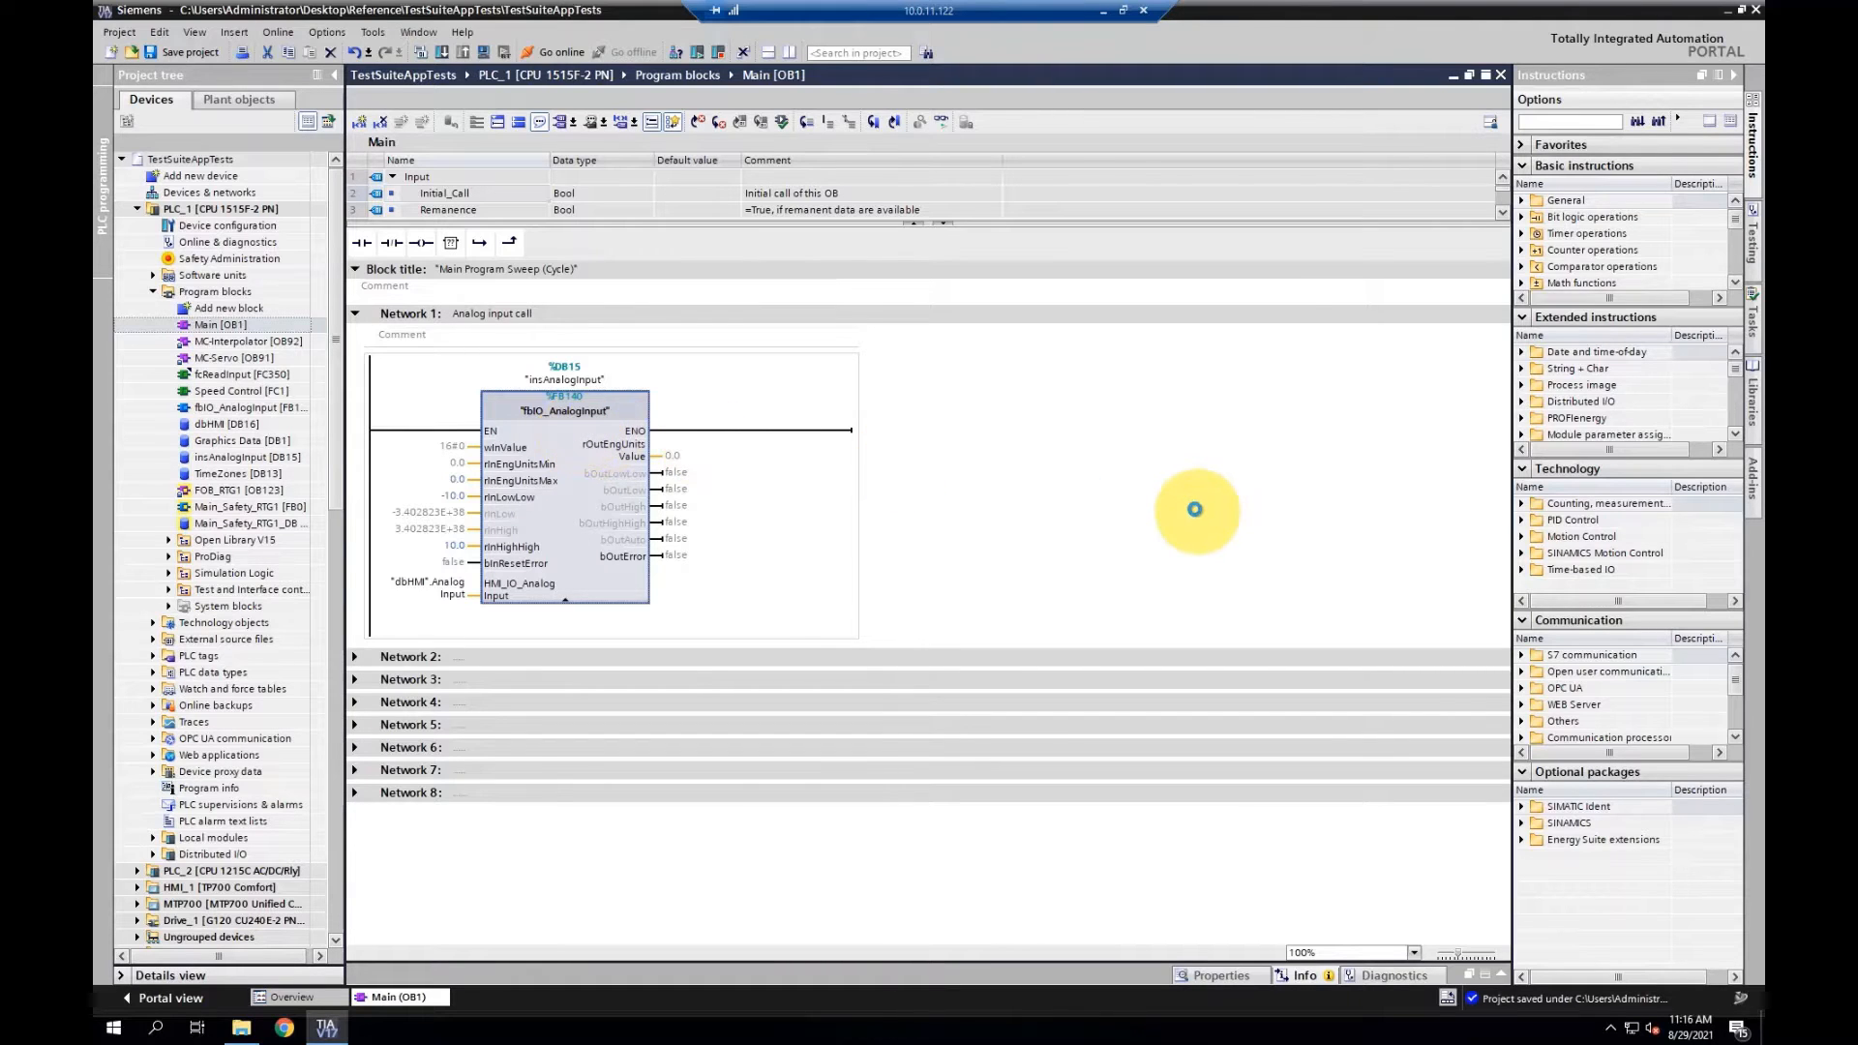
Open the fbIO_AnalogInput function block called in Main's Network 1
double_click(250, 406)
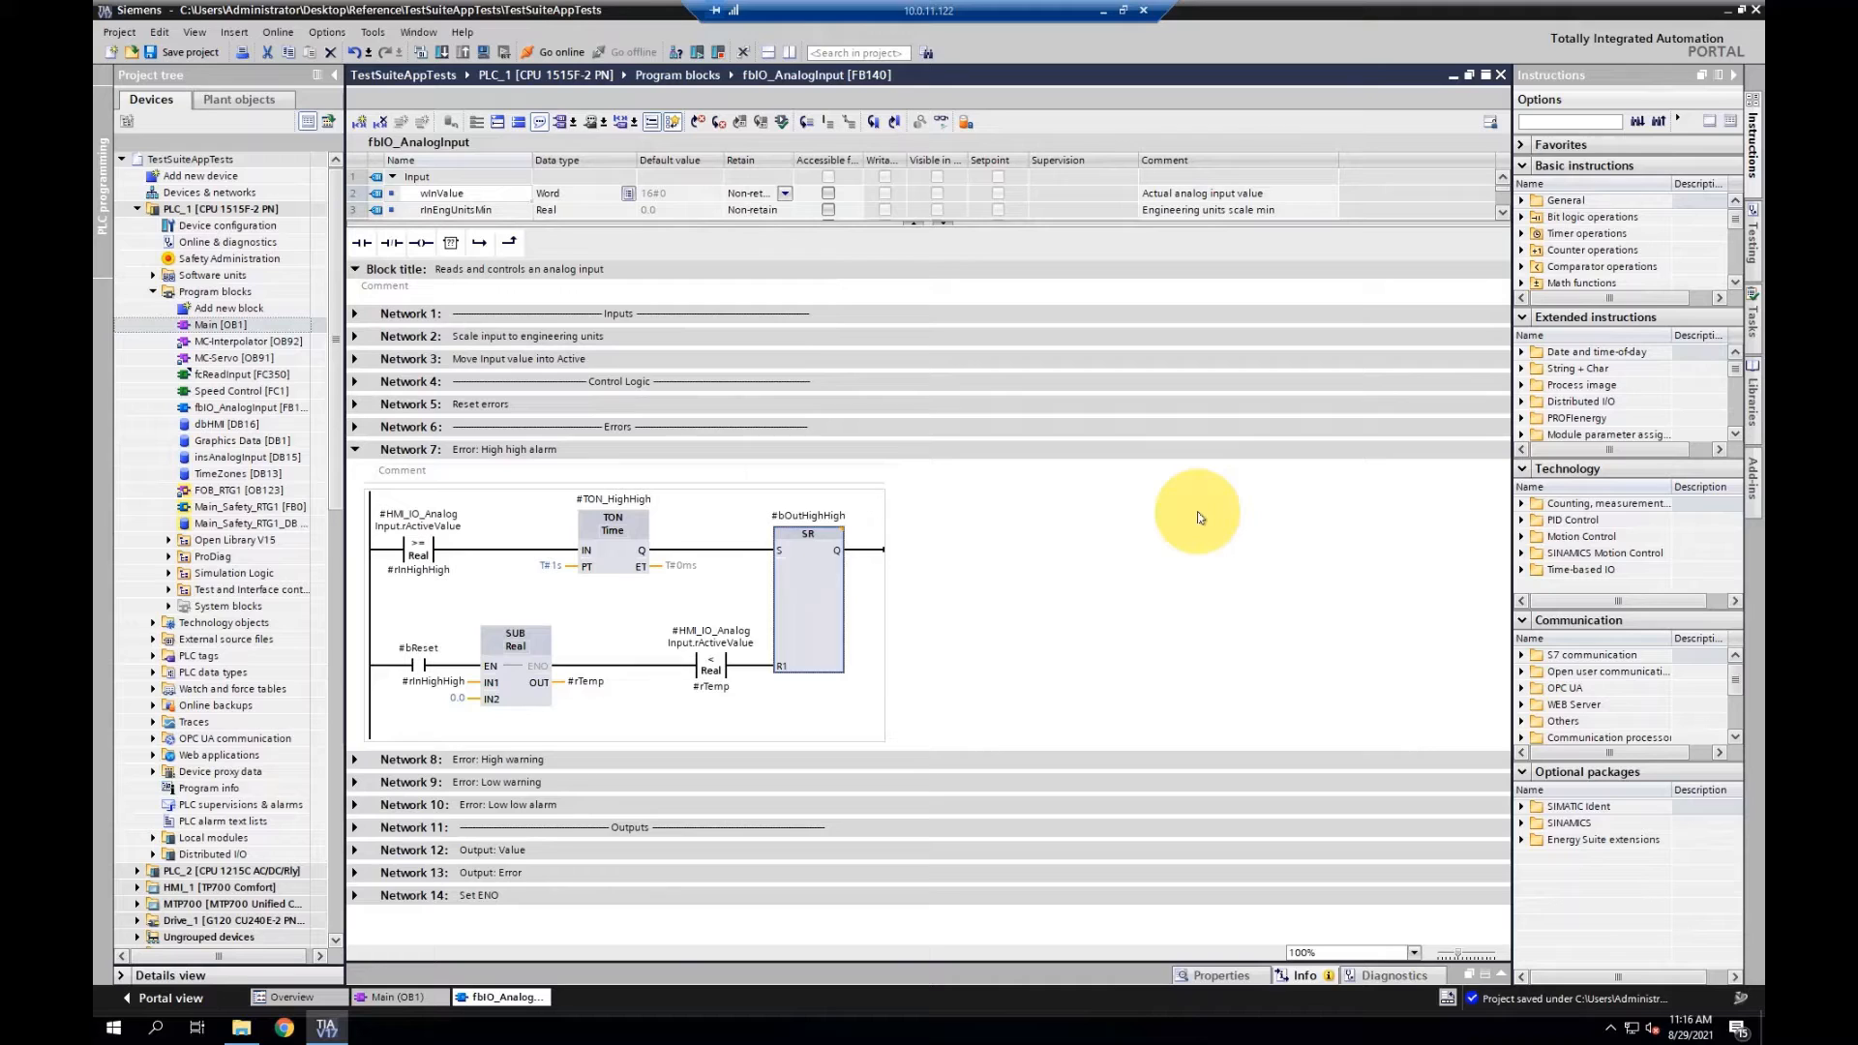
mouse_move(725, 536)
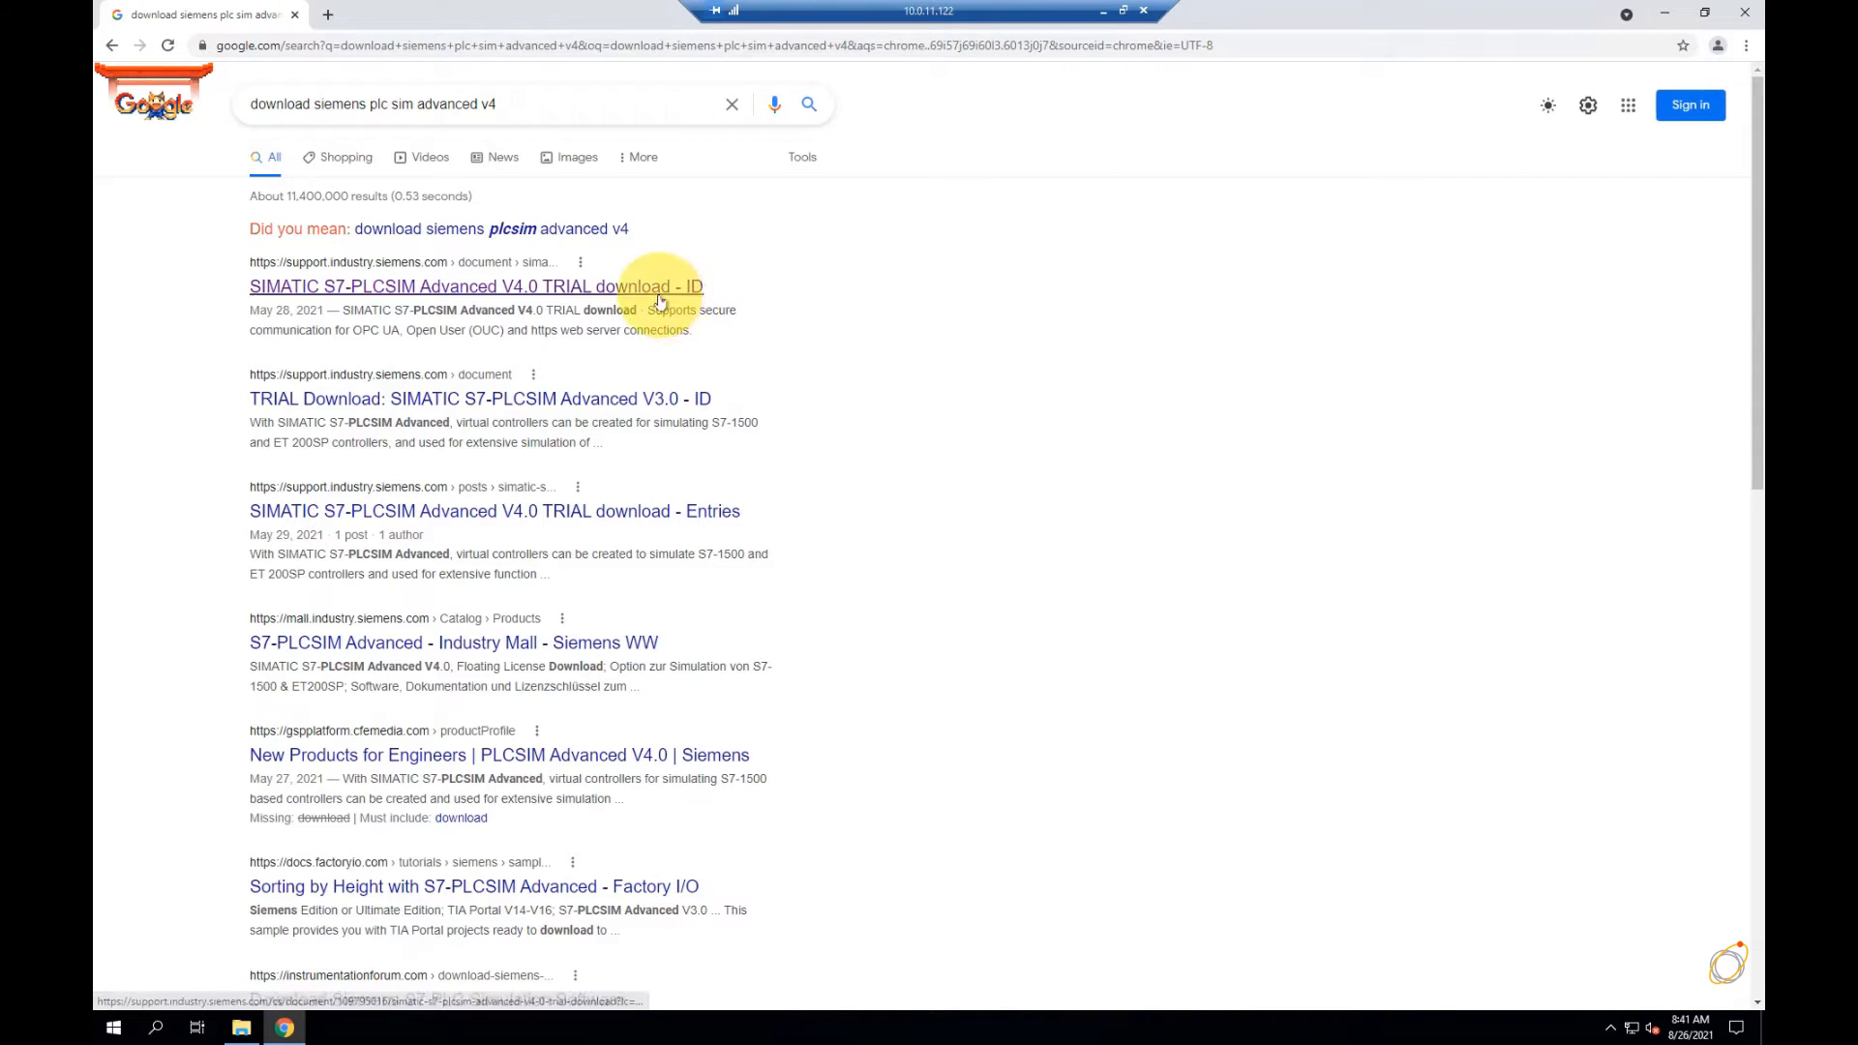
Open the PLCSIM Advanced V4.0 trial download page and scroll to its system requirements
click(476, 287)
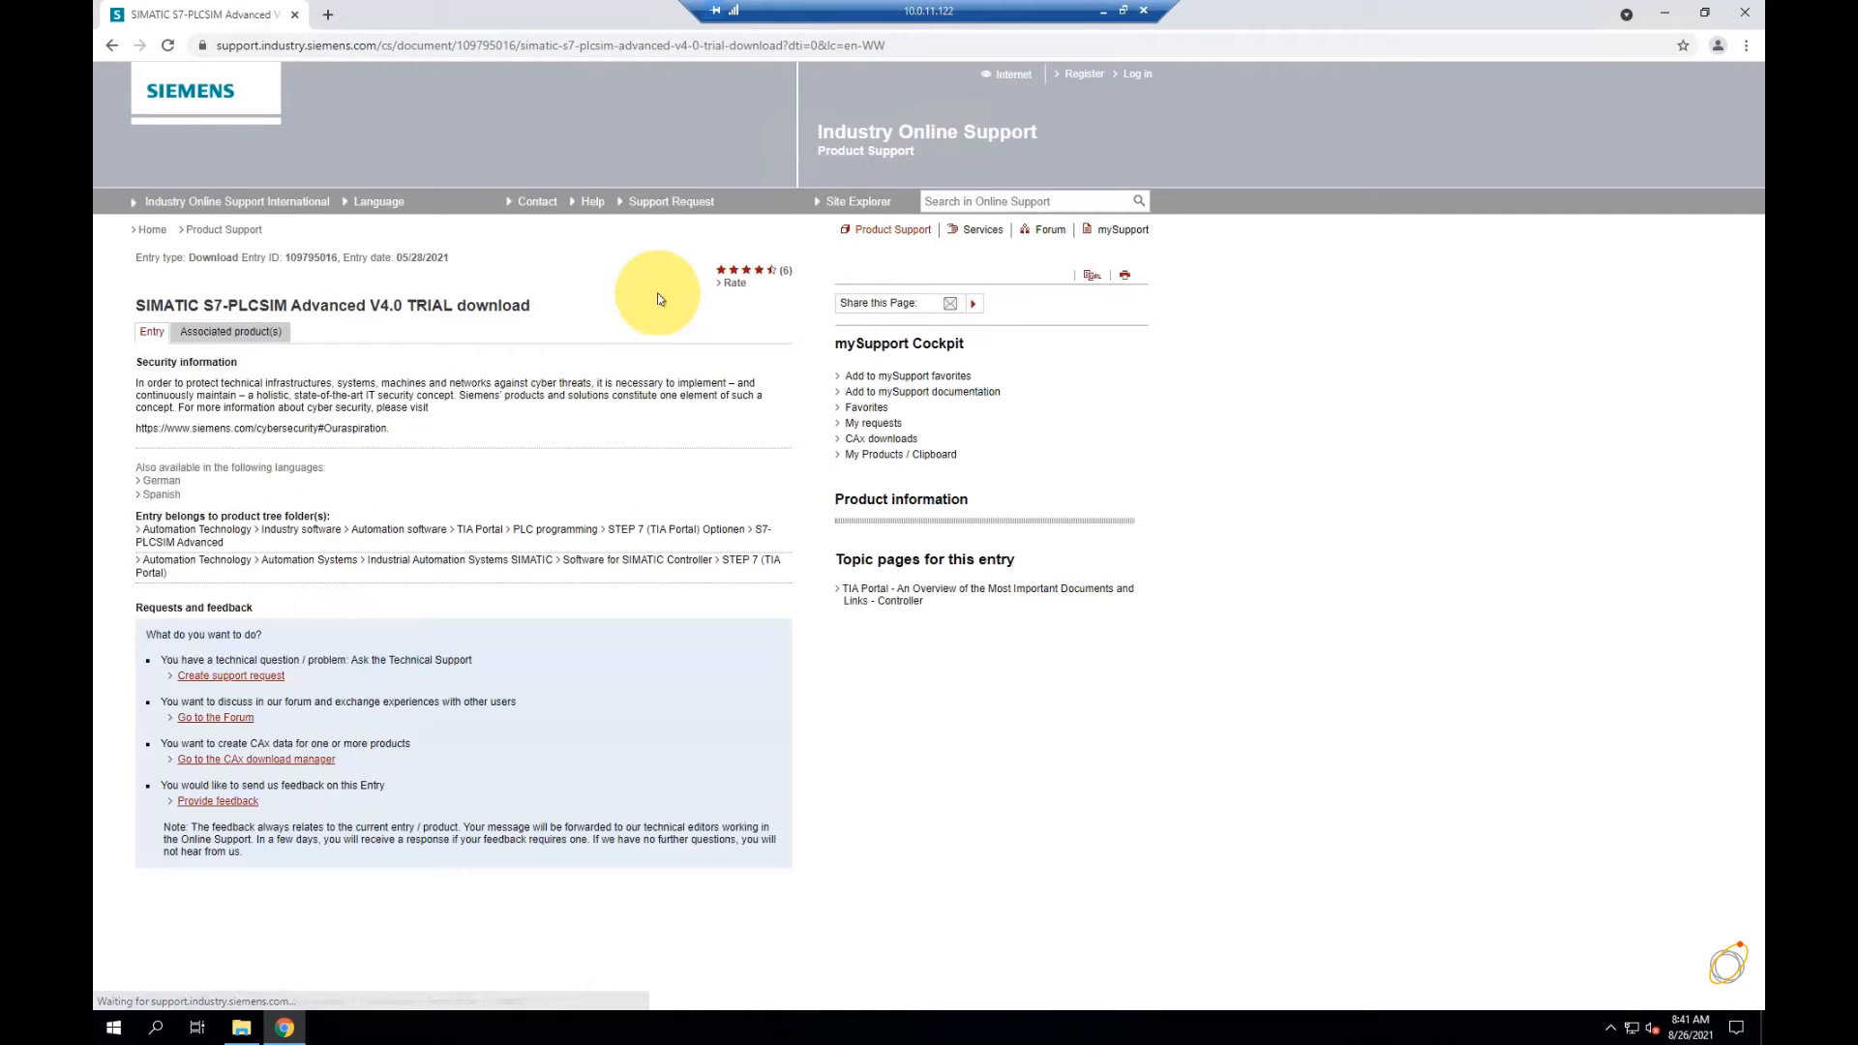
scroll(down, 3)
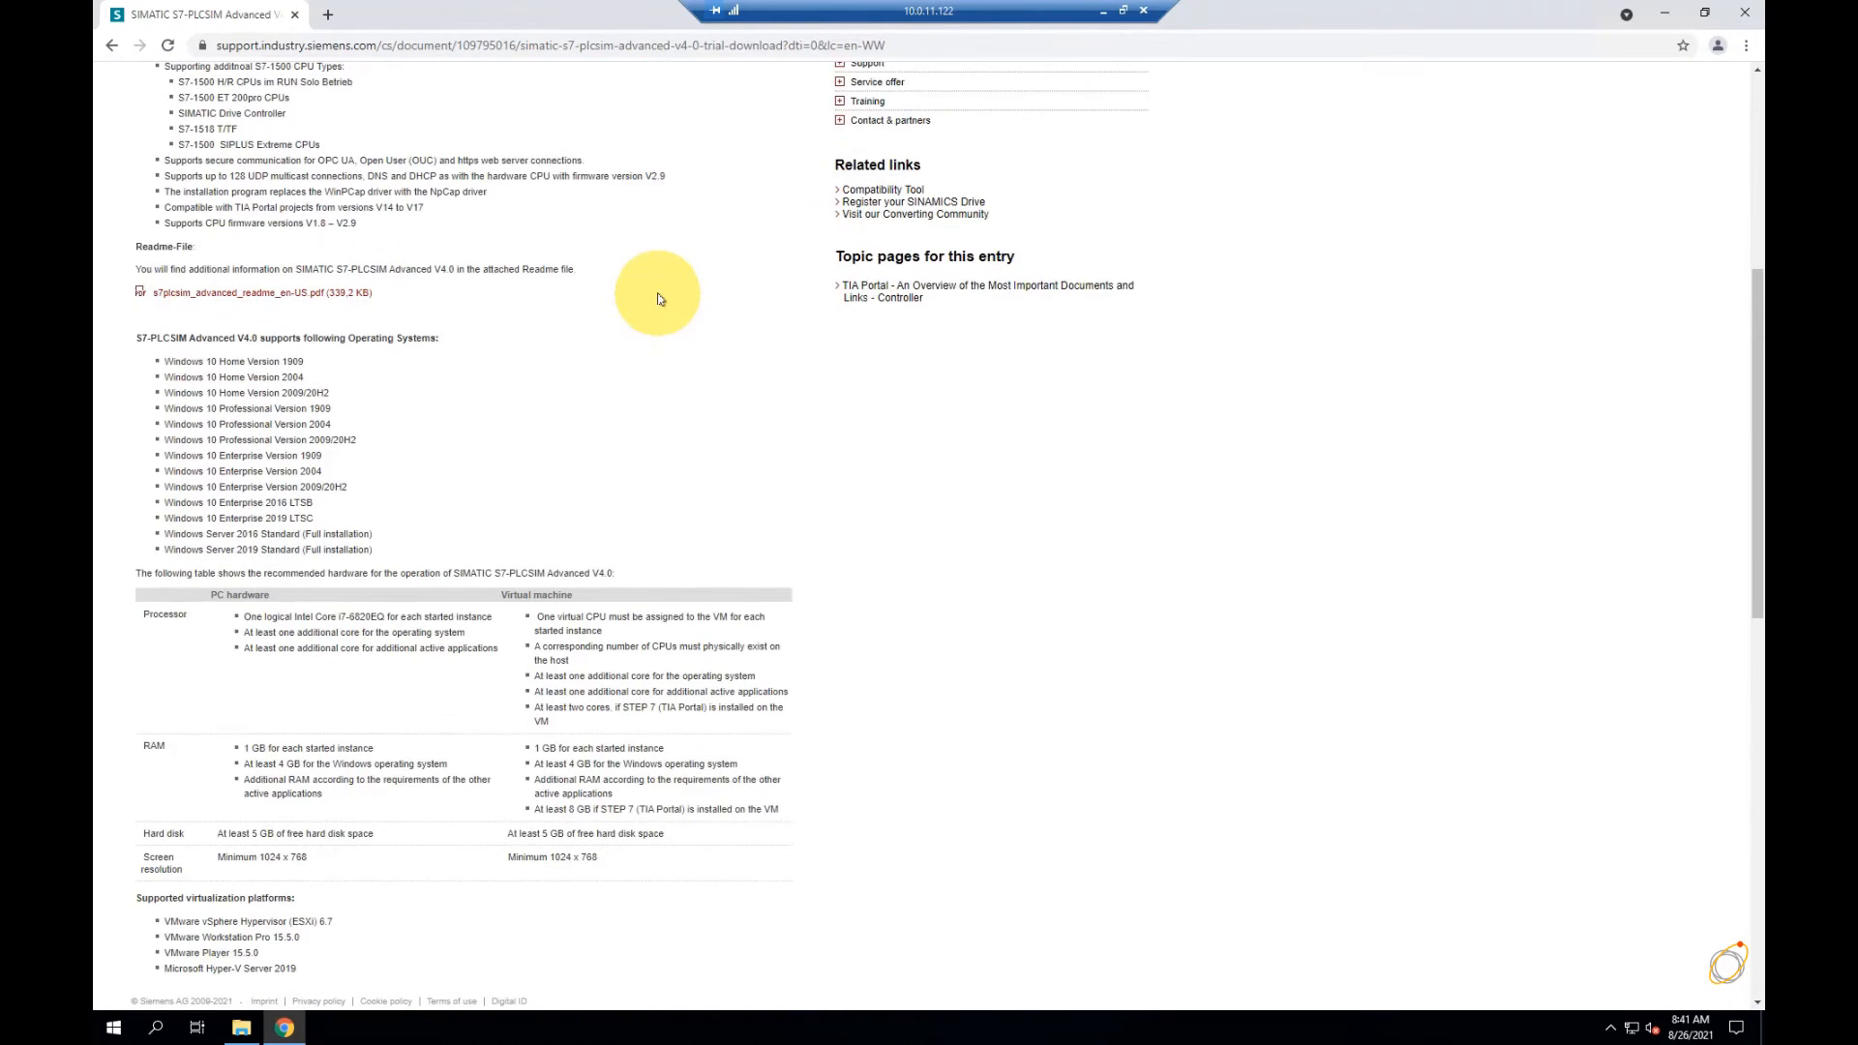
scroll(down, 3)
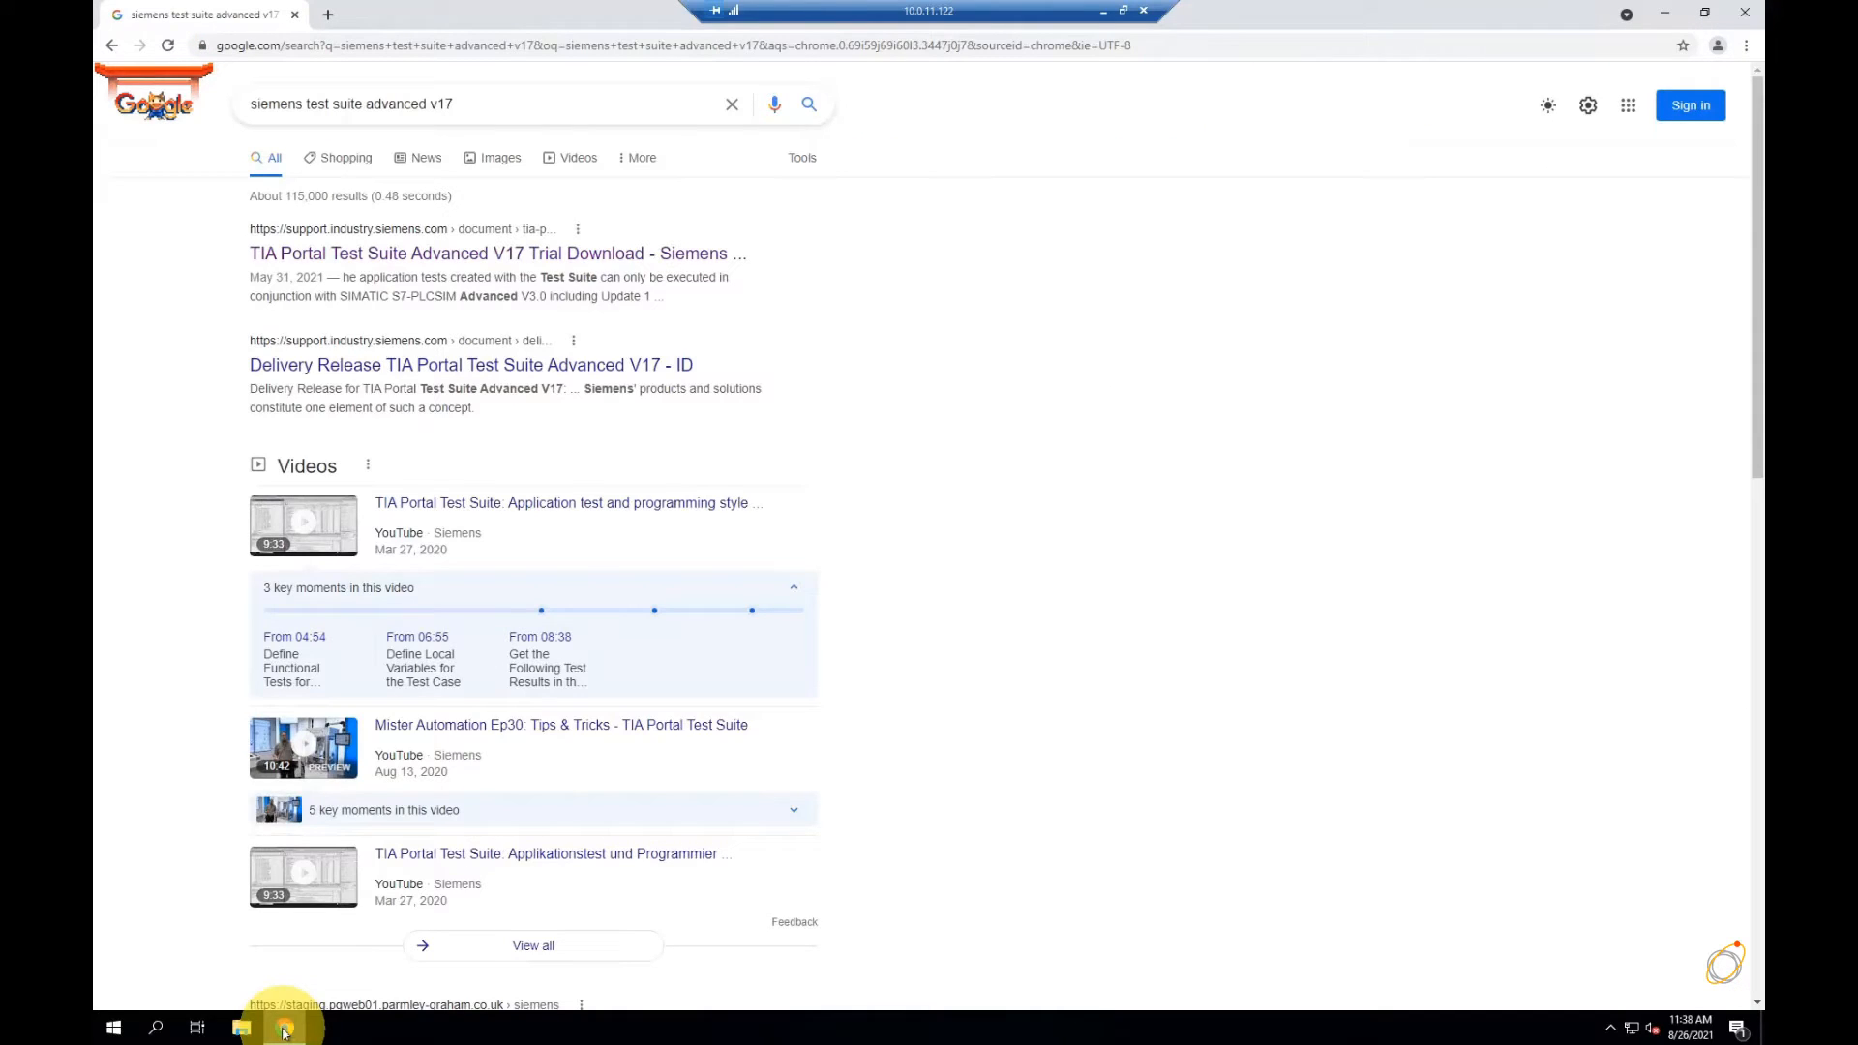
mouse_move(558, 263)
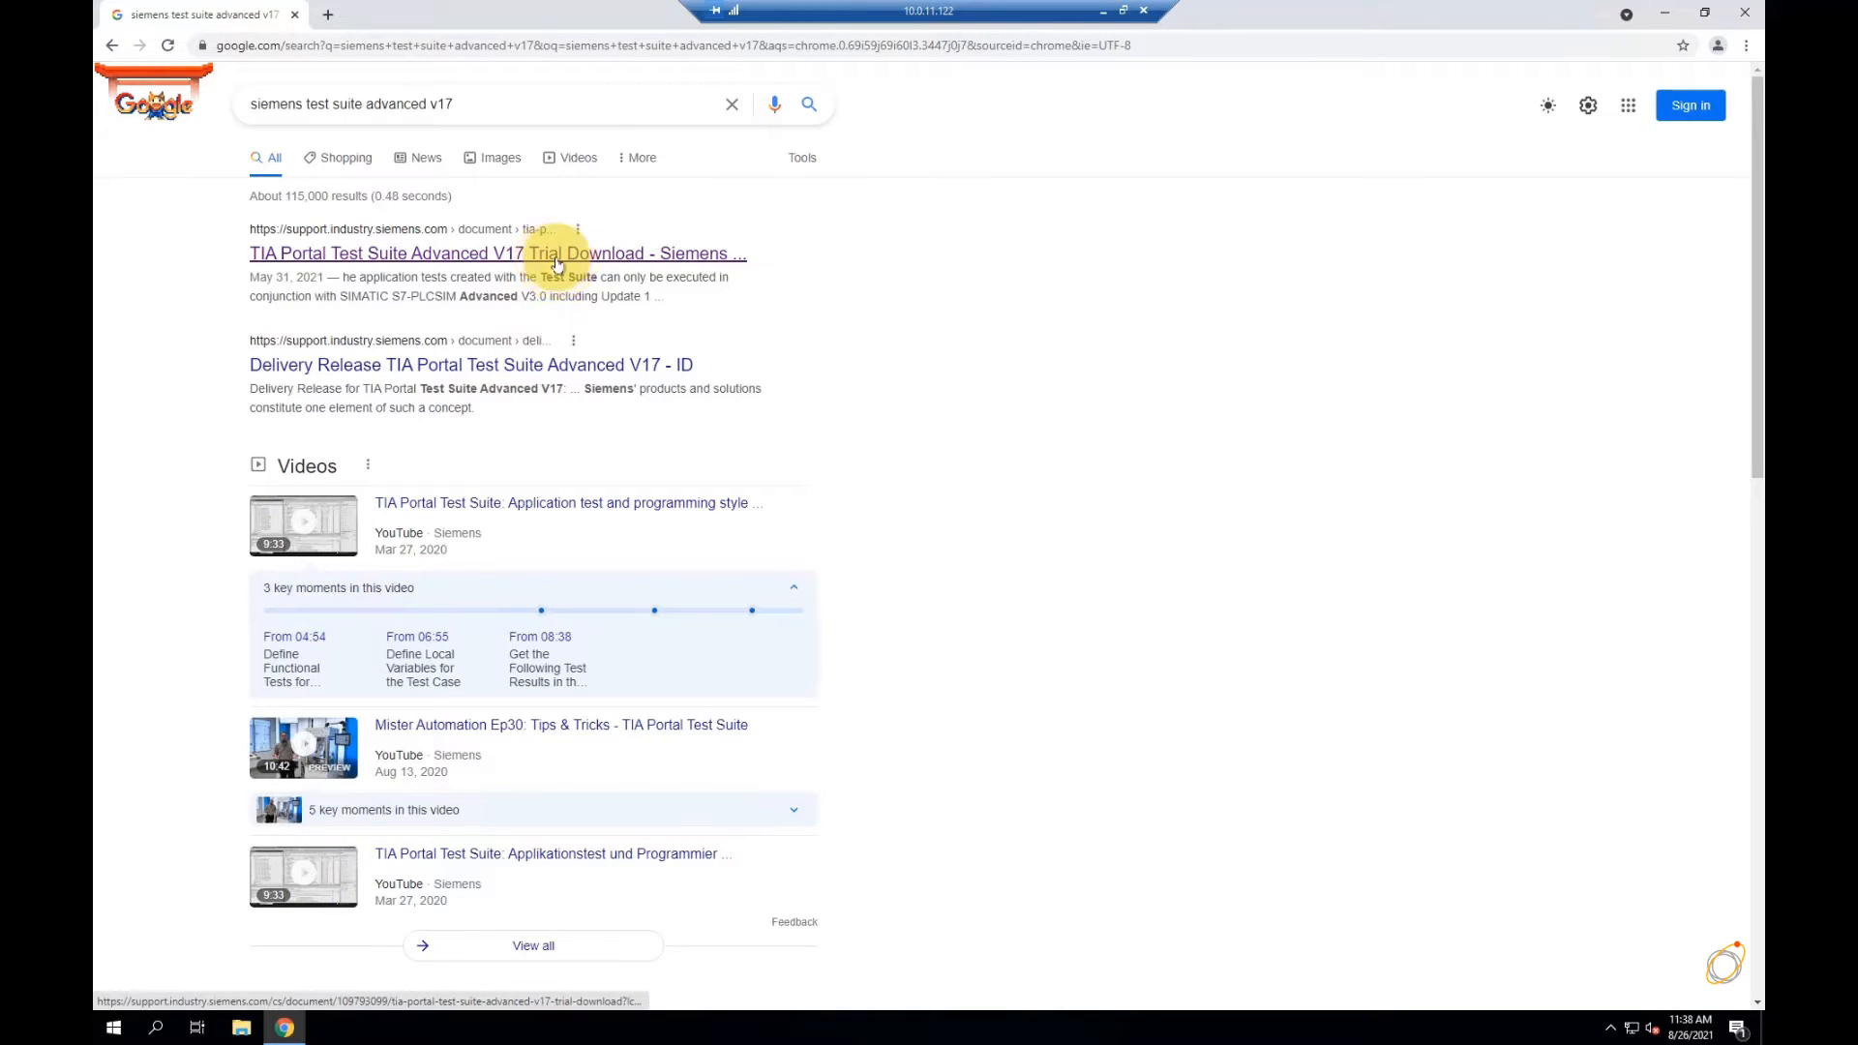
Open the TIA Portal Test Suite Advanced V17 Trial Download result page
click(498, 254)
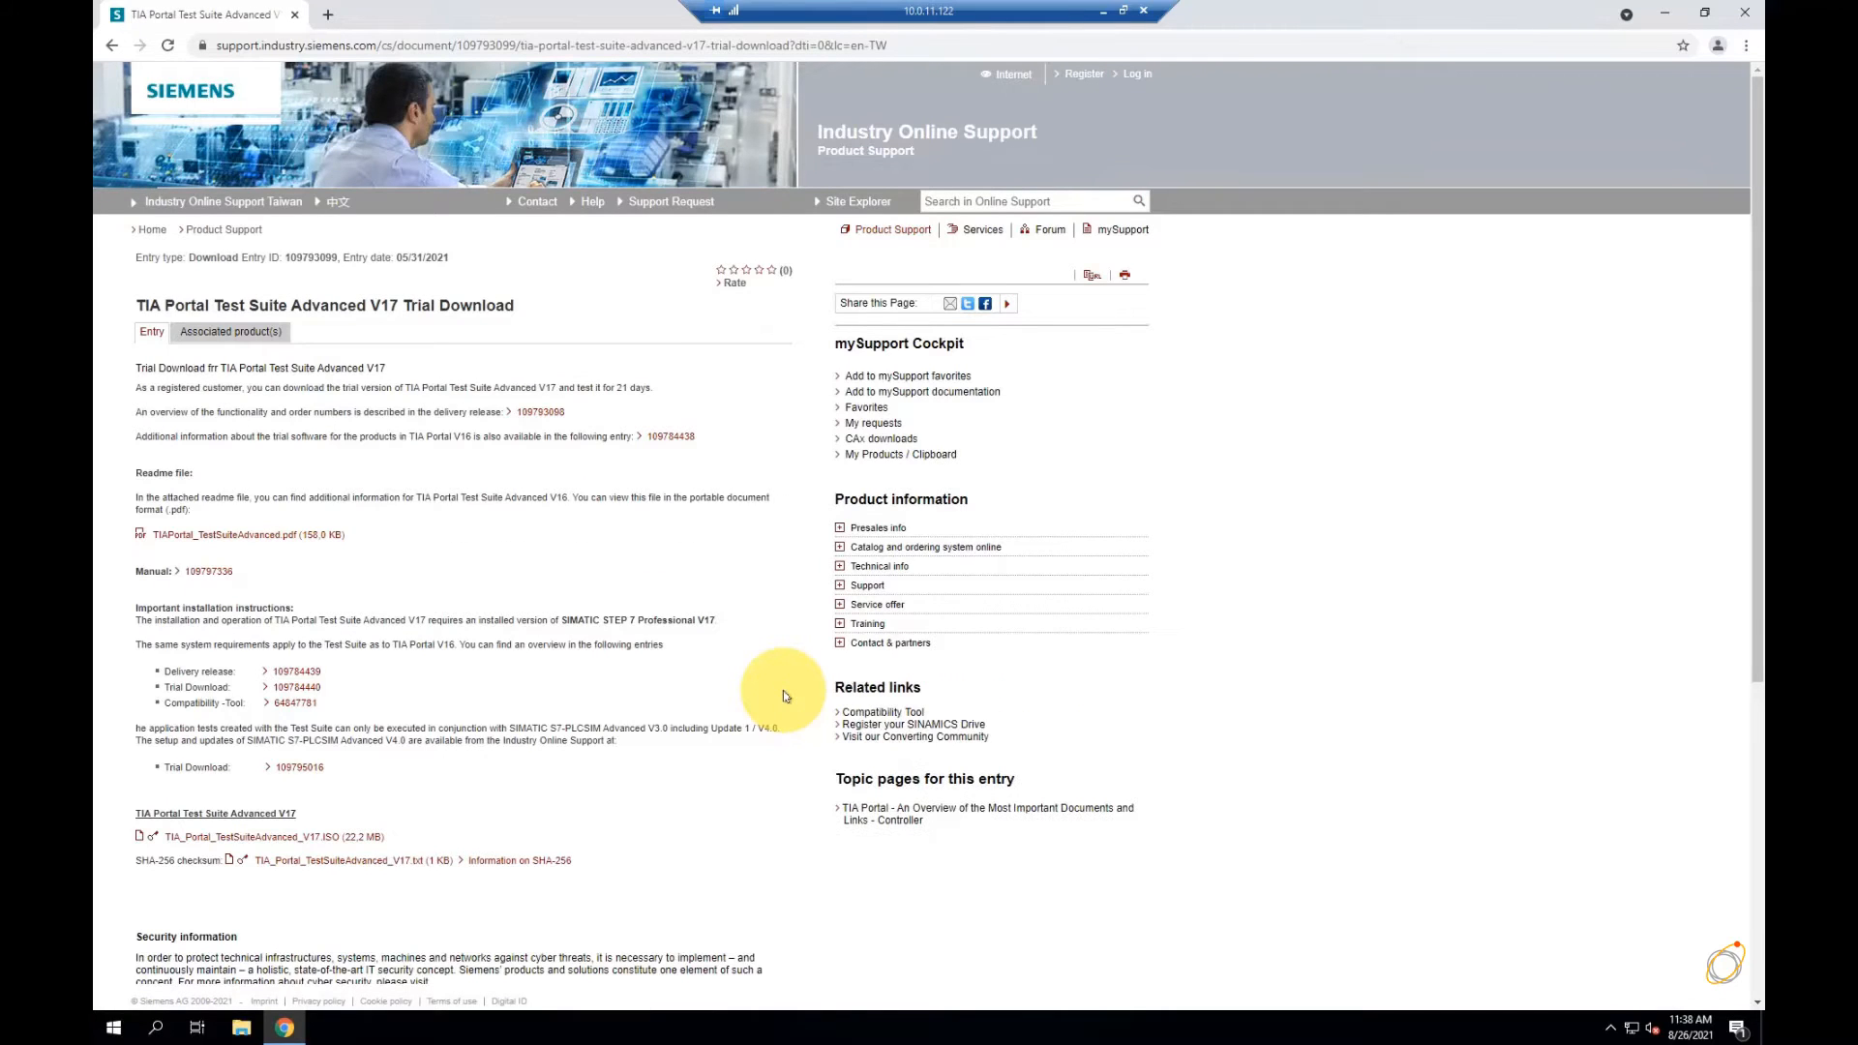
mouse_move(335, 836)
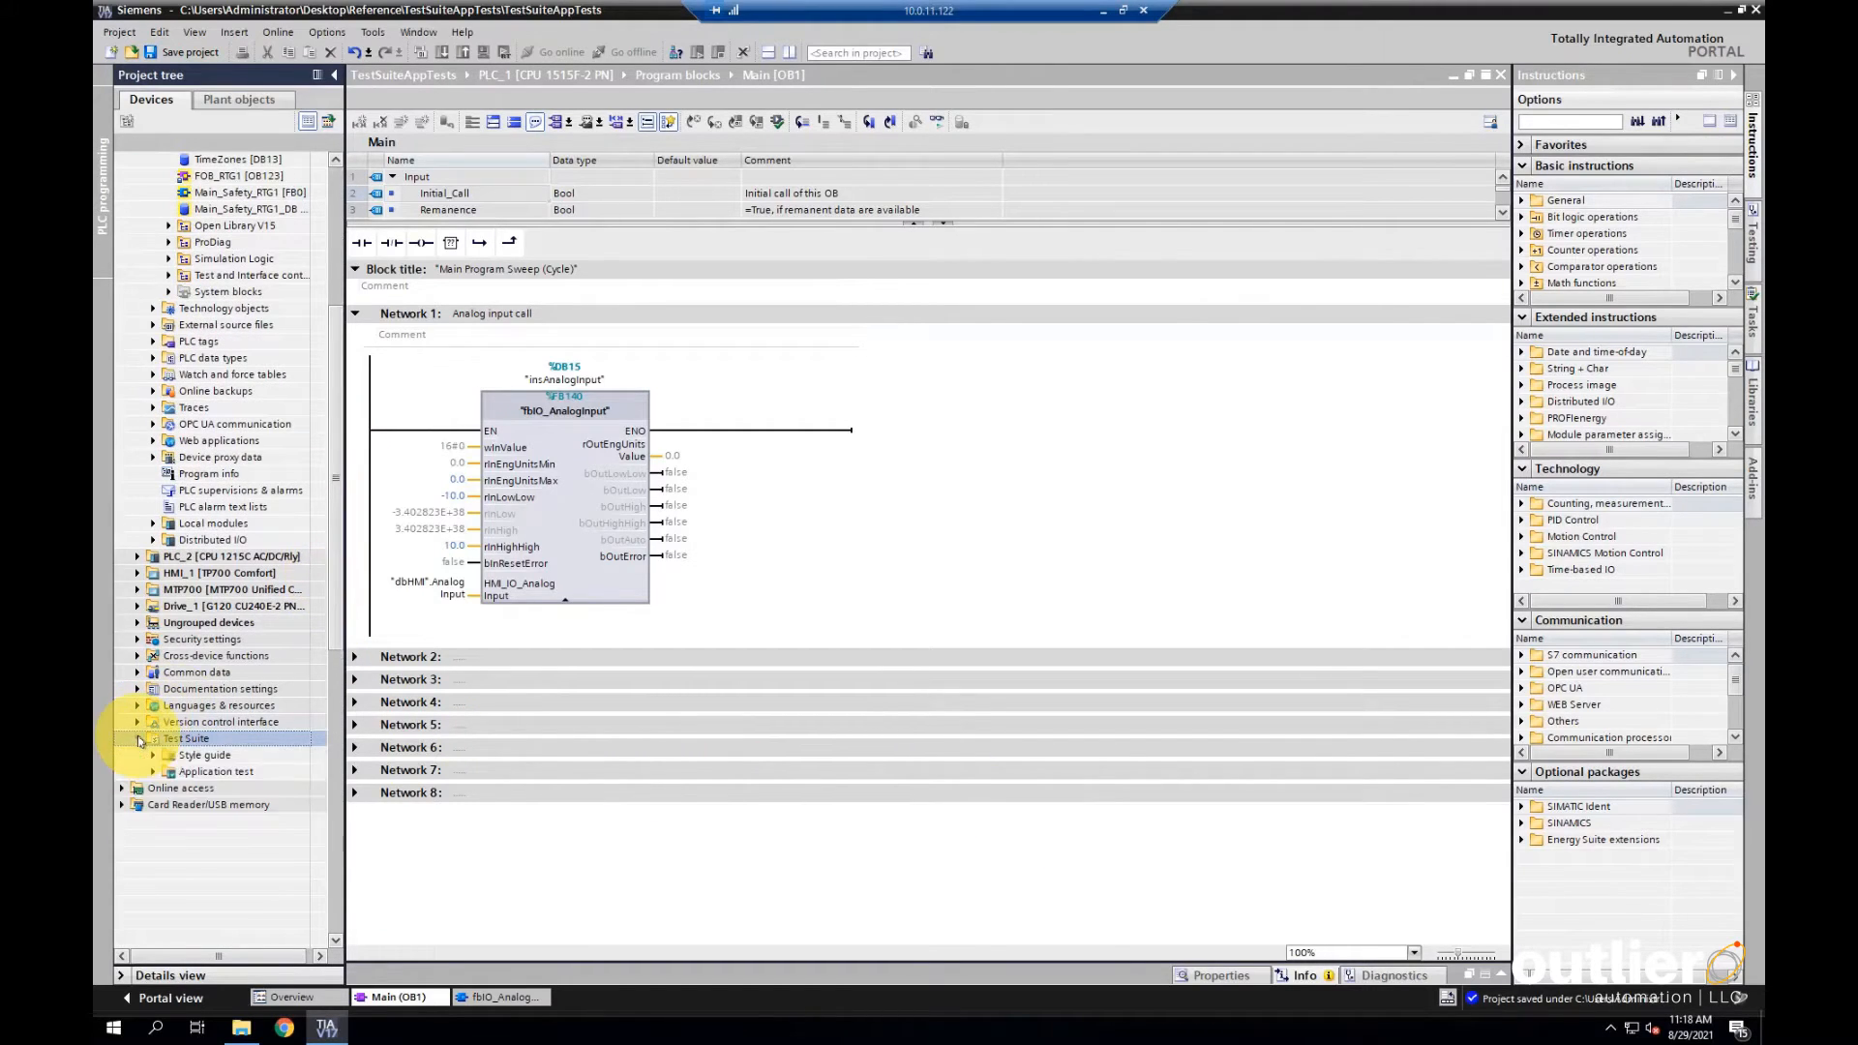
Add a new application test case named AI_Test under Test Suite and open its script editor
click(138, 738)
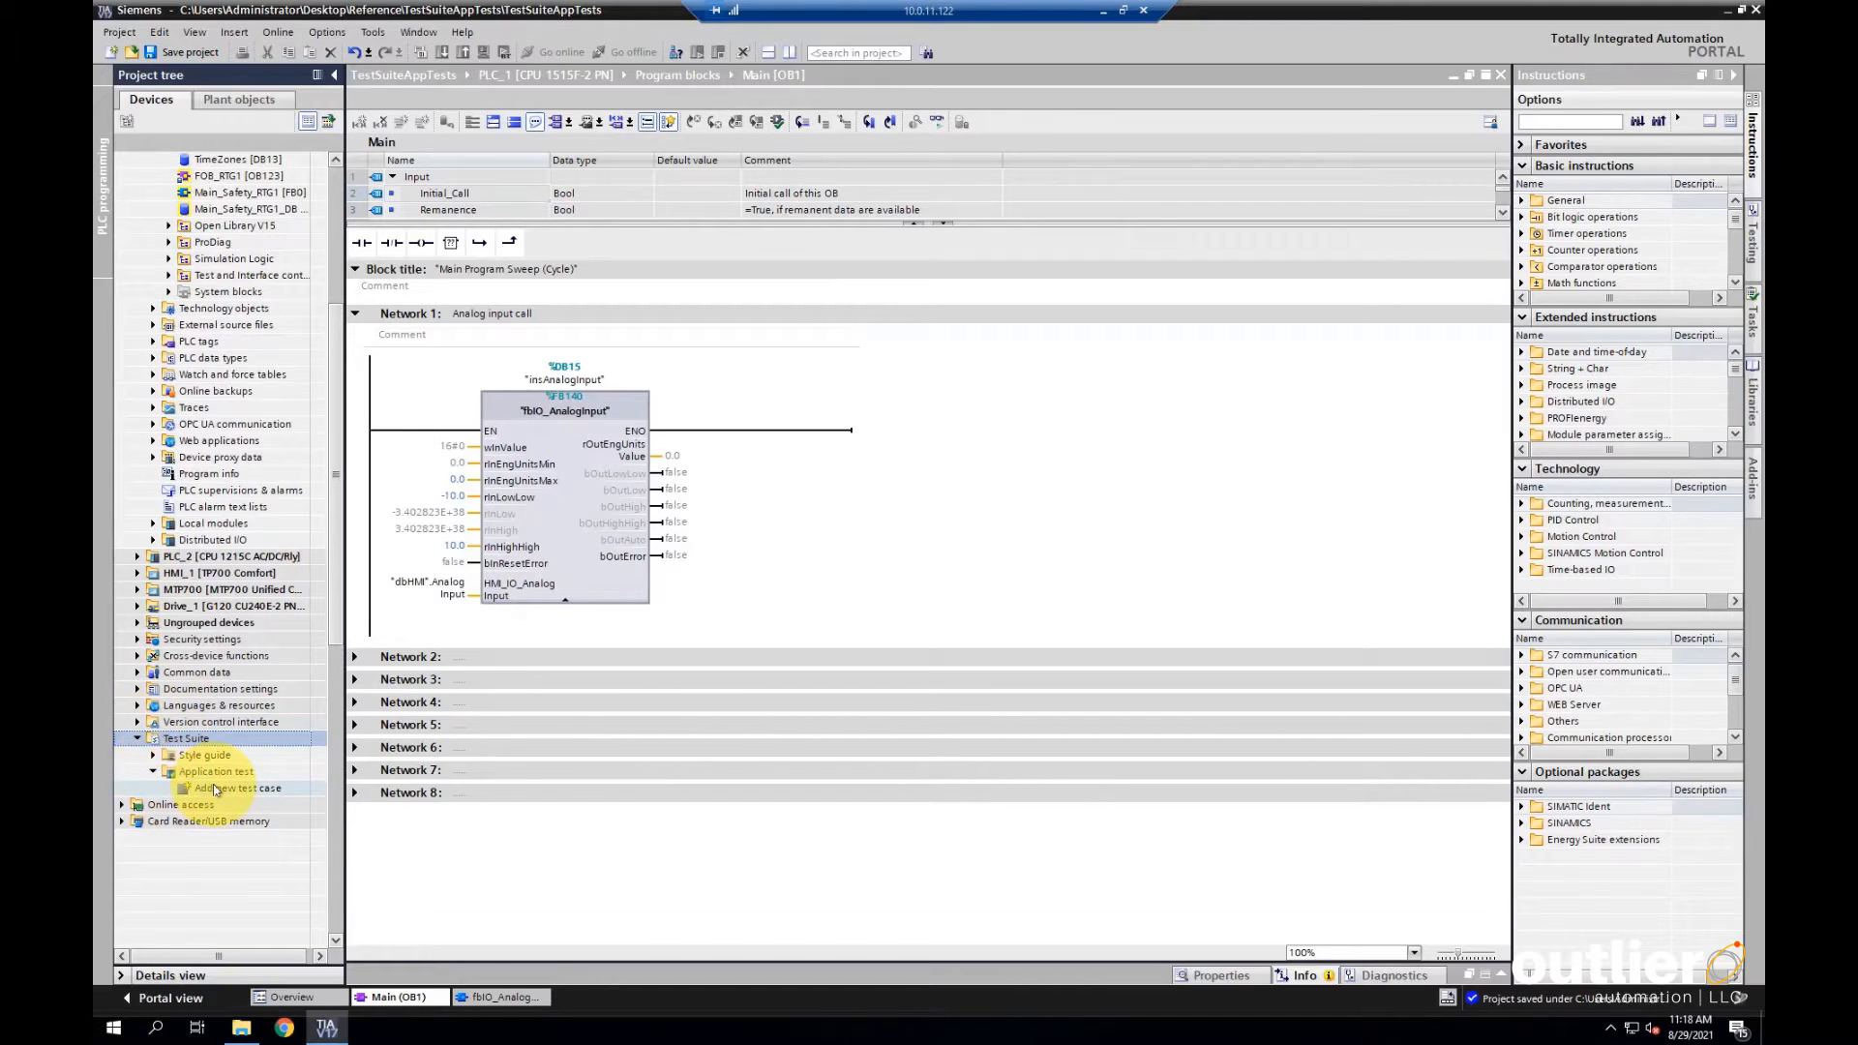
click(238, 788)
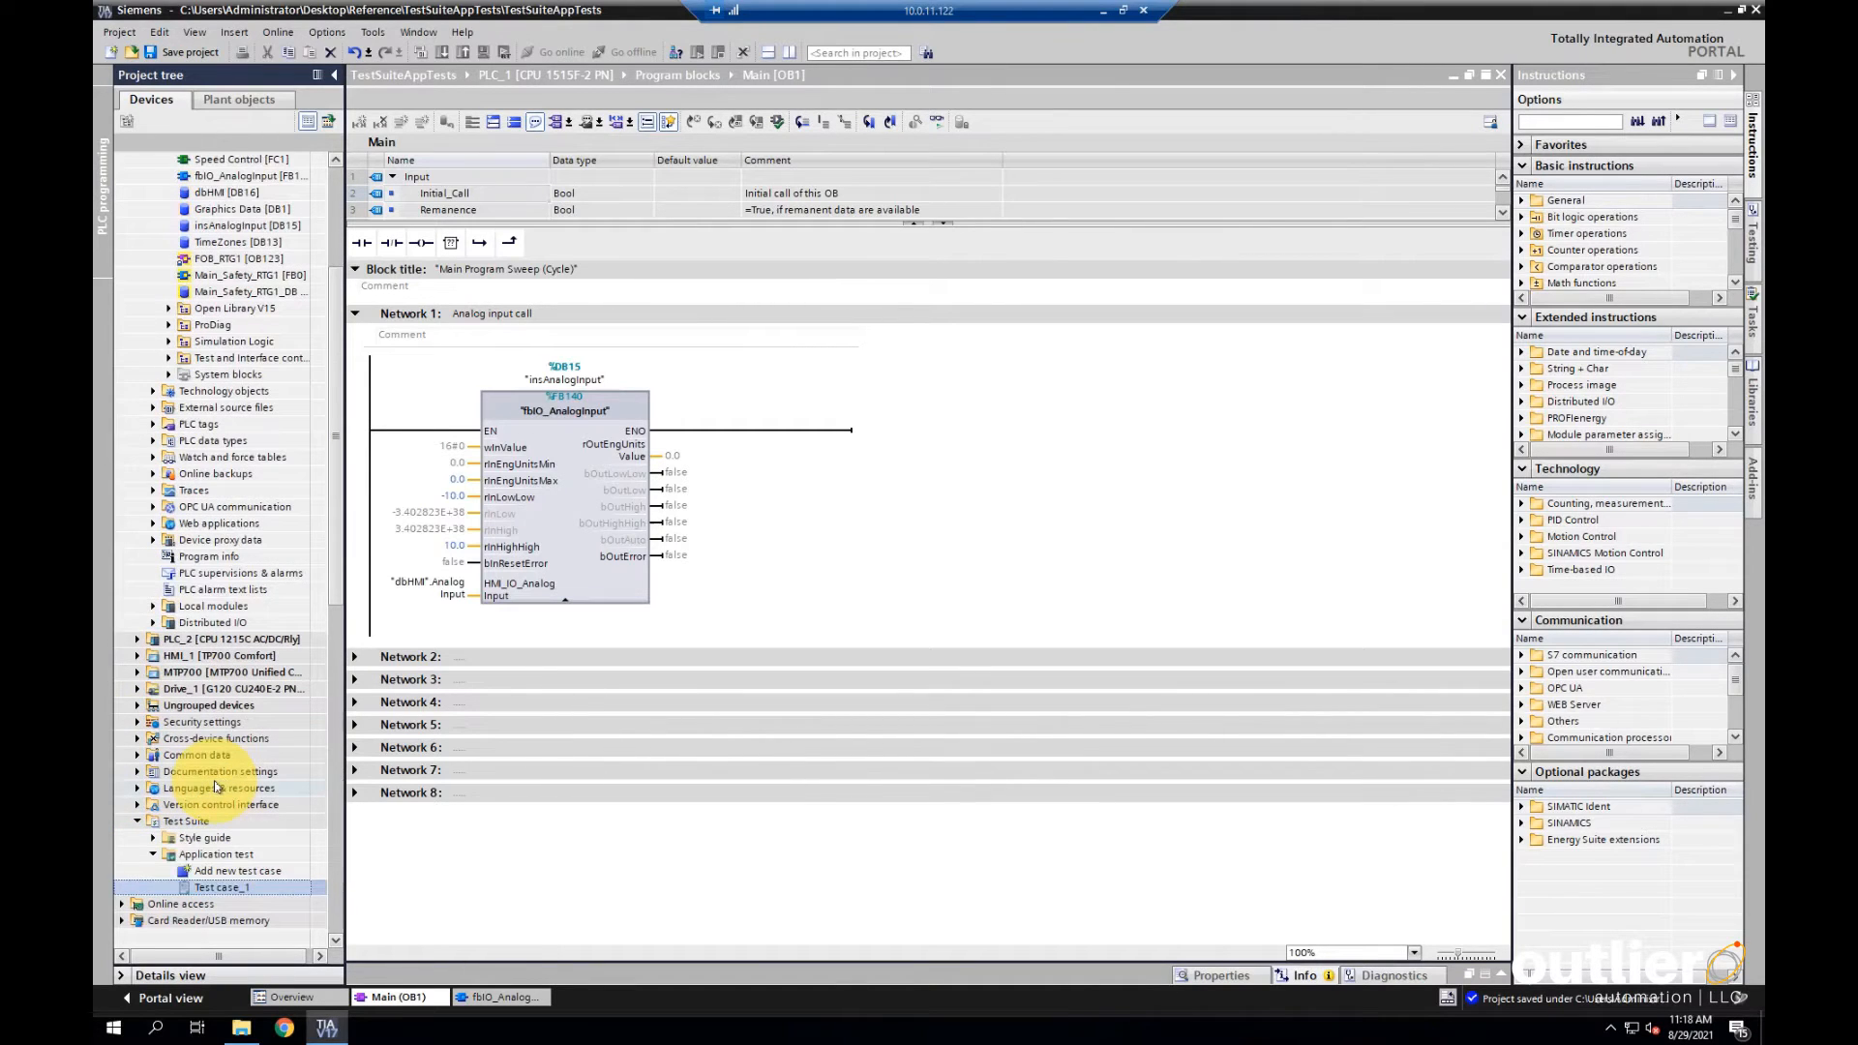
text(AI_Test)
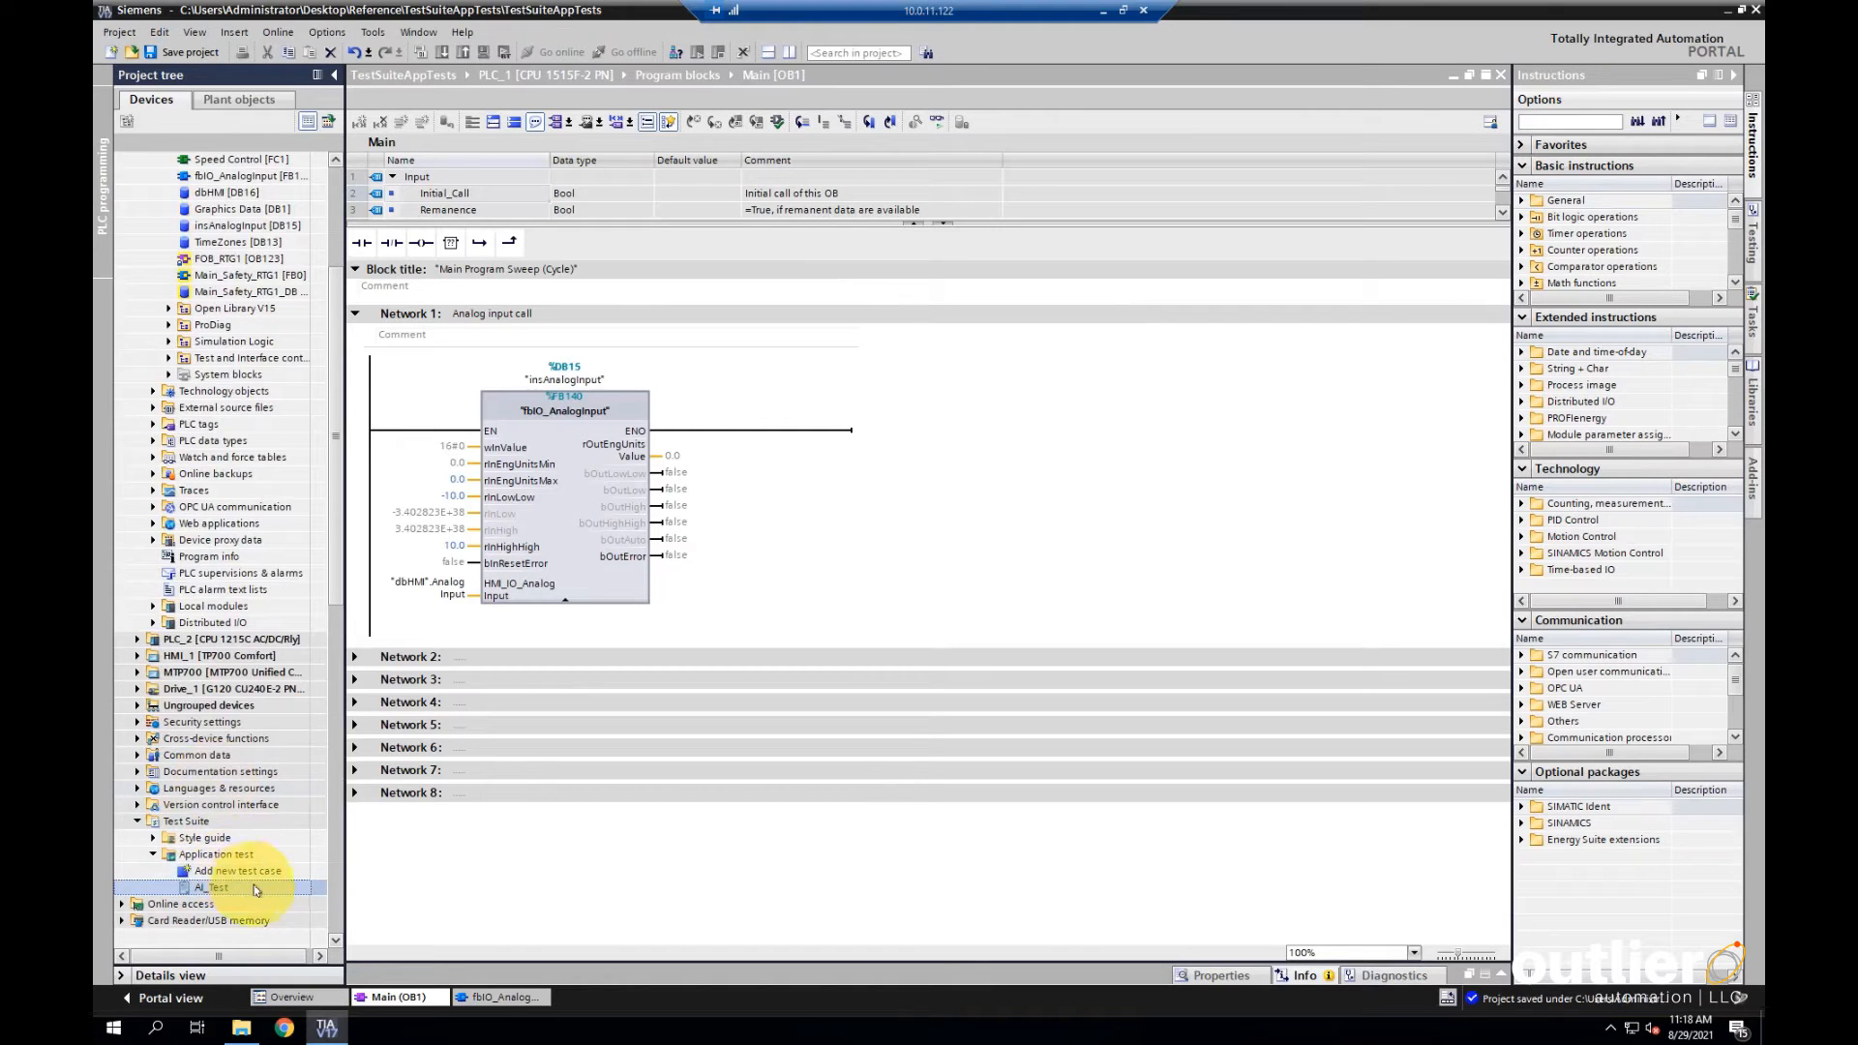
double_click(212, 889)
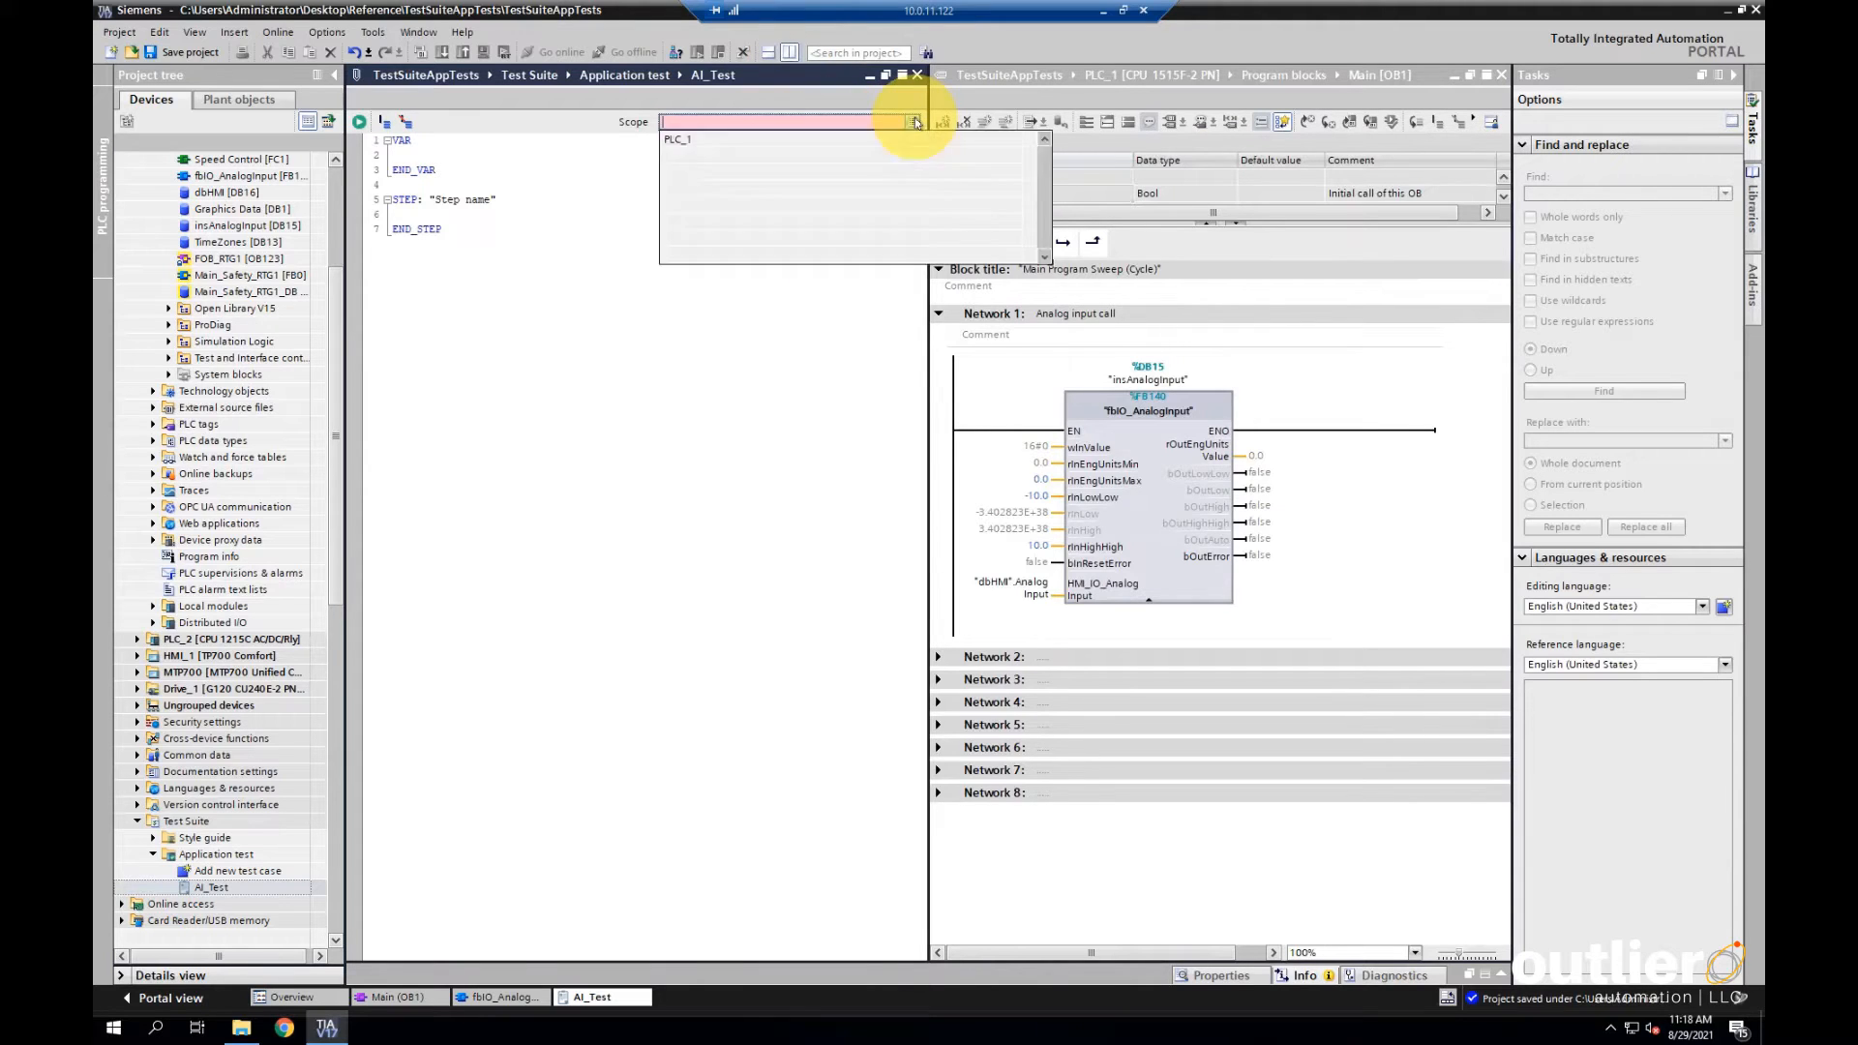
Scope AI_Test to PLC_1 and declare Input as insAnalogInput.wInValue and HighHighAlarm as insAnalogInput.bOutHighHigh
click(680, 139)
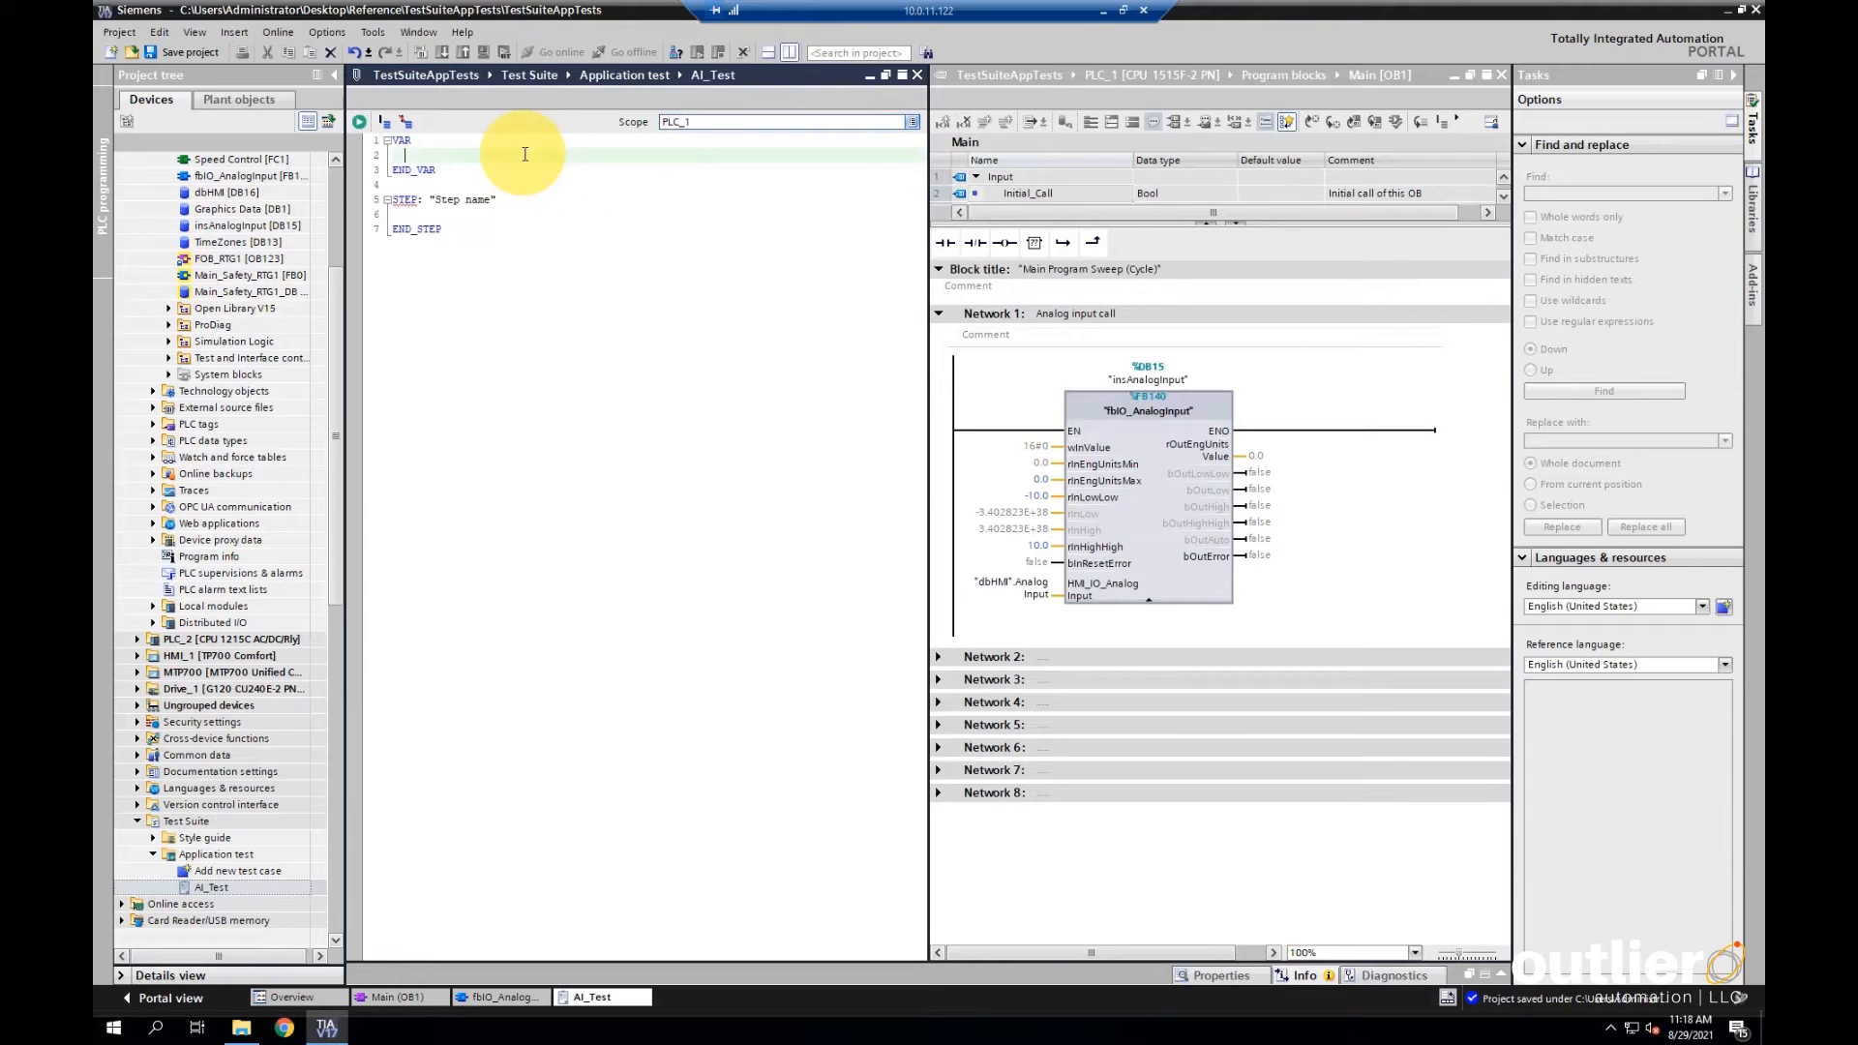
text(Input: "insAnalogInput".)
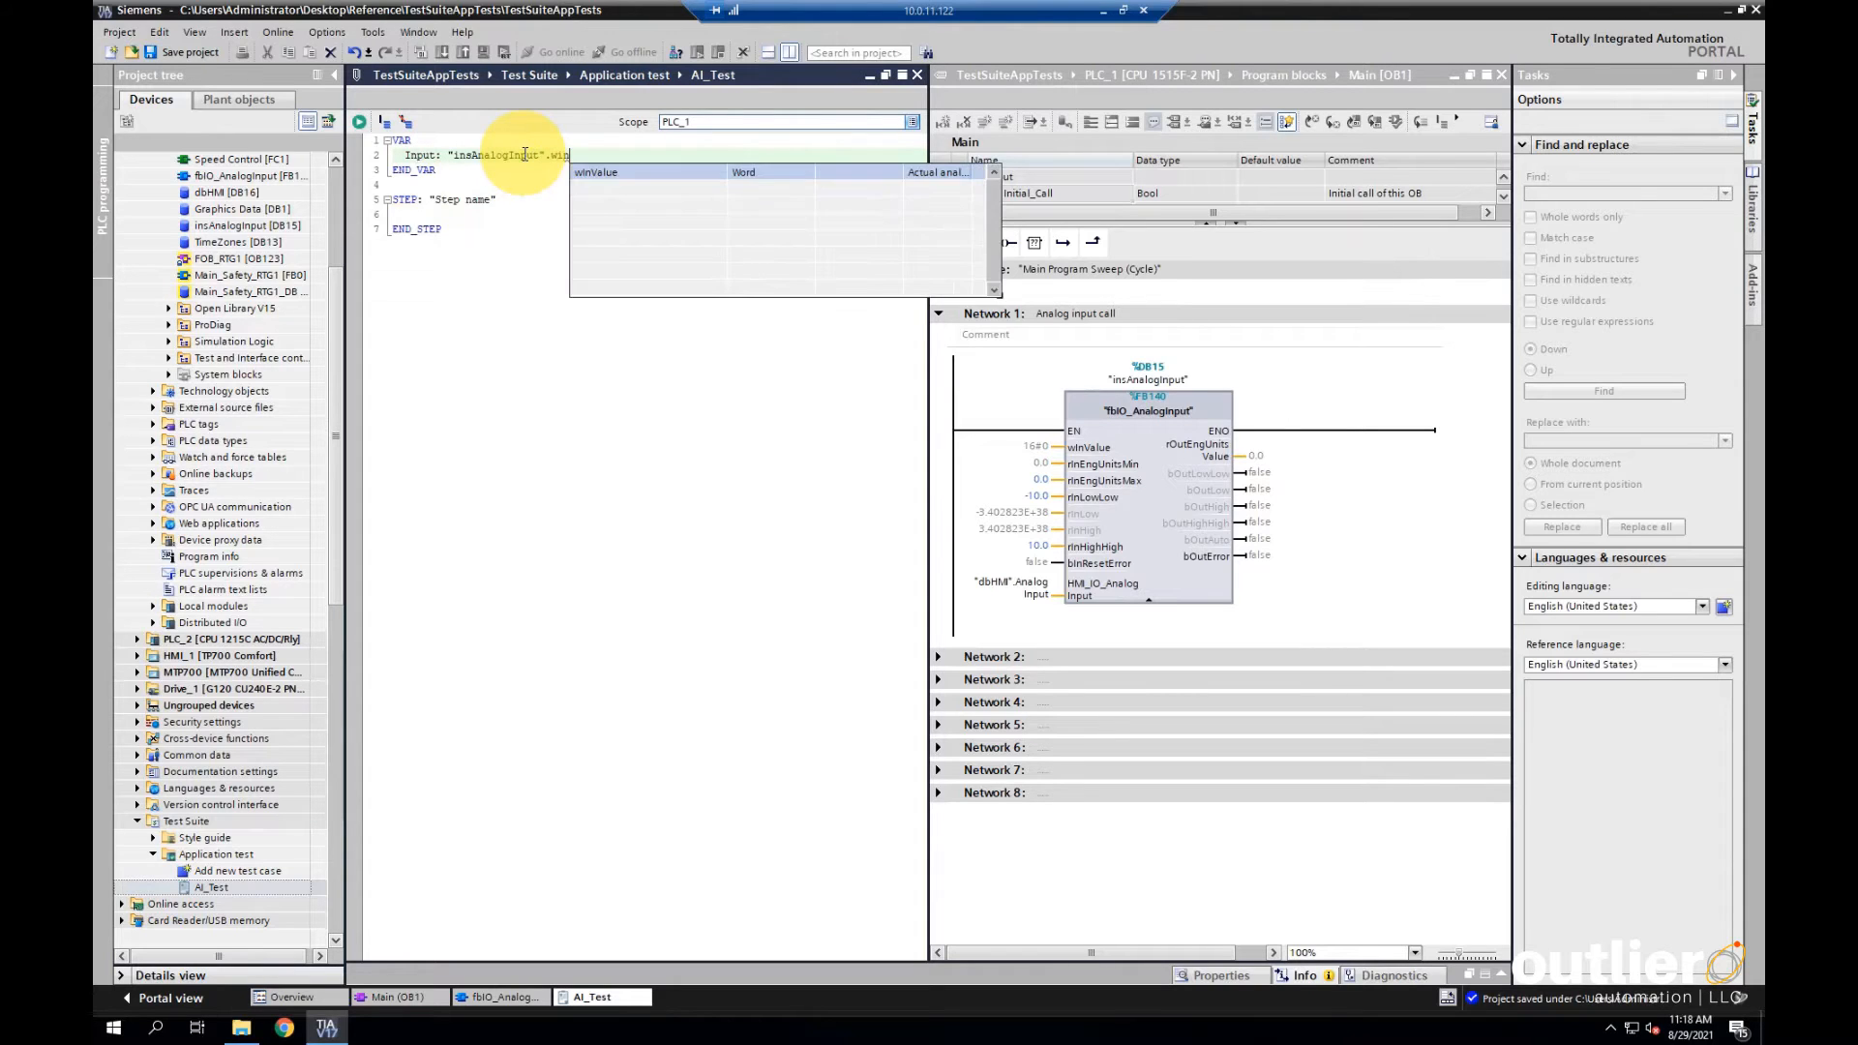
text(winValue;)
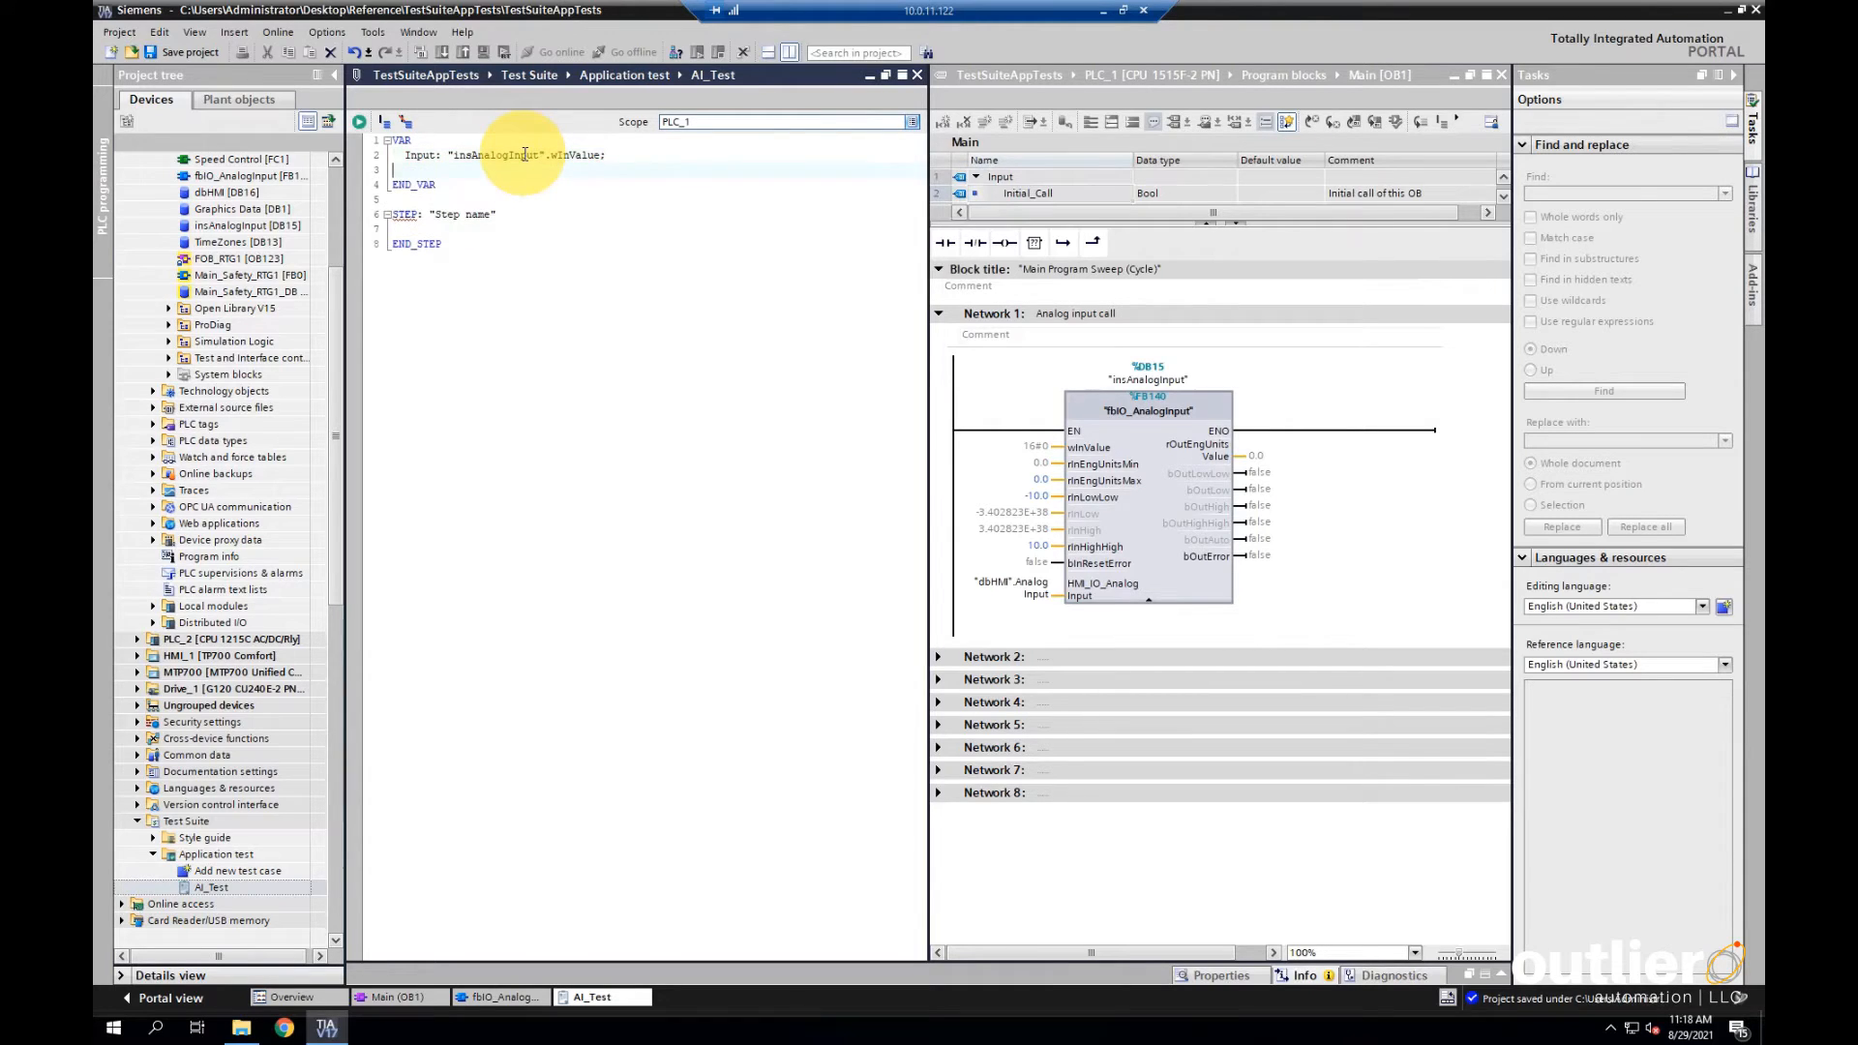
text(HighHighAlarm: in)
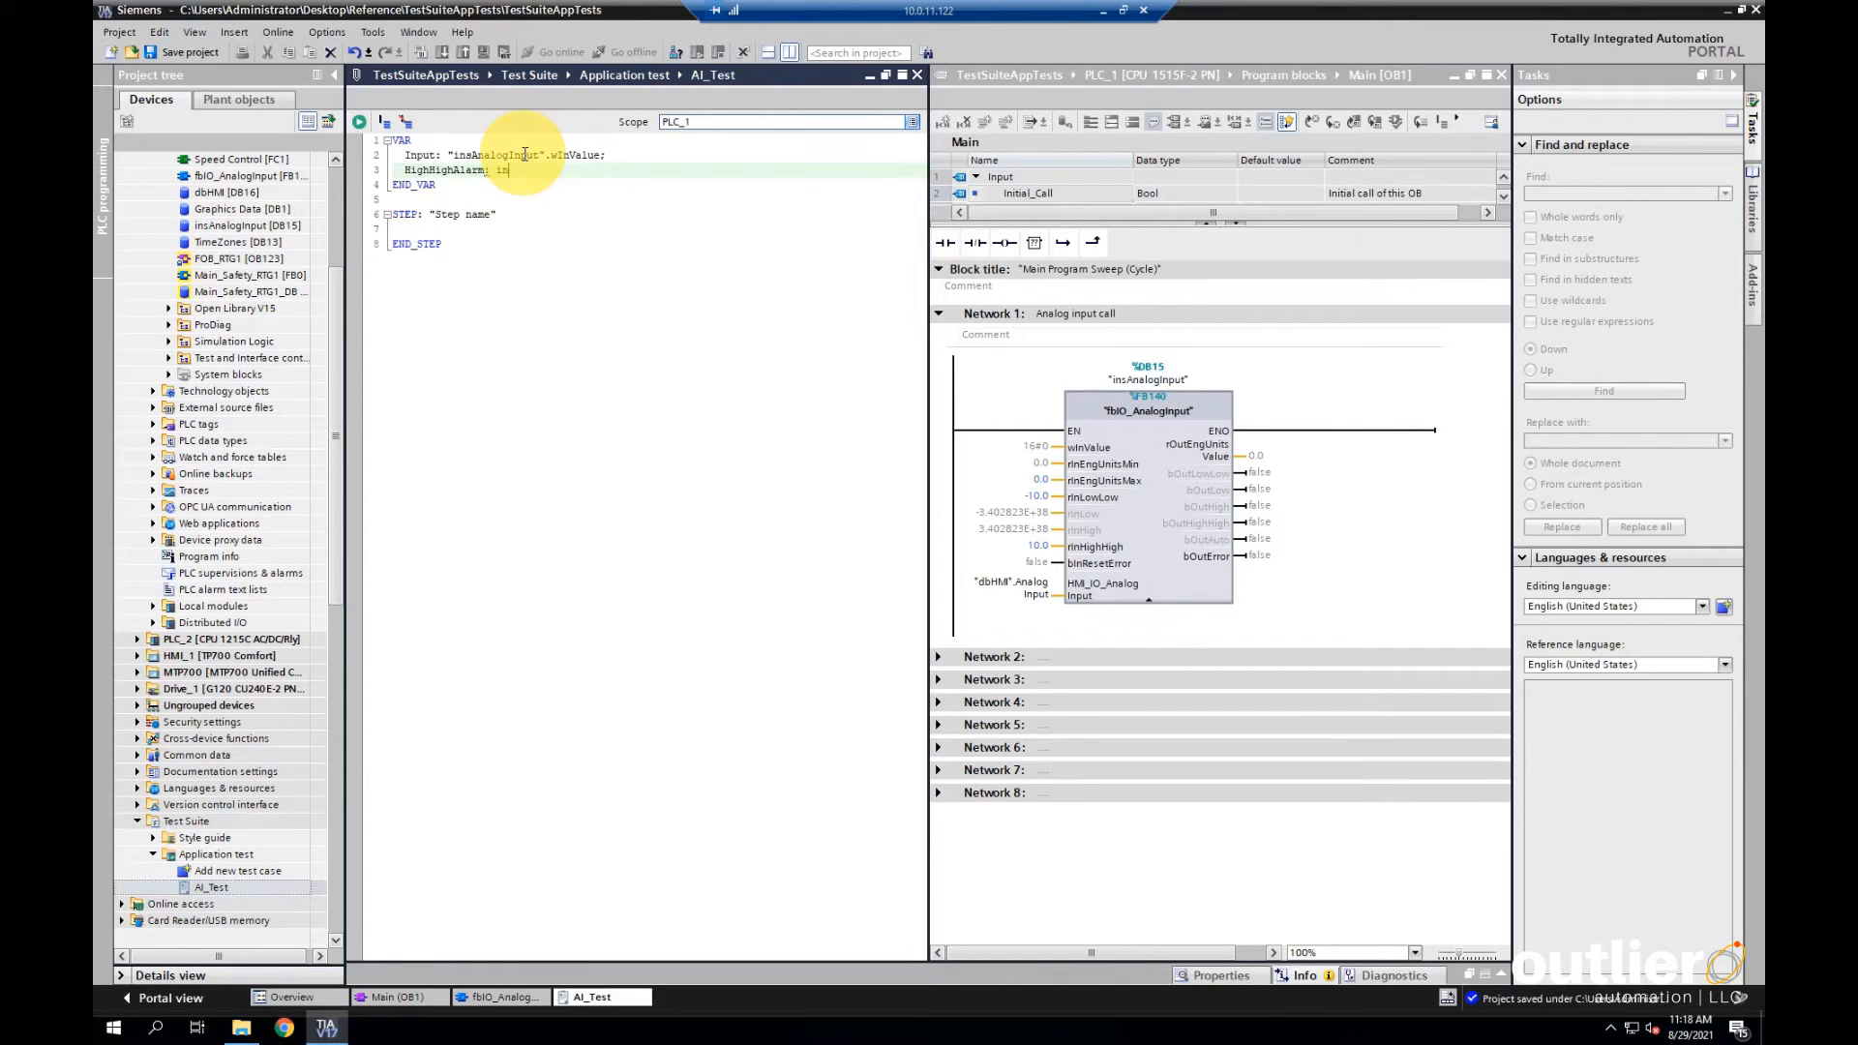
text("insAnalogInput".bOutHighHigh;)
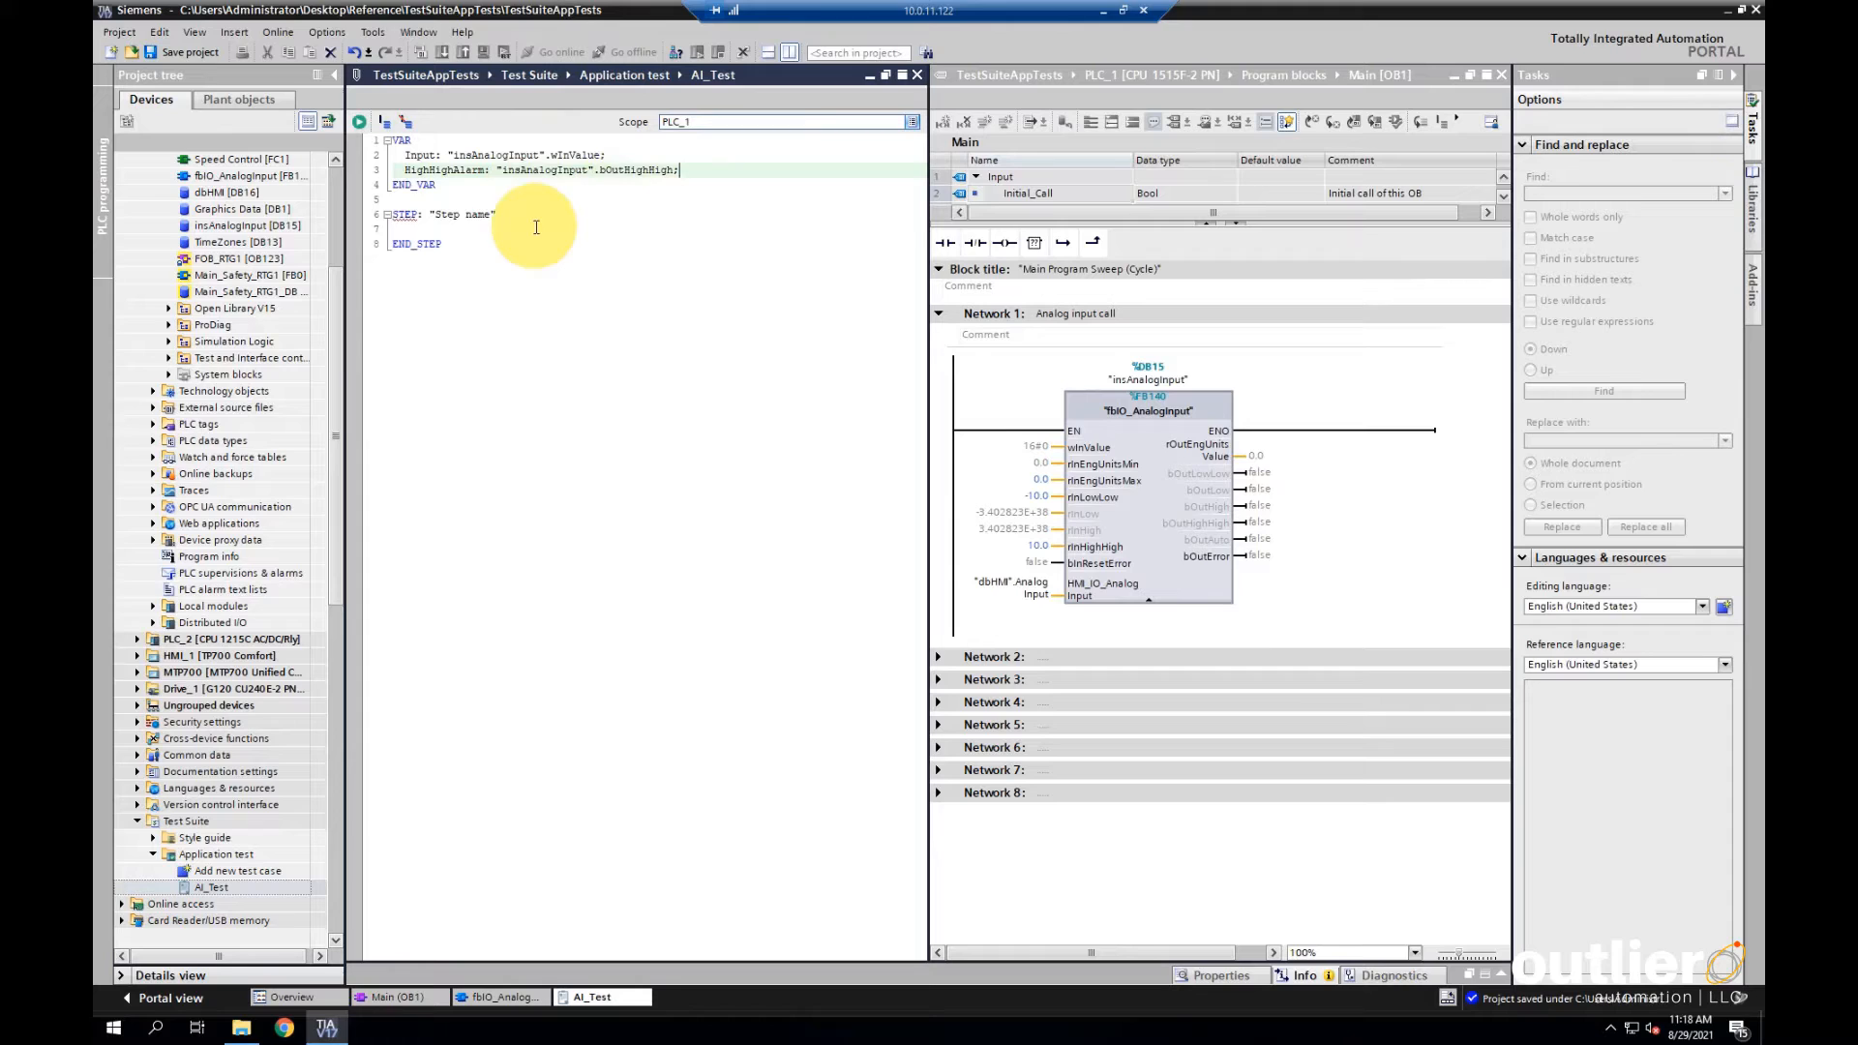
Name the first step "Error condition false" and set Input := 27648
double_click(461, 215)
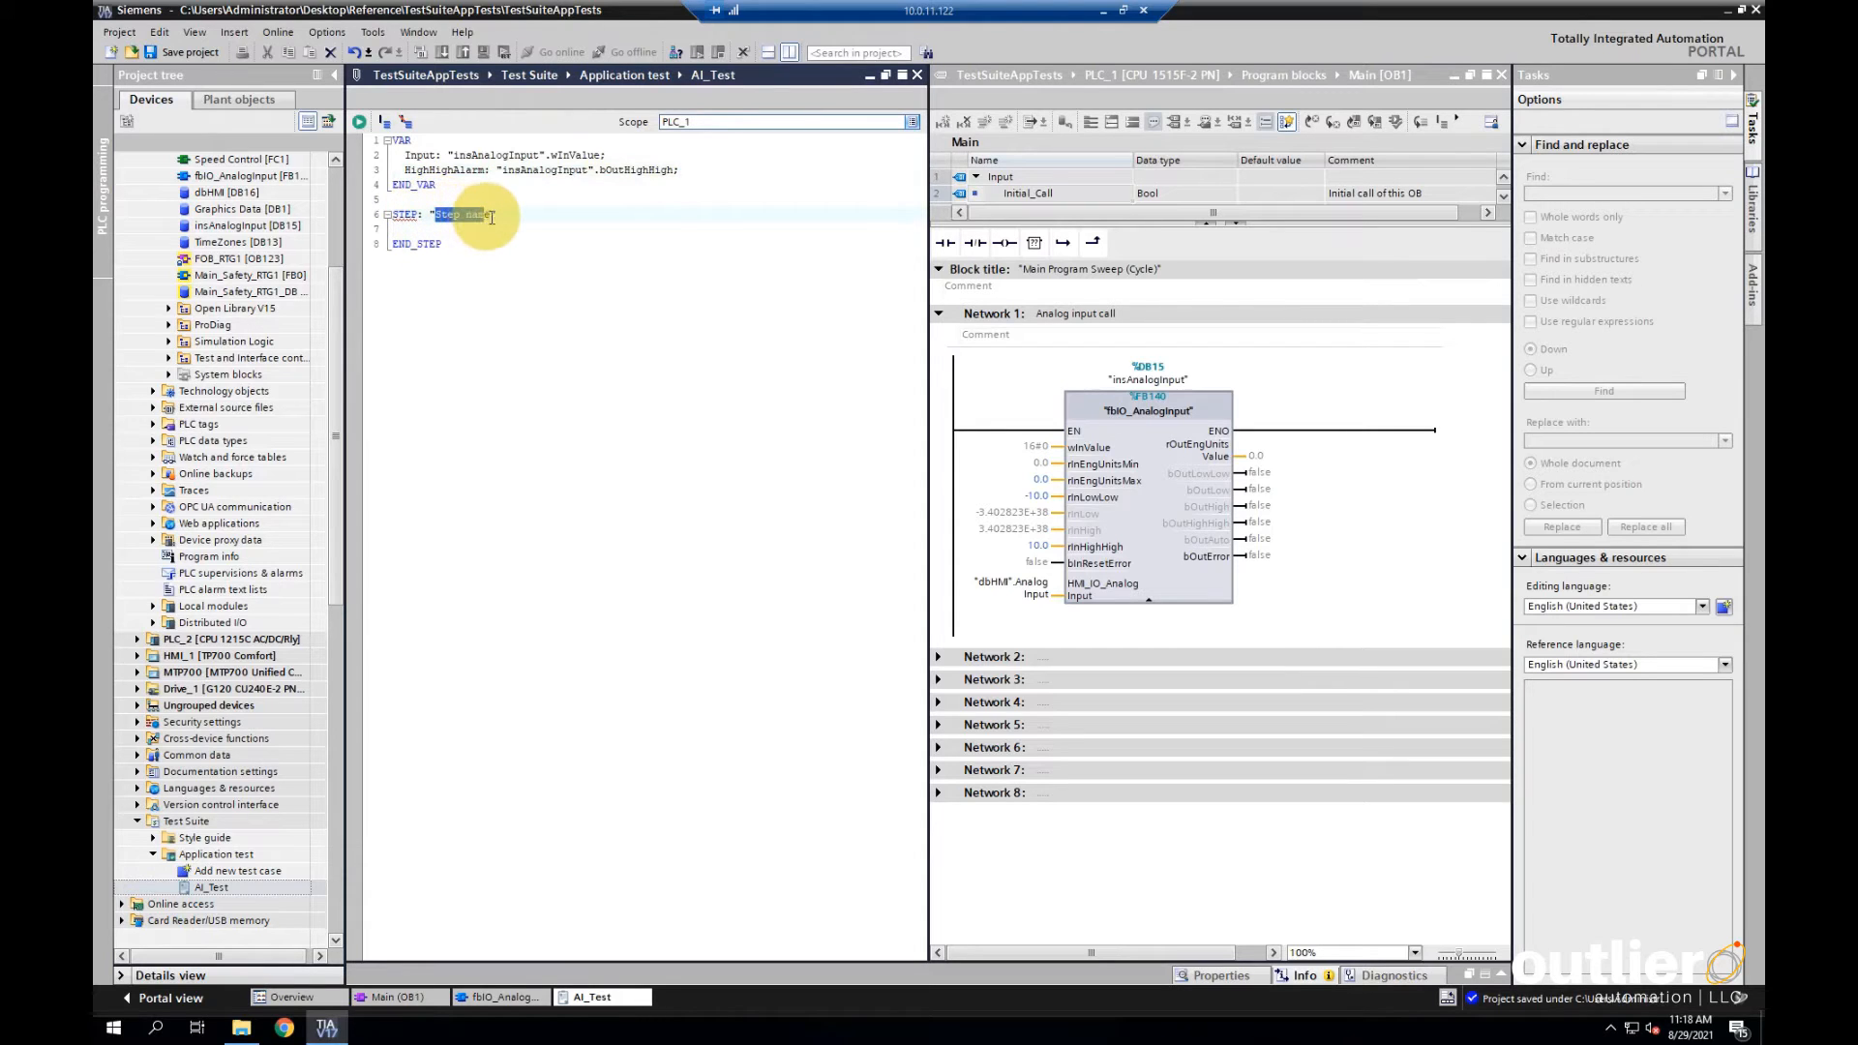
text(EP: "E)
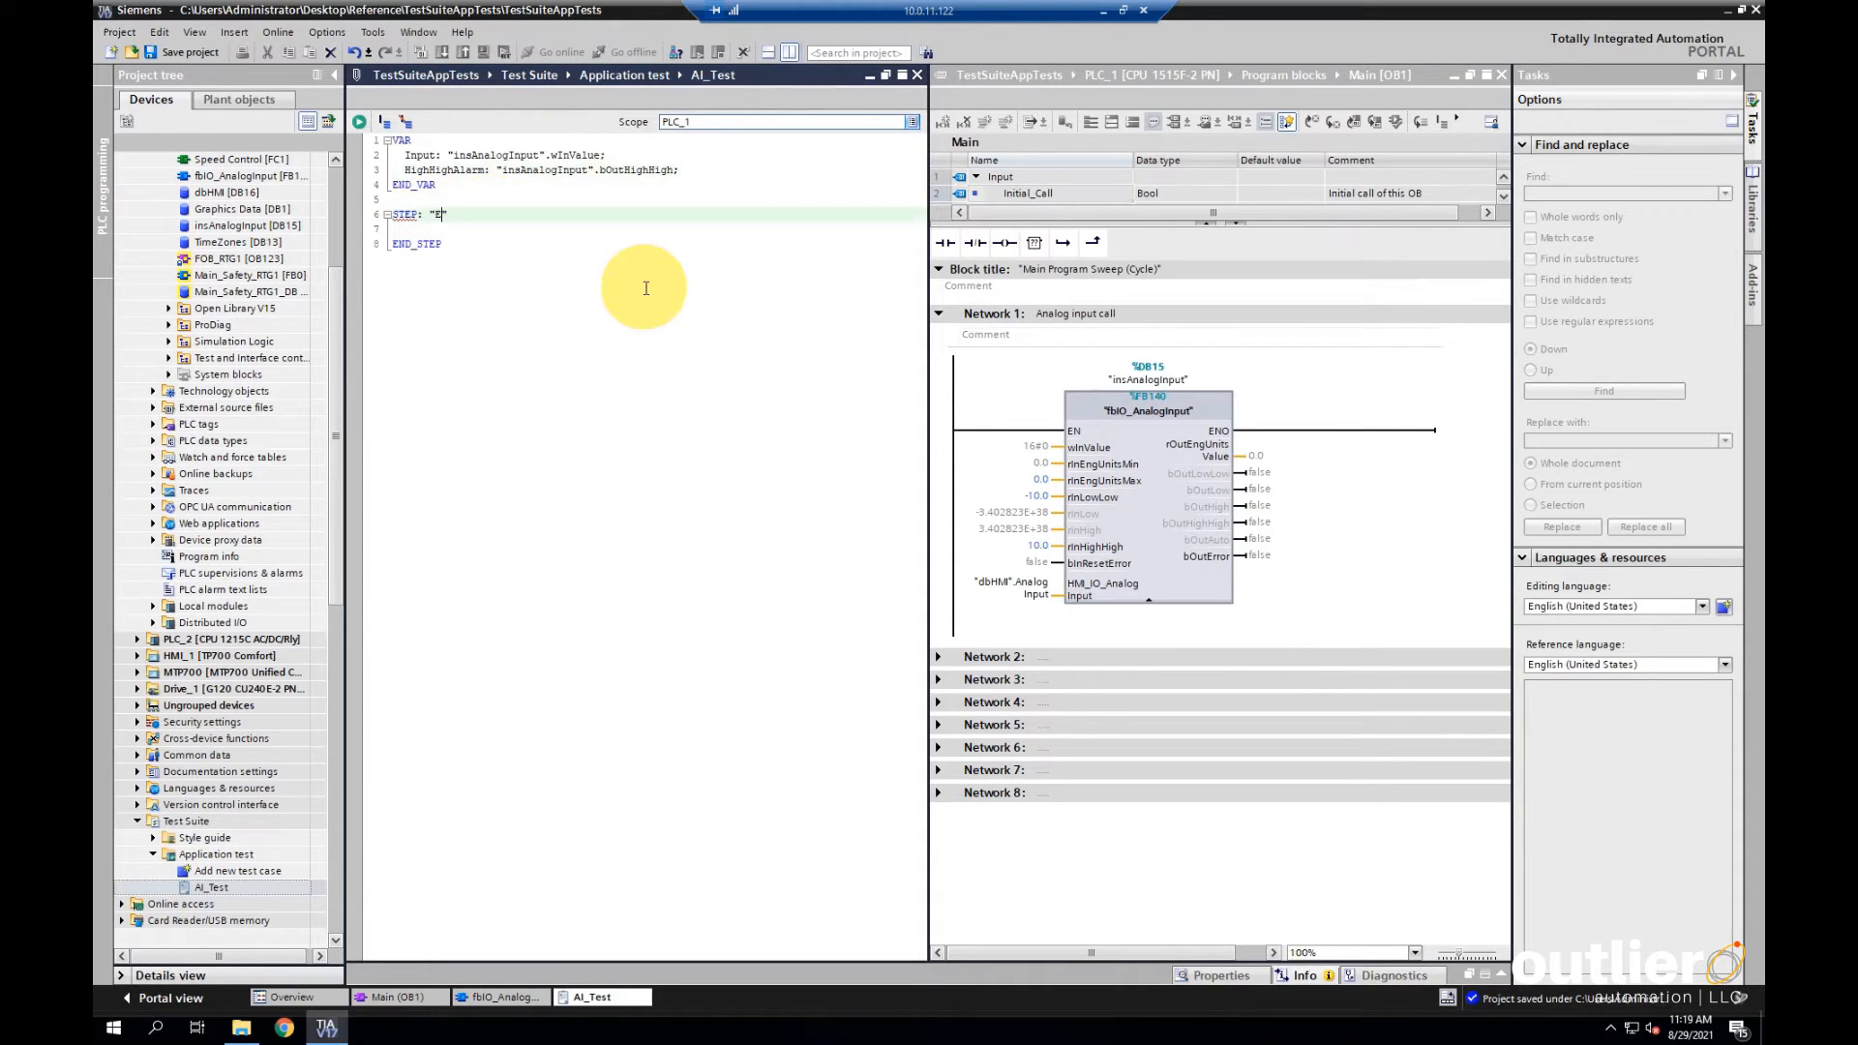
text(Error condition)
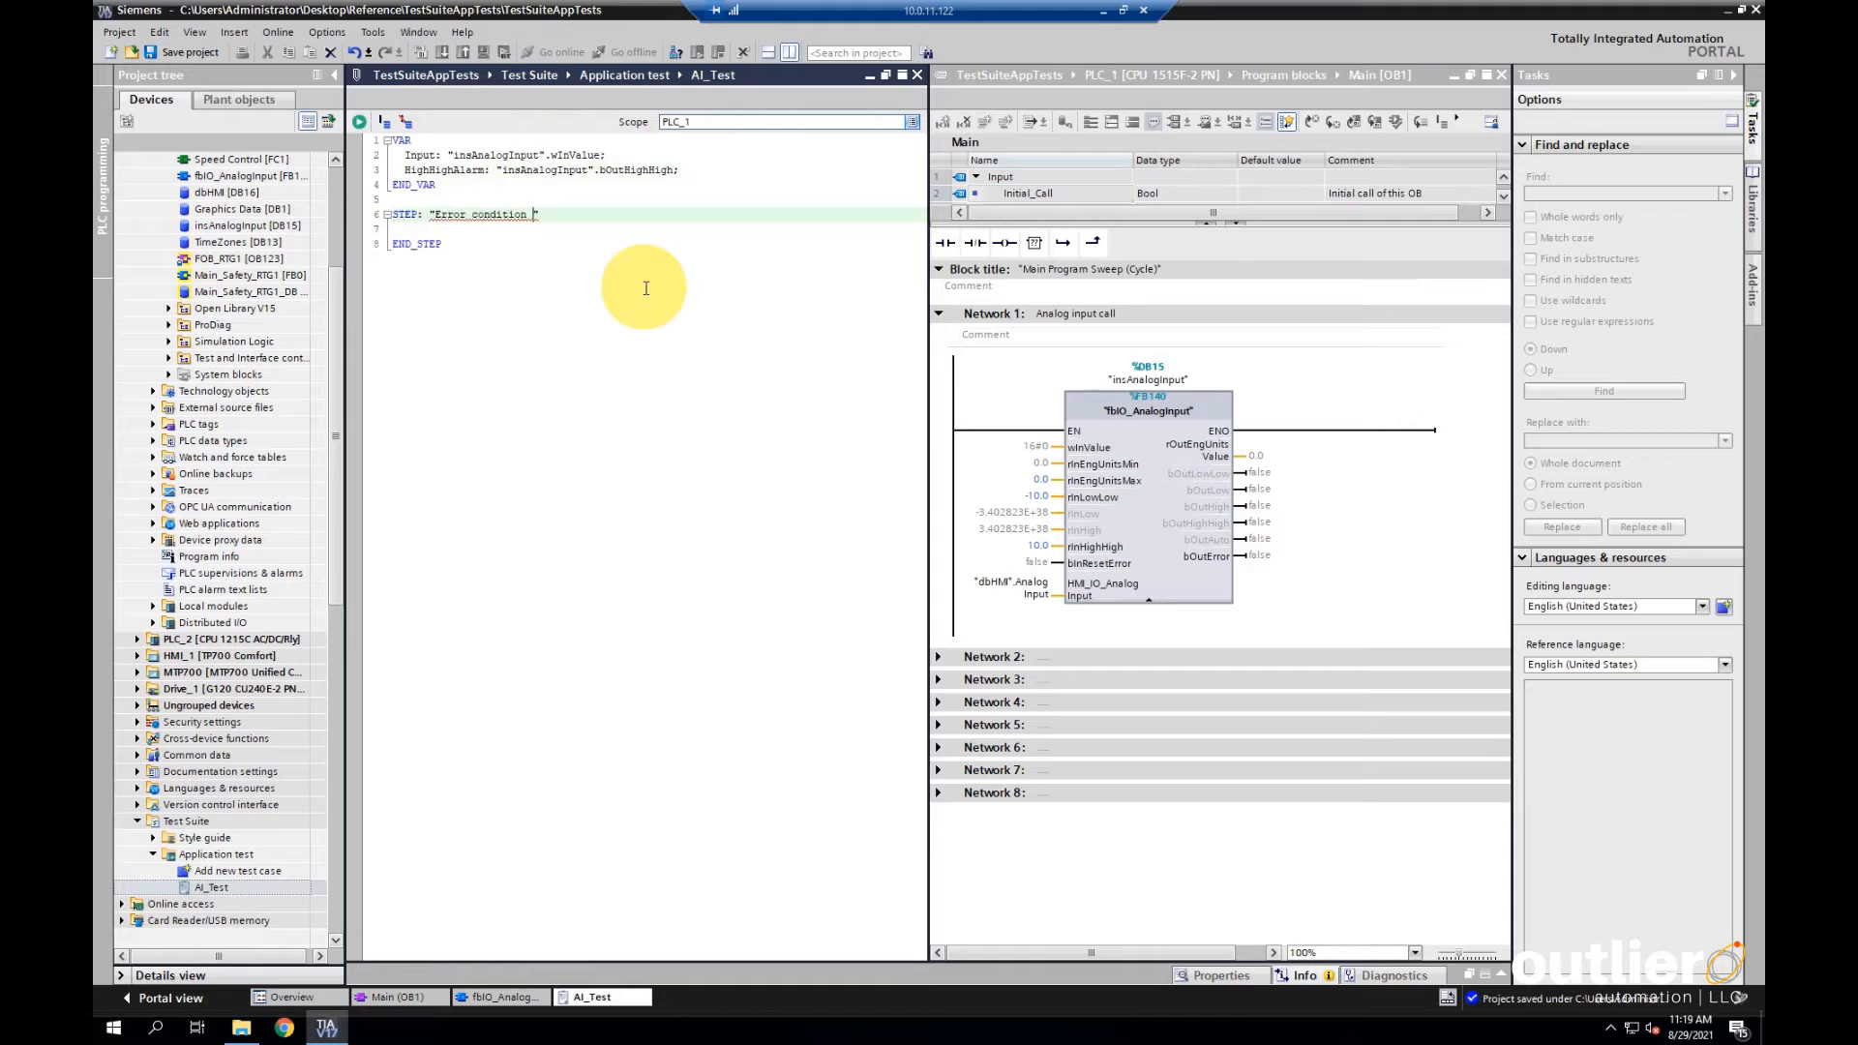
text(false")
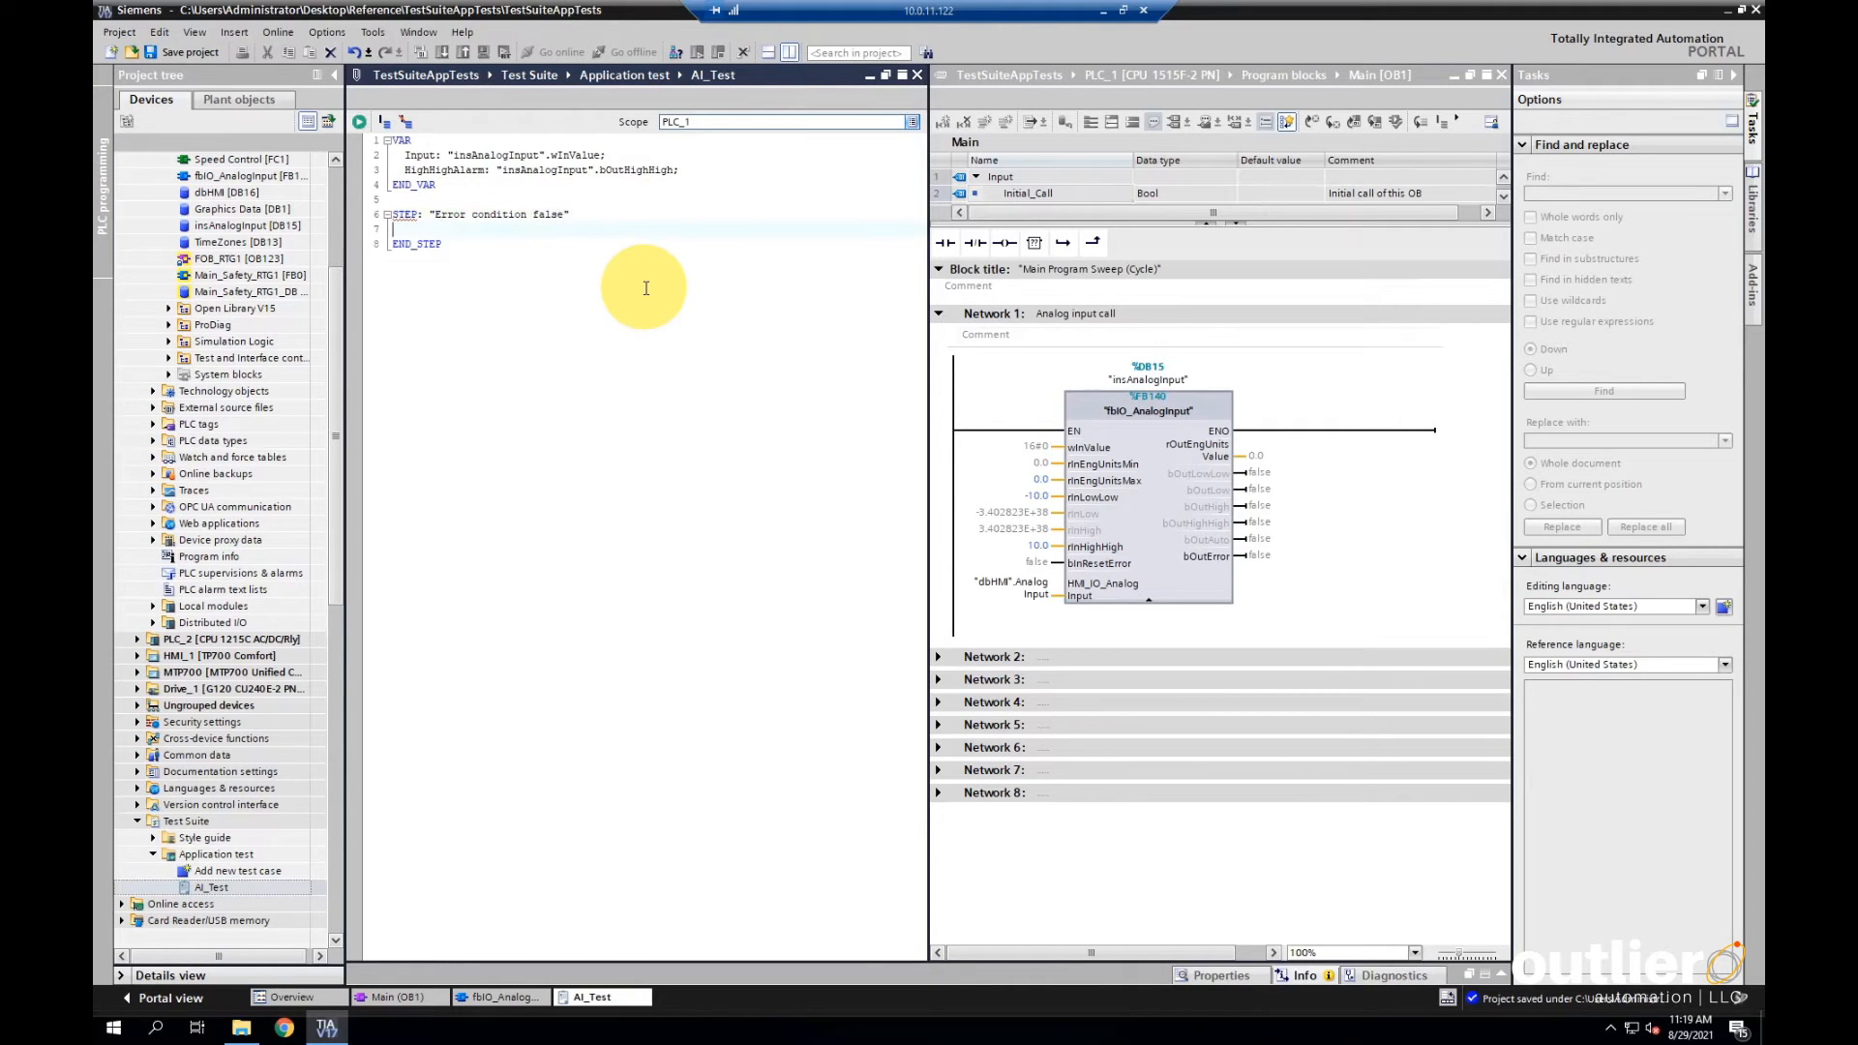
text(Input :)
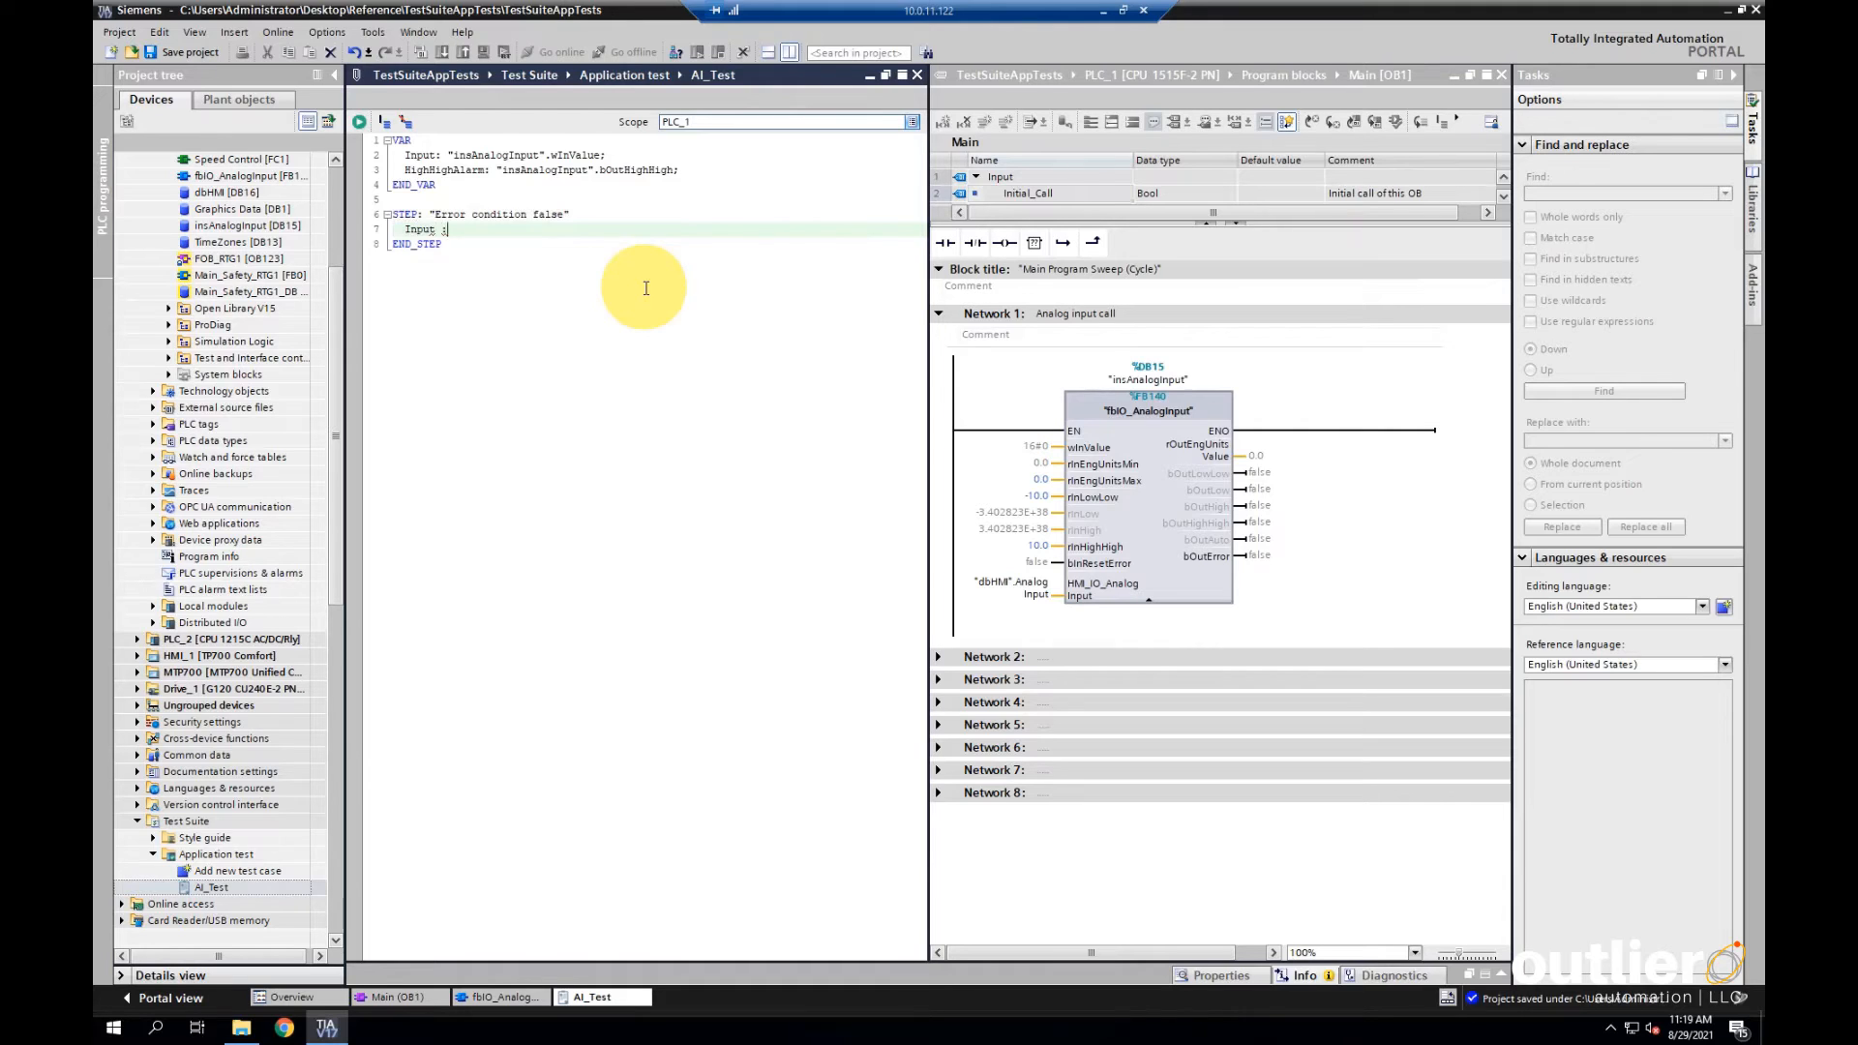
text(27648;)
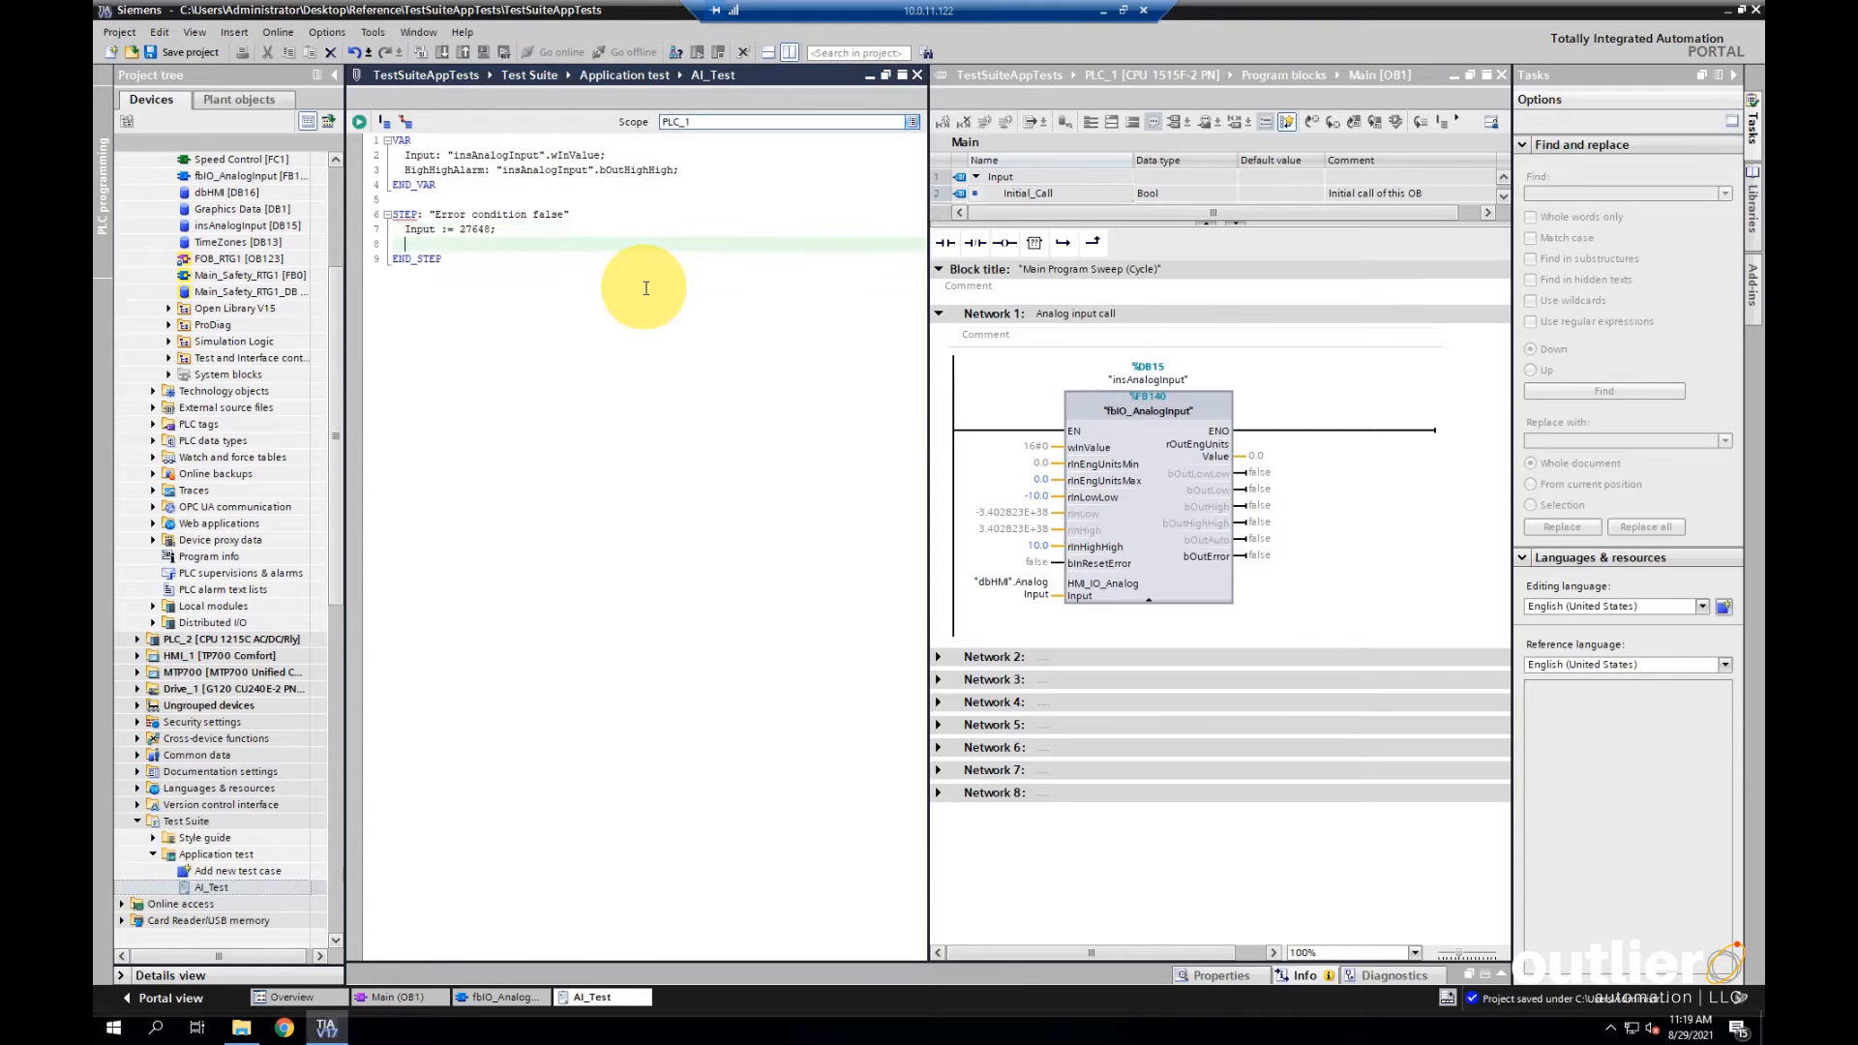
Run one cycle, assert HighHighAlarm equals False, and begin a second STEP
text(RUN(CYCLES := 1);)
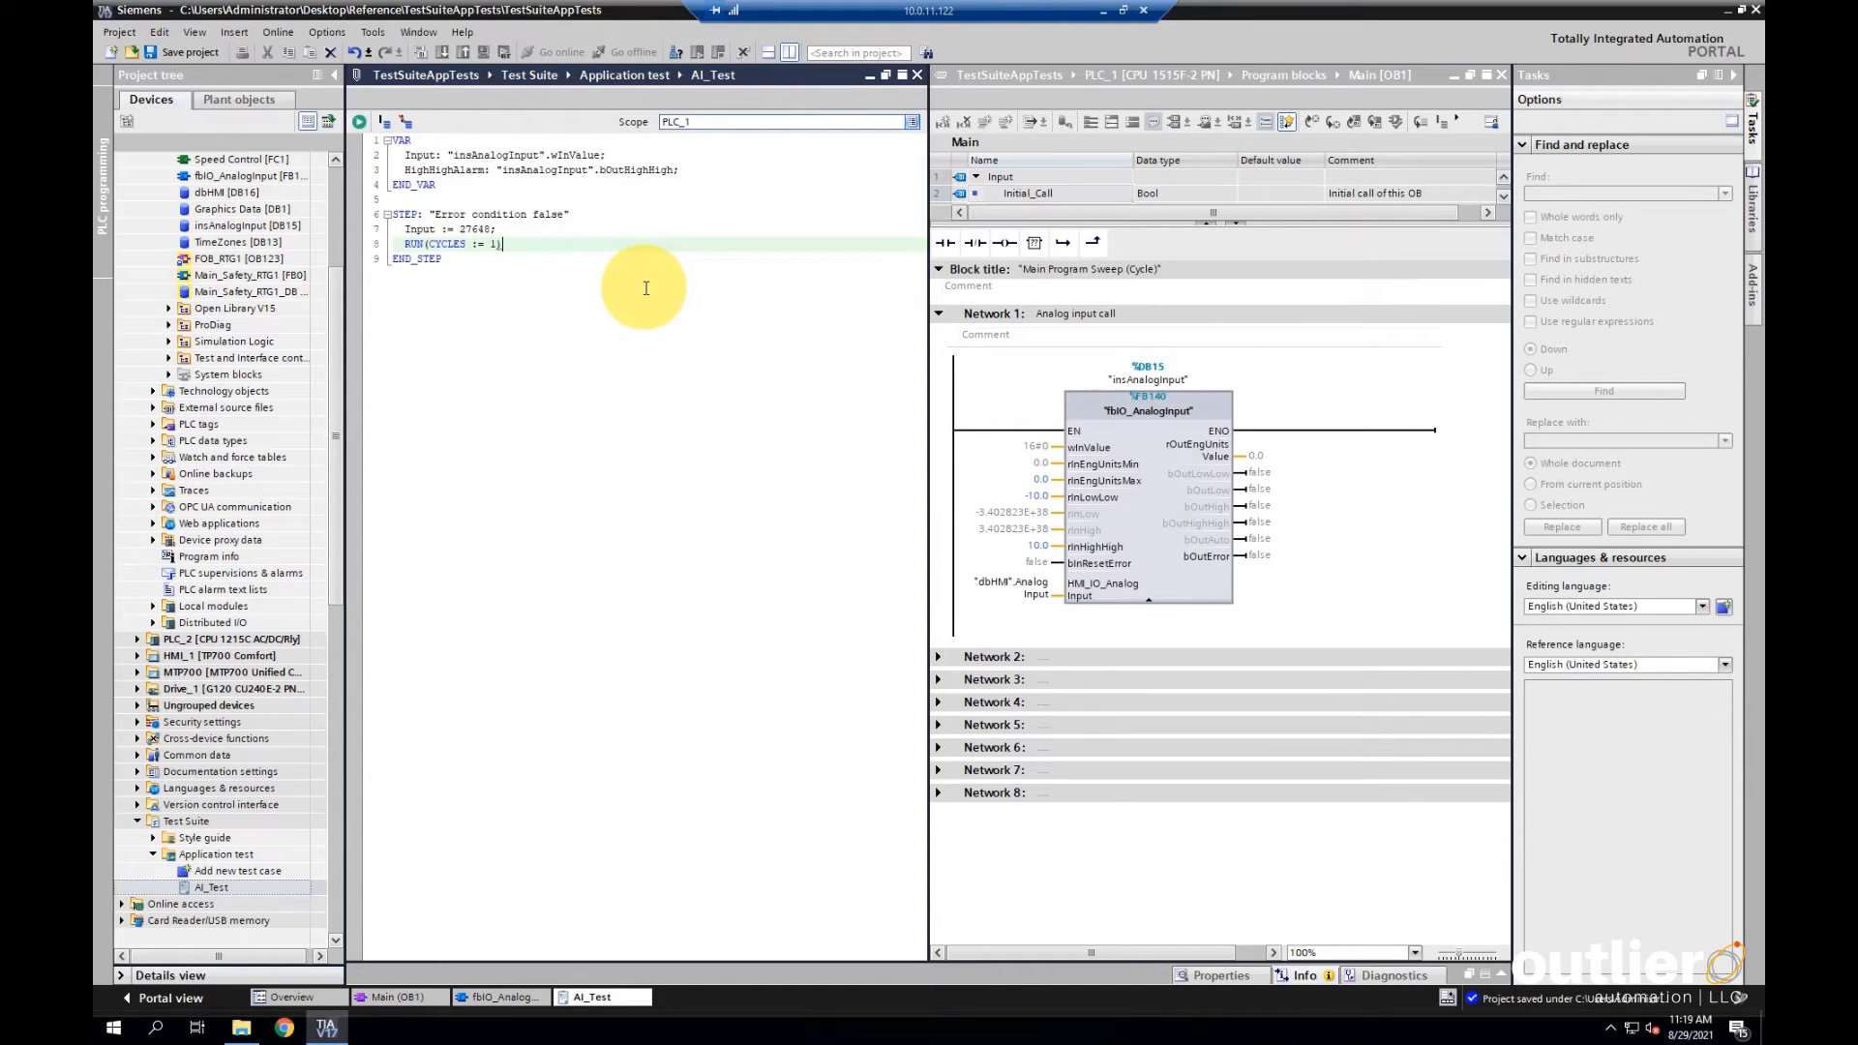
text(ASSERT.Equal)
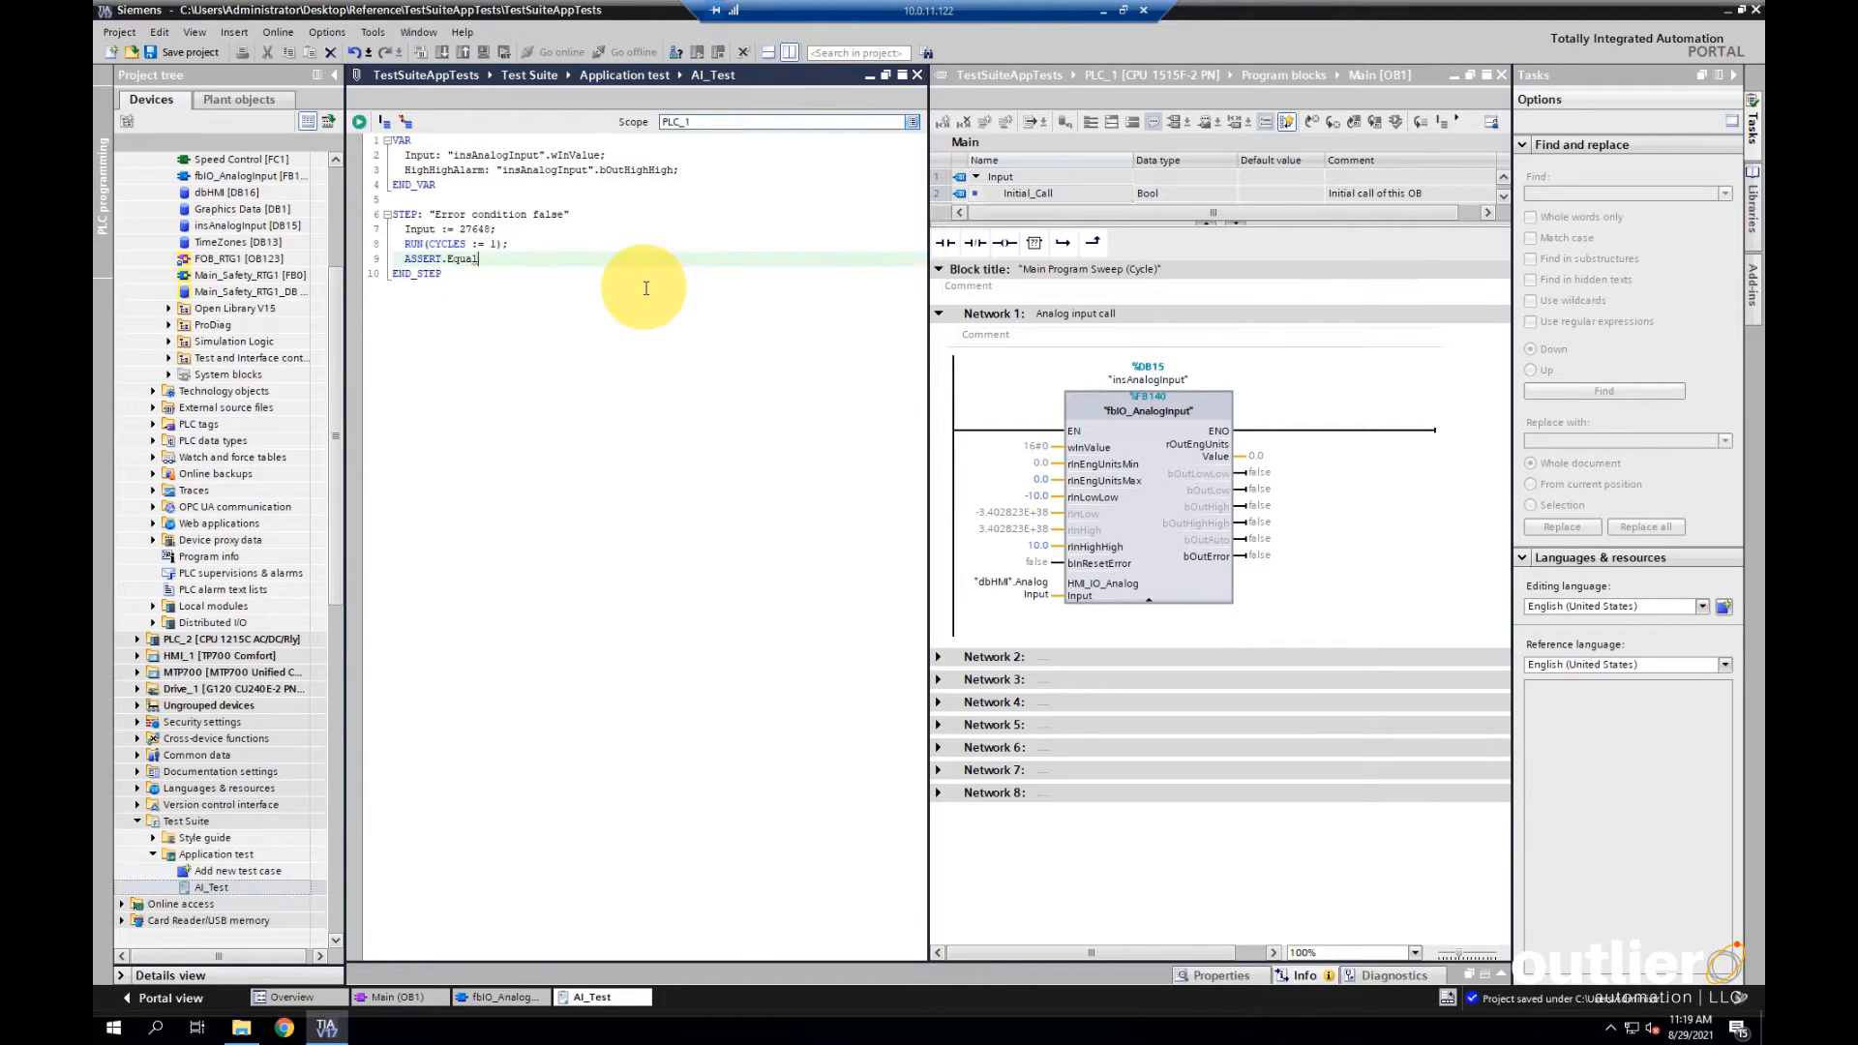
text((HighHighAlarm)
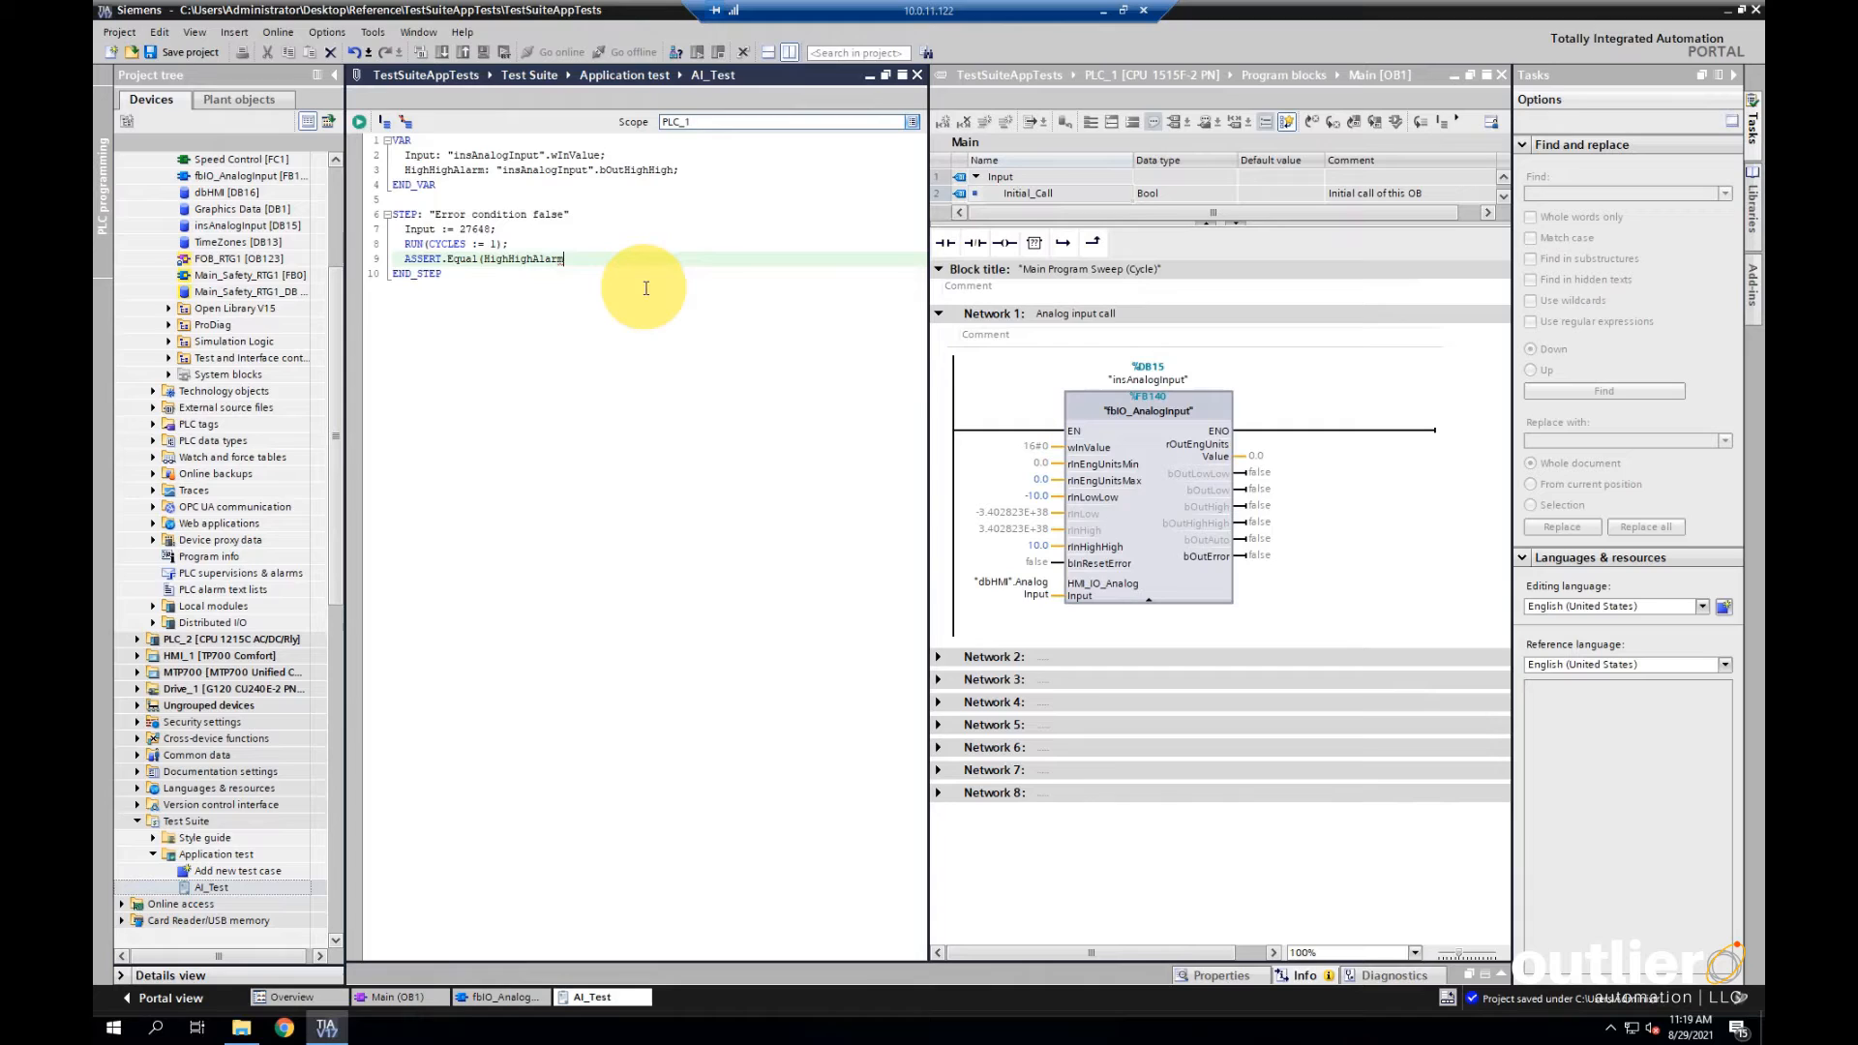
text(, False)
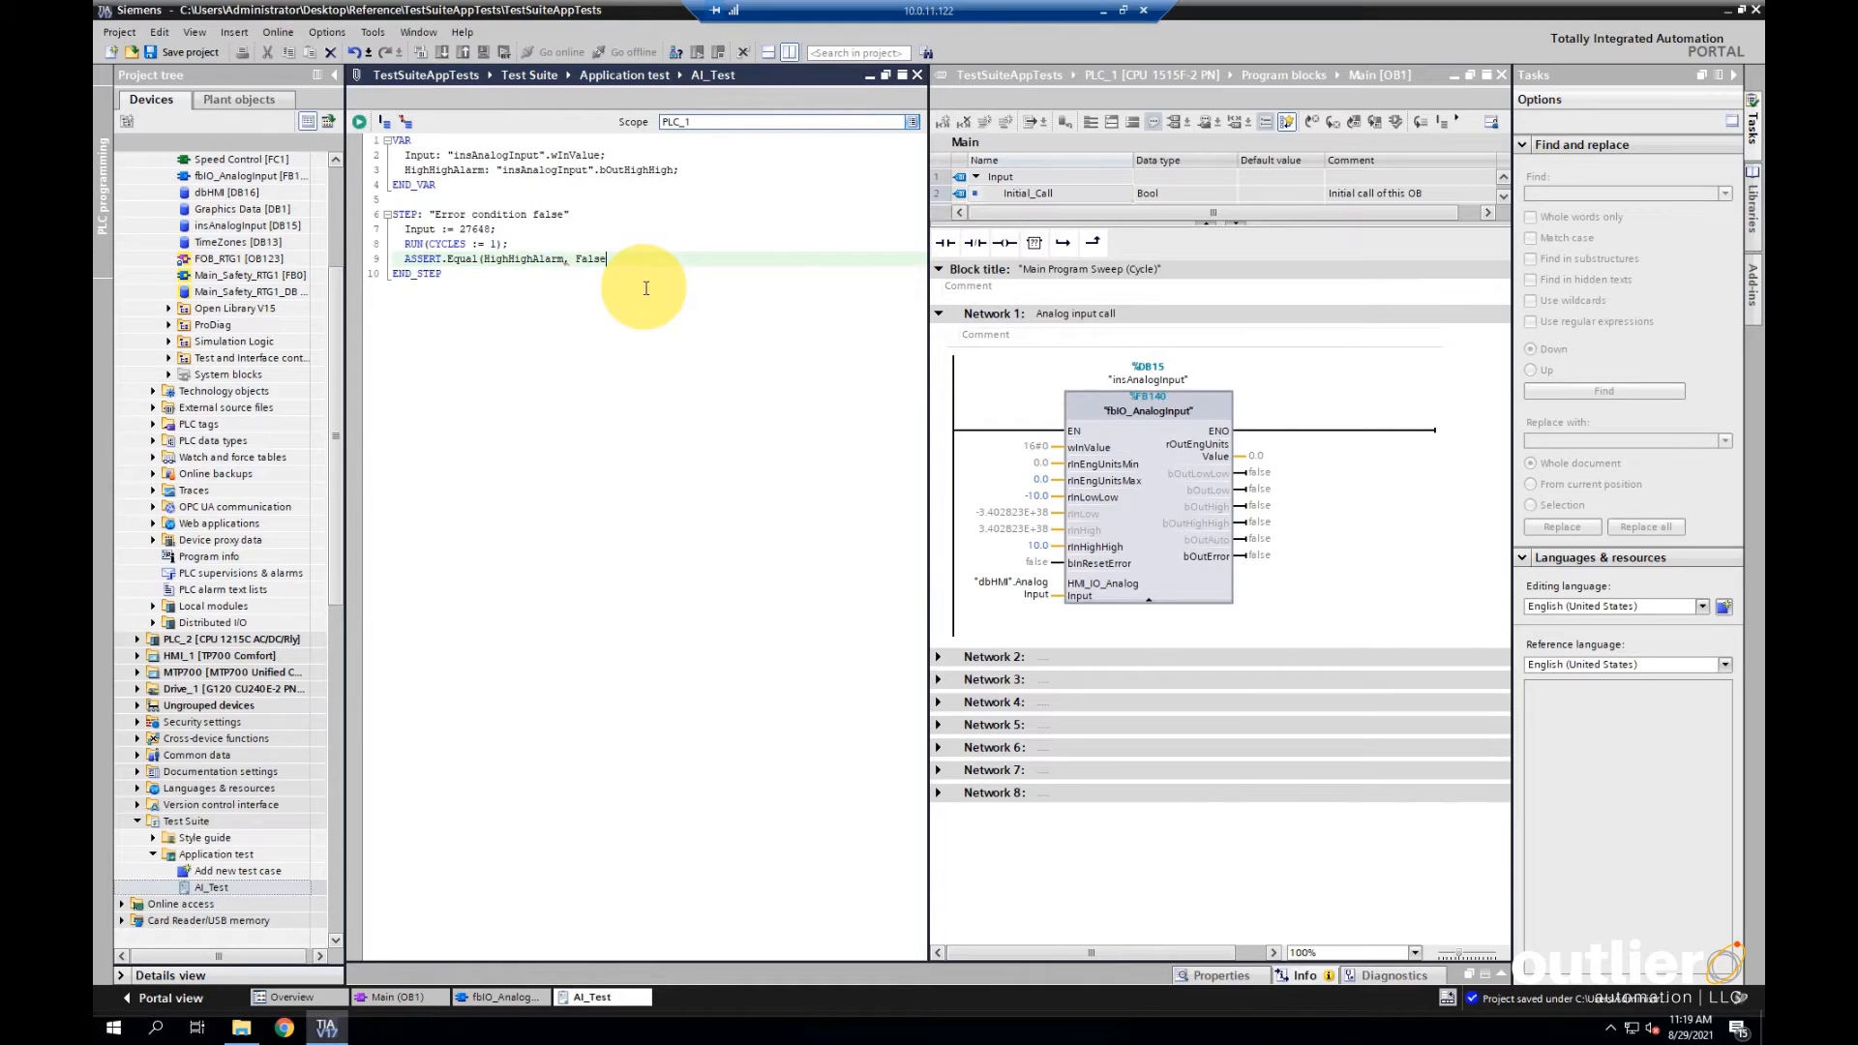
text();)
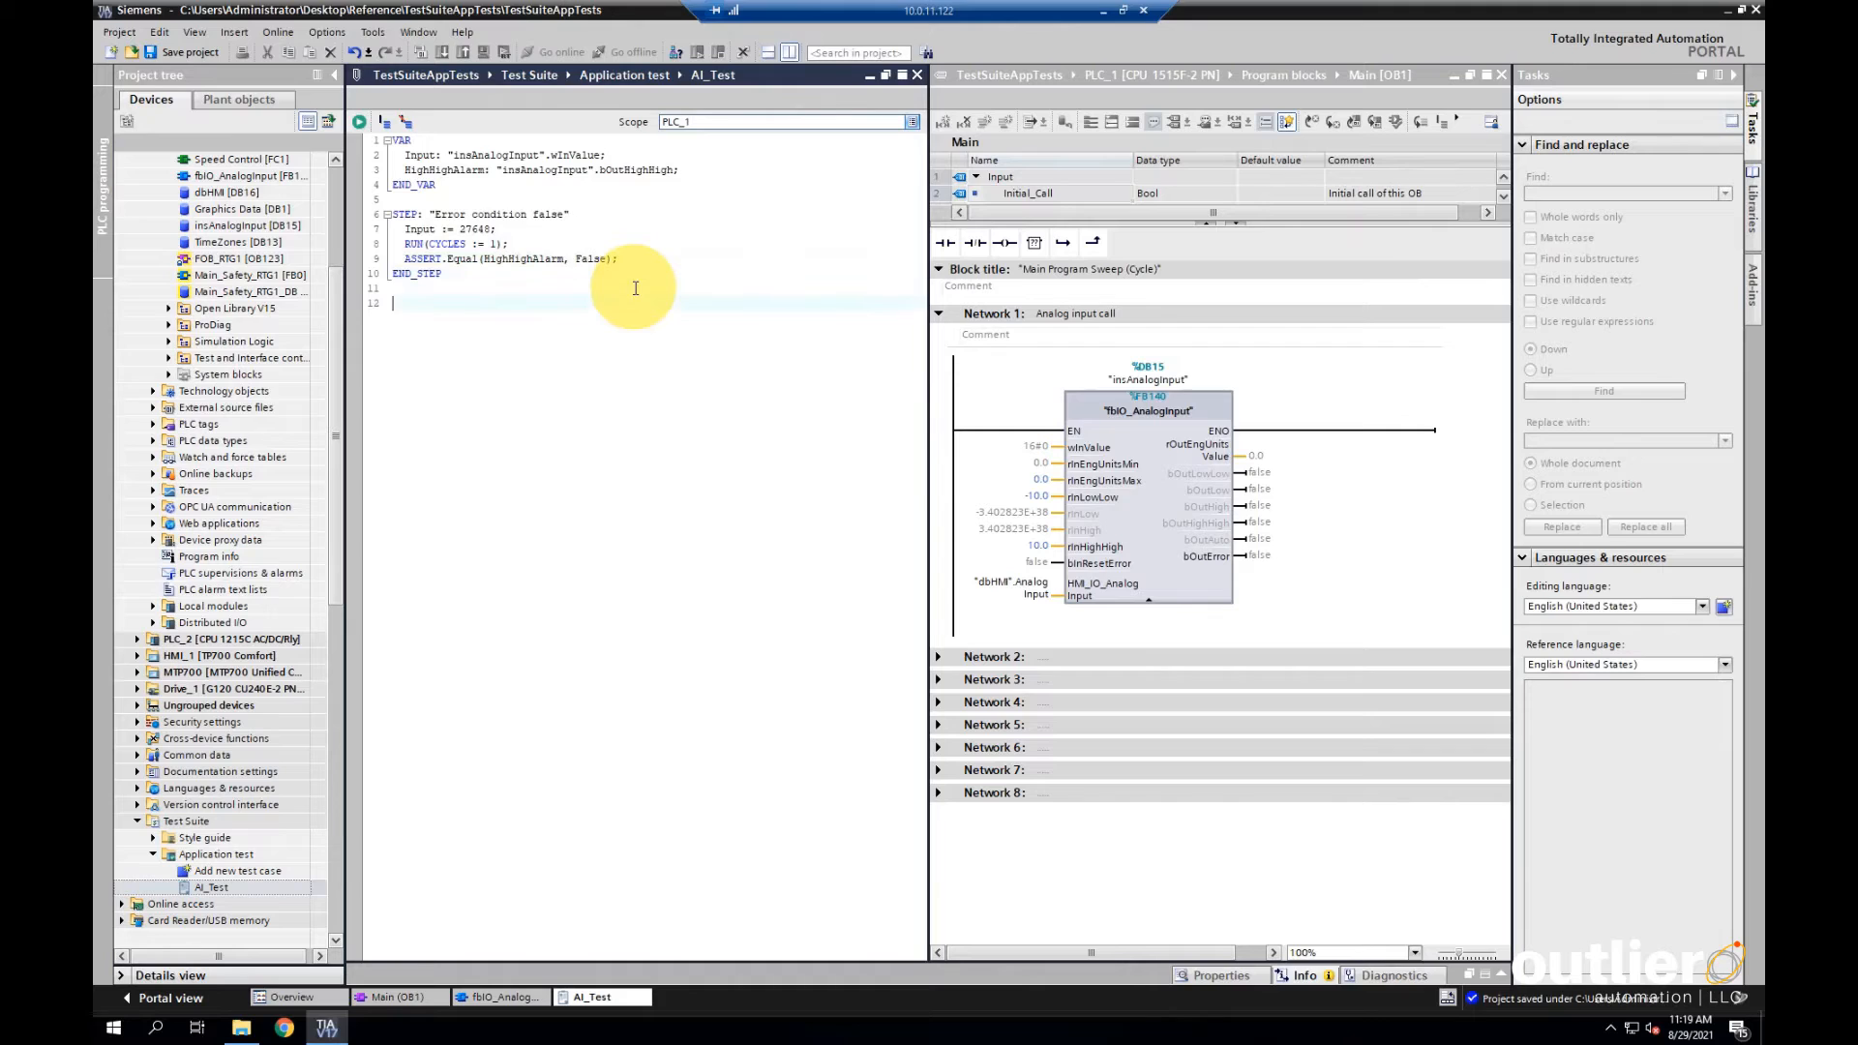
text(STEP: "Error condition true aft)
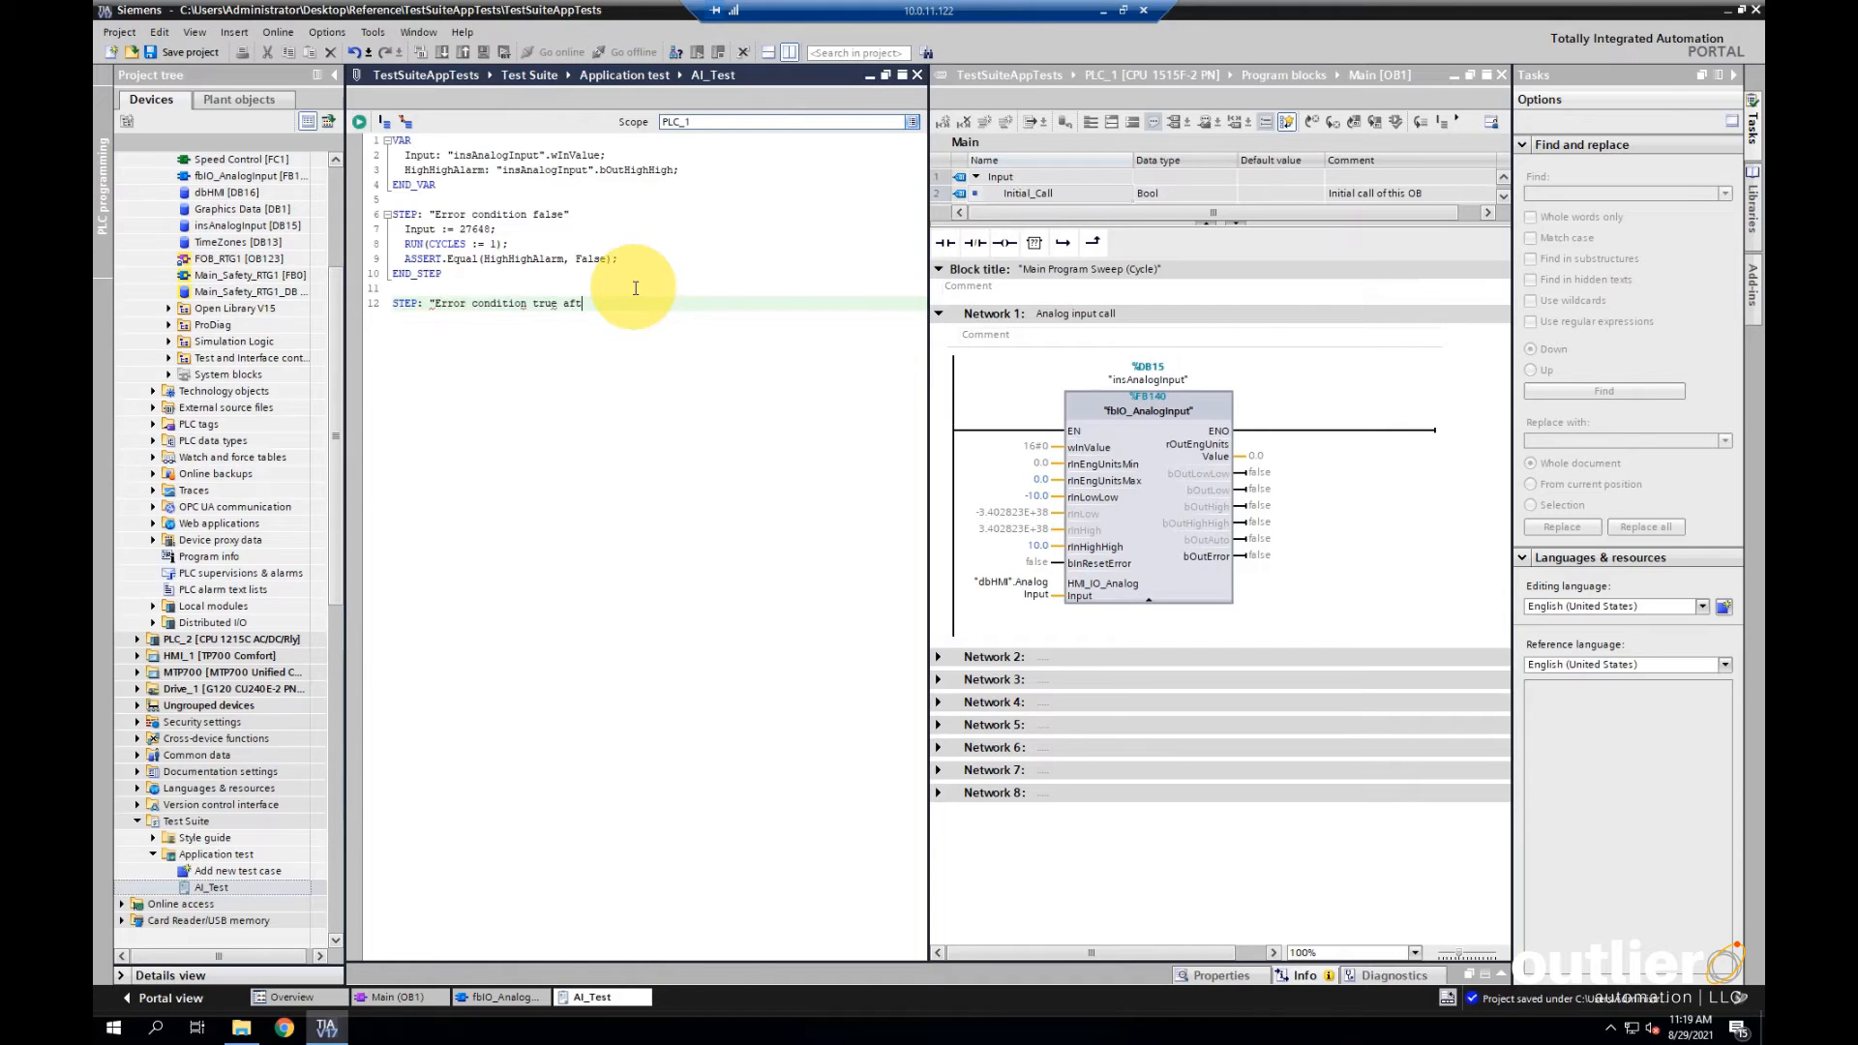
Write the debounce step: Input := 27648, RUN(TIME := T#5s), assert HighHighAlarm True, END_STEP
text(debounch)
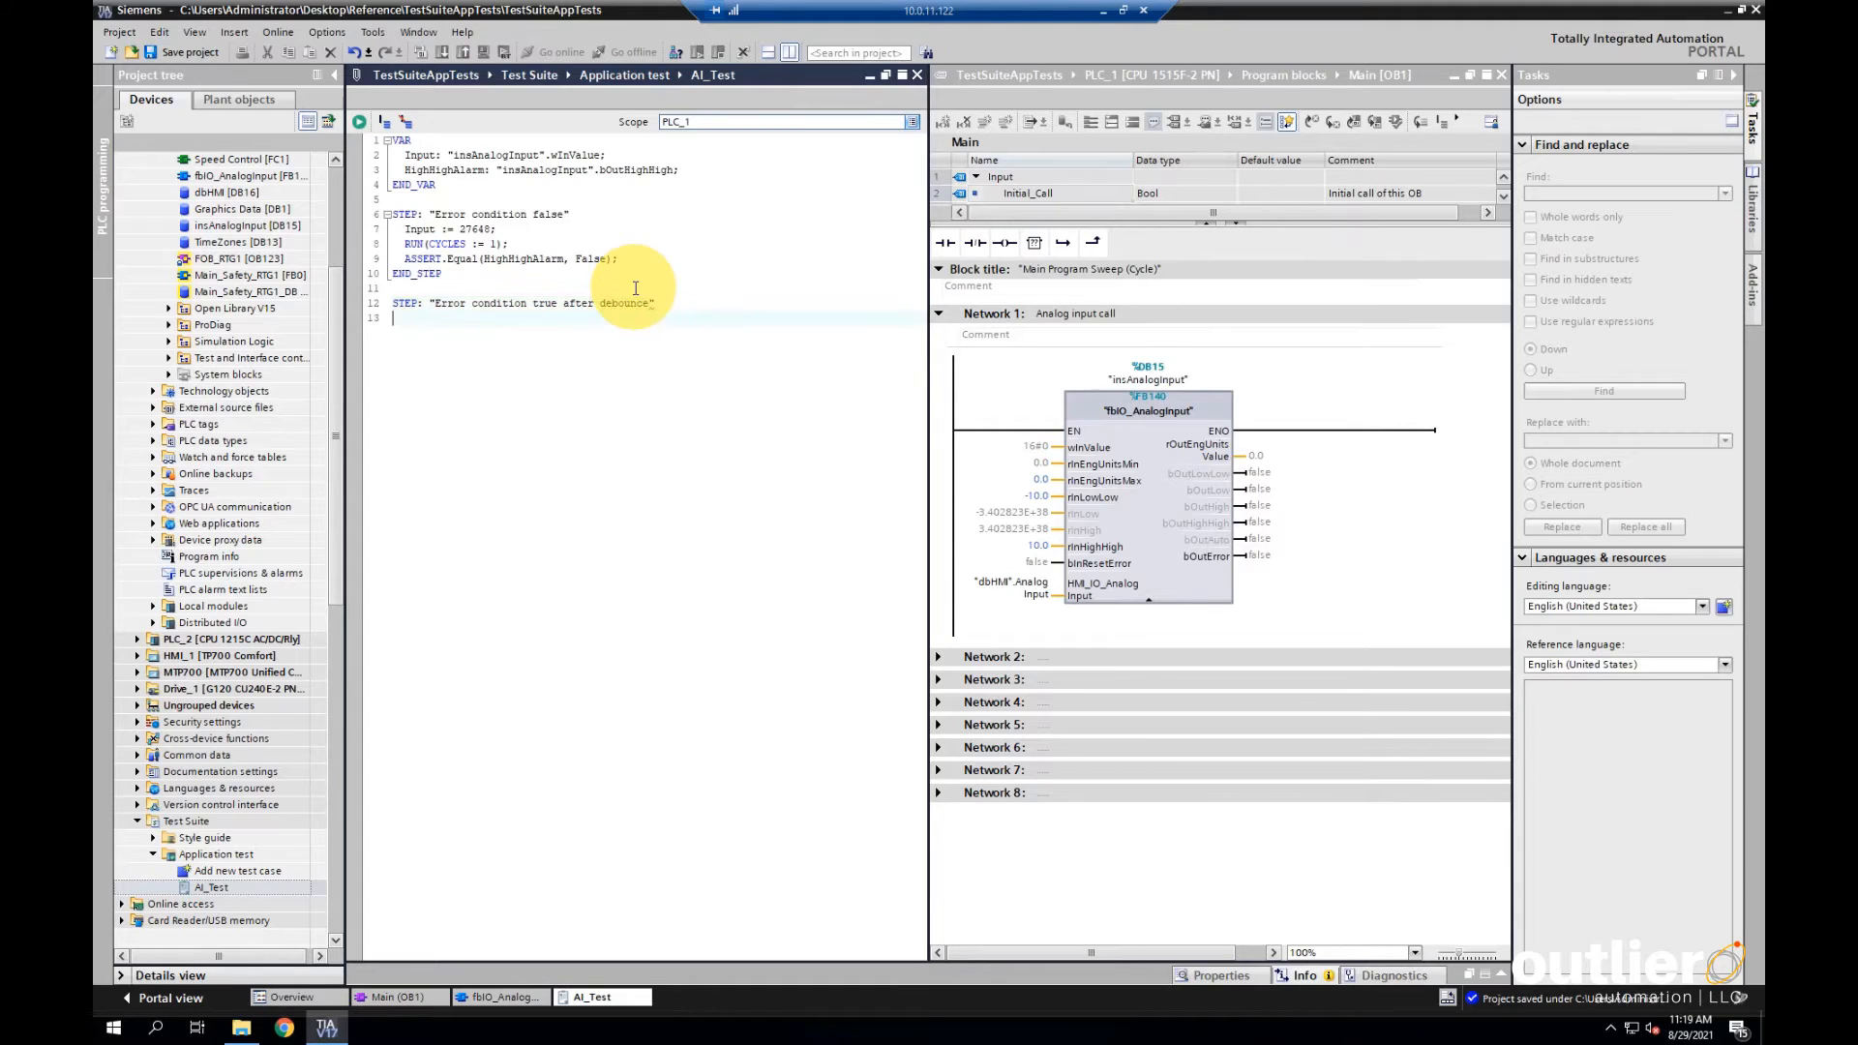
text(Input := 27648;)
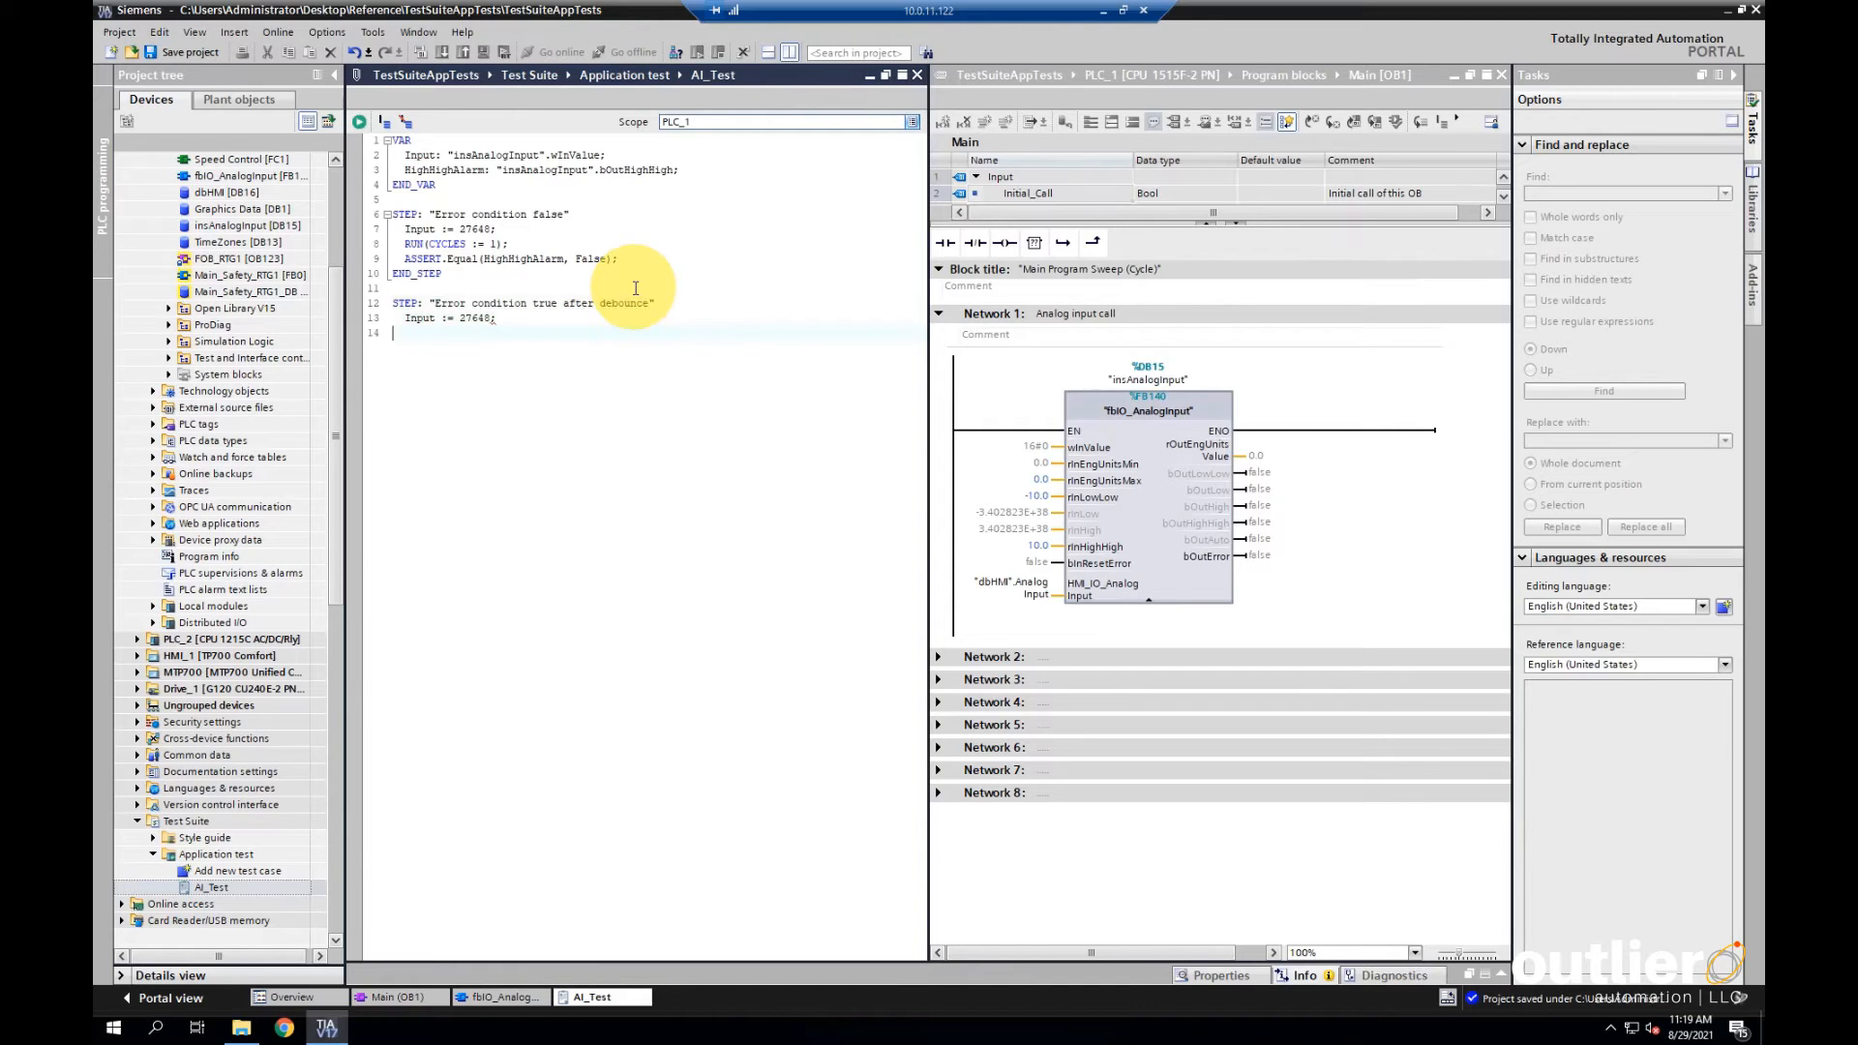
text(RUN(TIME ;)
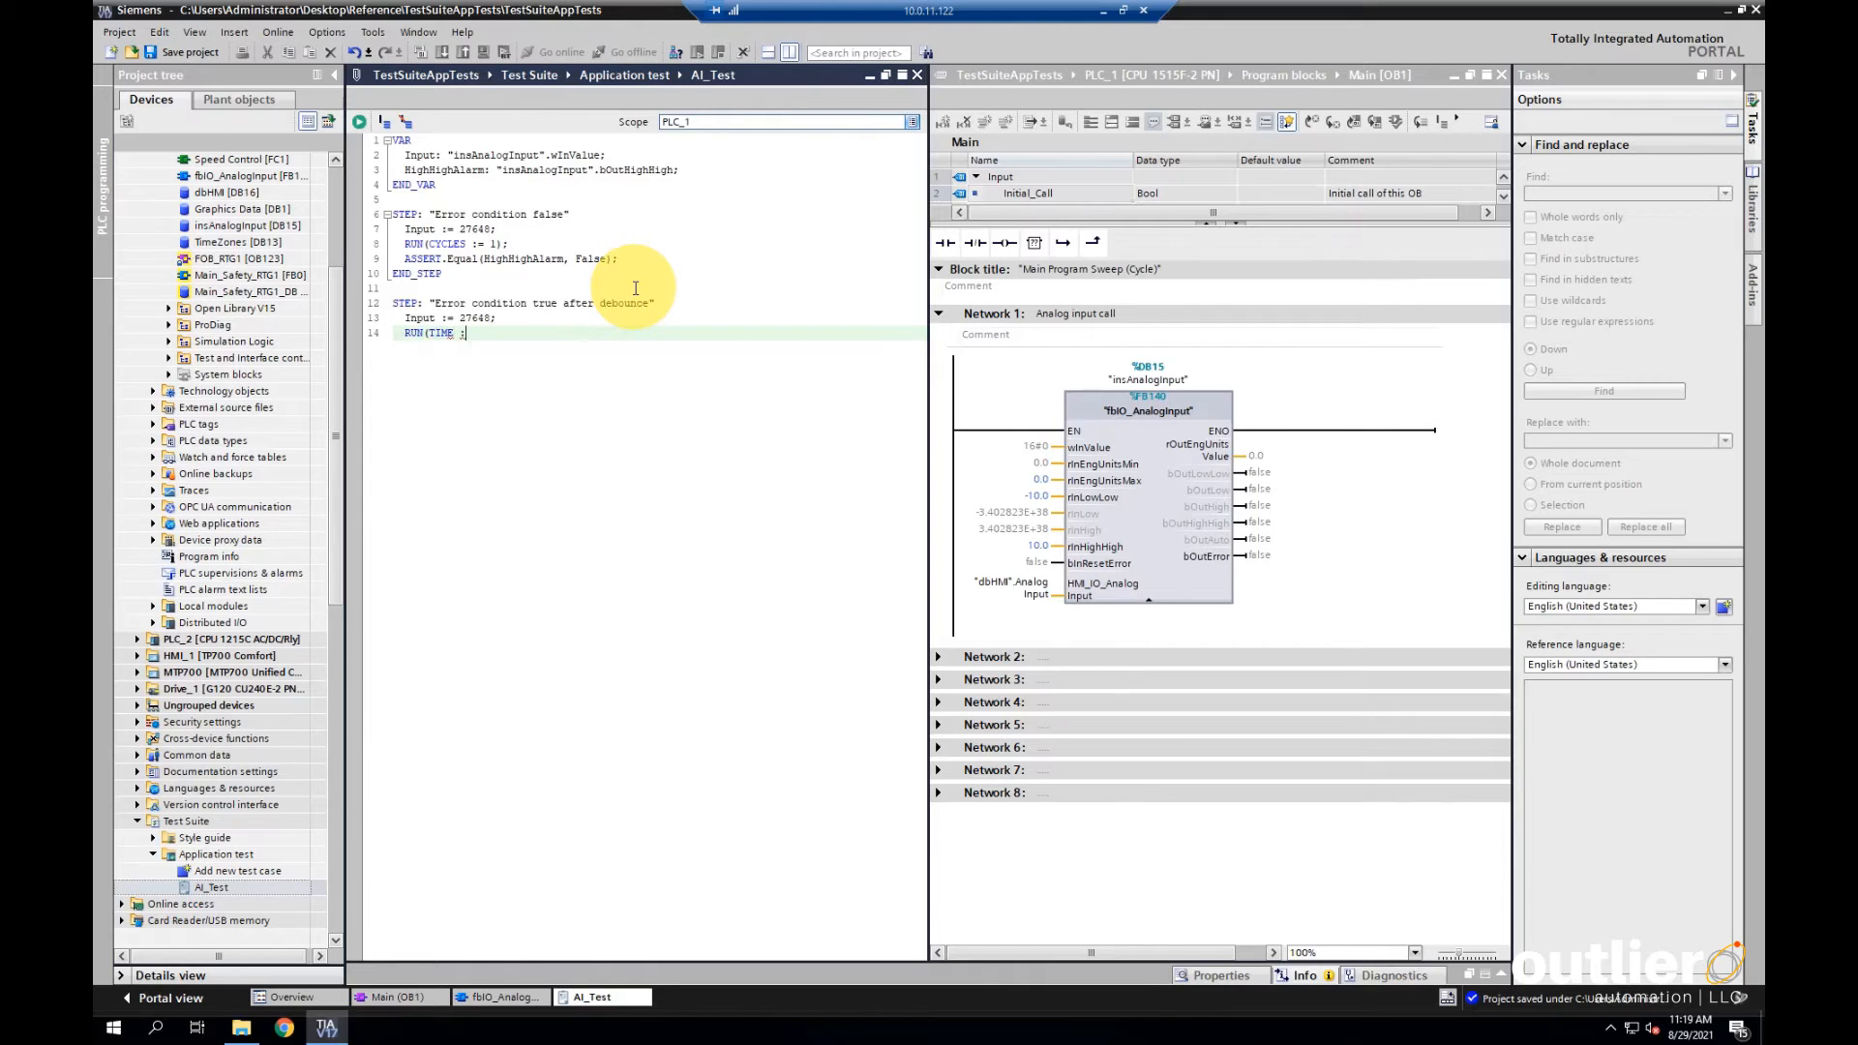
text(T#)
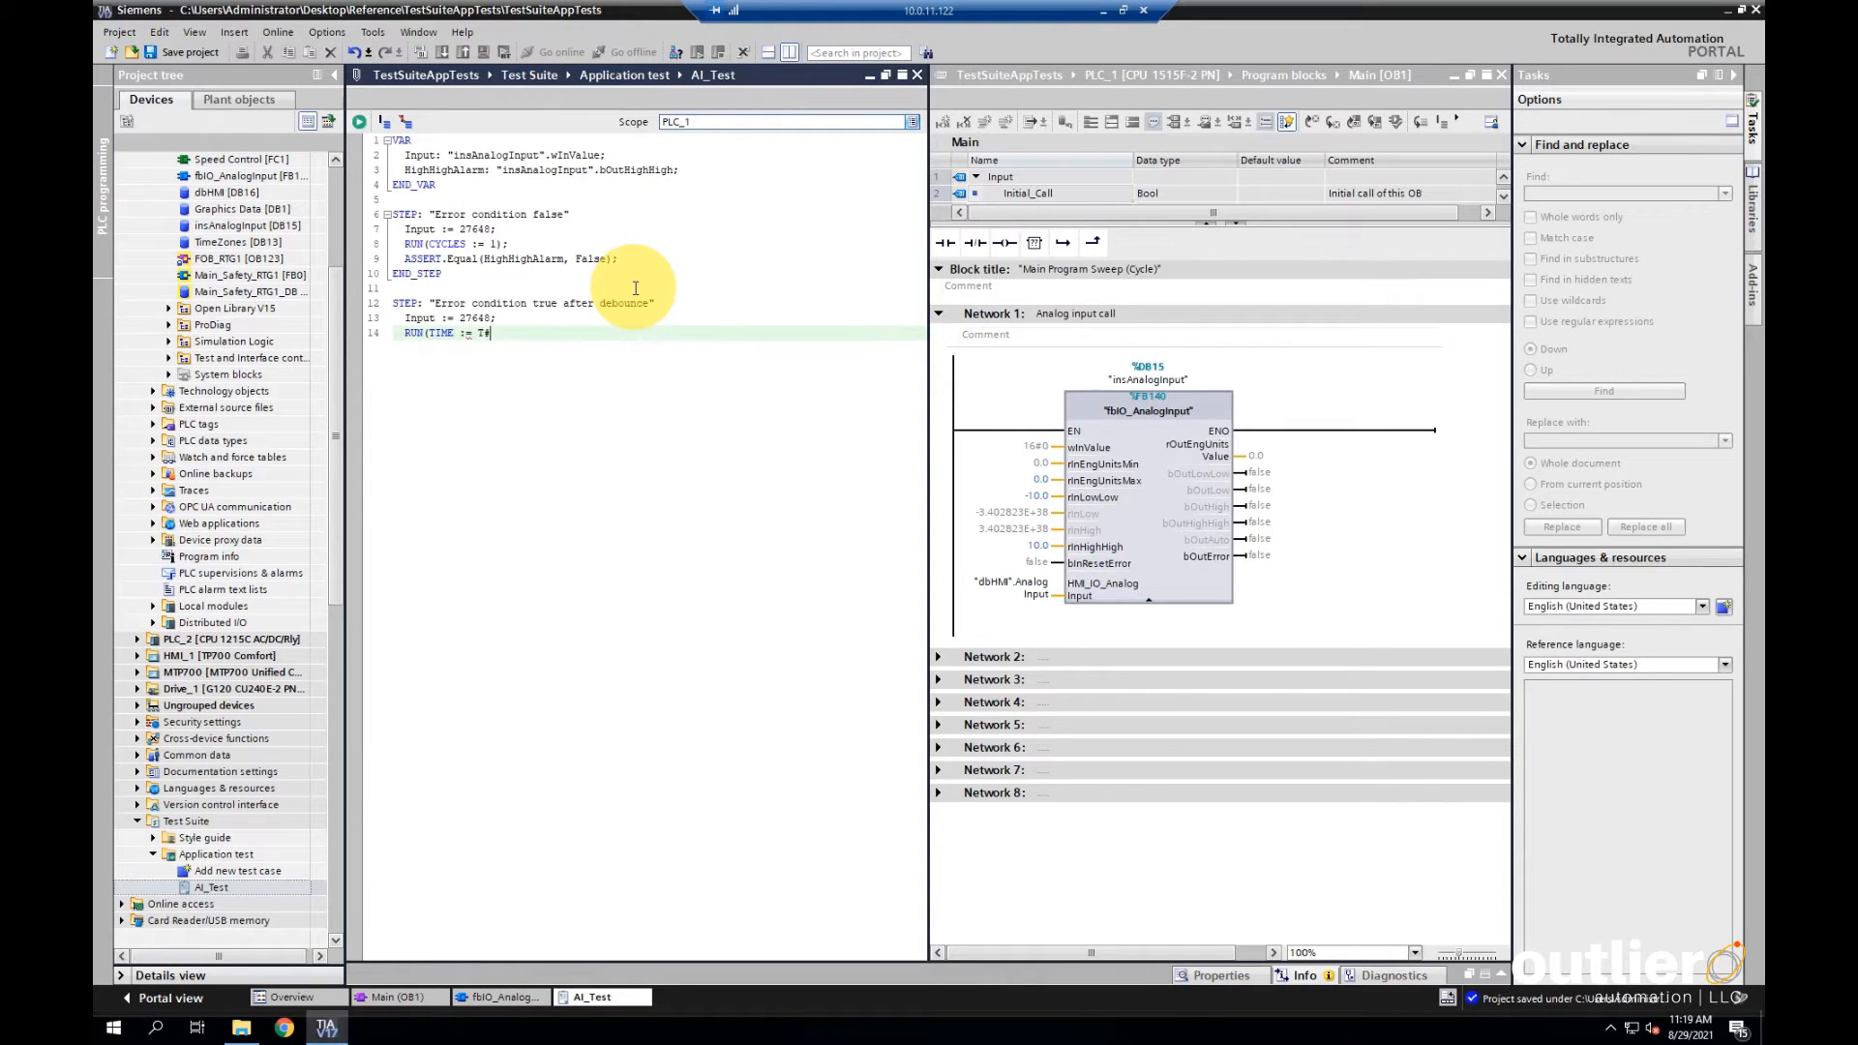
text(5s);)
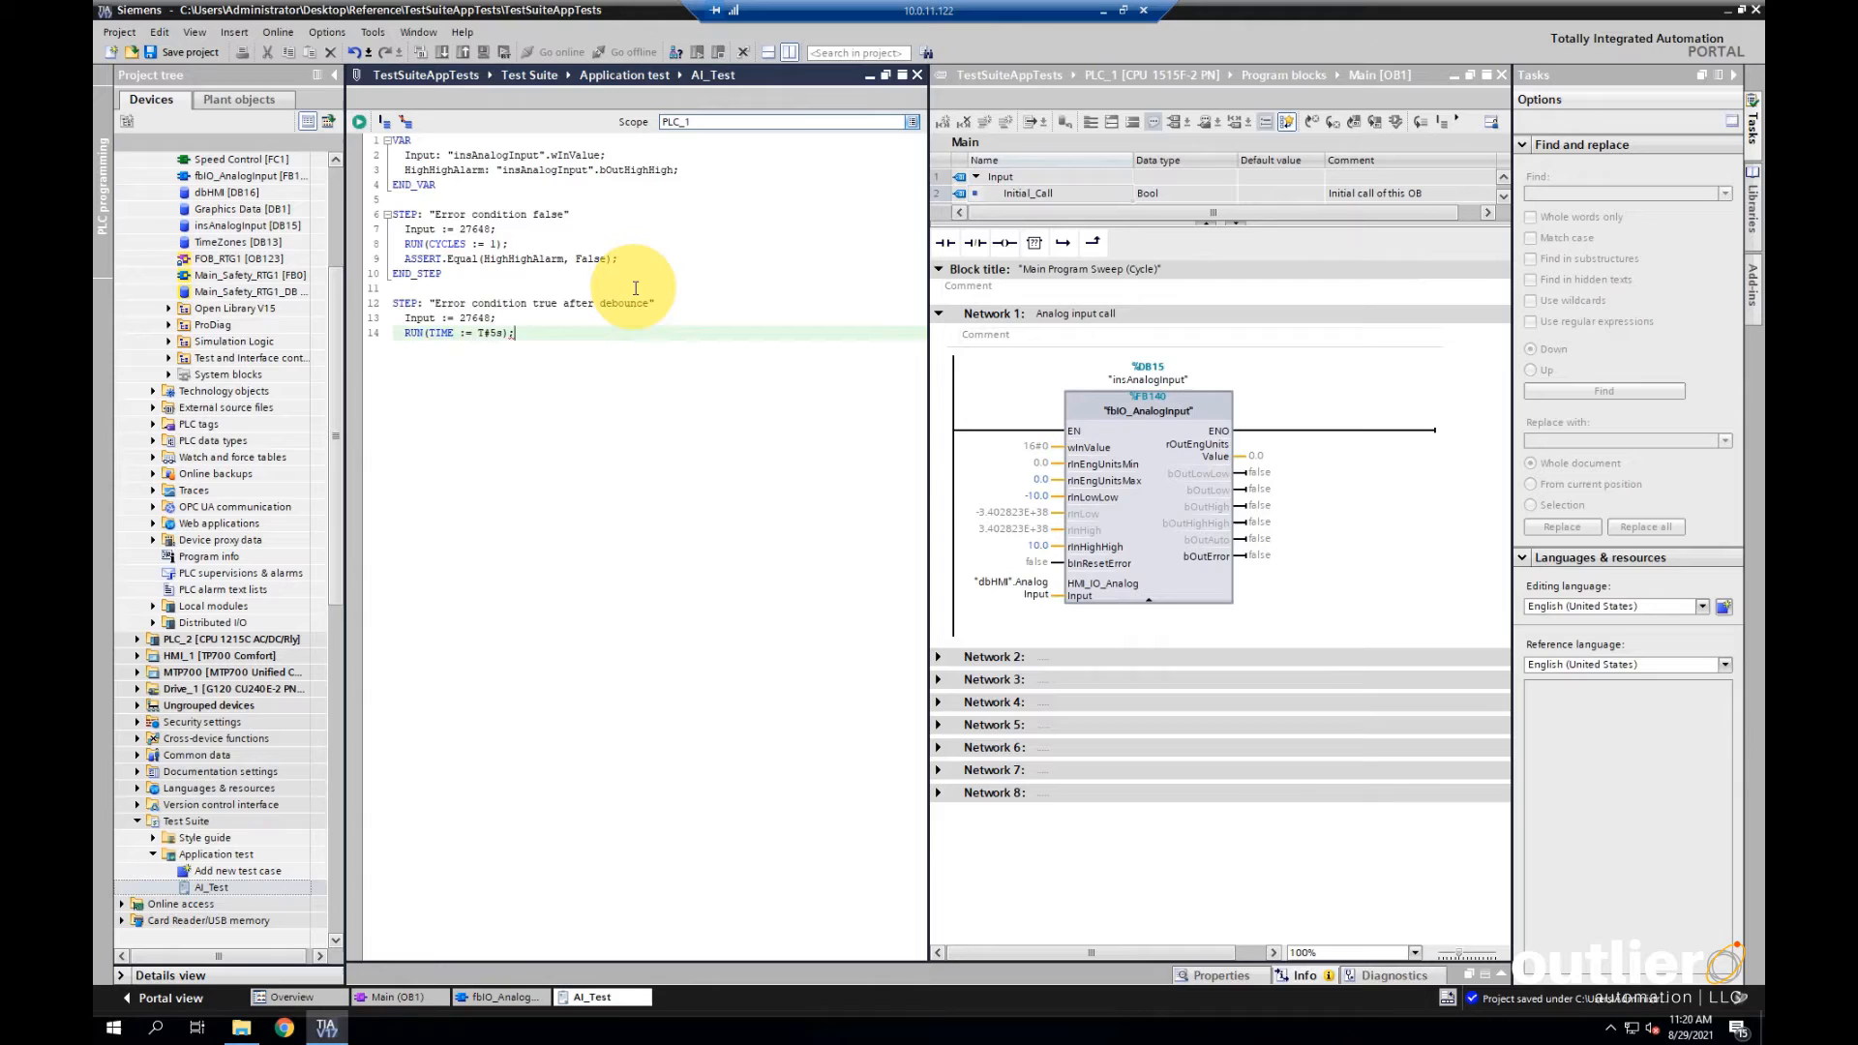
text(ASSERT.Equal(HighHighAlarm, True)
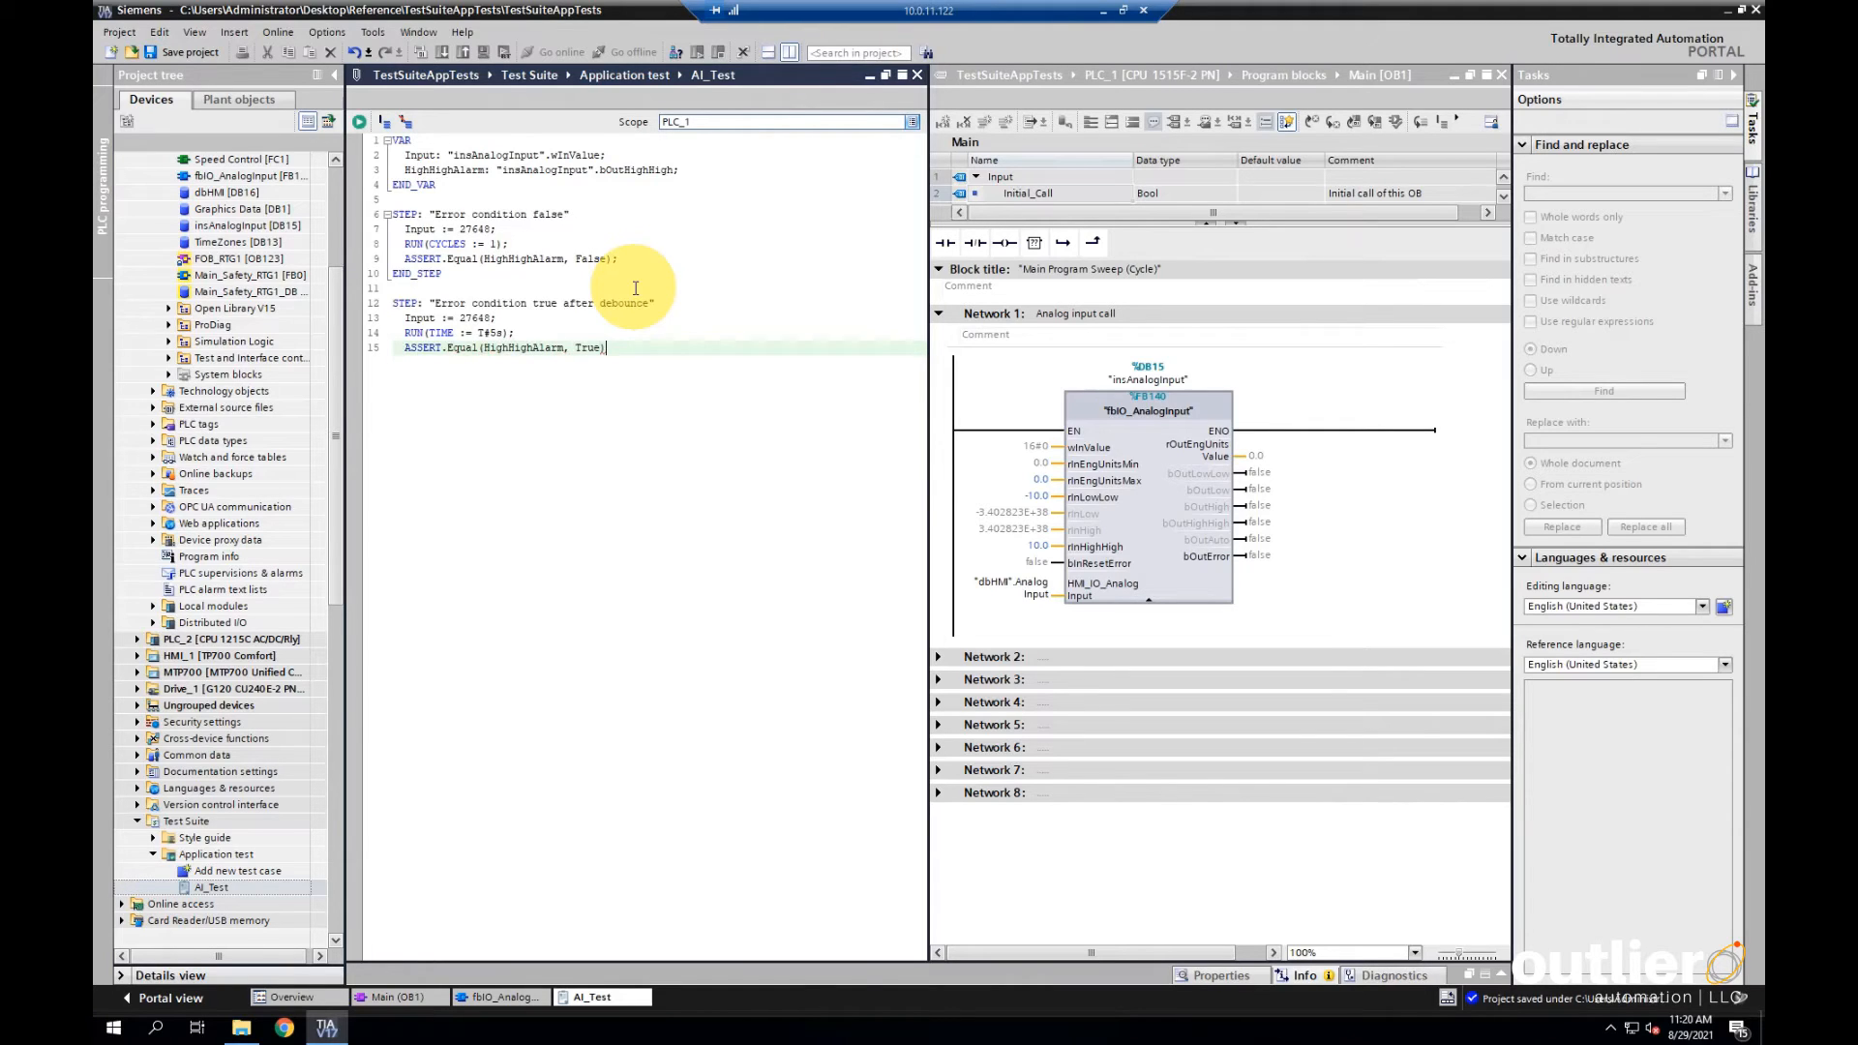
text(END_STEP)
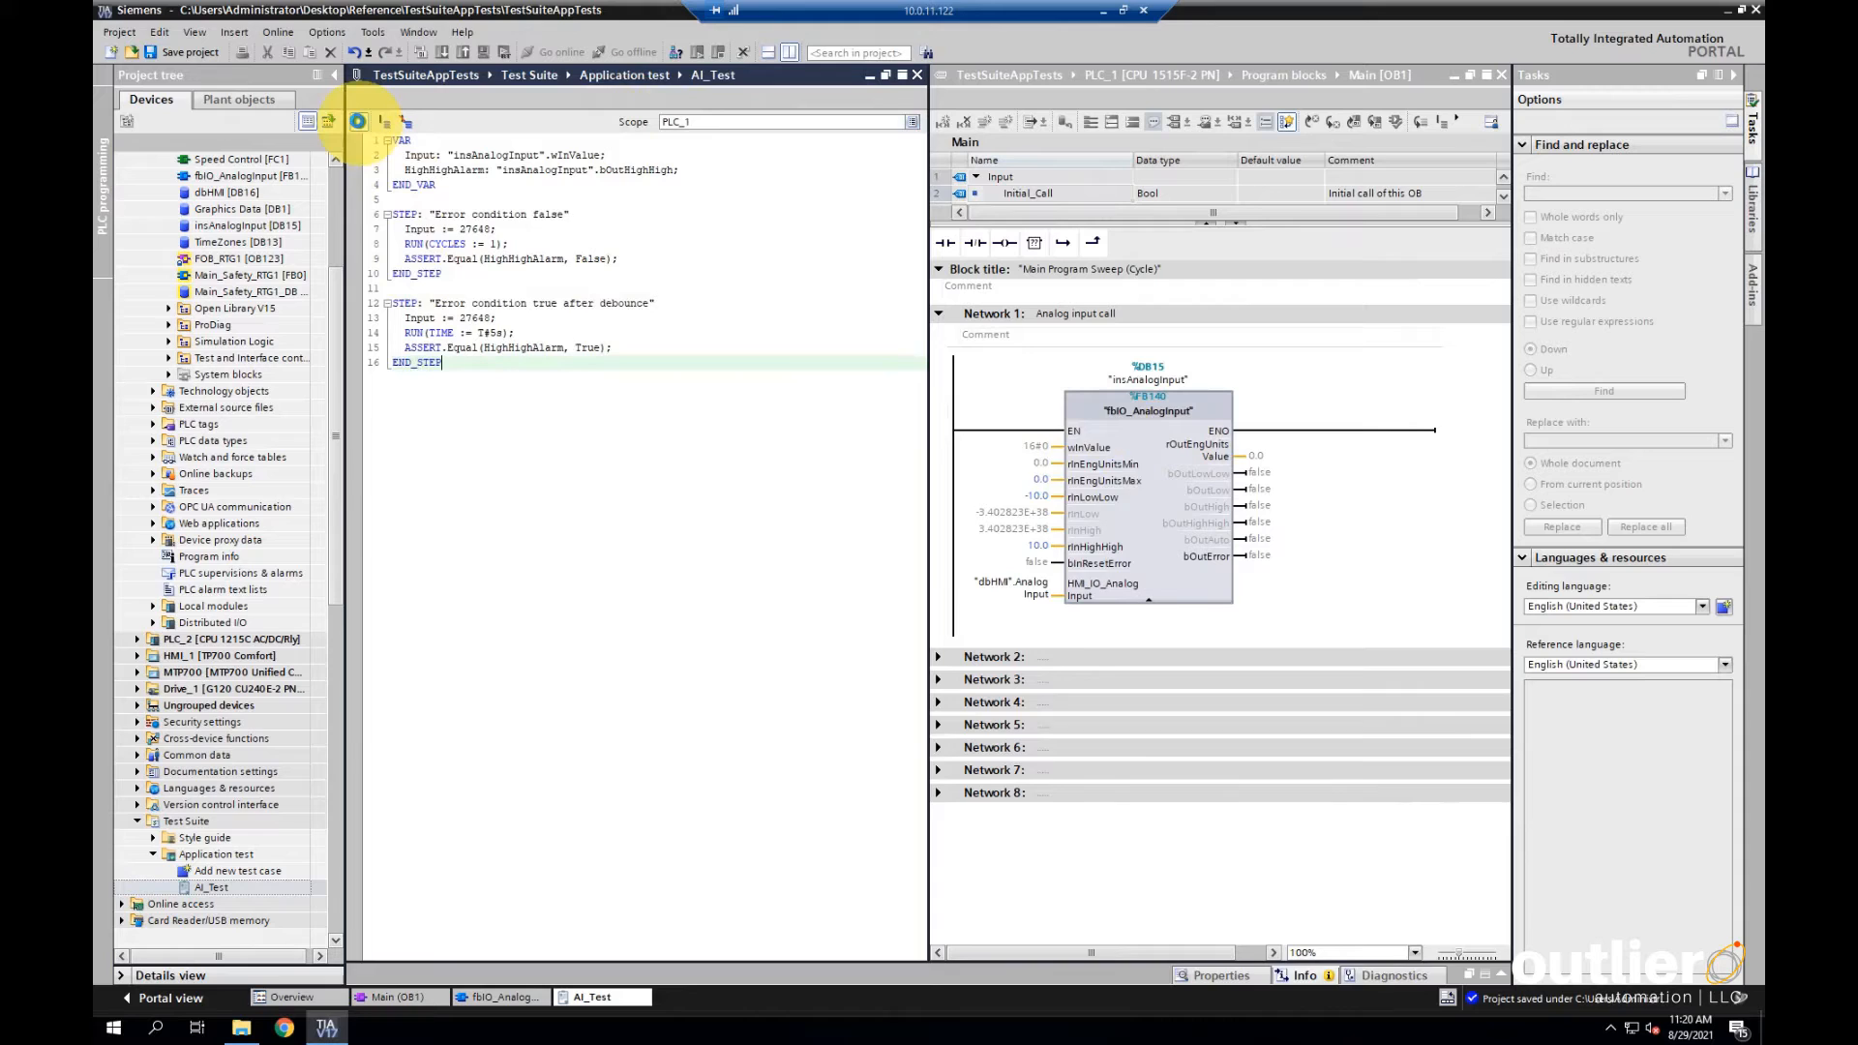
Run AI_Test, rerun with the wait shortened to 500 ms so the debounce step fails, then open the analog input block
click(358, 120)
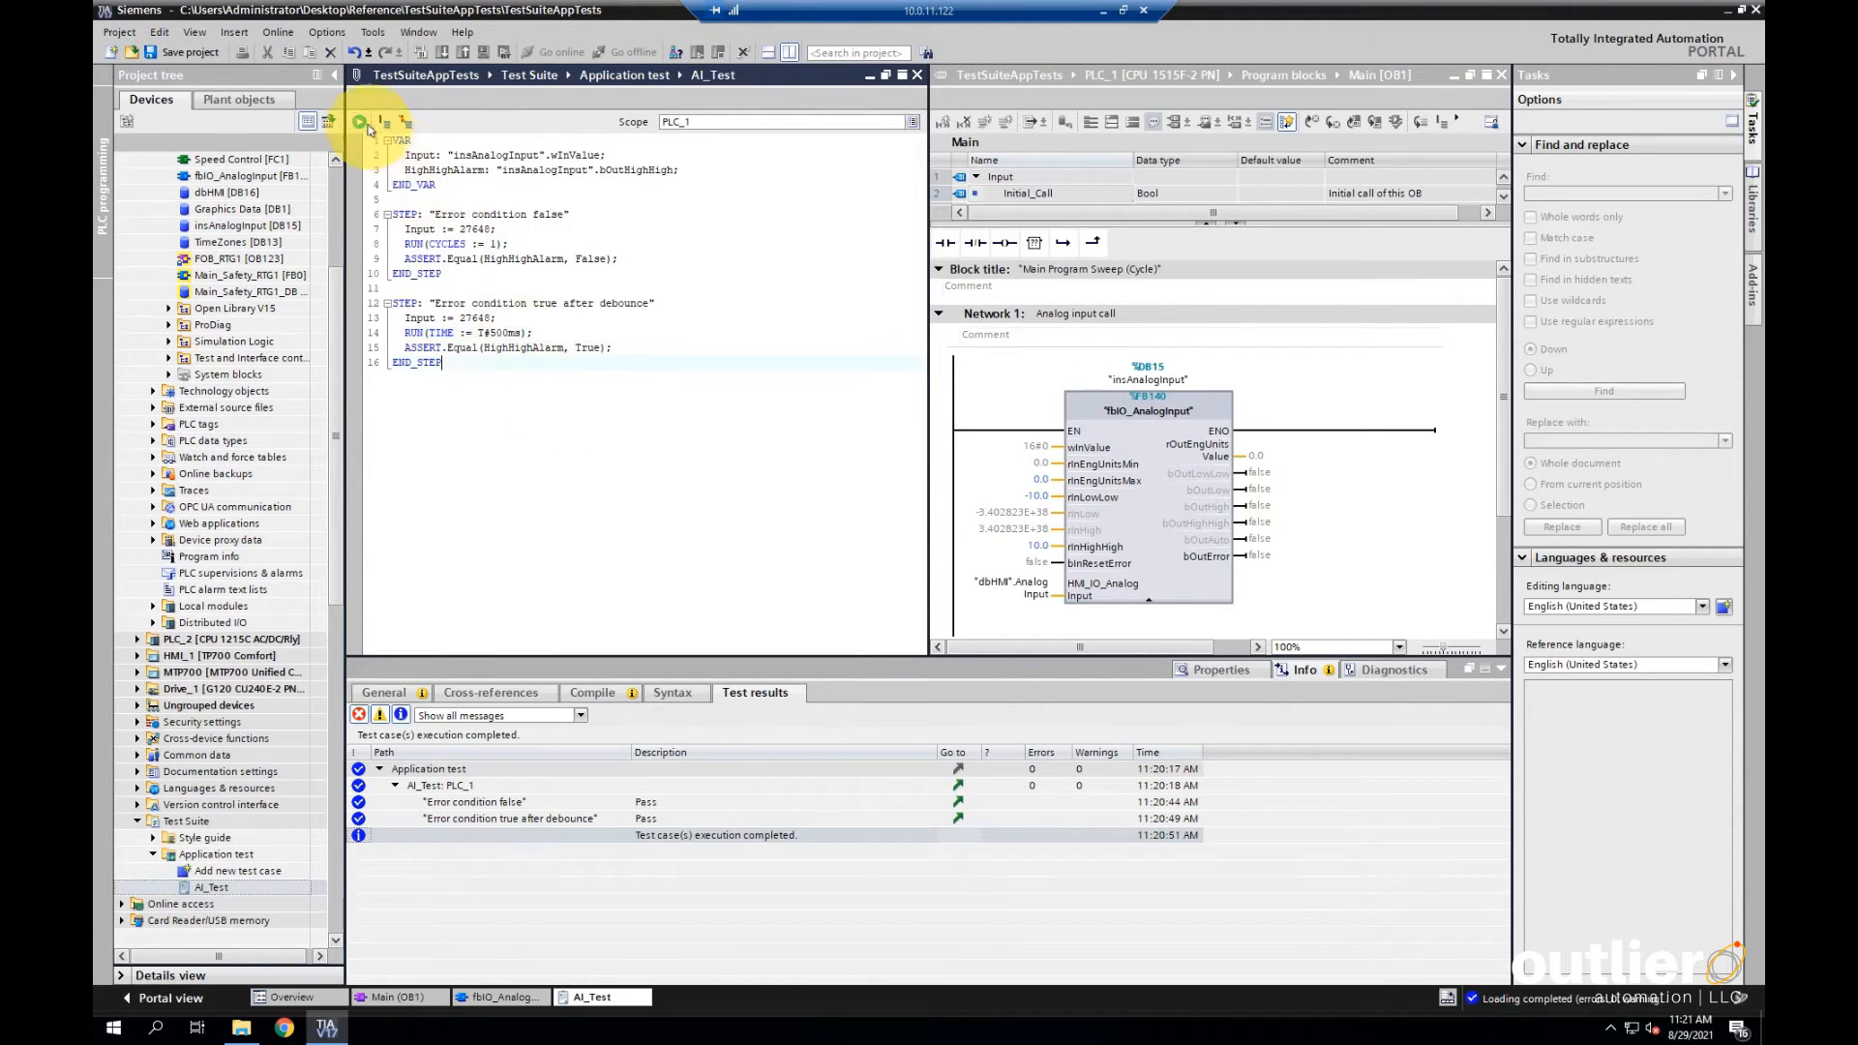
click(362, 120)
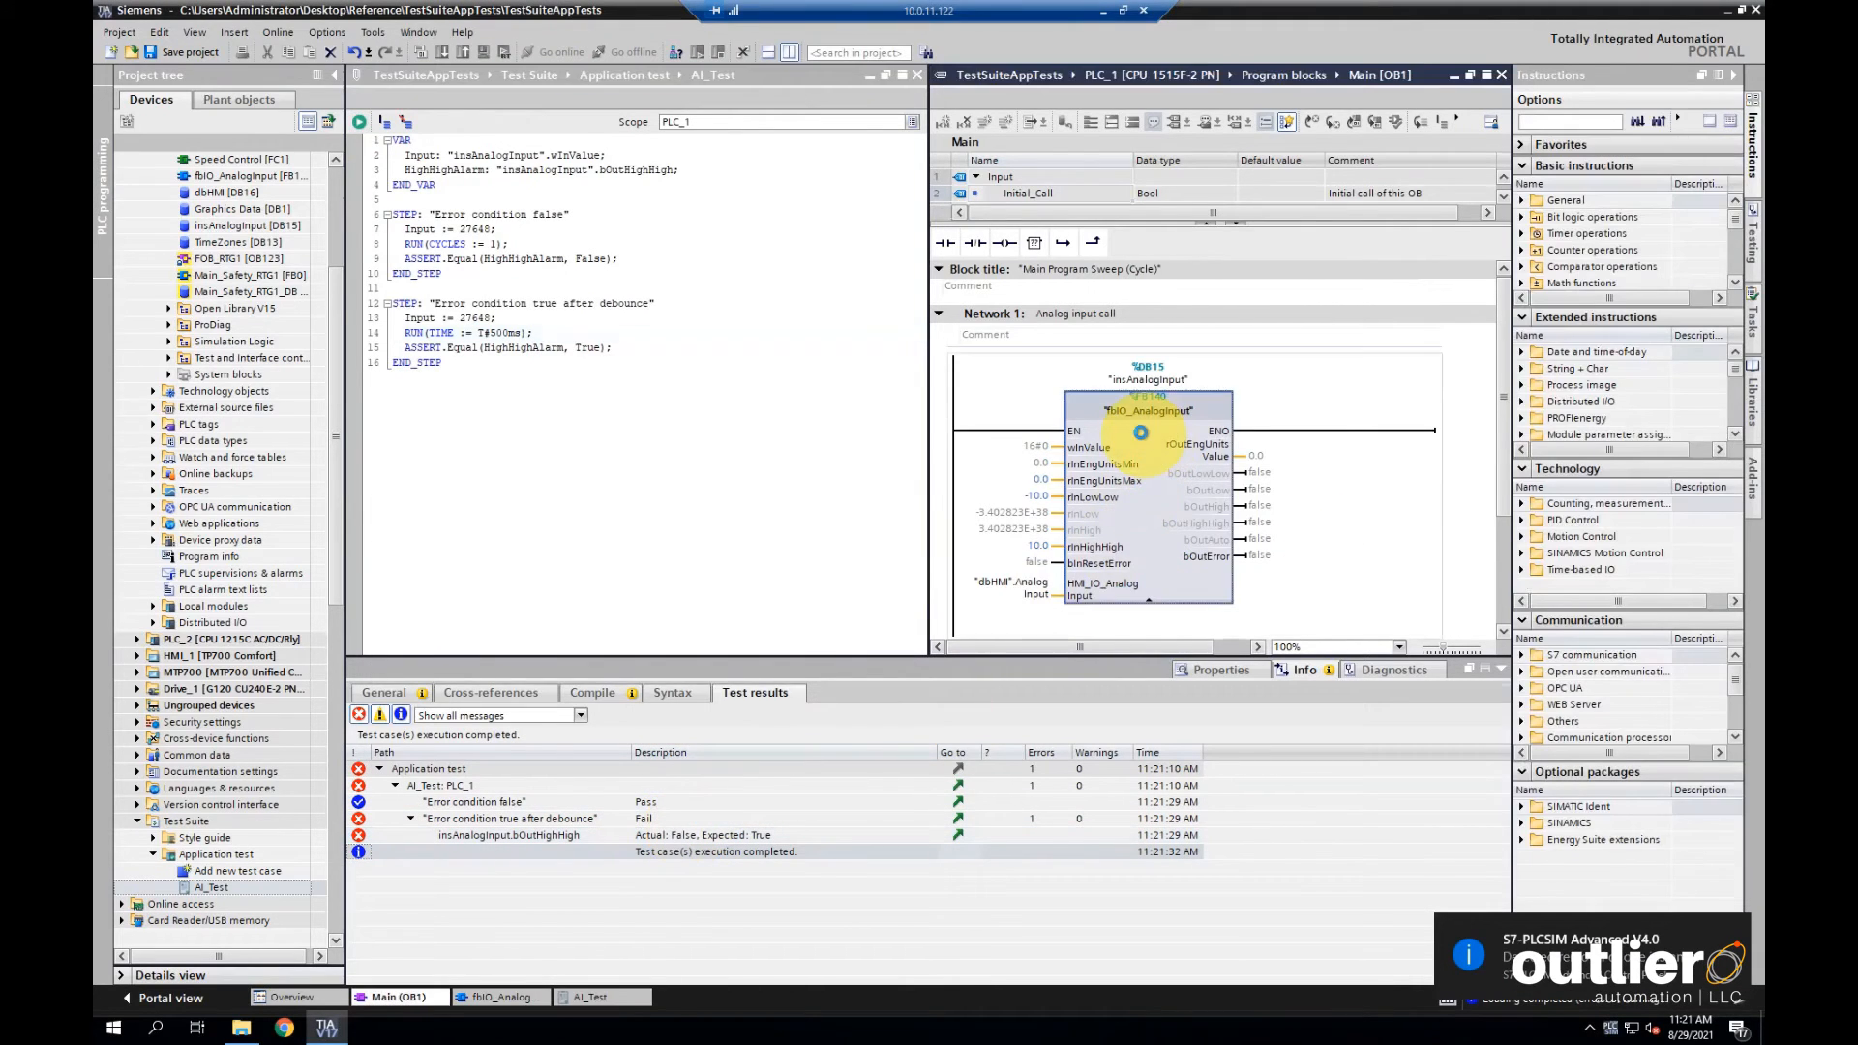
double_click(1148, 410)
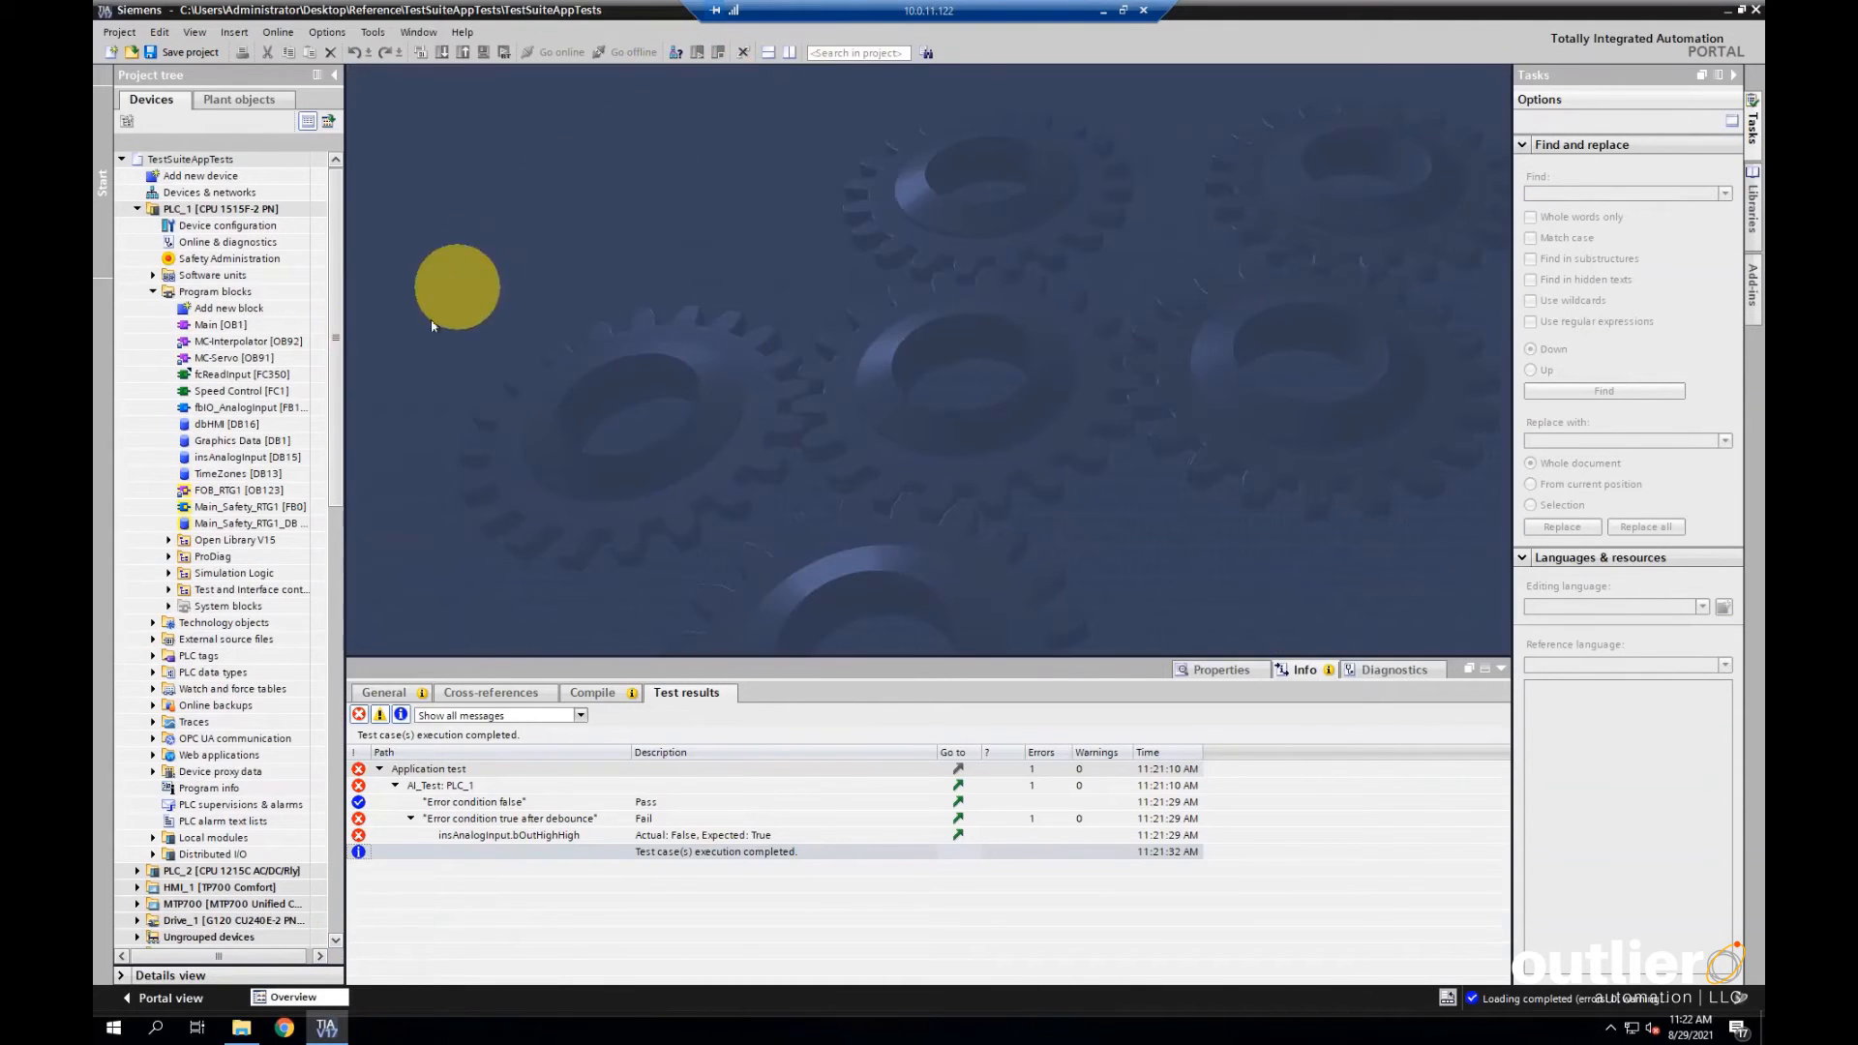
Open the Main_Safety_RTG1 safety block from Program blocks
click(236, 506)
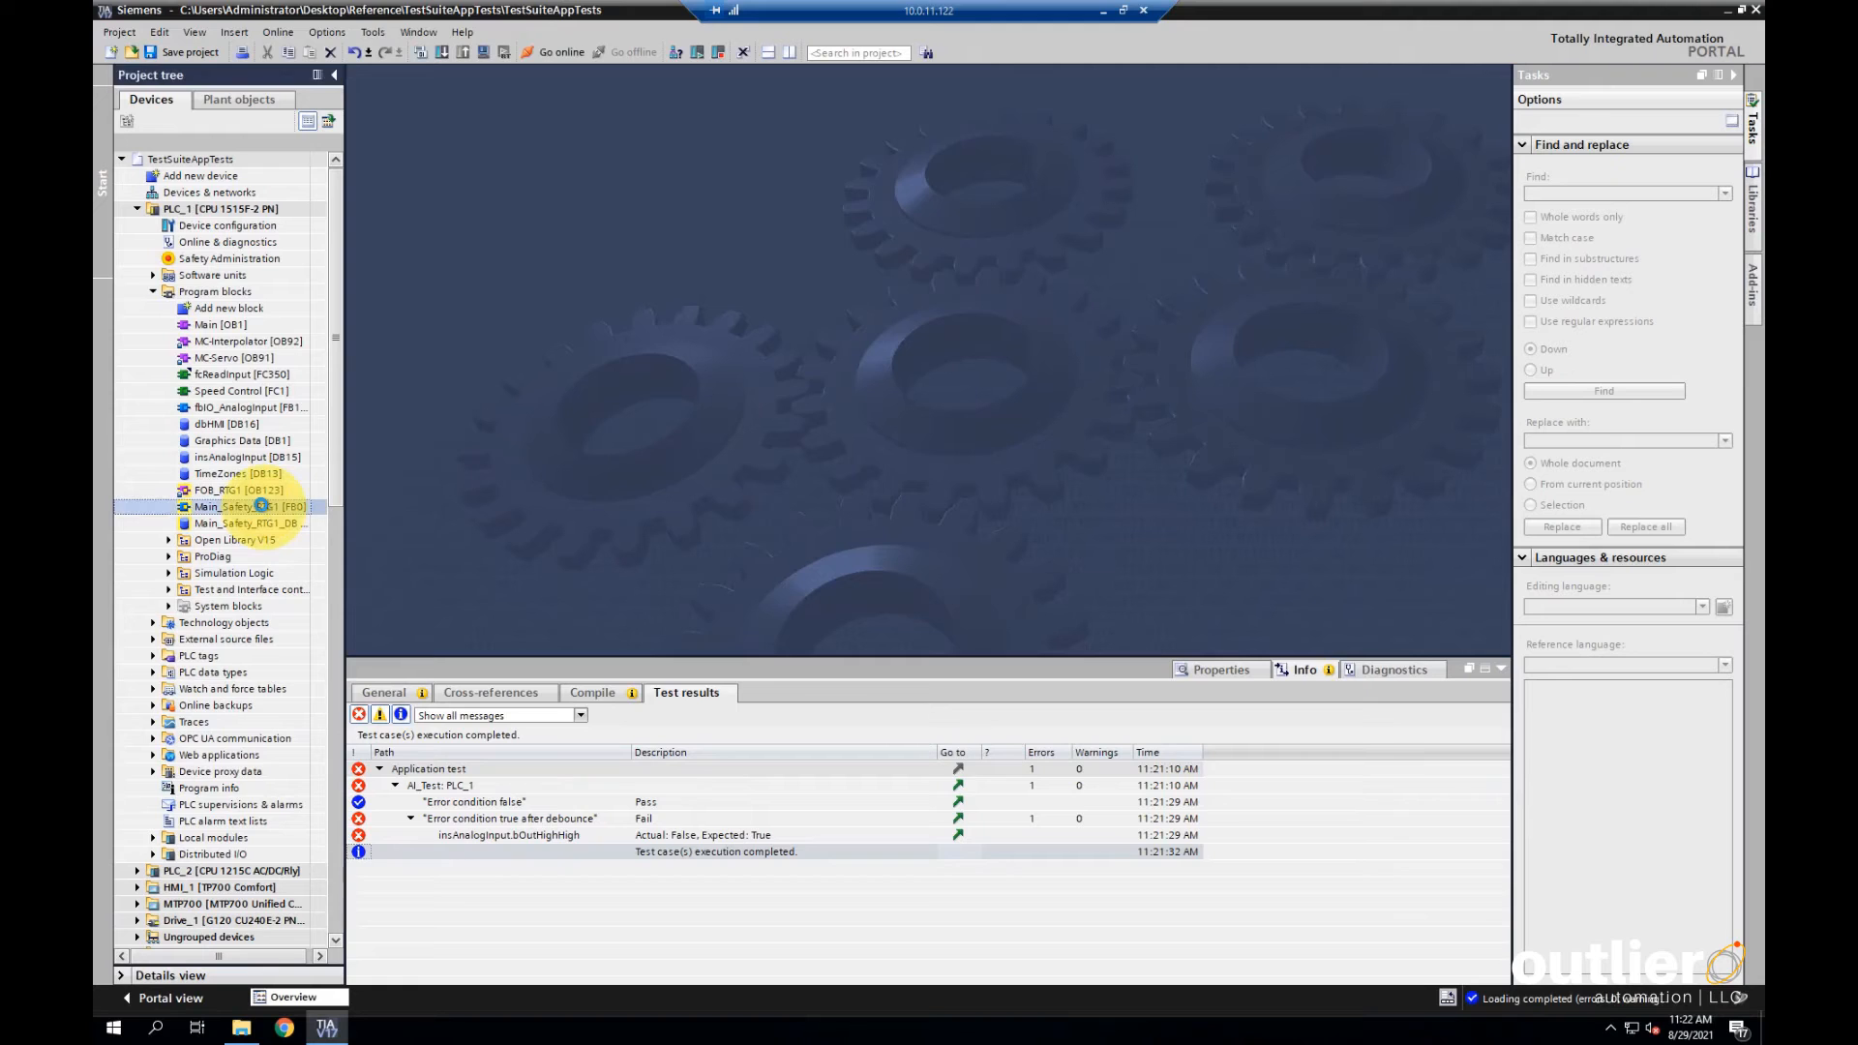
double_click(236, 505)
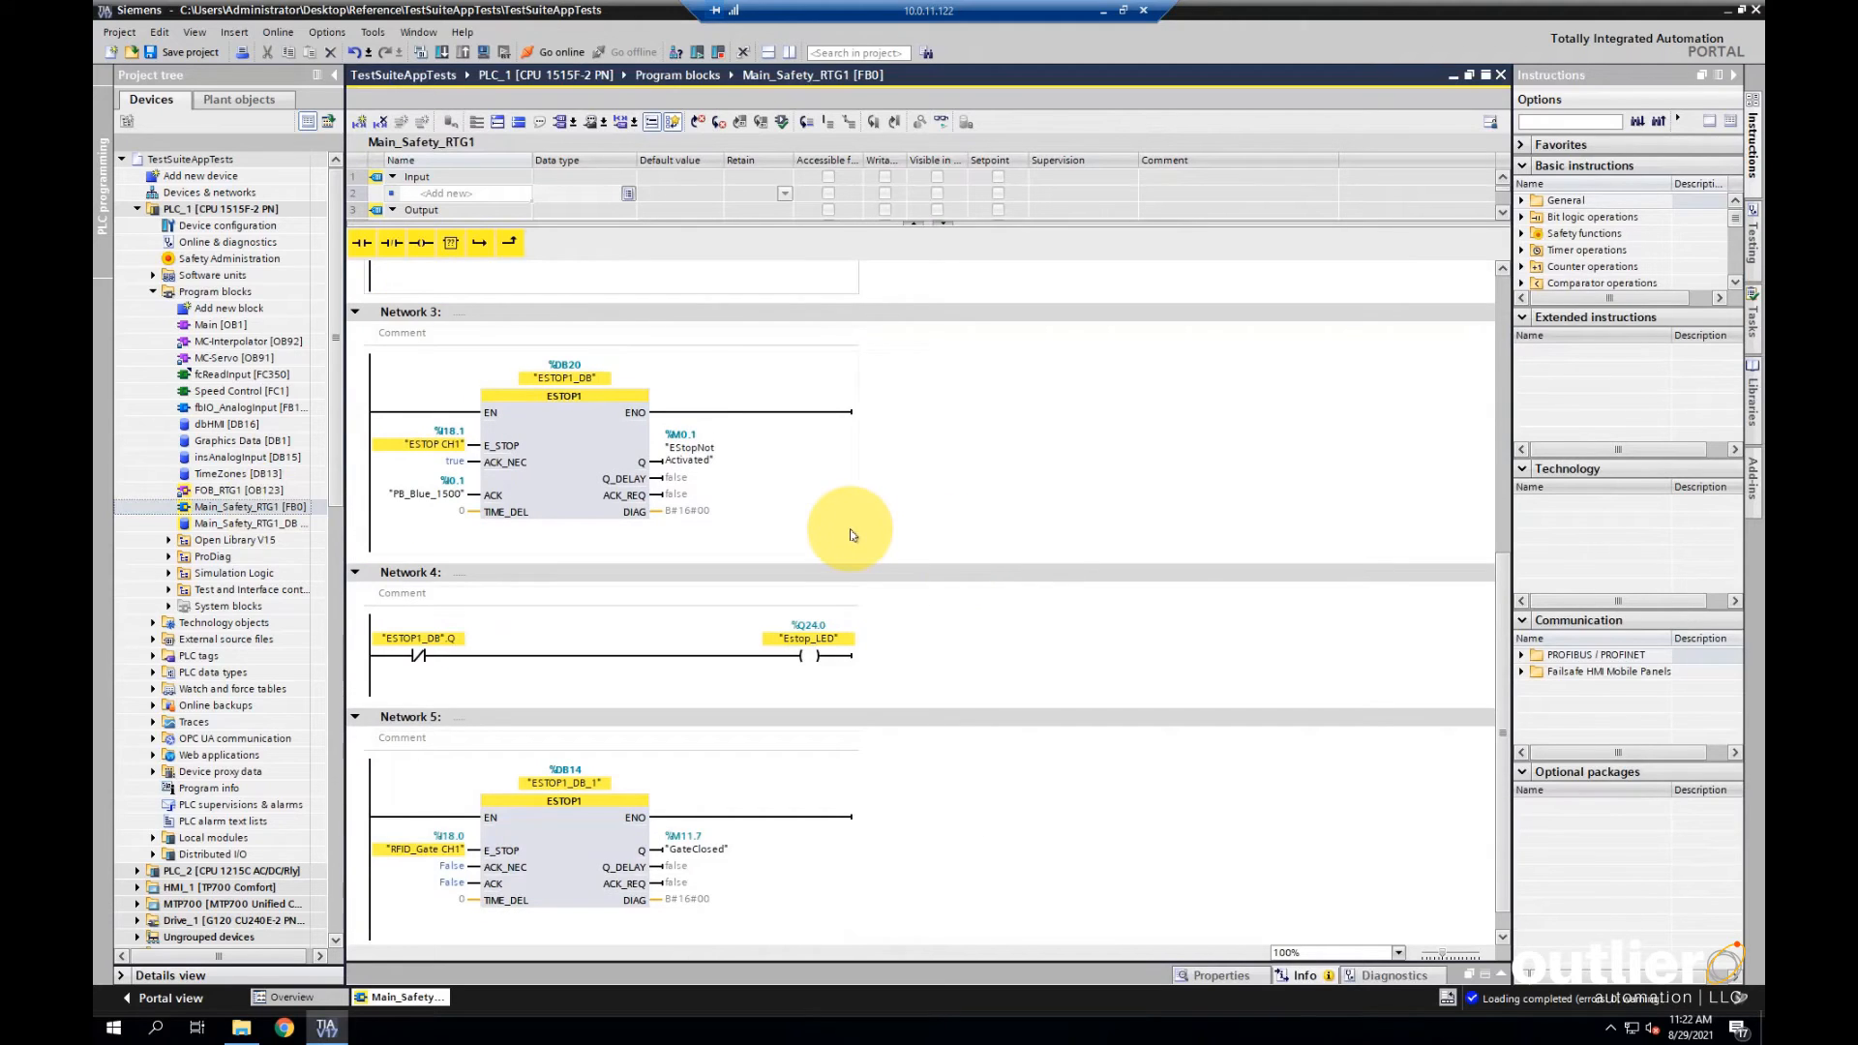
Add a new test case under Test Suite > Application test
click(565, 426)
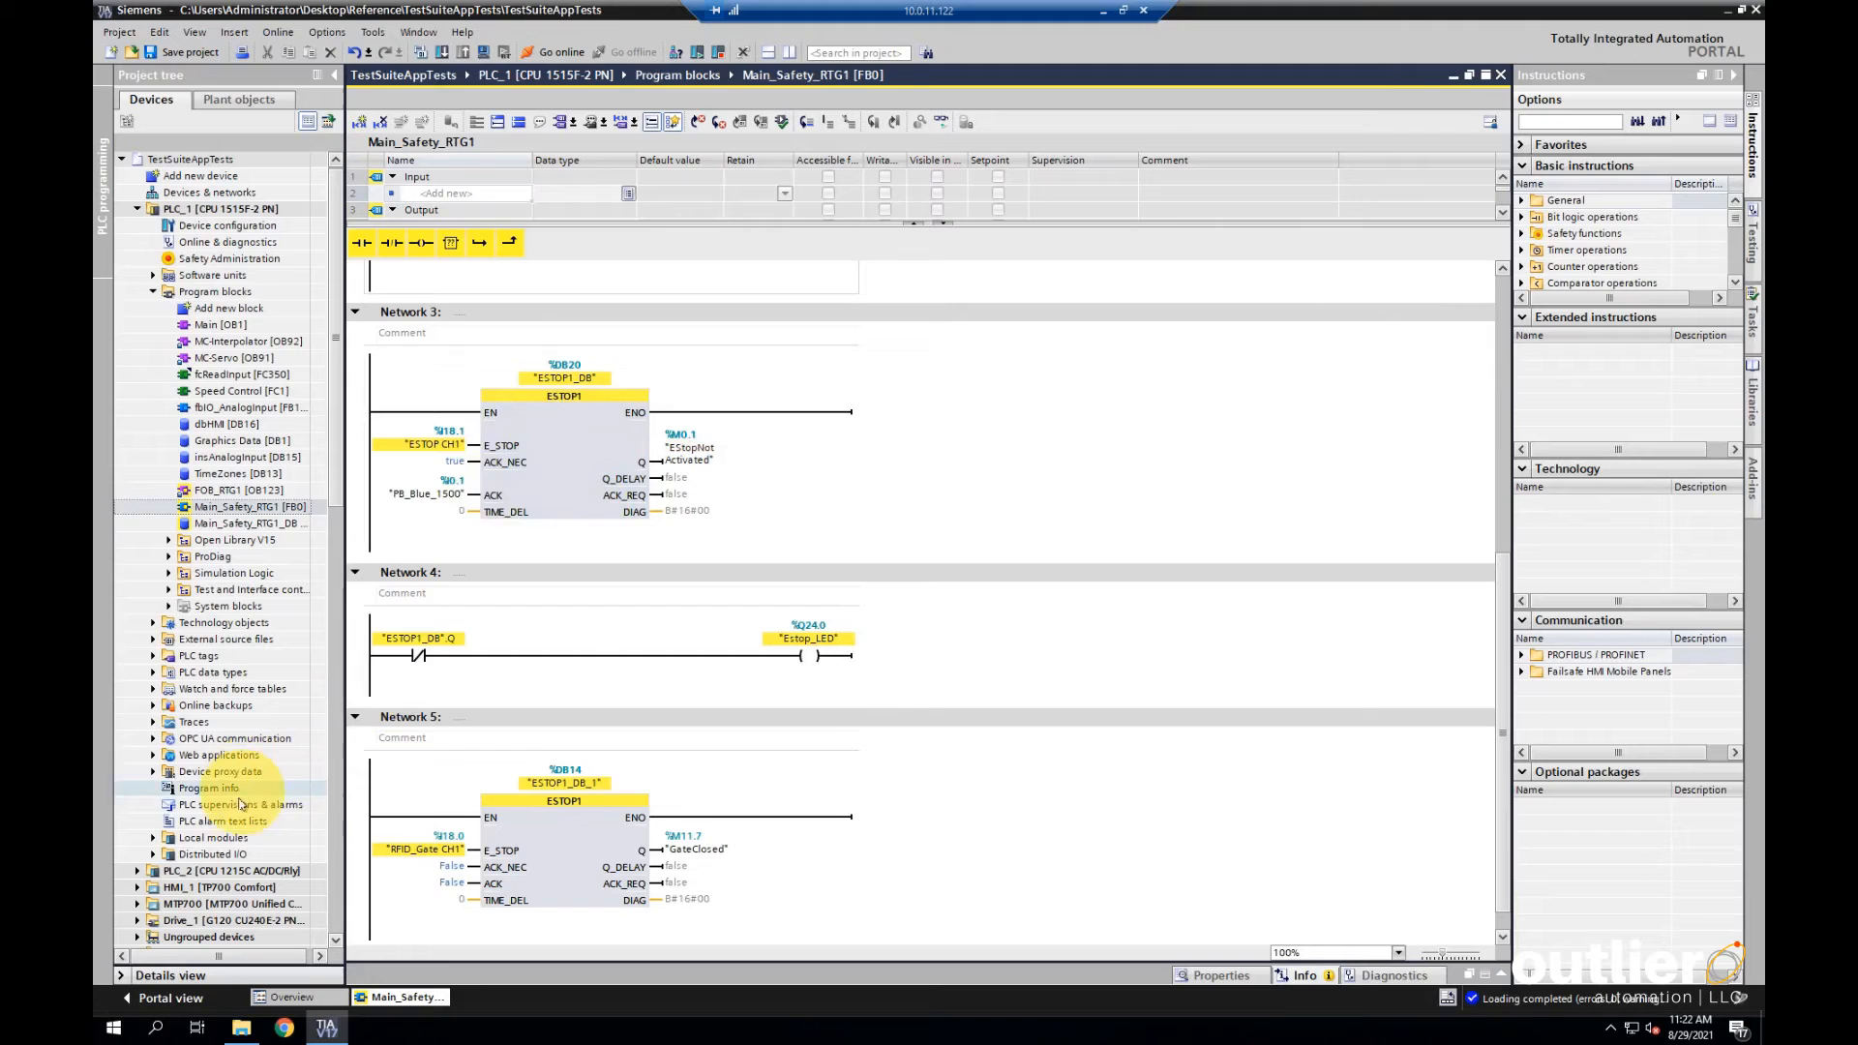
scroll(down, 3)
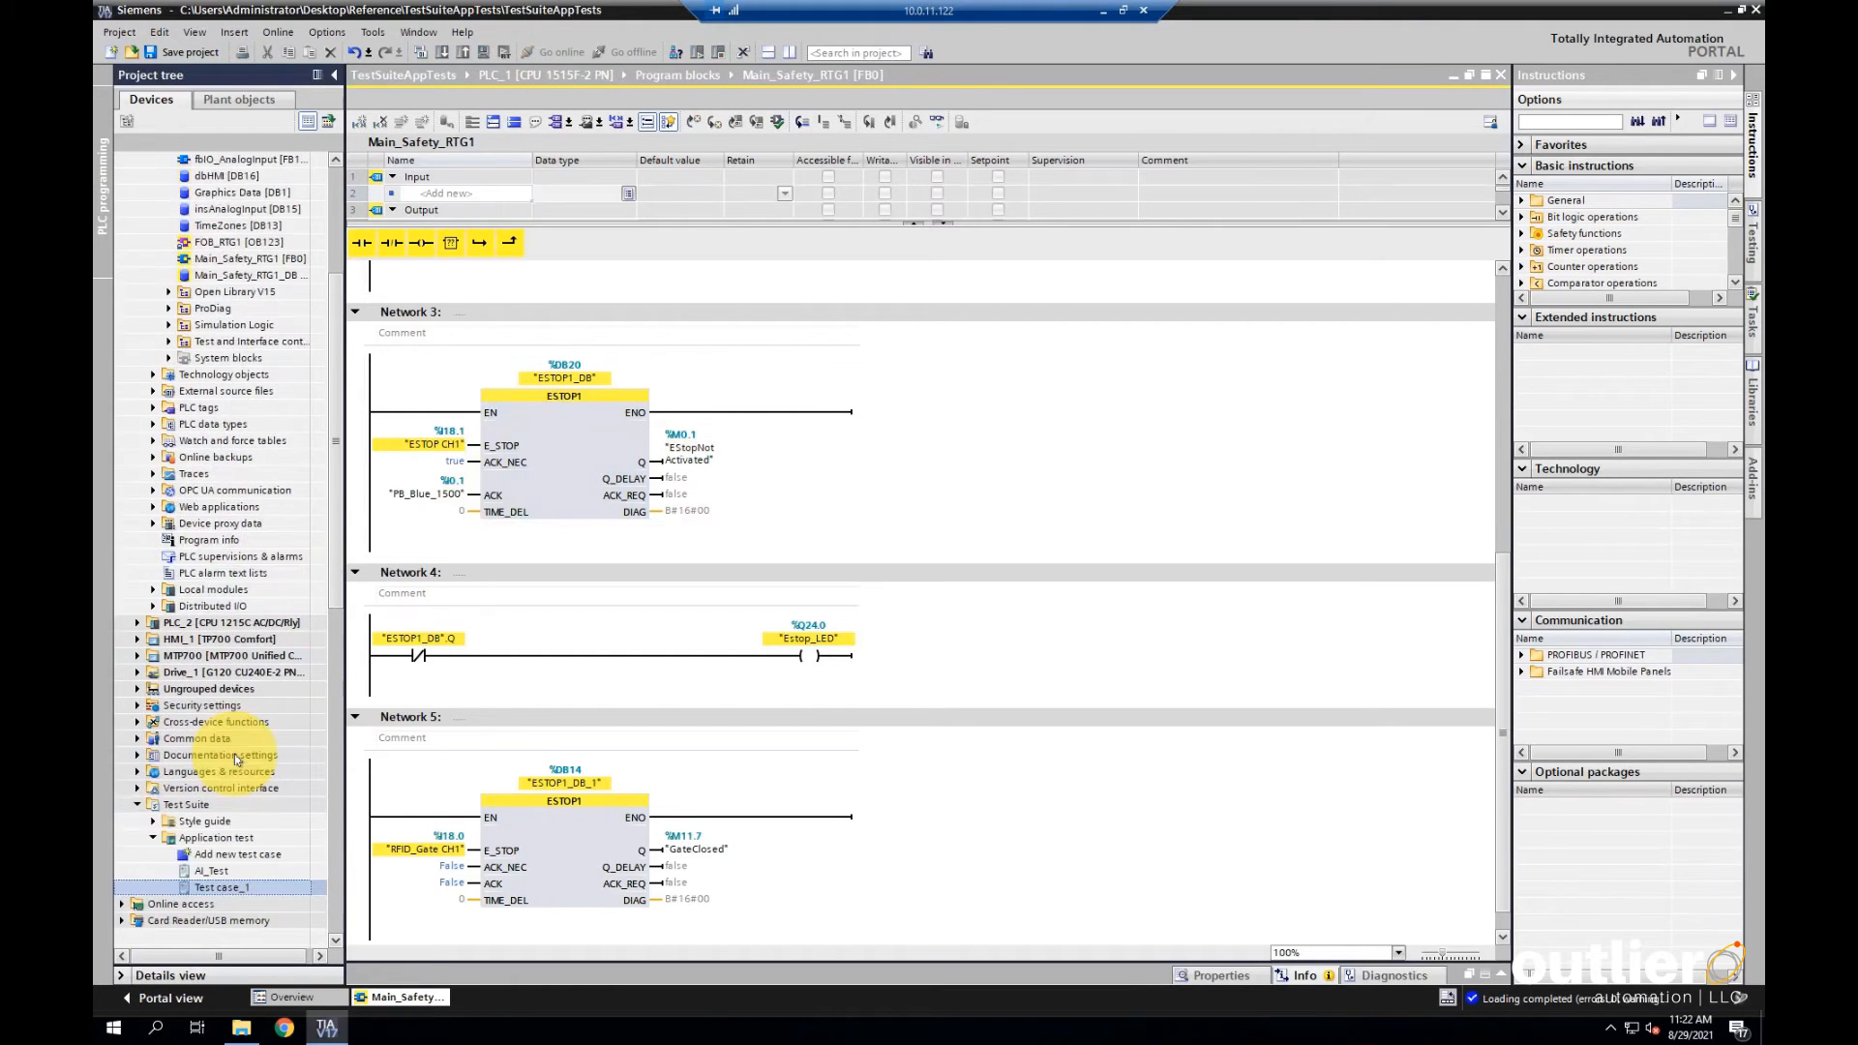
double_click(221, 889)
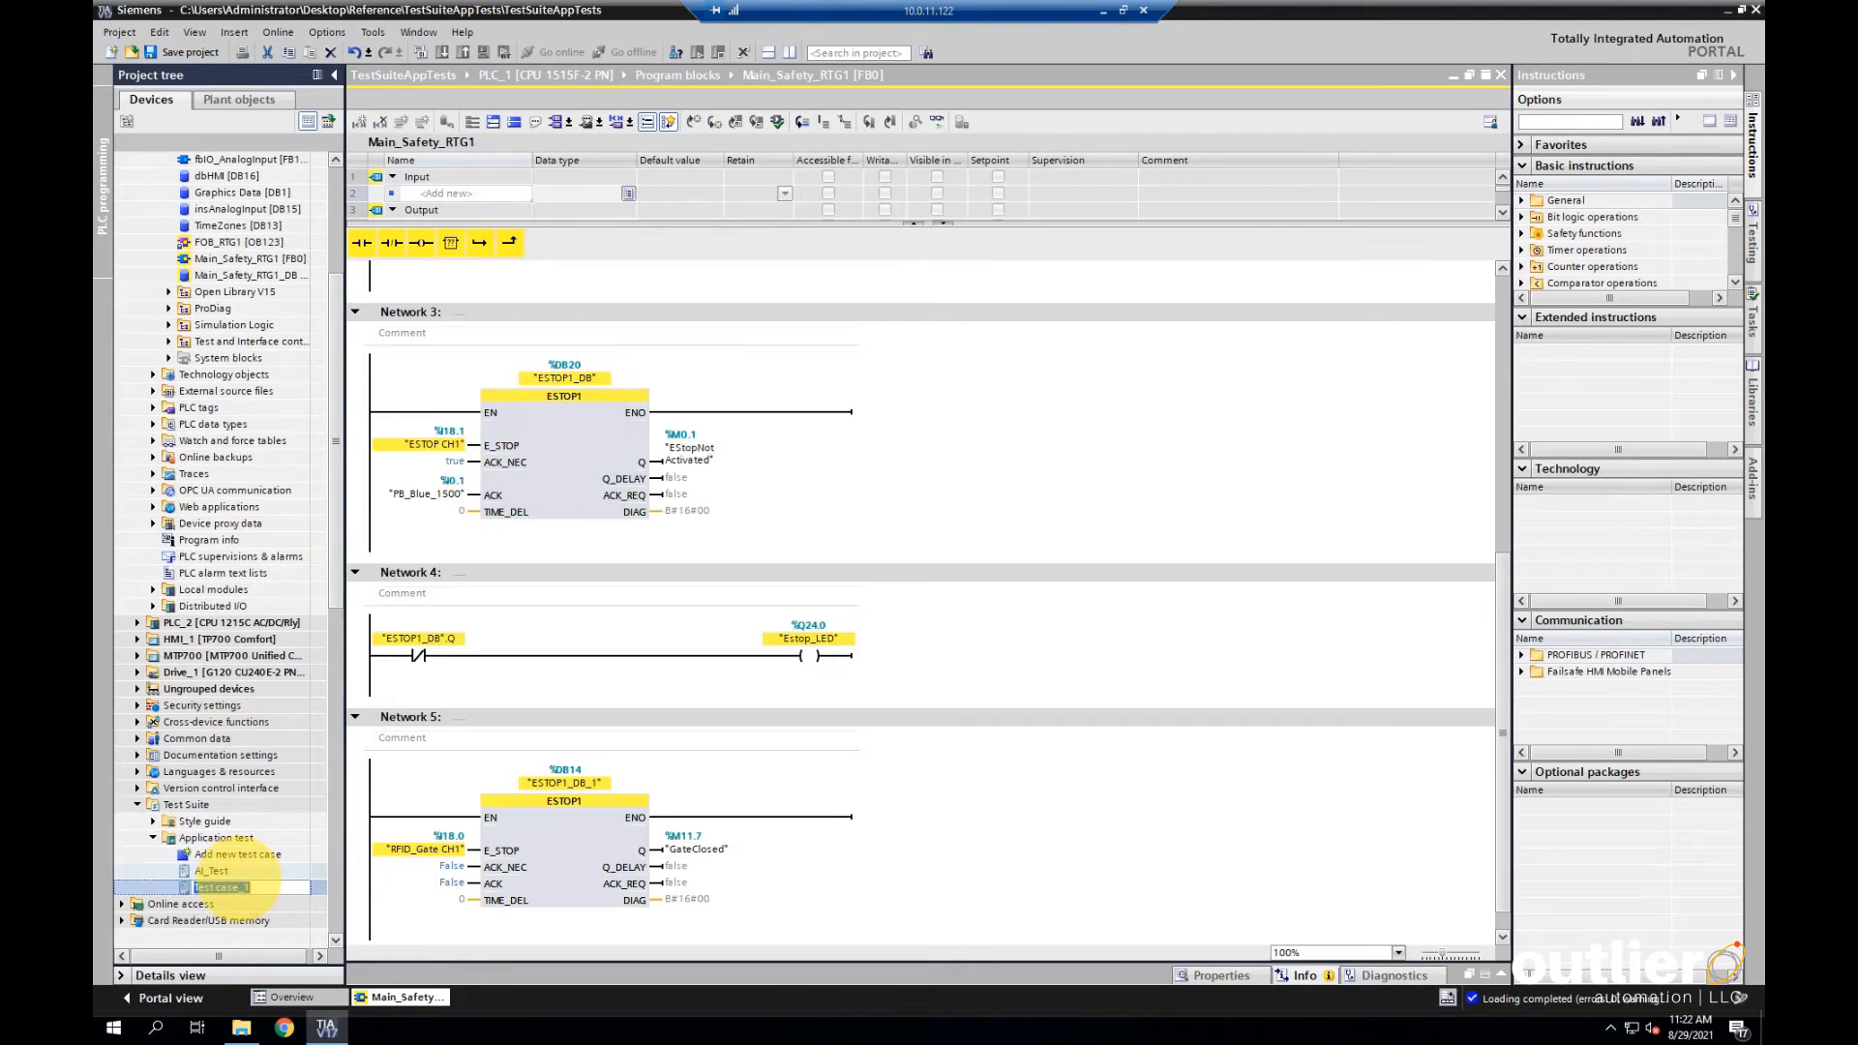
Name the test case EStop_Test and open it in the script editor
text(EStop_Test)
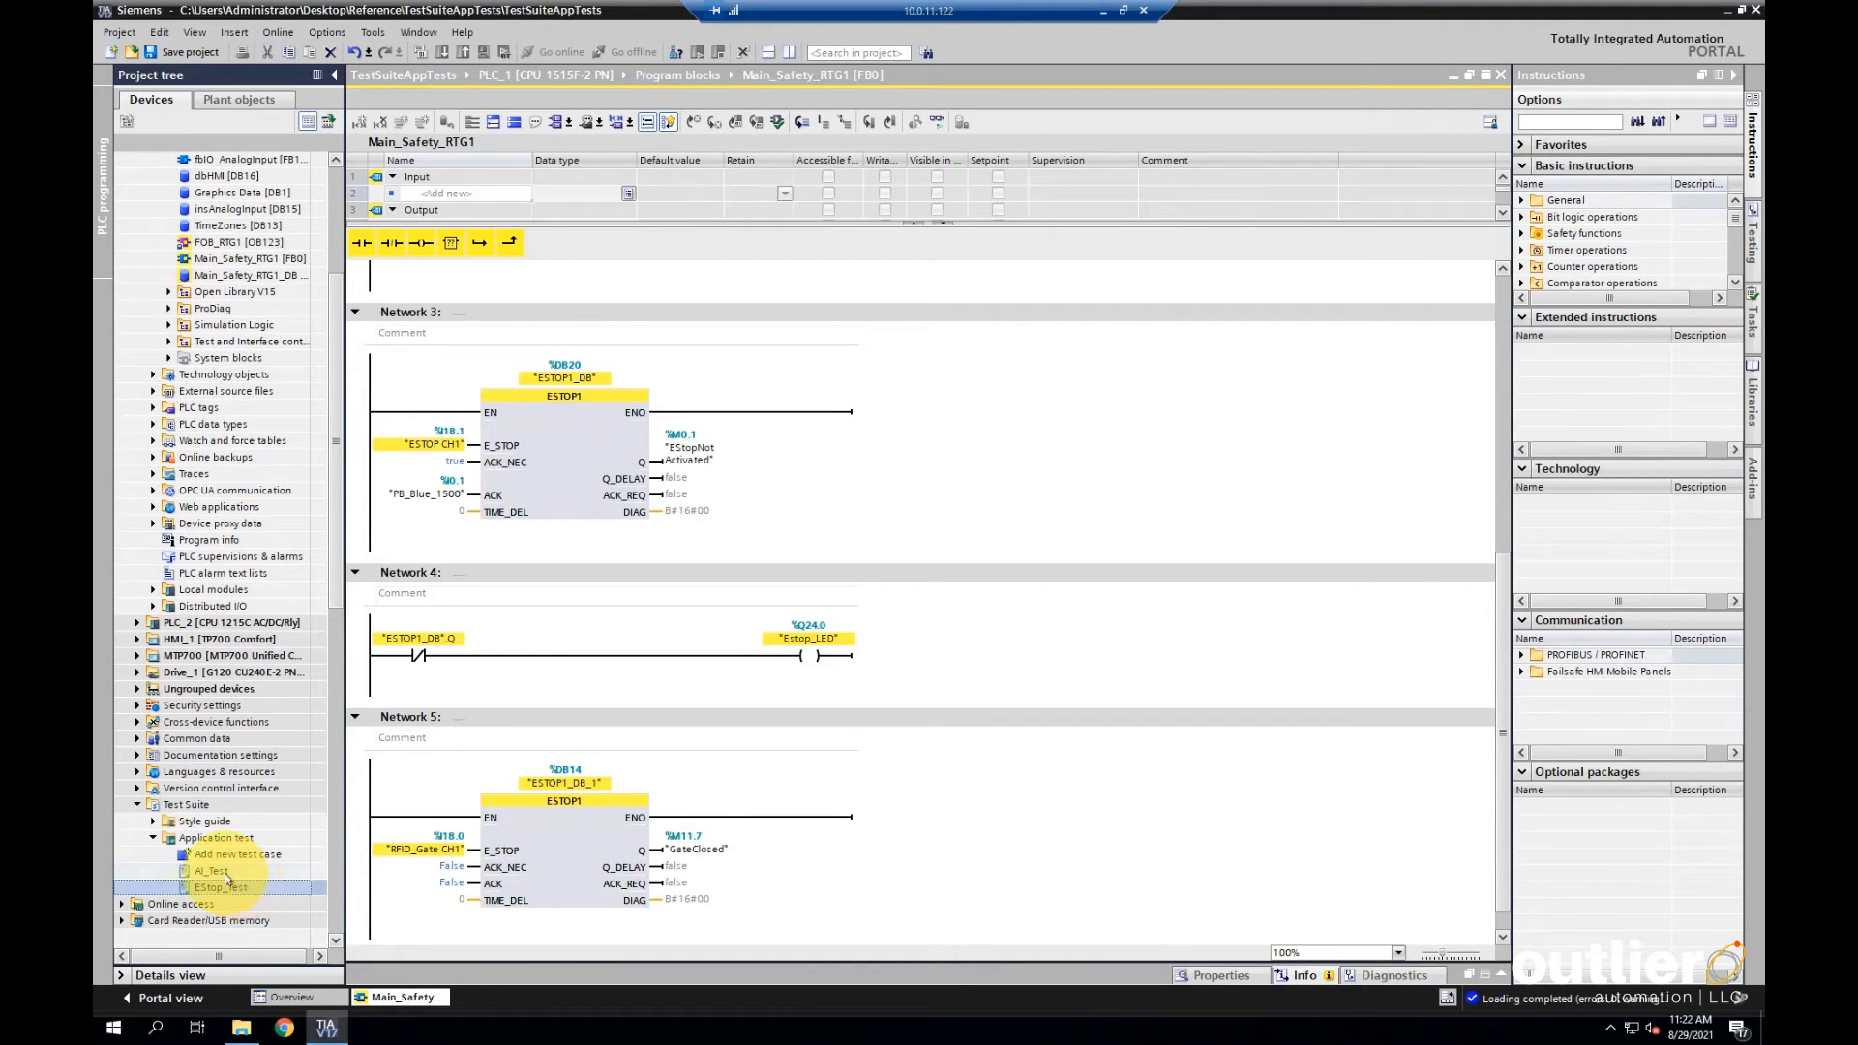
double_click(221, 887)
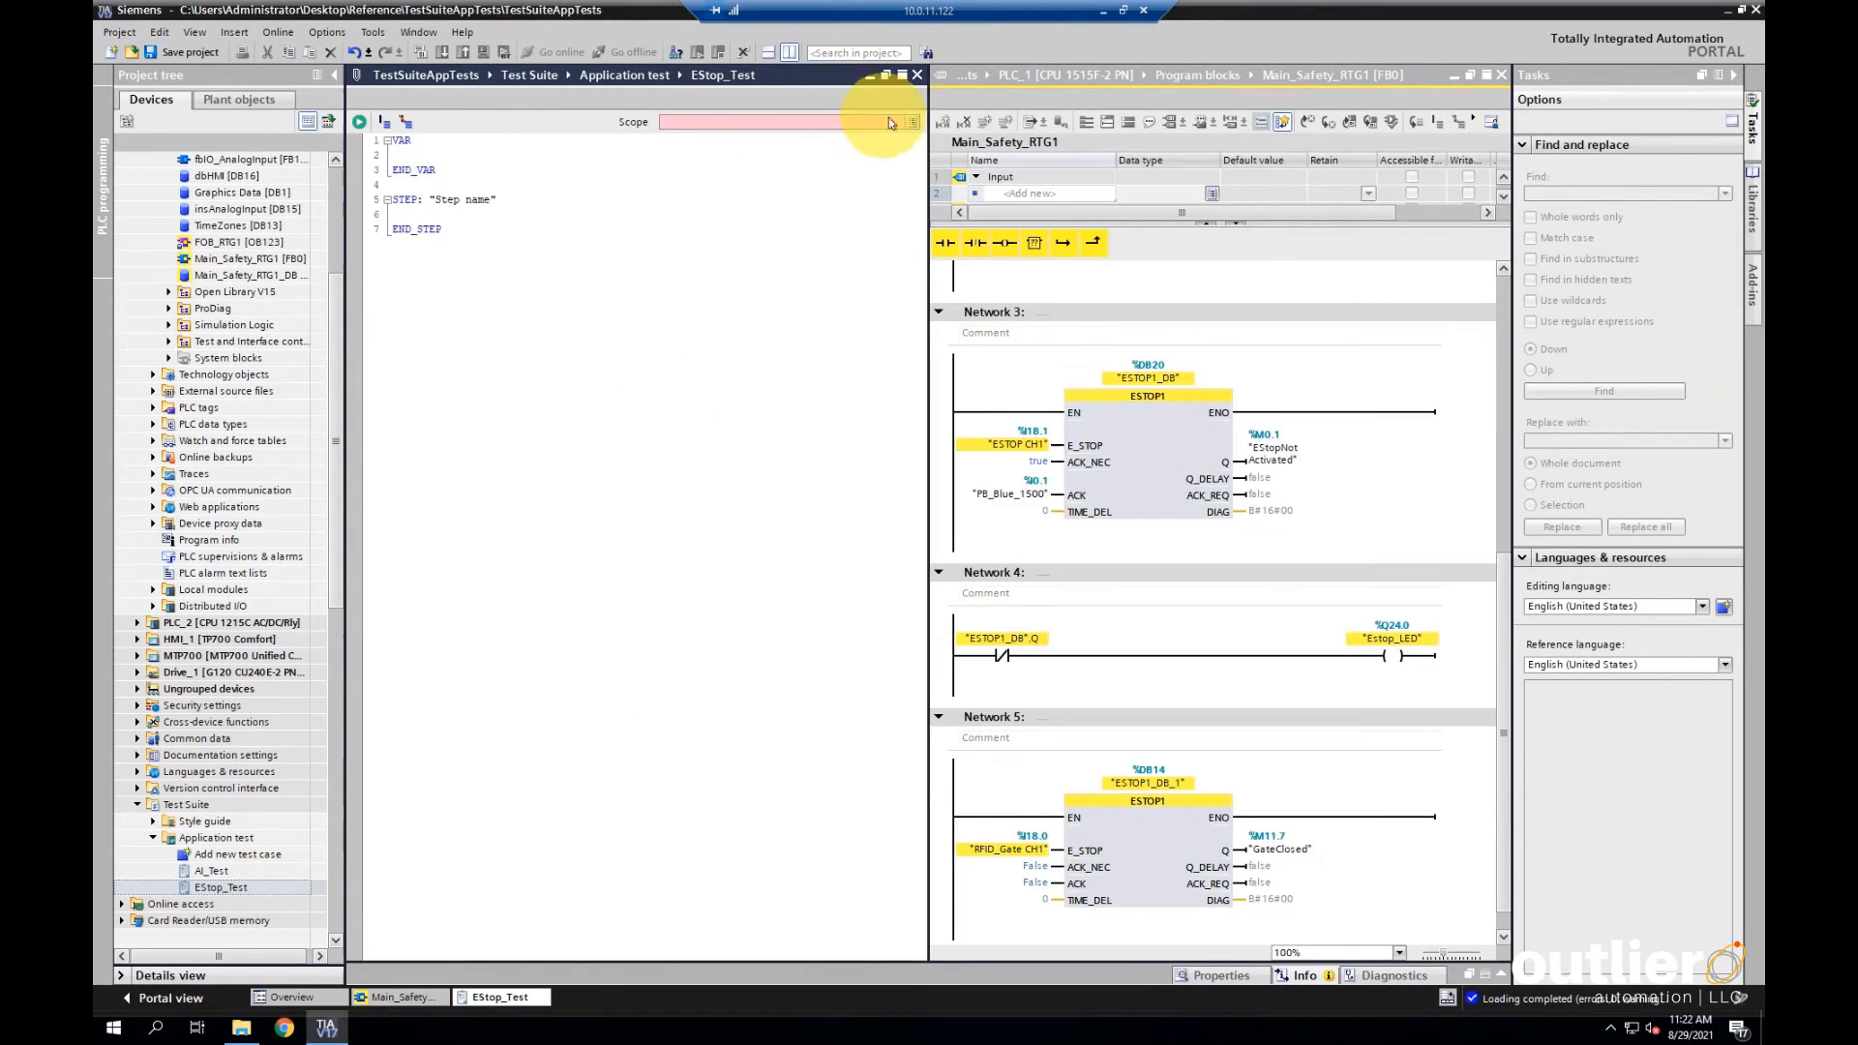
Declare Estop mapped to "ESTOP CH1", ACK to PB_B and Q to the Estop output in the VAR block
click(909, 122)
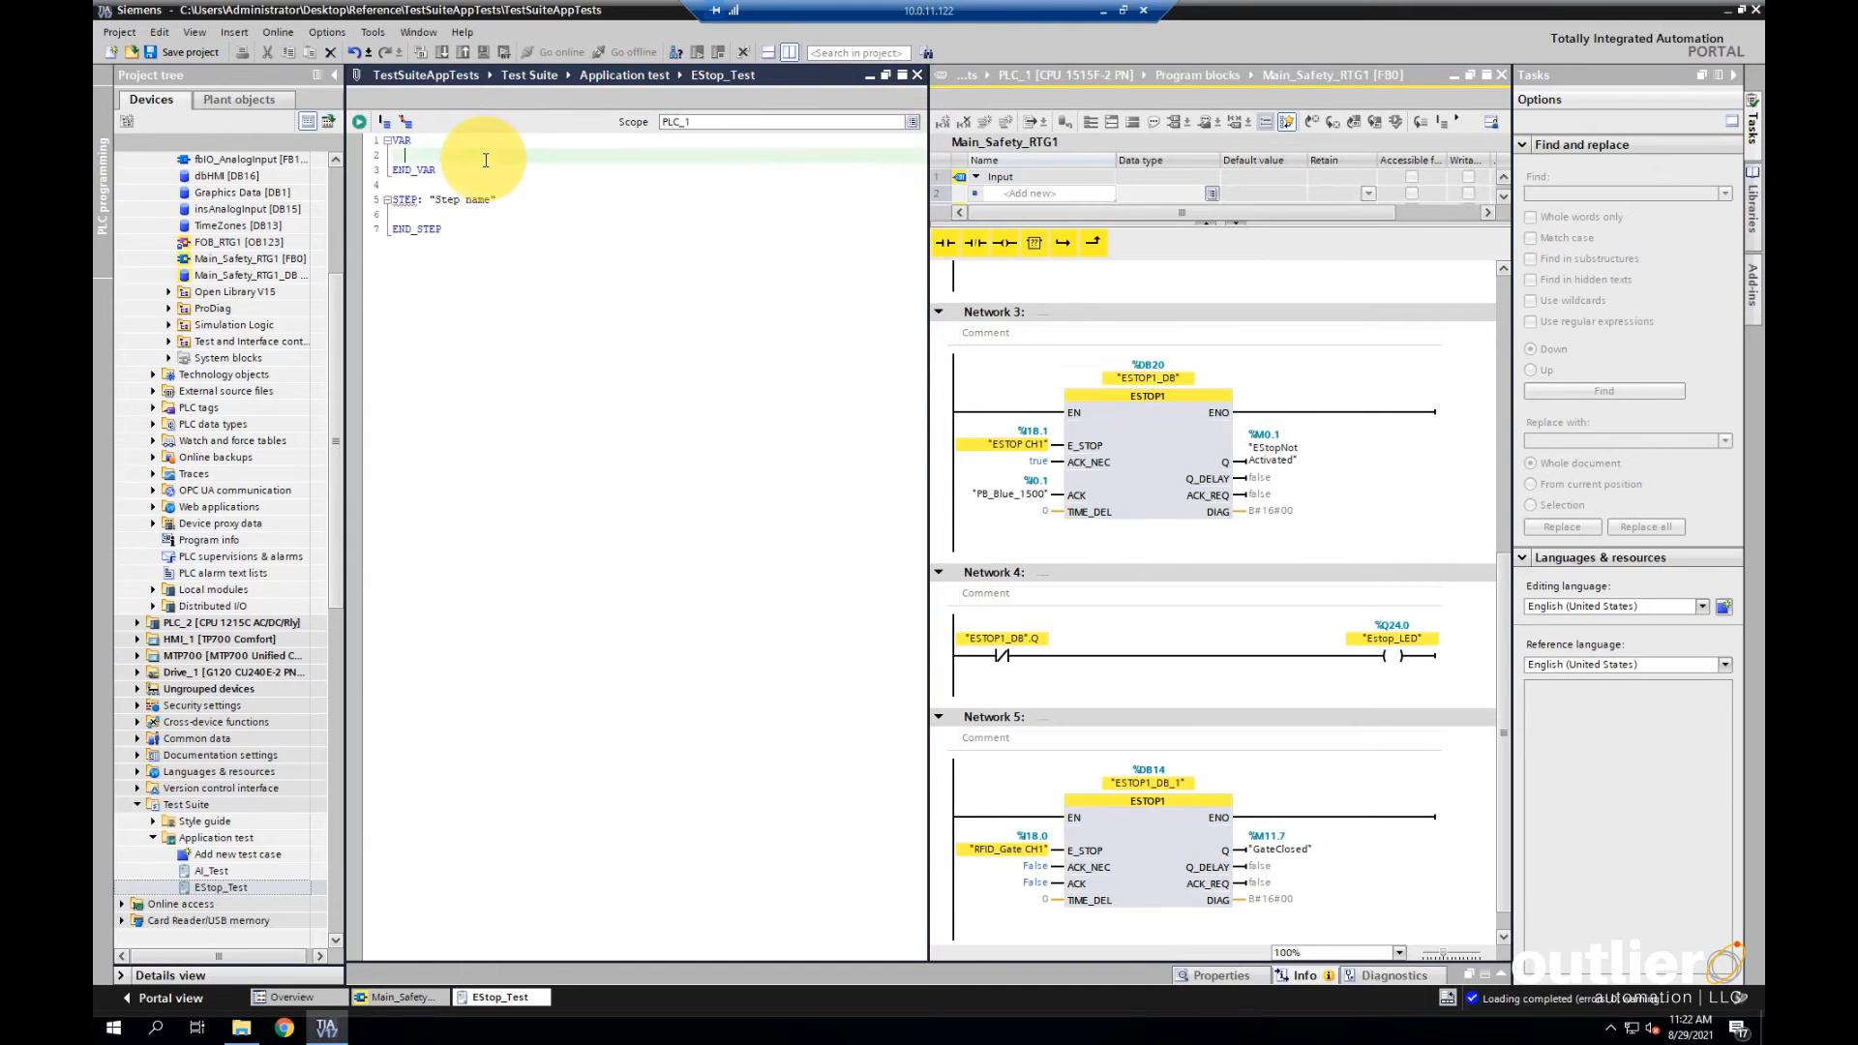
text(Estop: E)
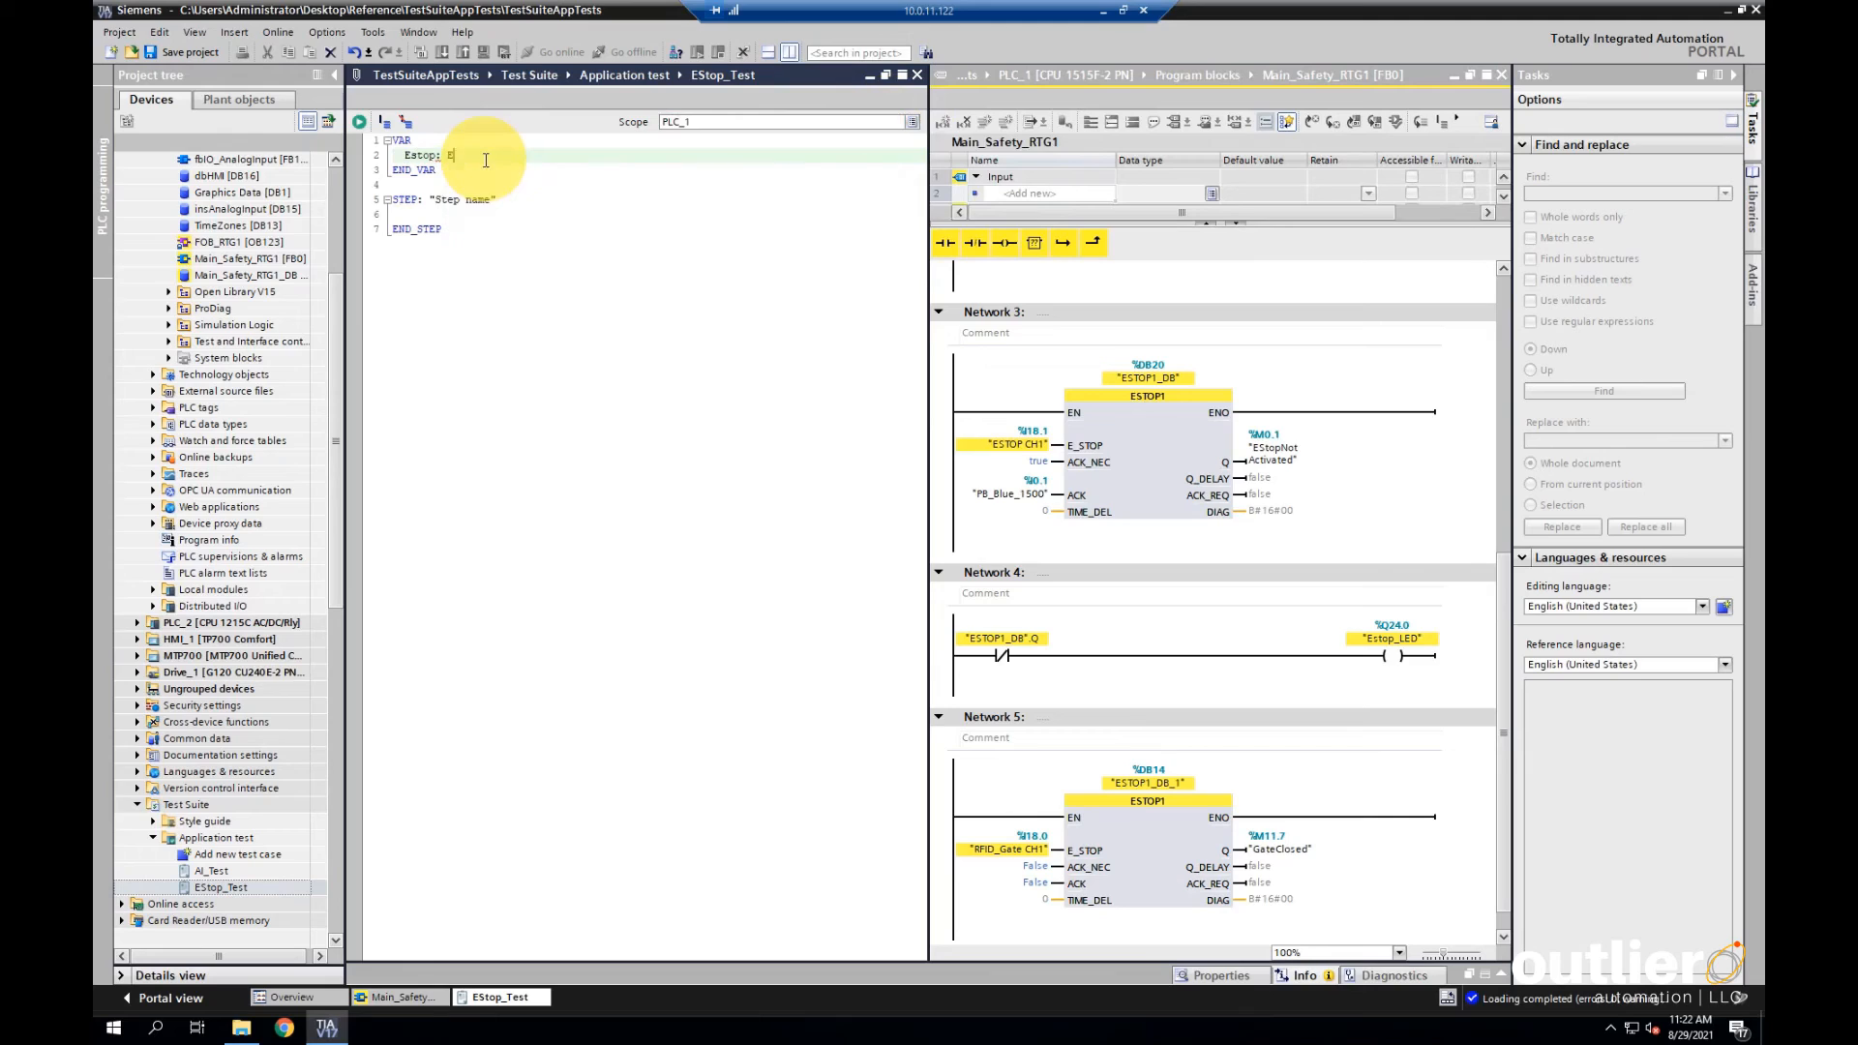
text("ESTOP CH1")
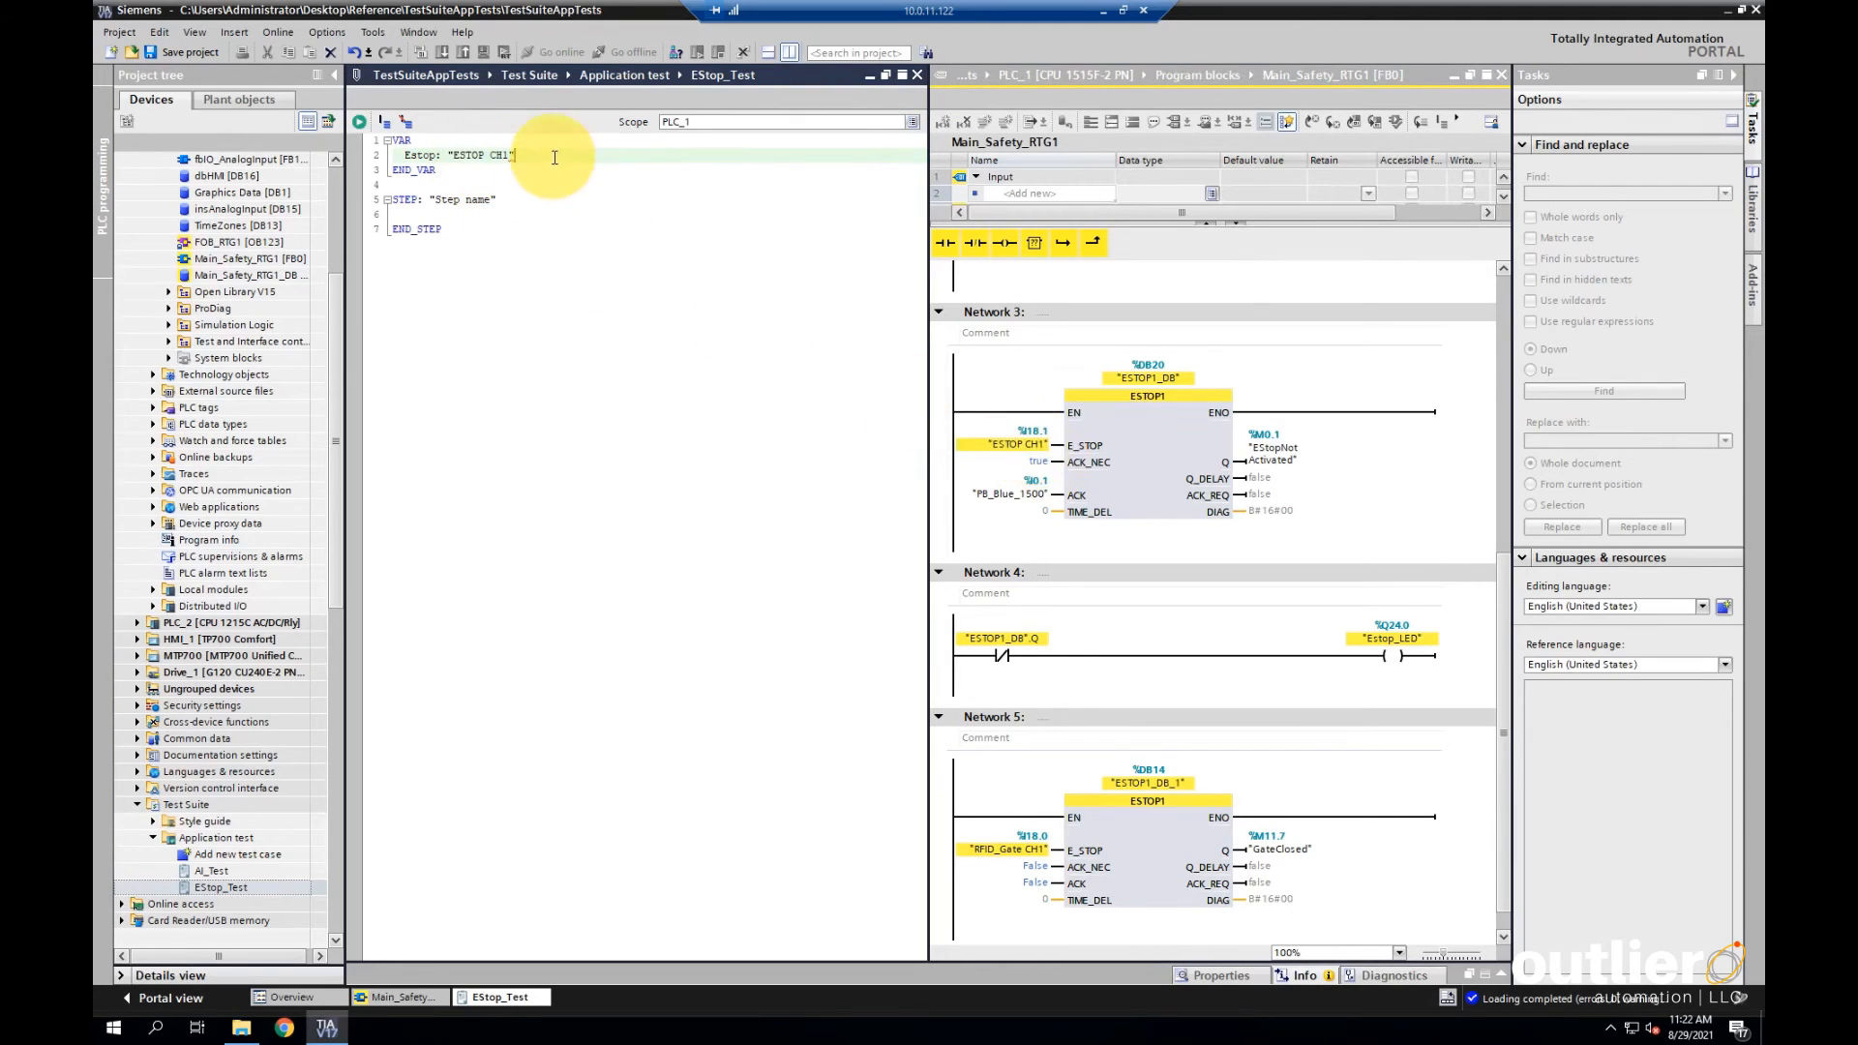
key(Enter)
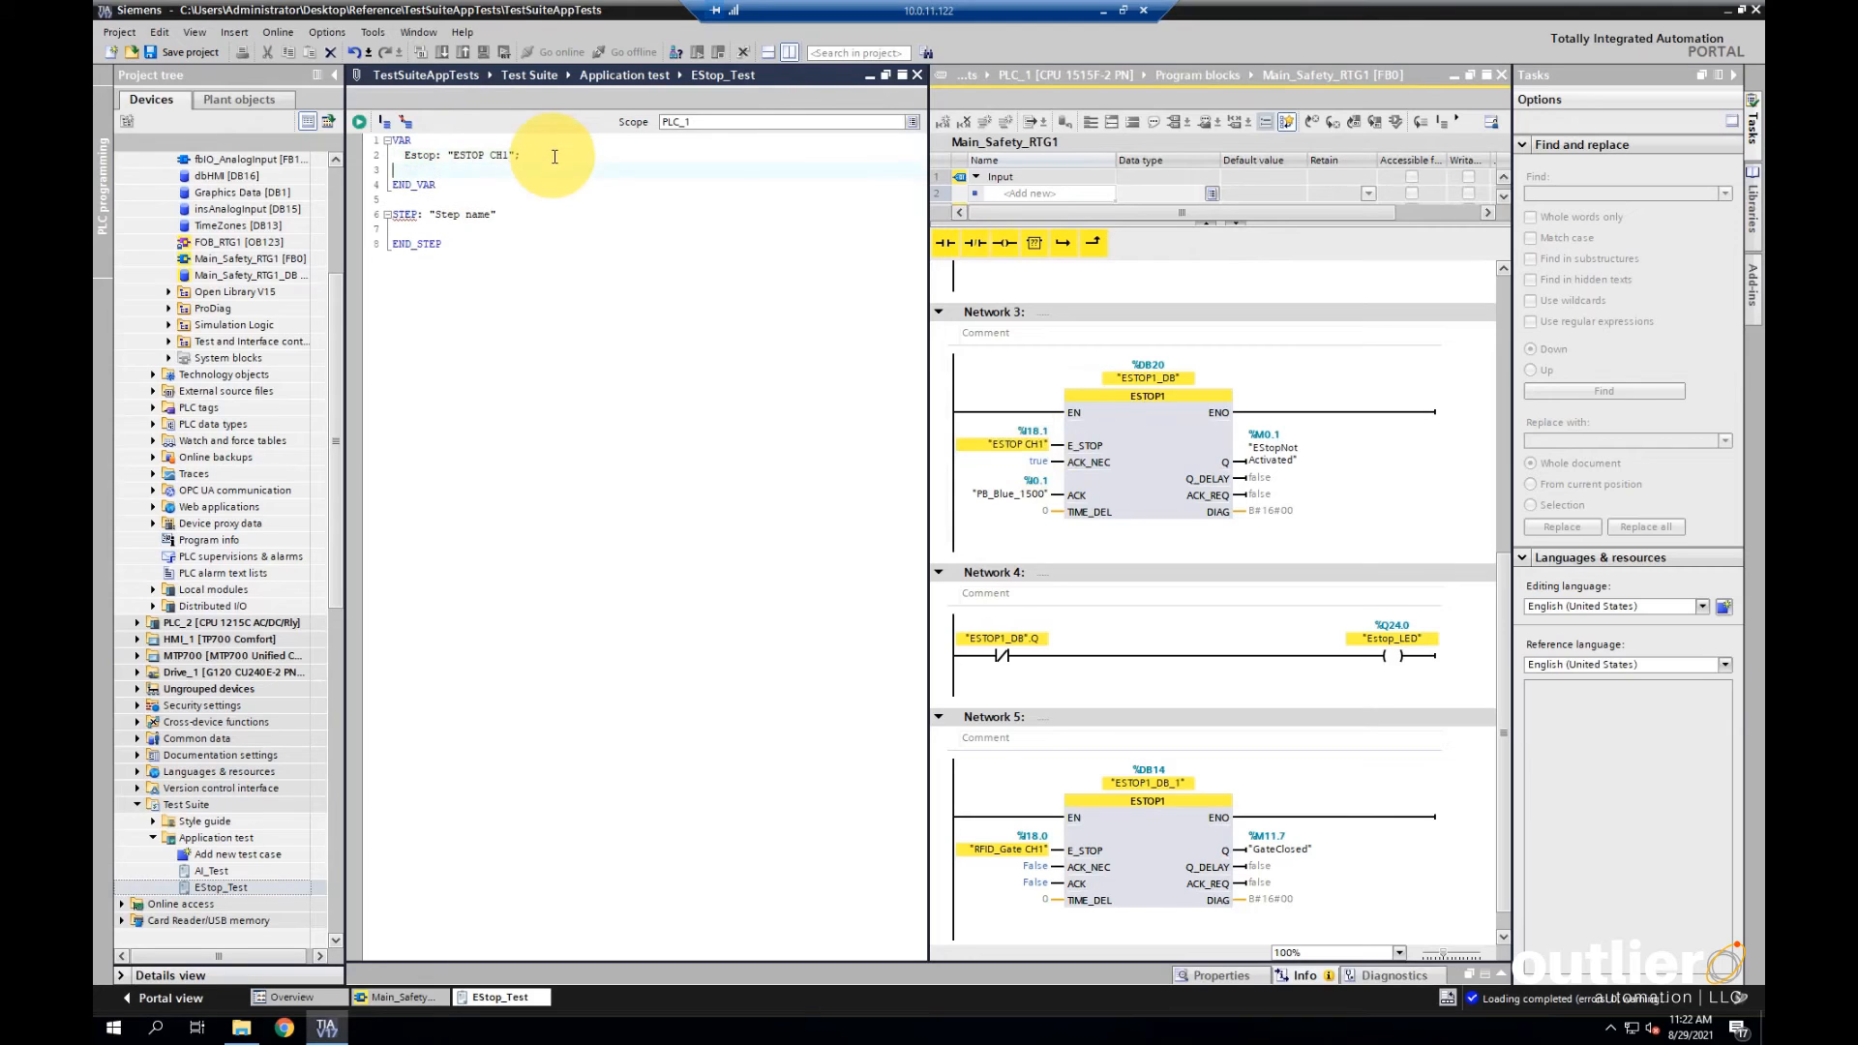
text(ACK;)
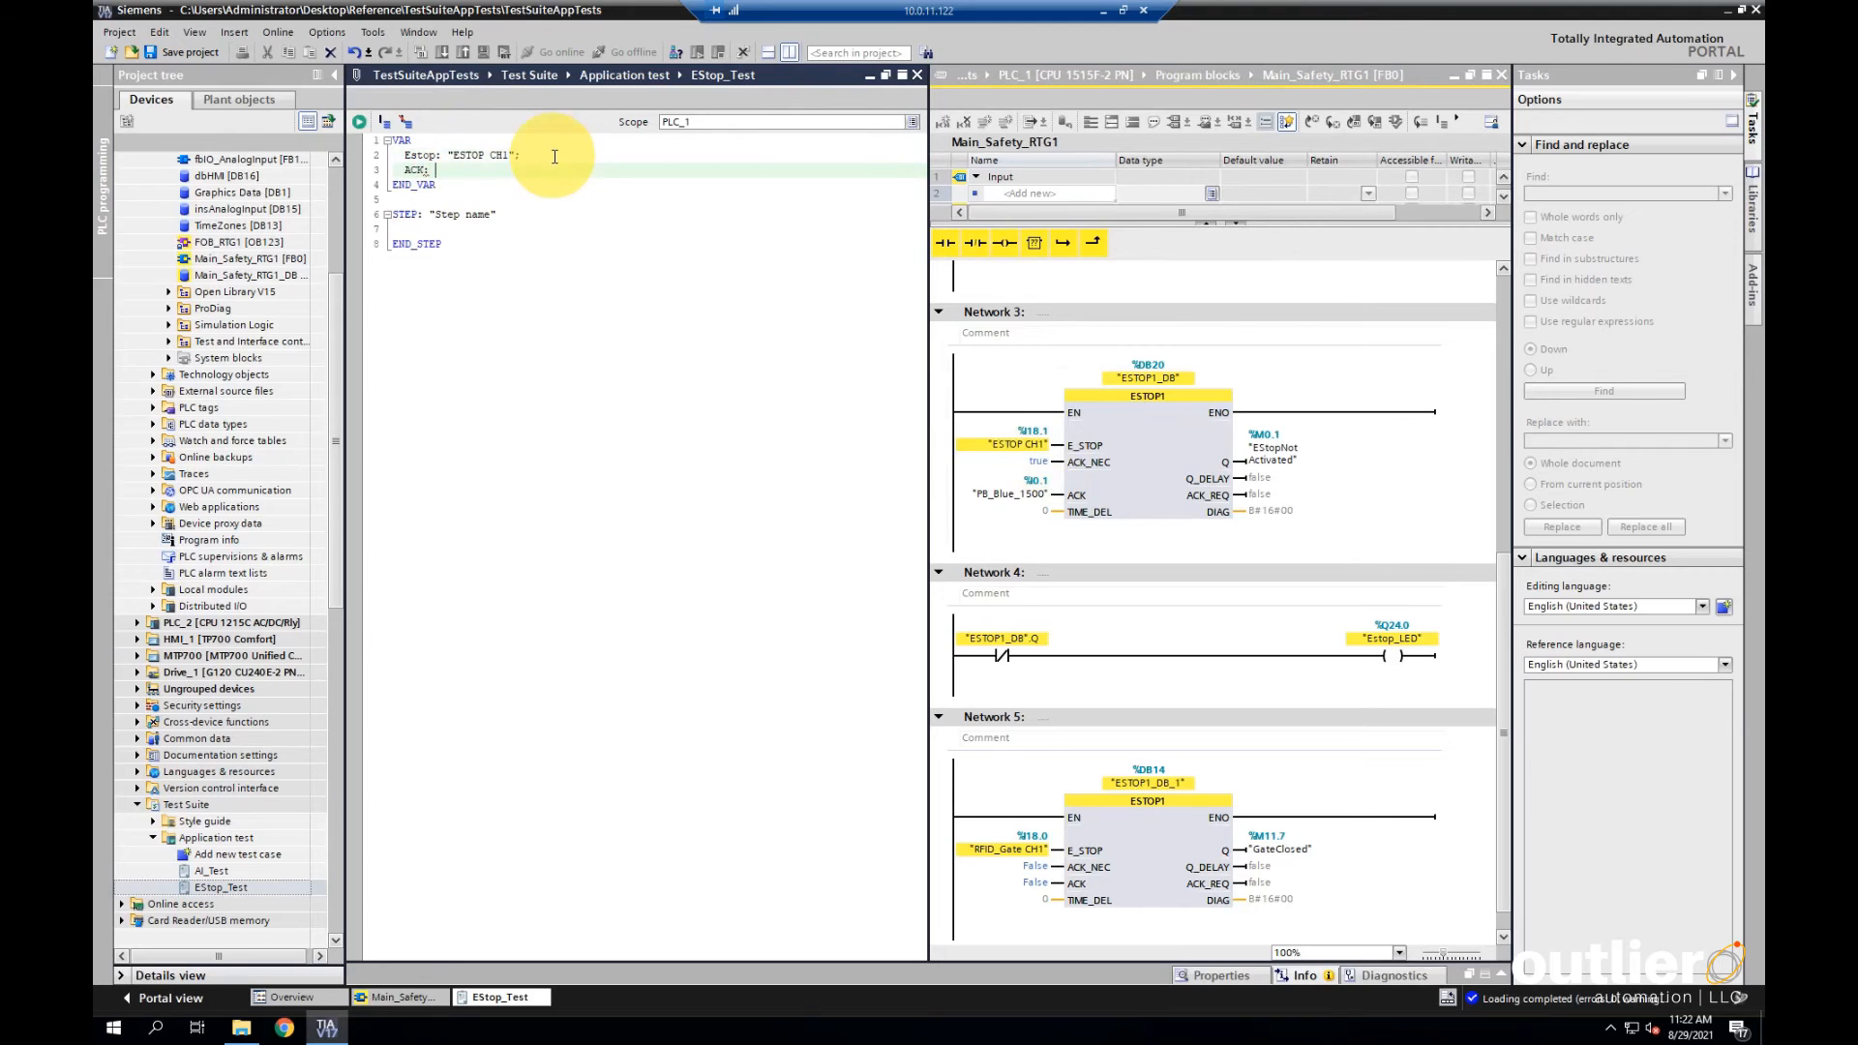
text(PB_Blue_1500";)
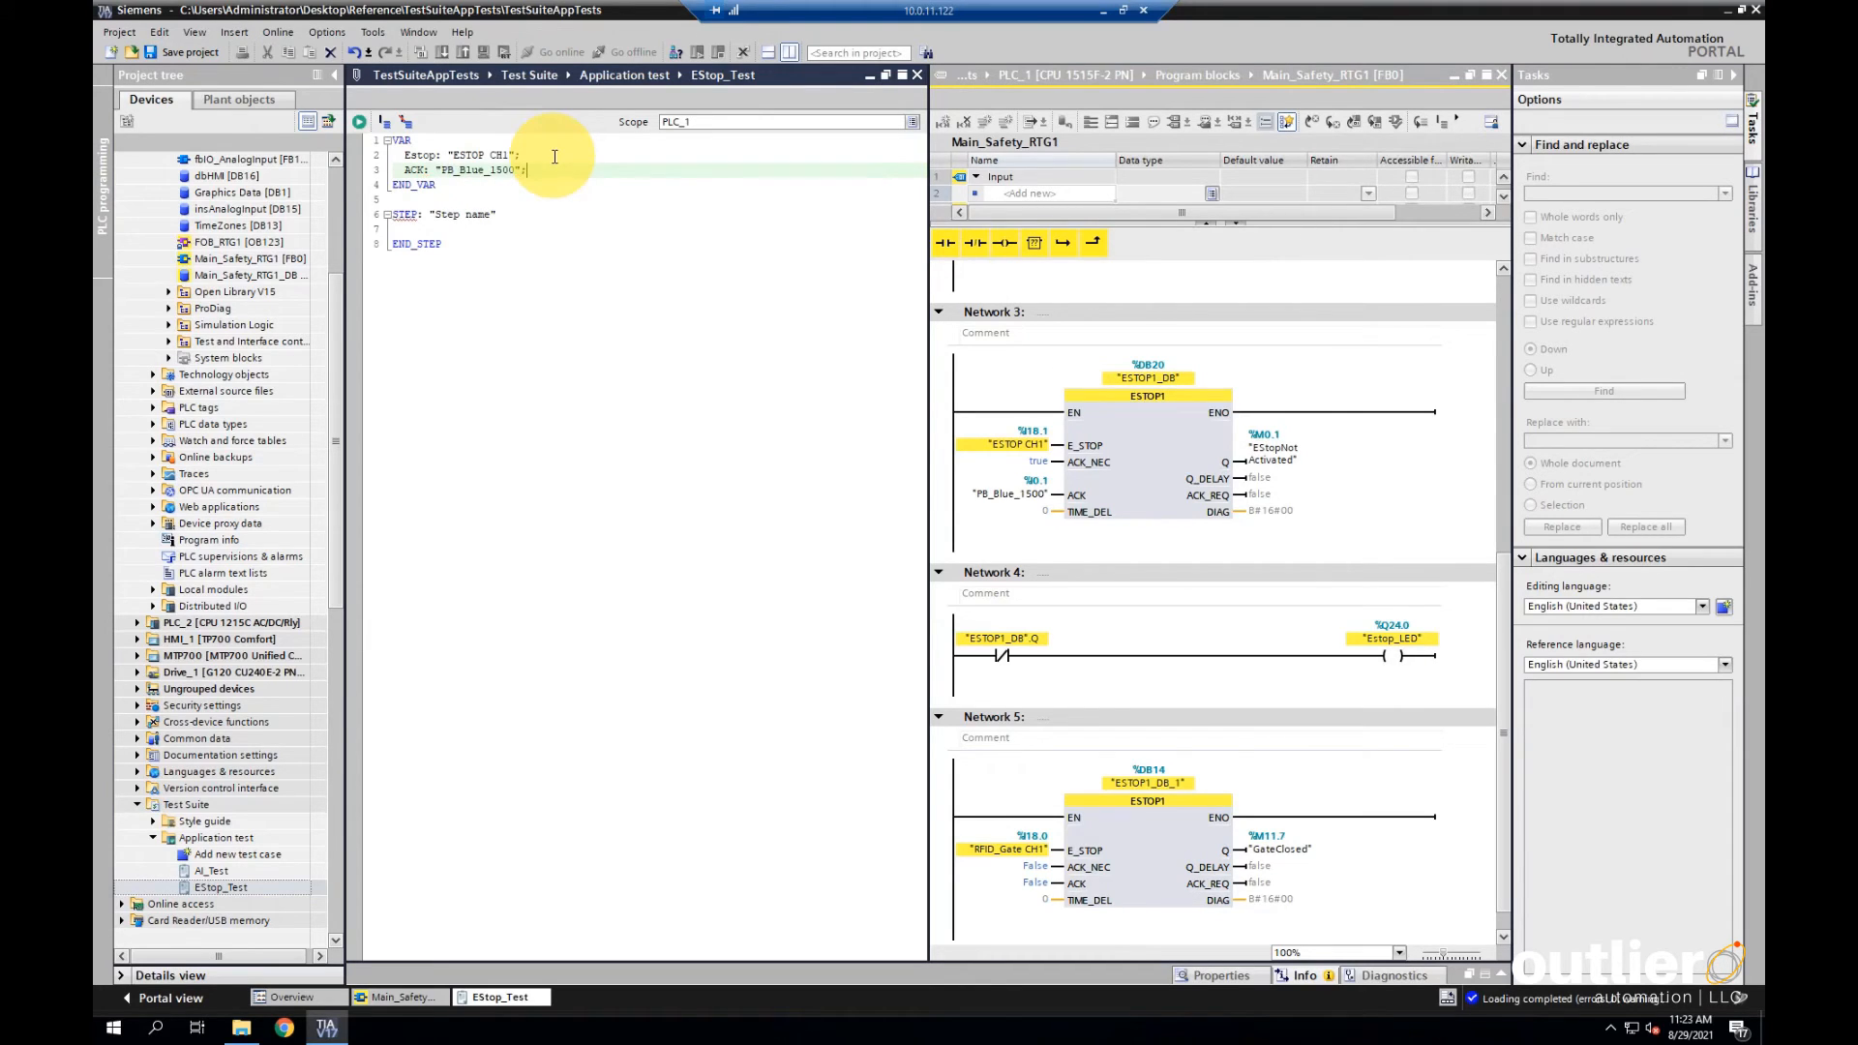
text(Q;)
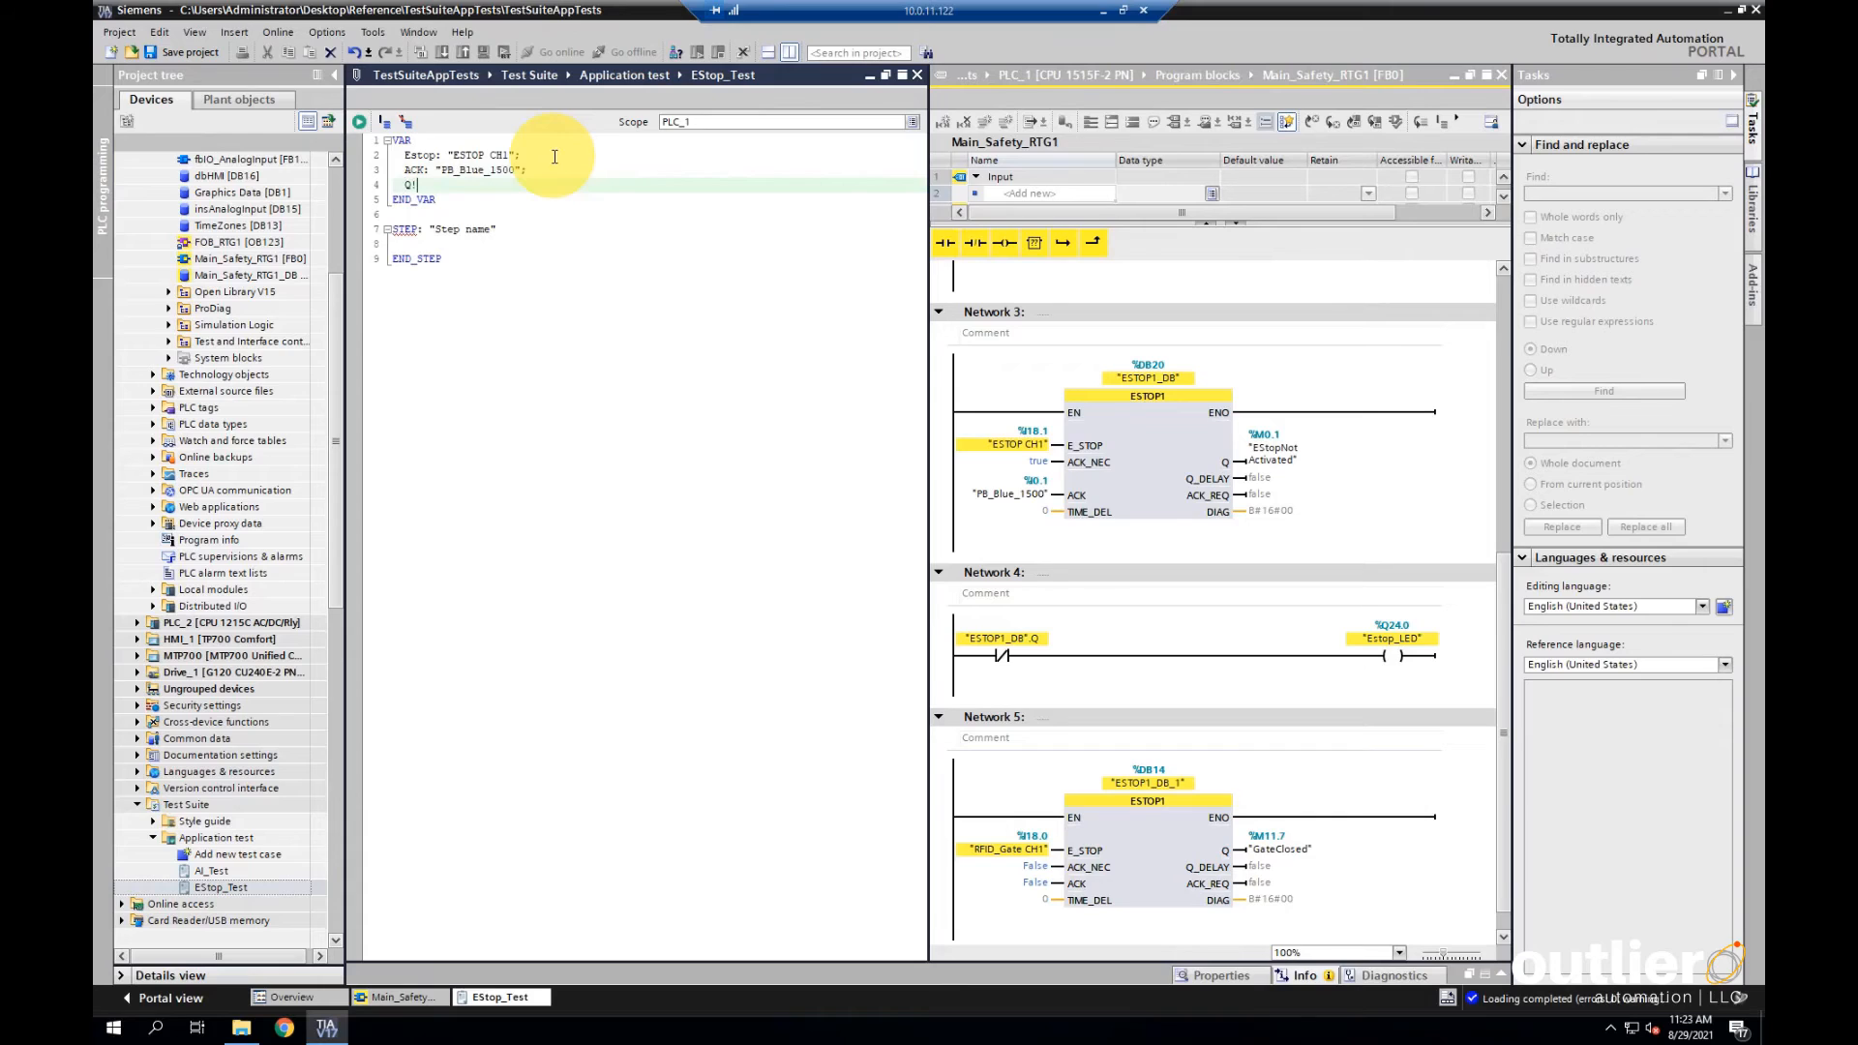
text(Estop)
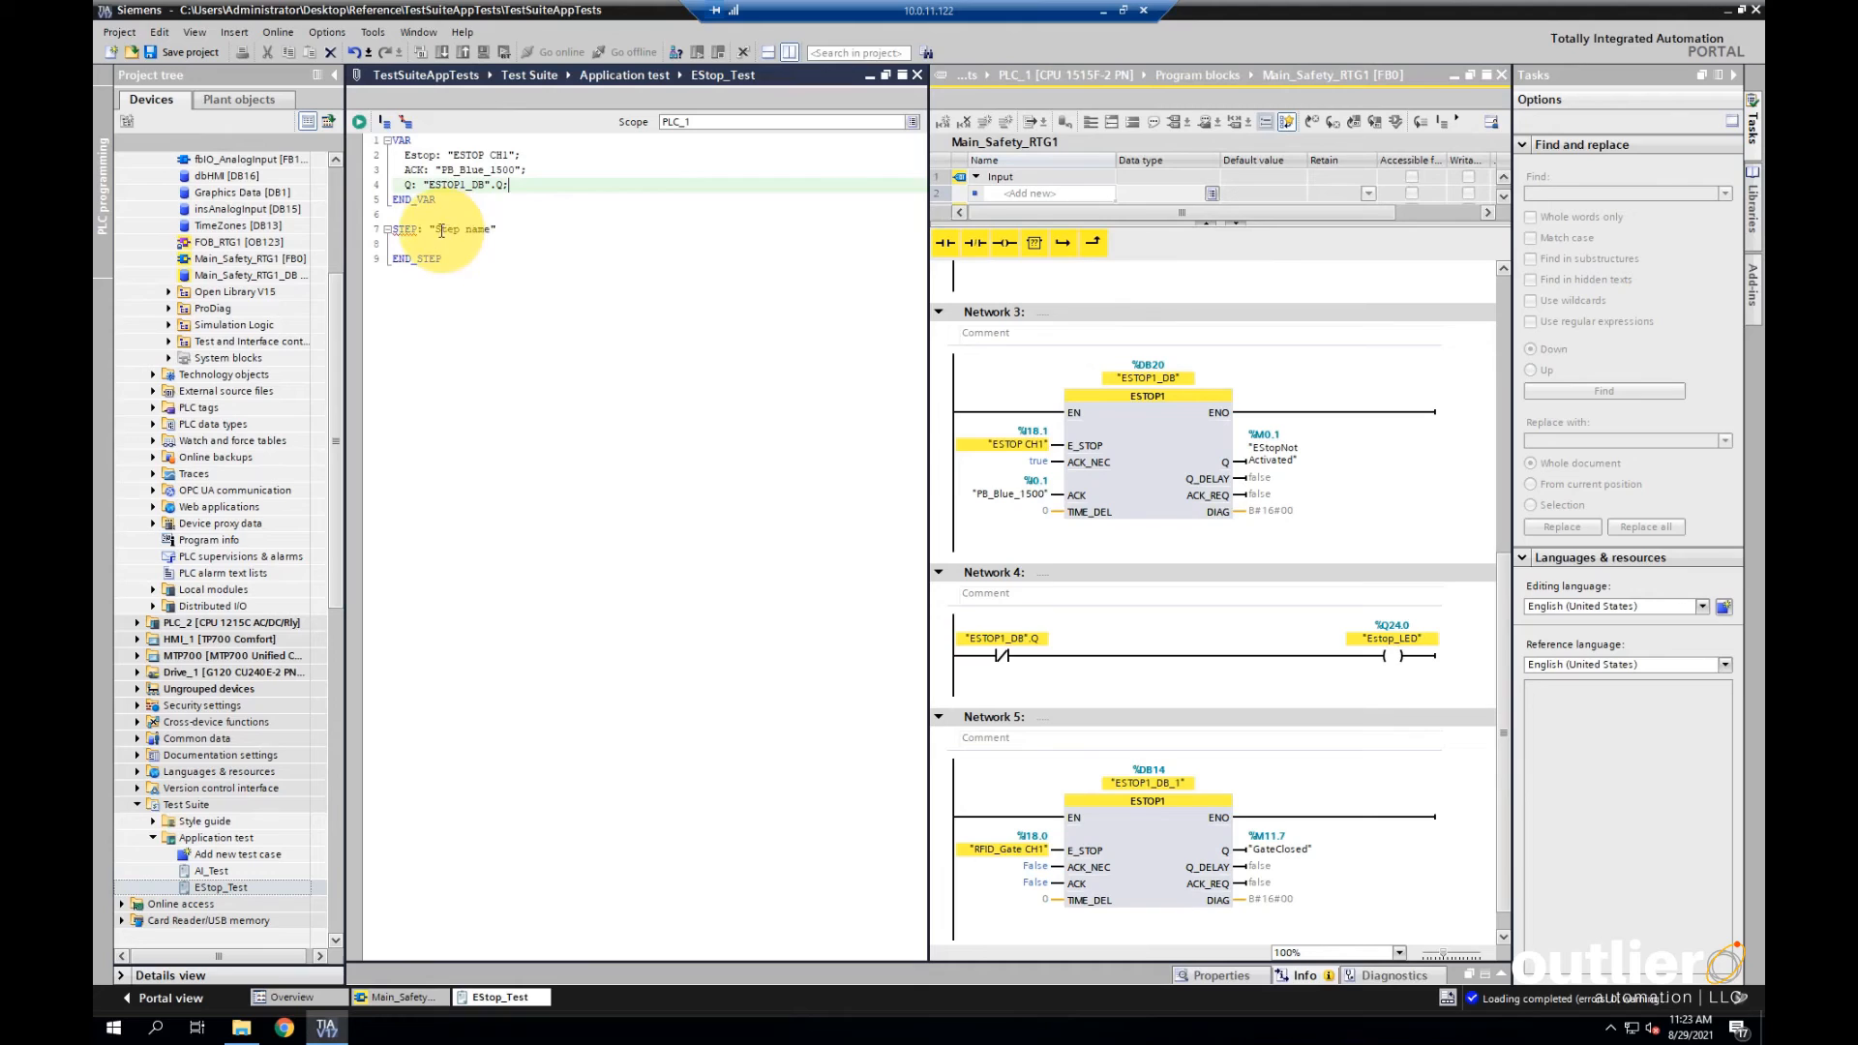
Select the placeholder step name to rename it
double_click(461, 229)
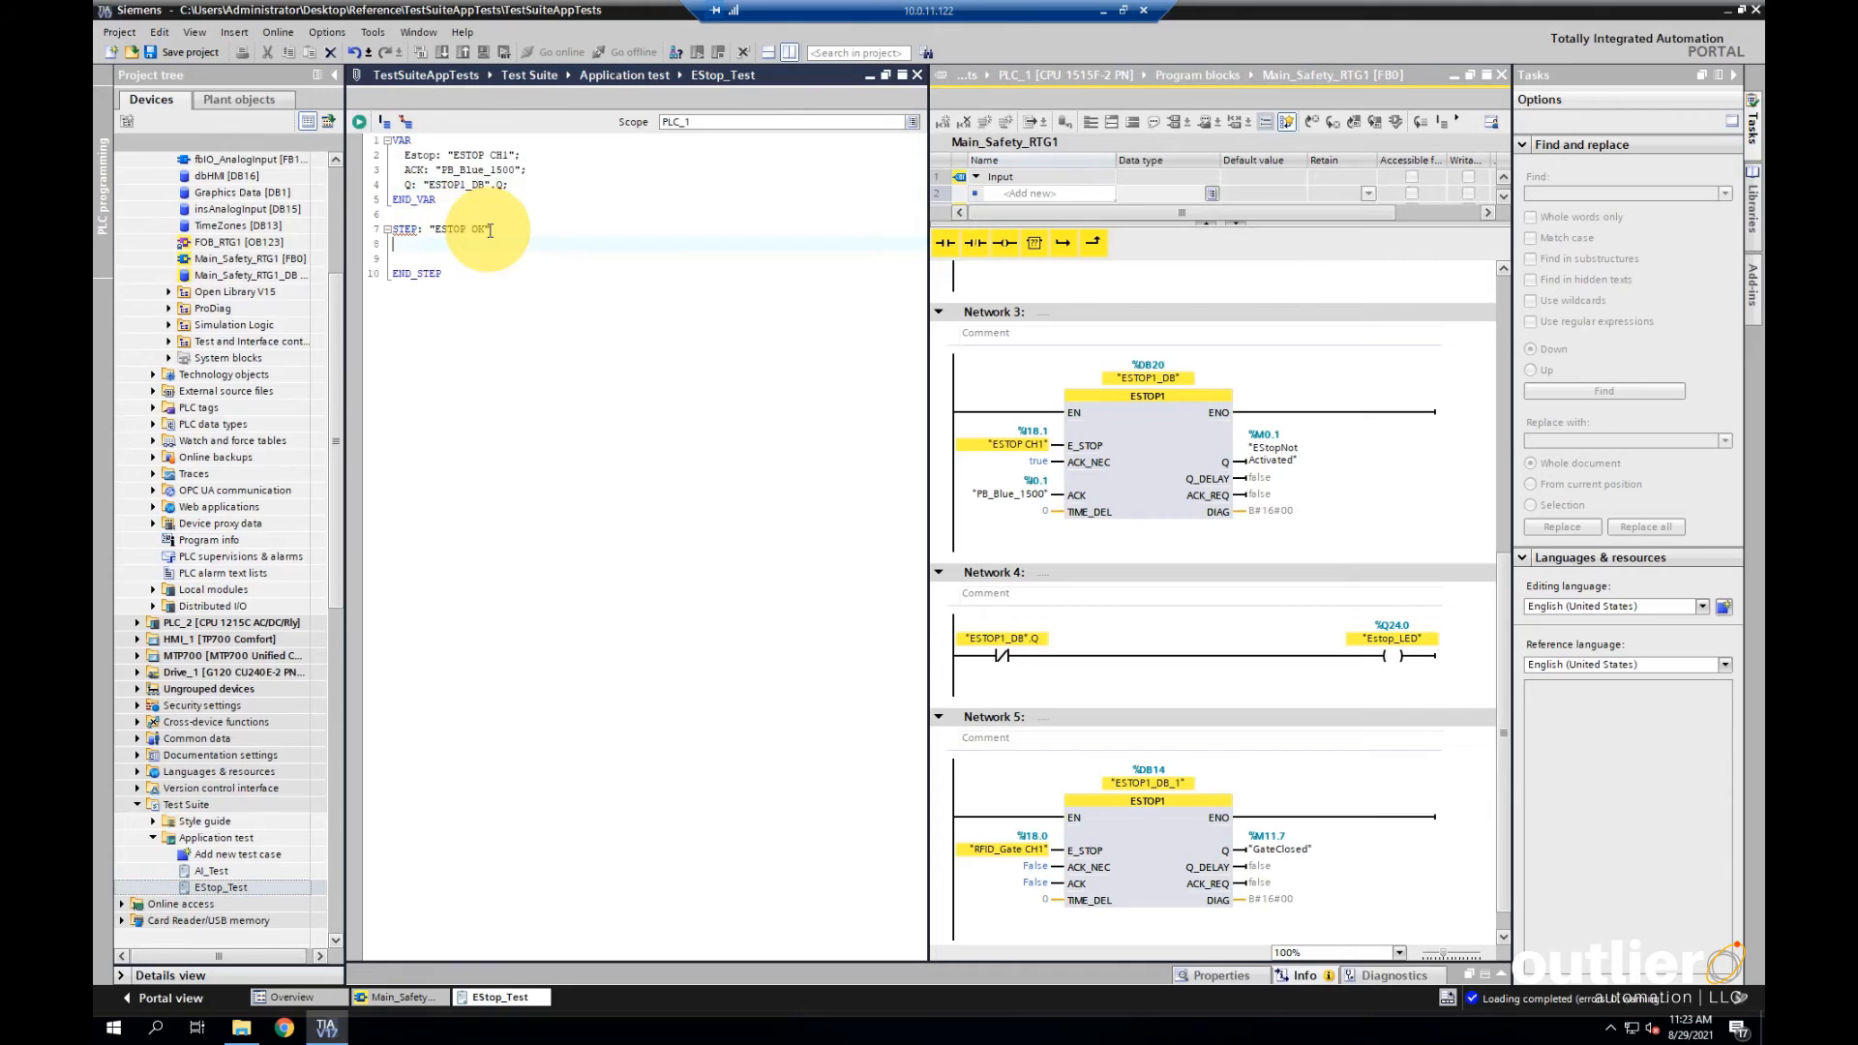
Write the ESTOP OK step: Estop := True, ACK := False, RUN T#1s, ASSERT.Equal(Q, False)
text(Estop)
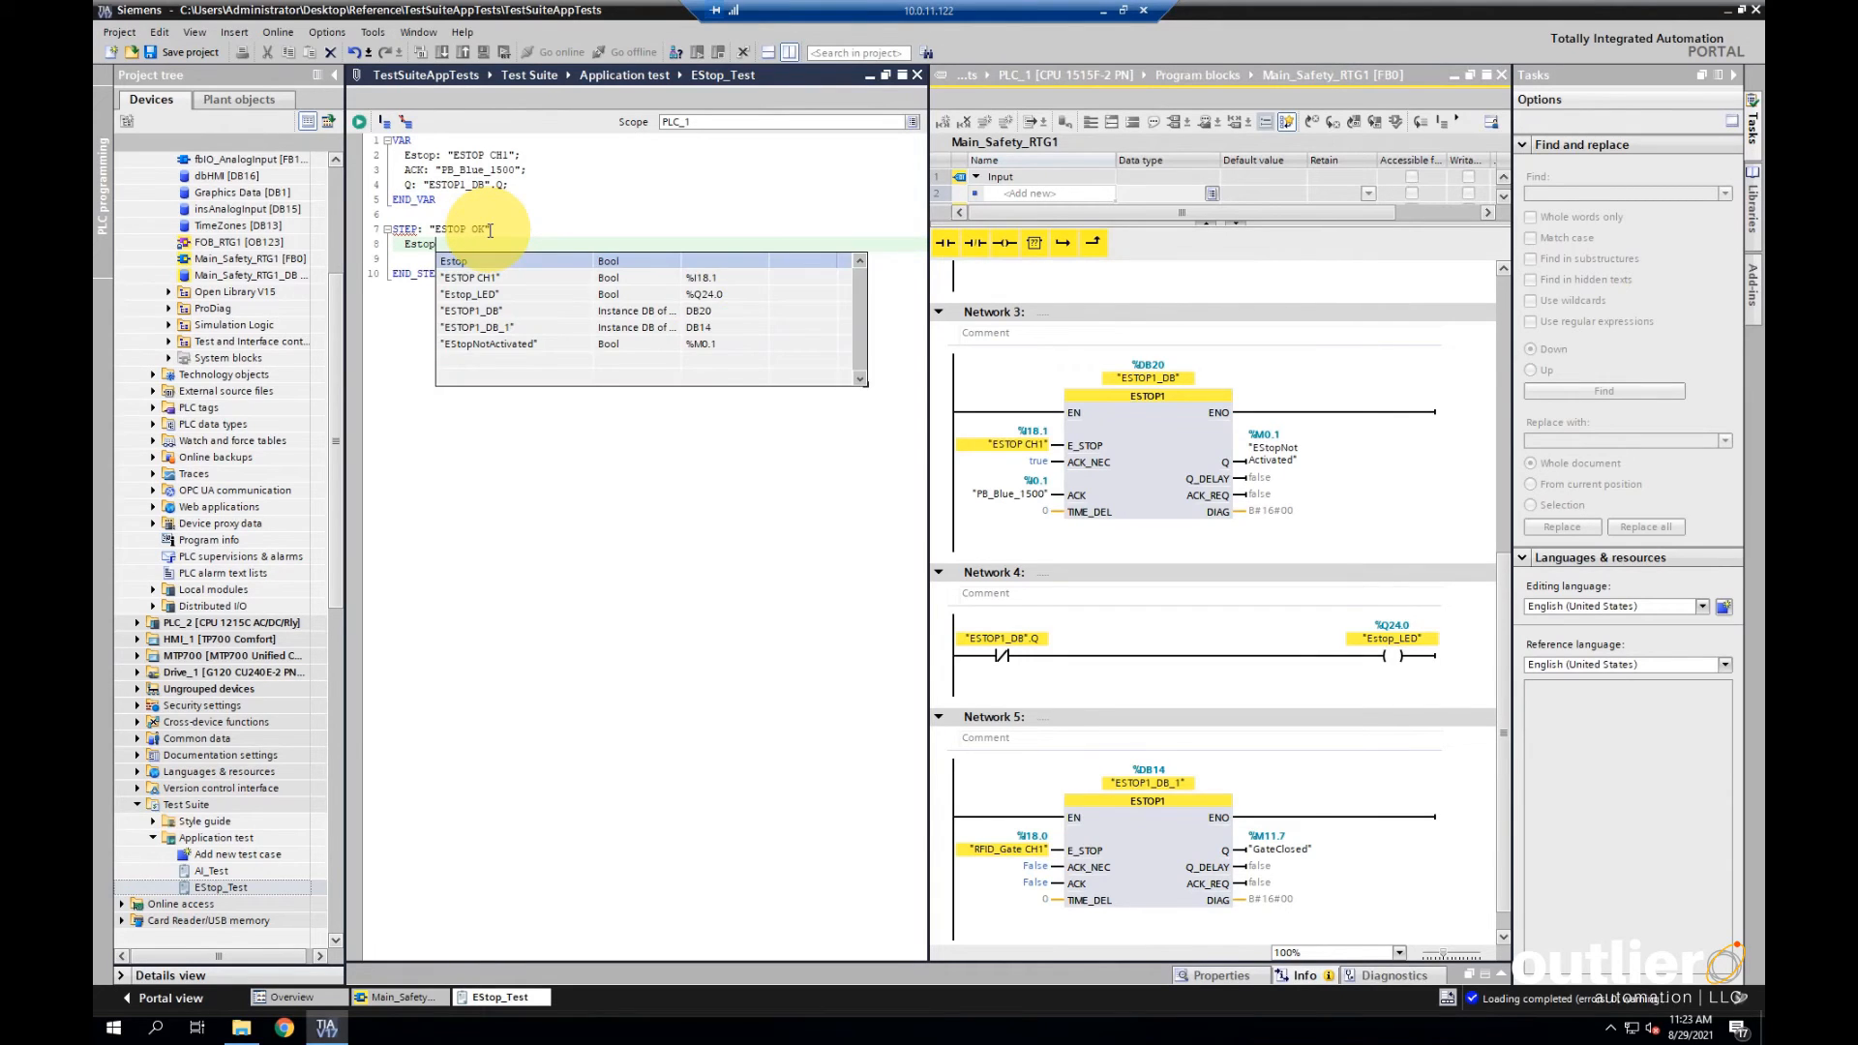
text(:= True;)
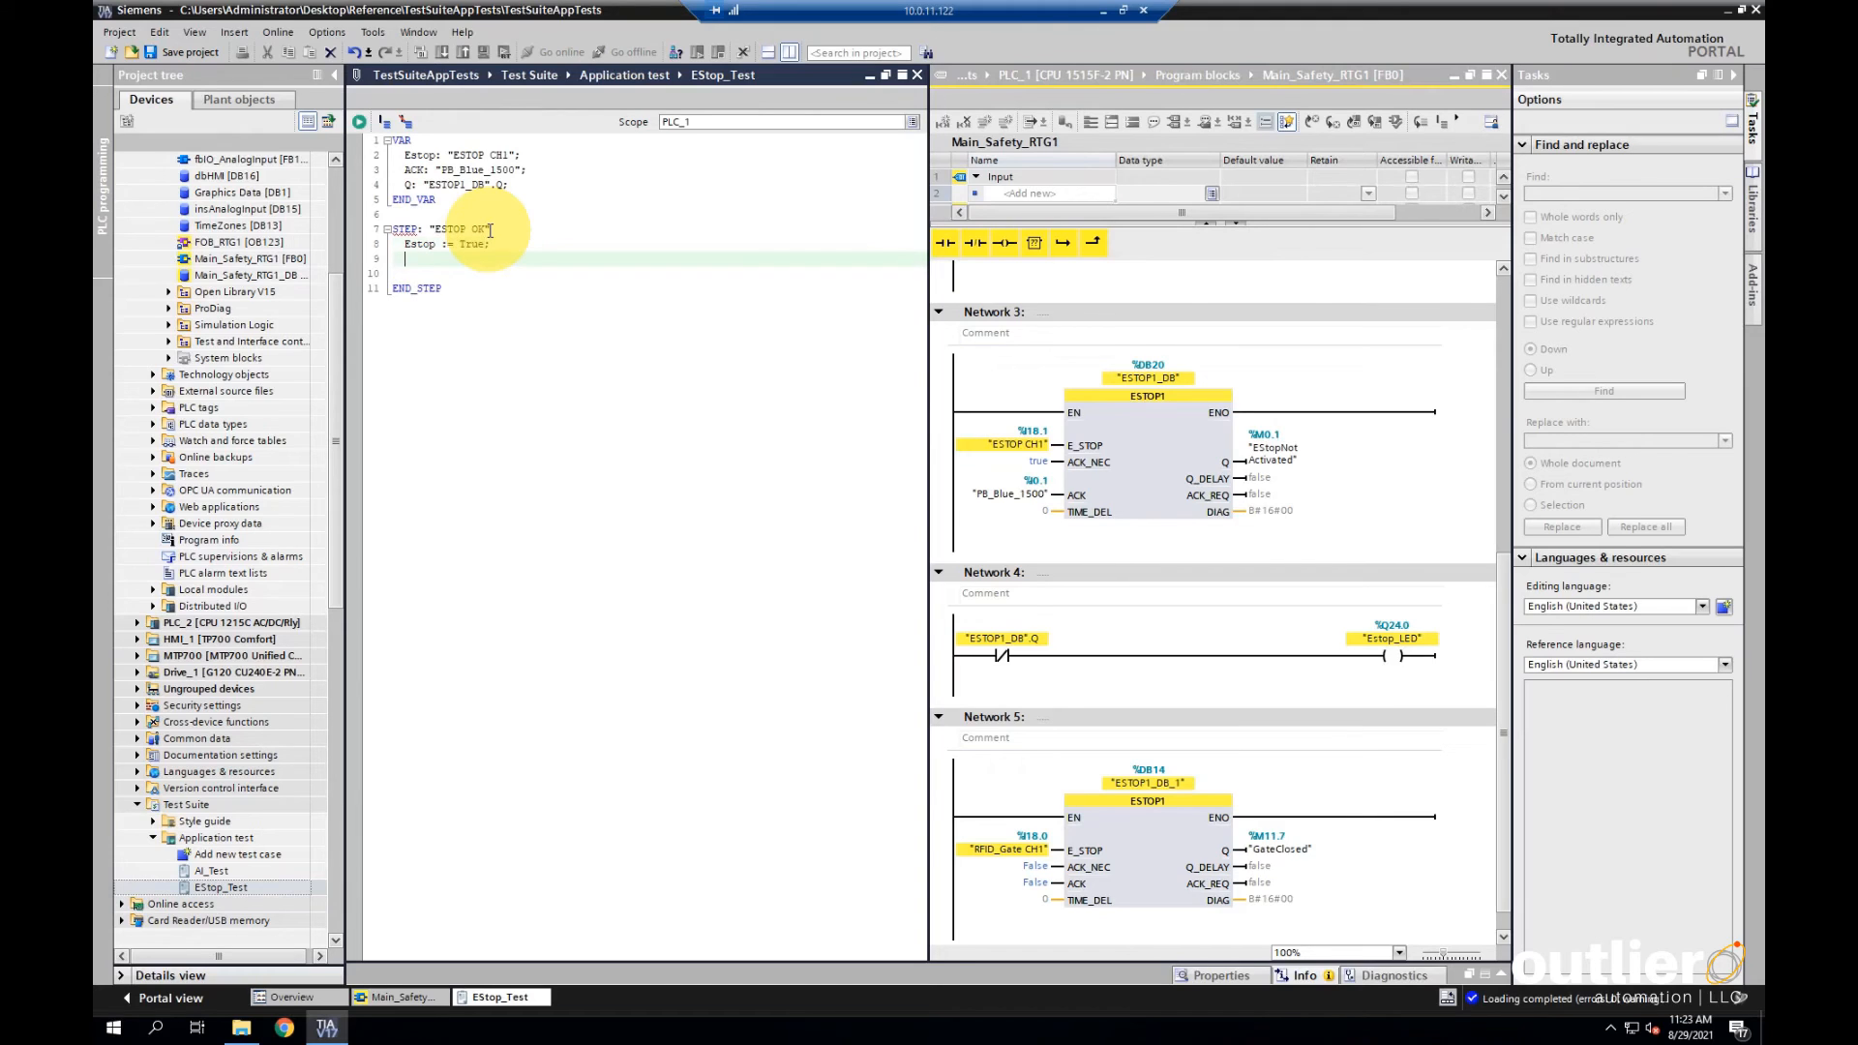
text(ACK)
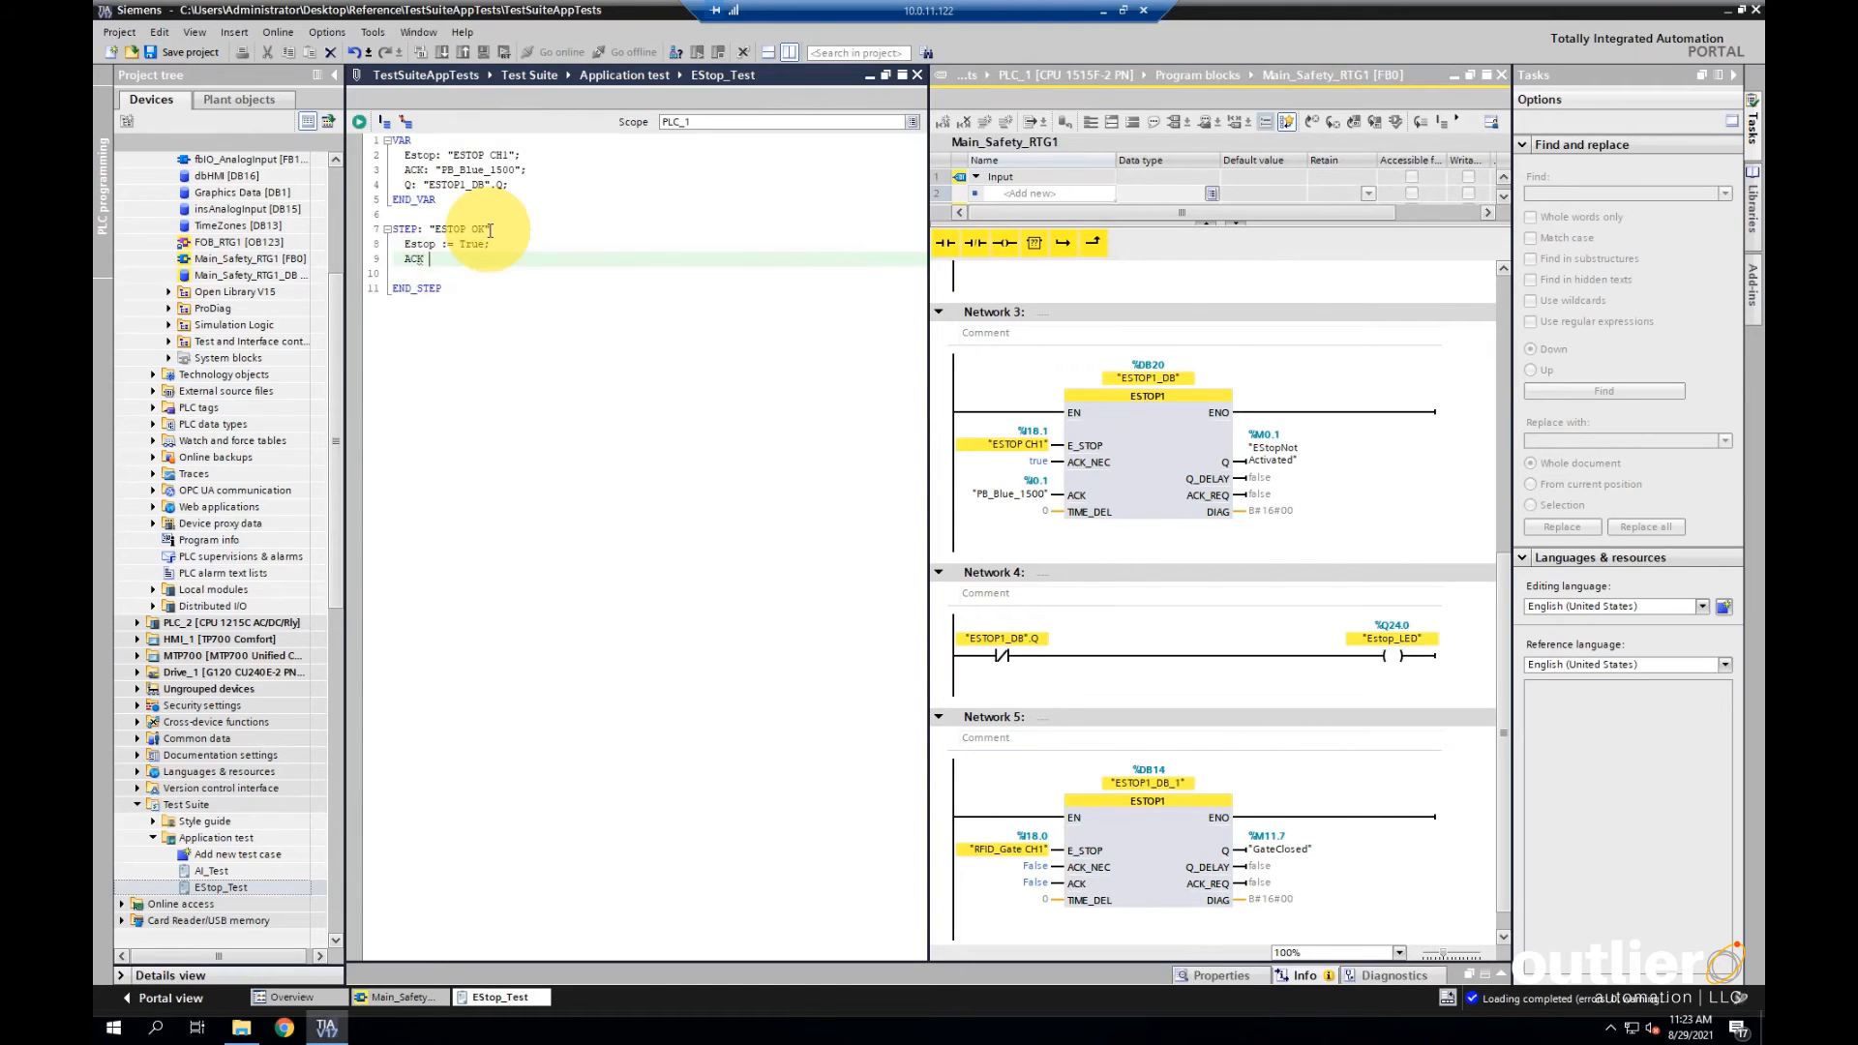
text(:= Fa)
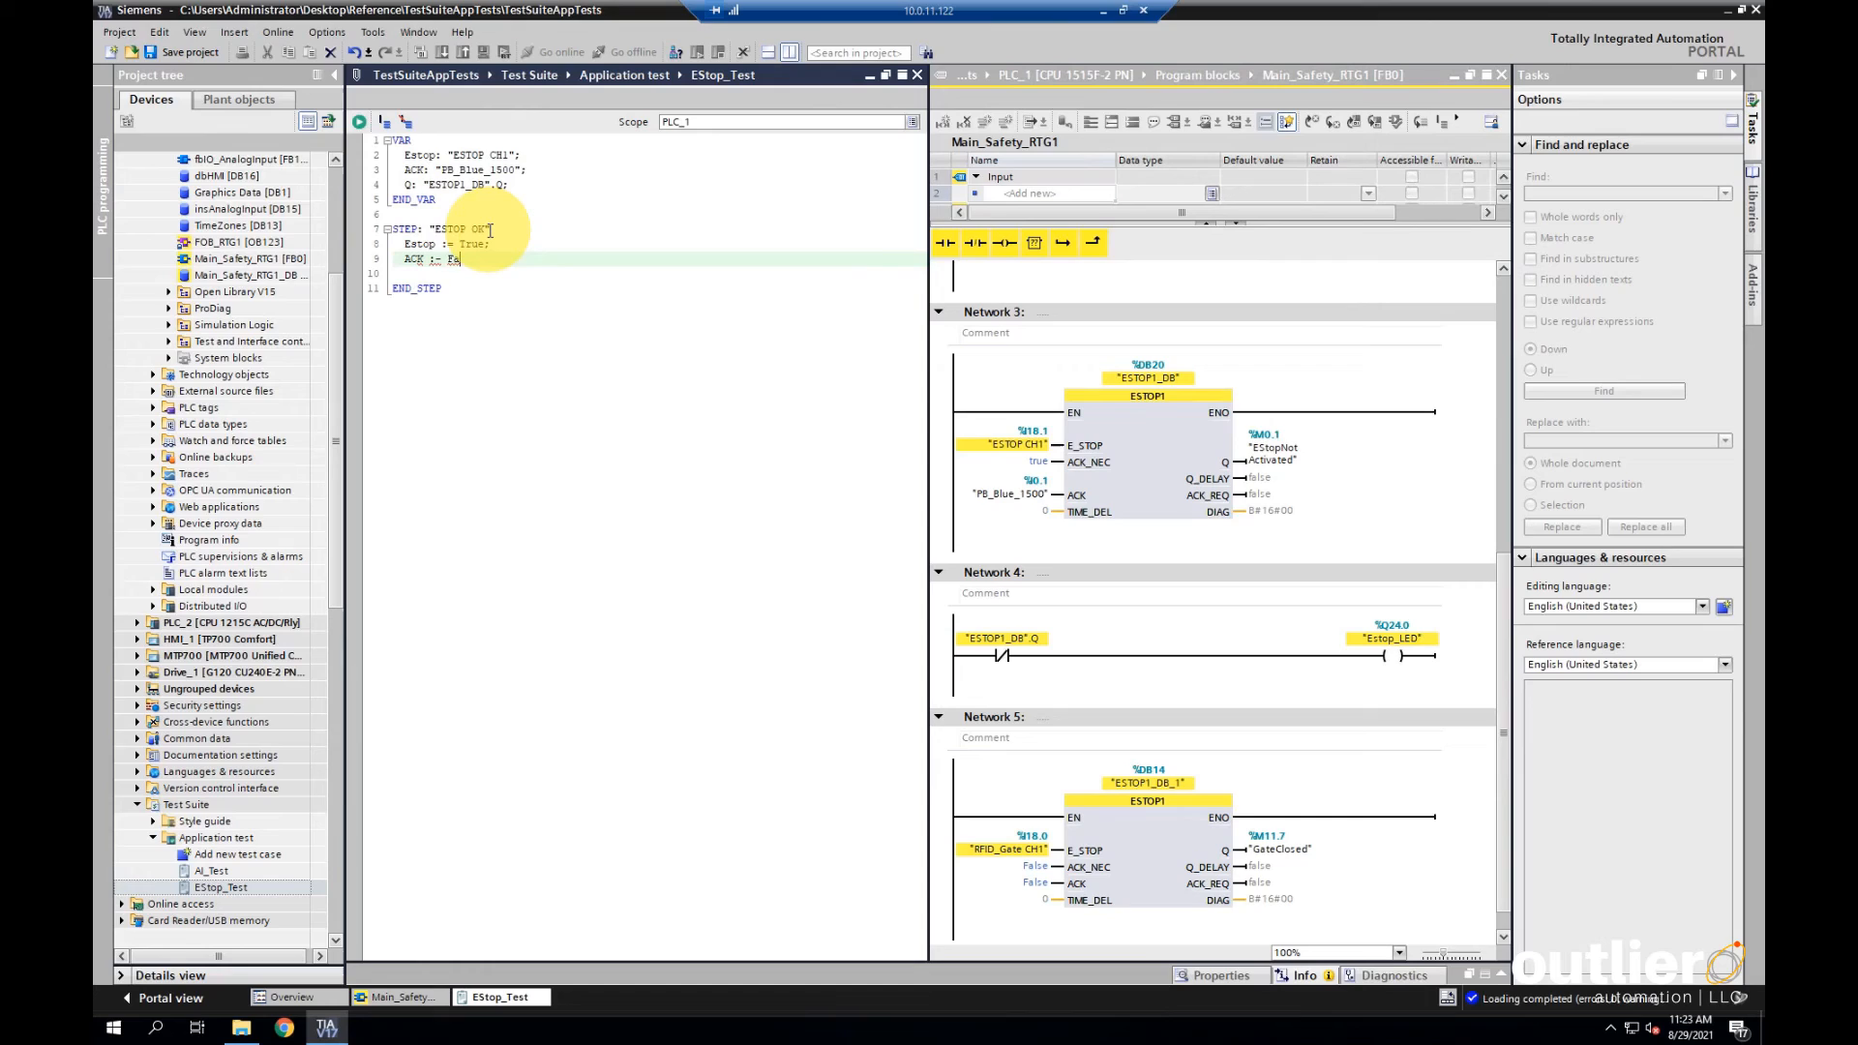
text(False;)
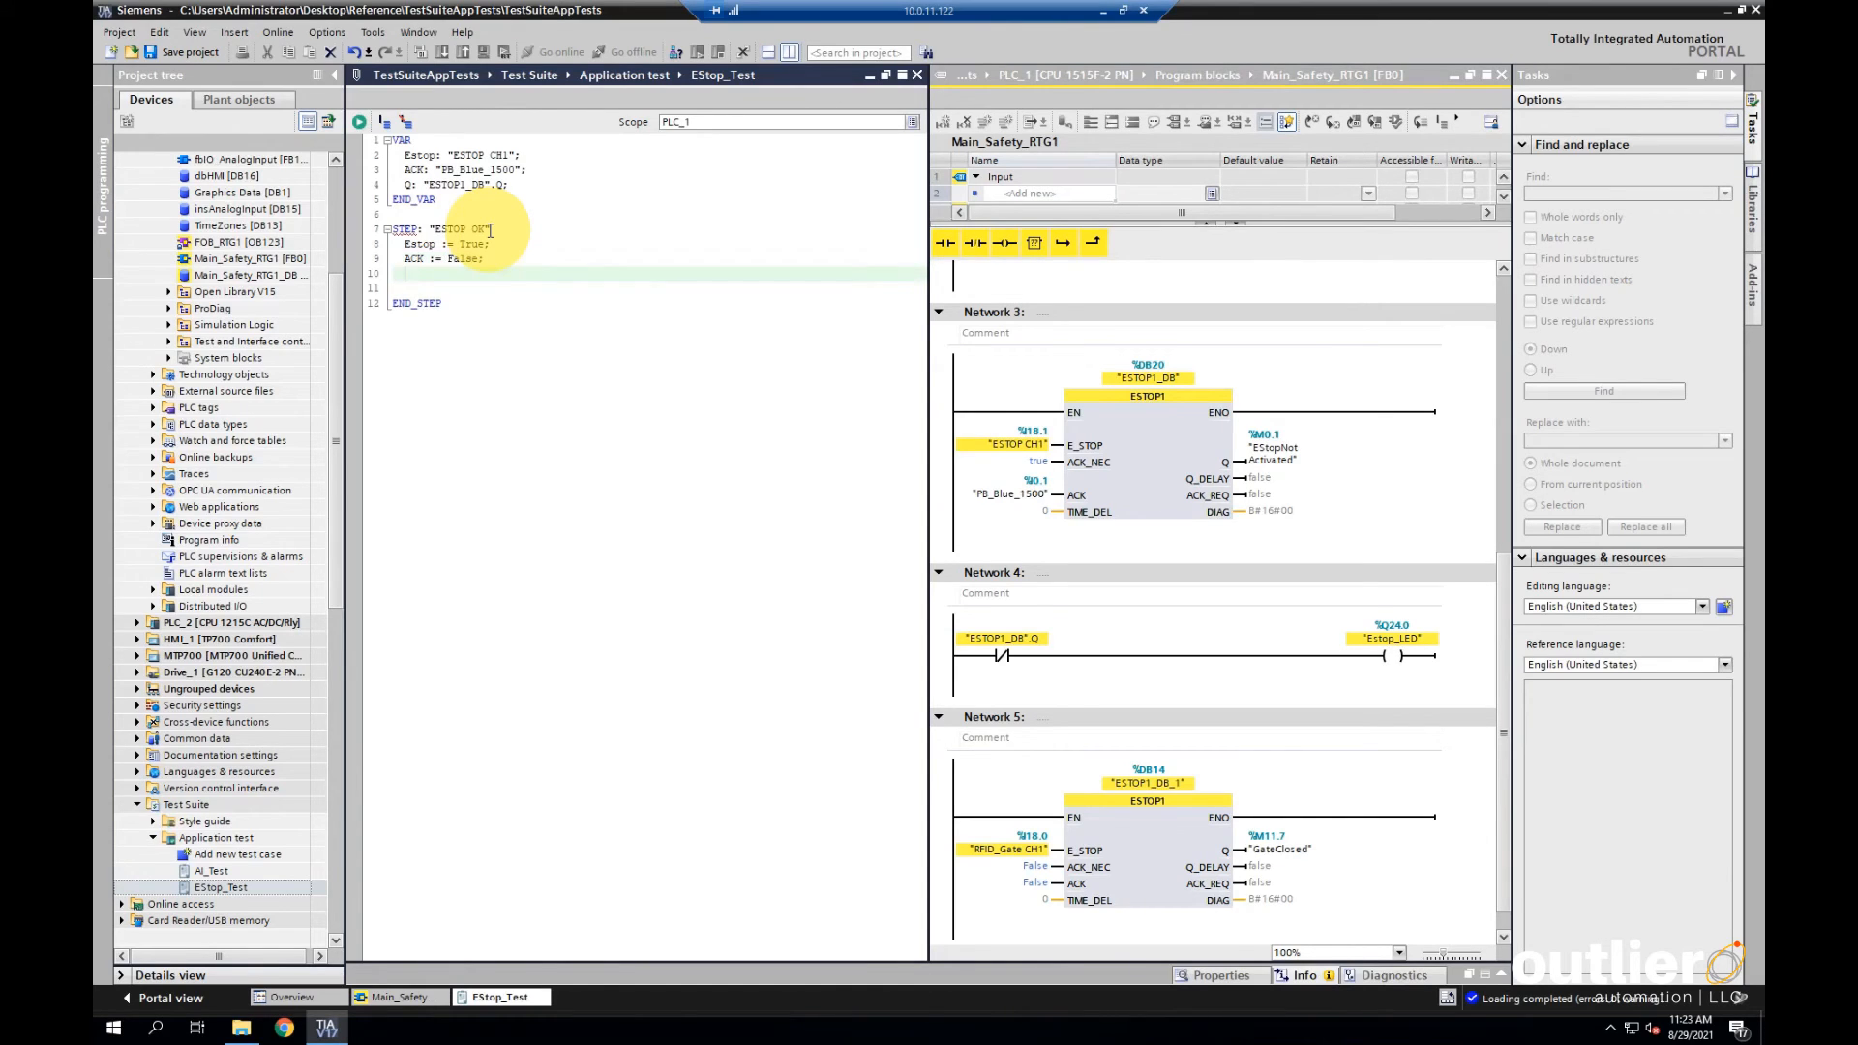
text(RUN(TIME)
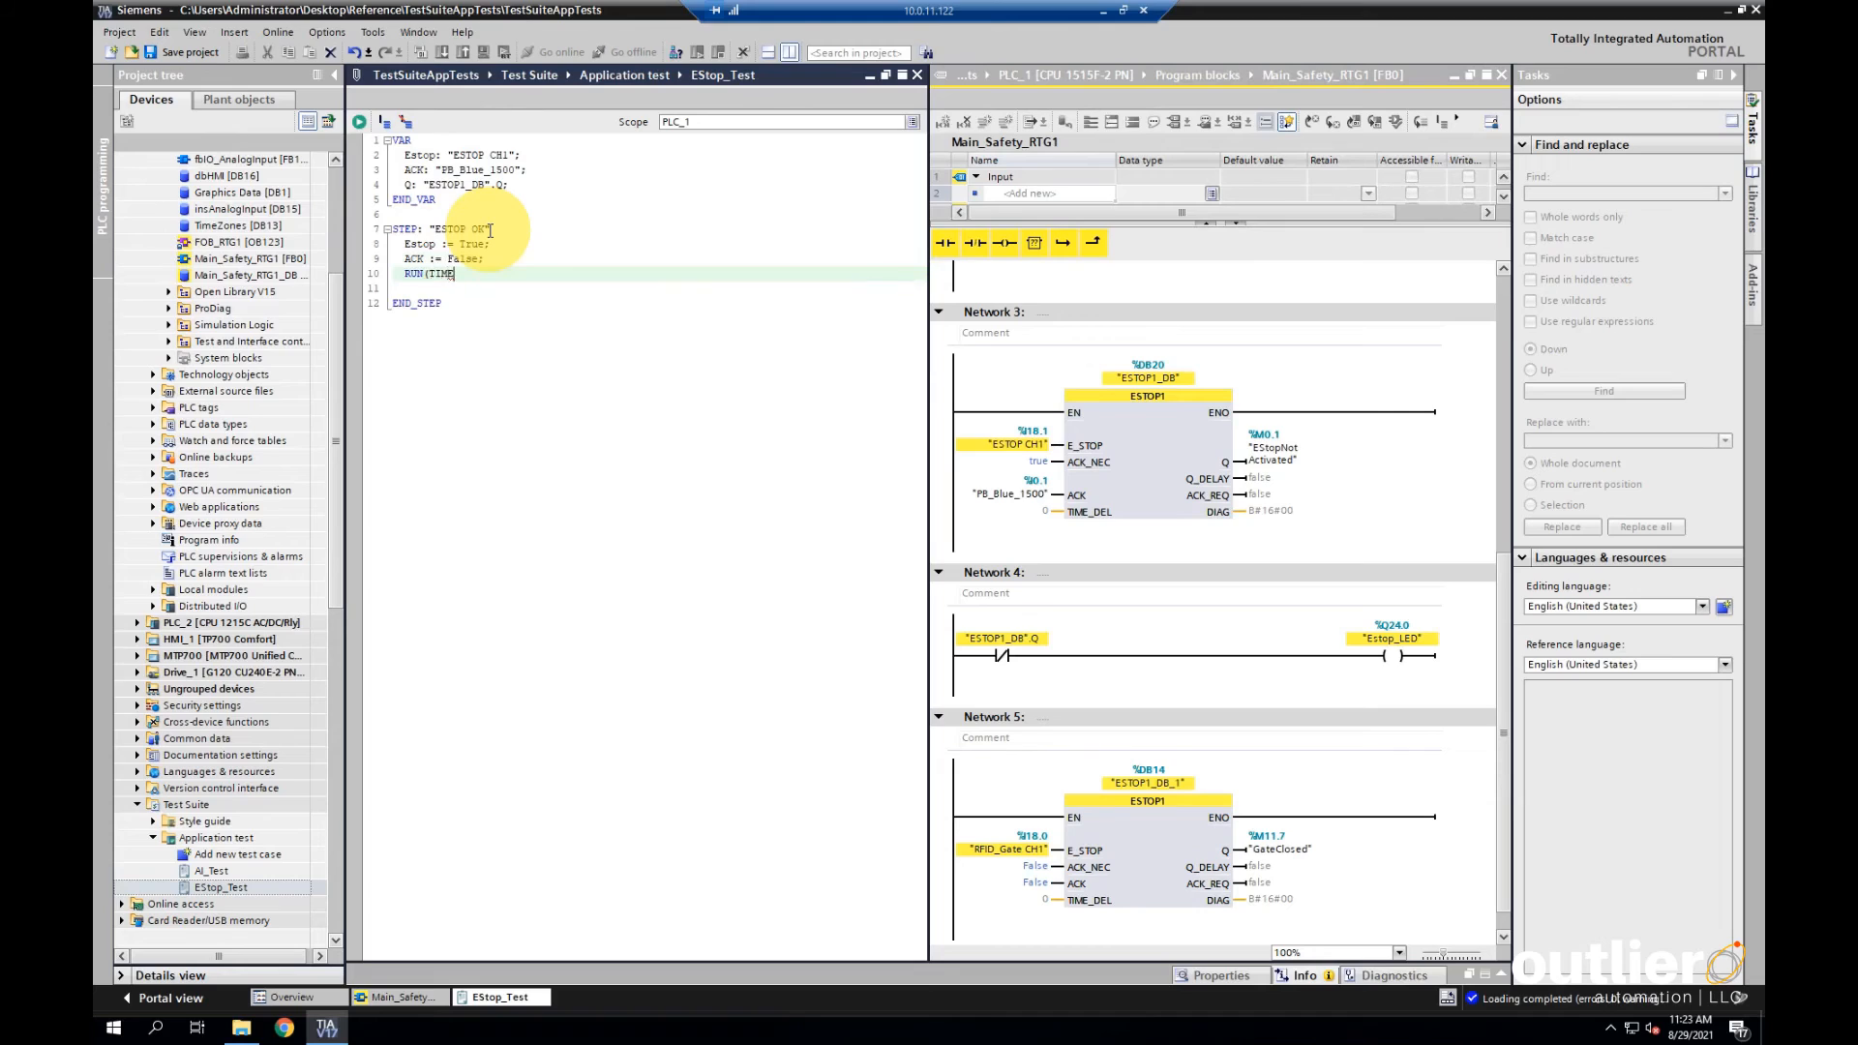
text(:= T#1s);)
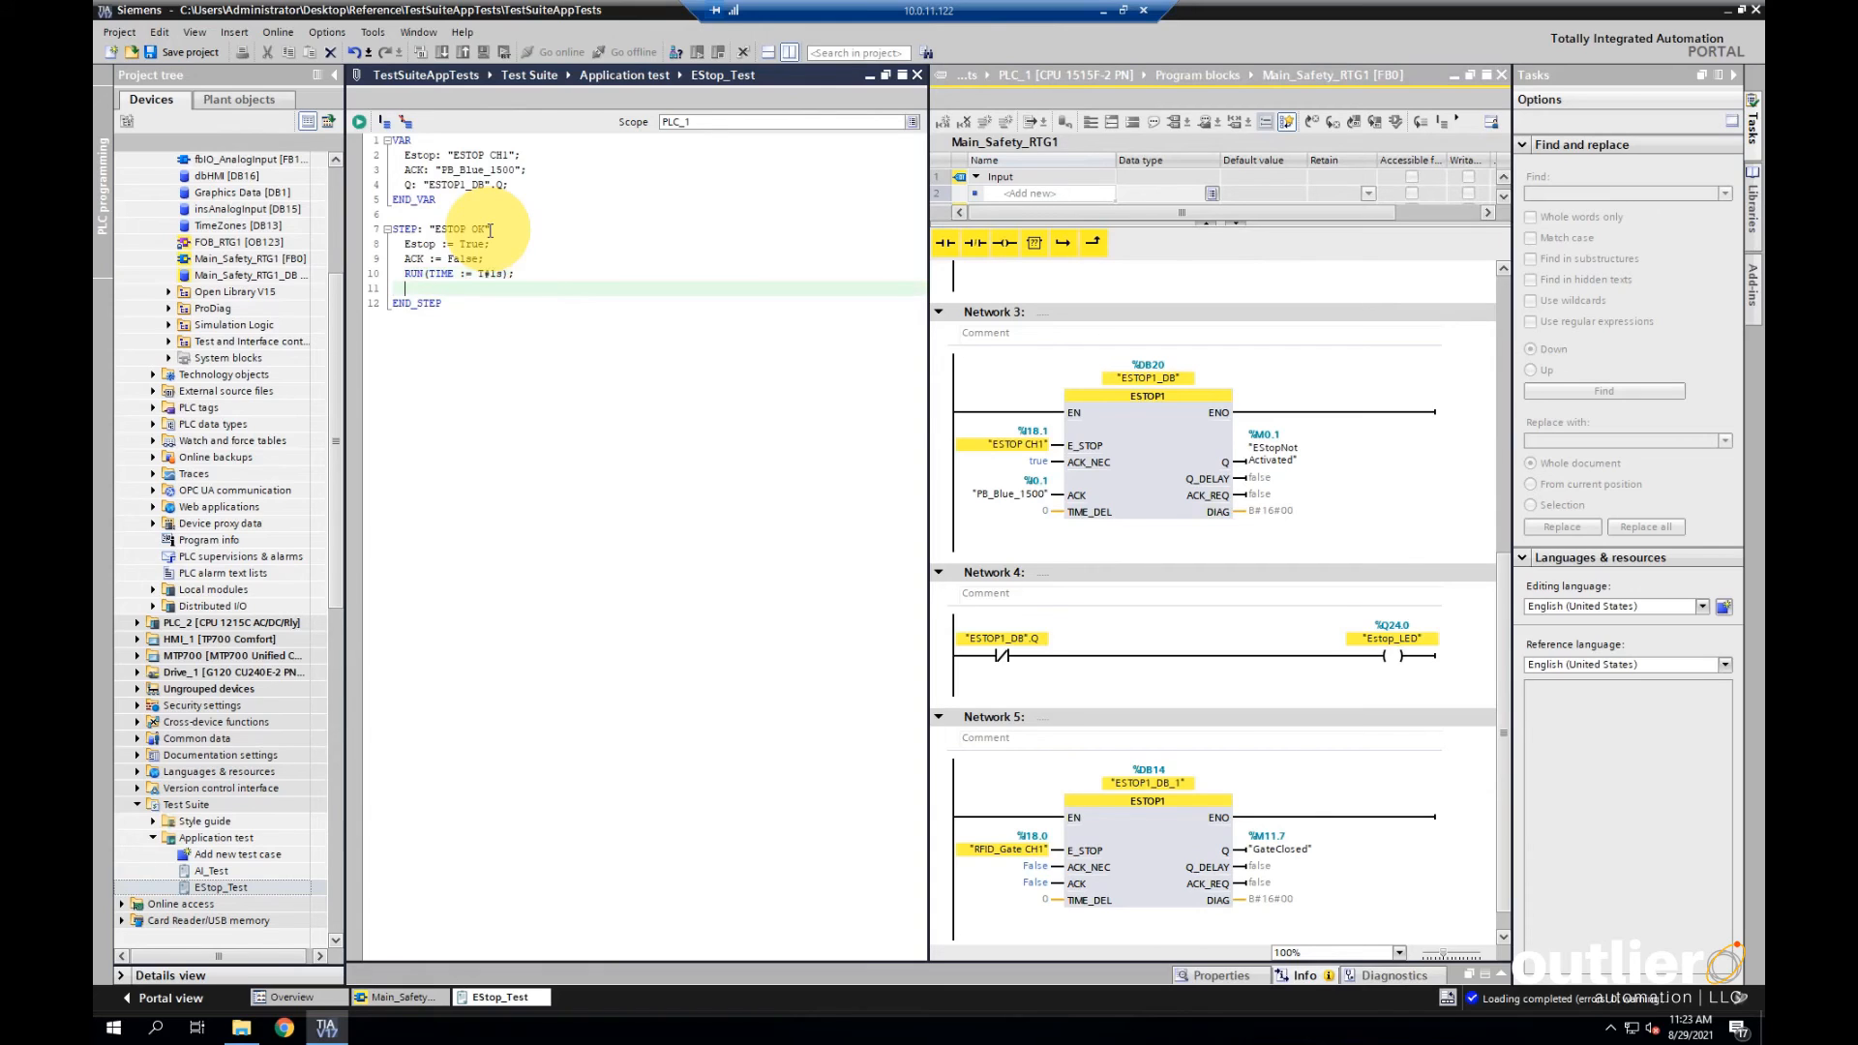
text(ASSERT.Equal()
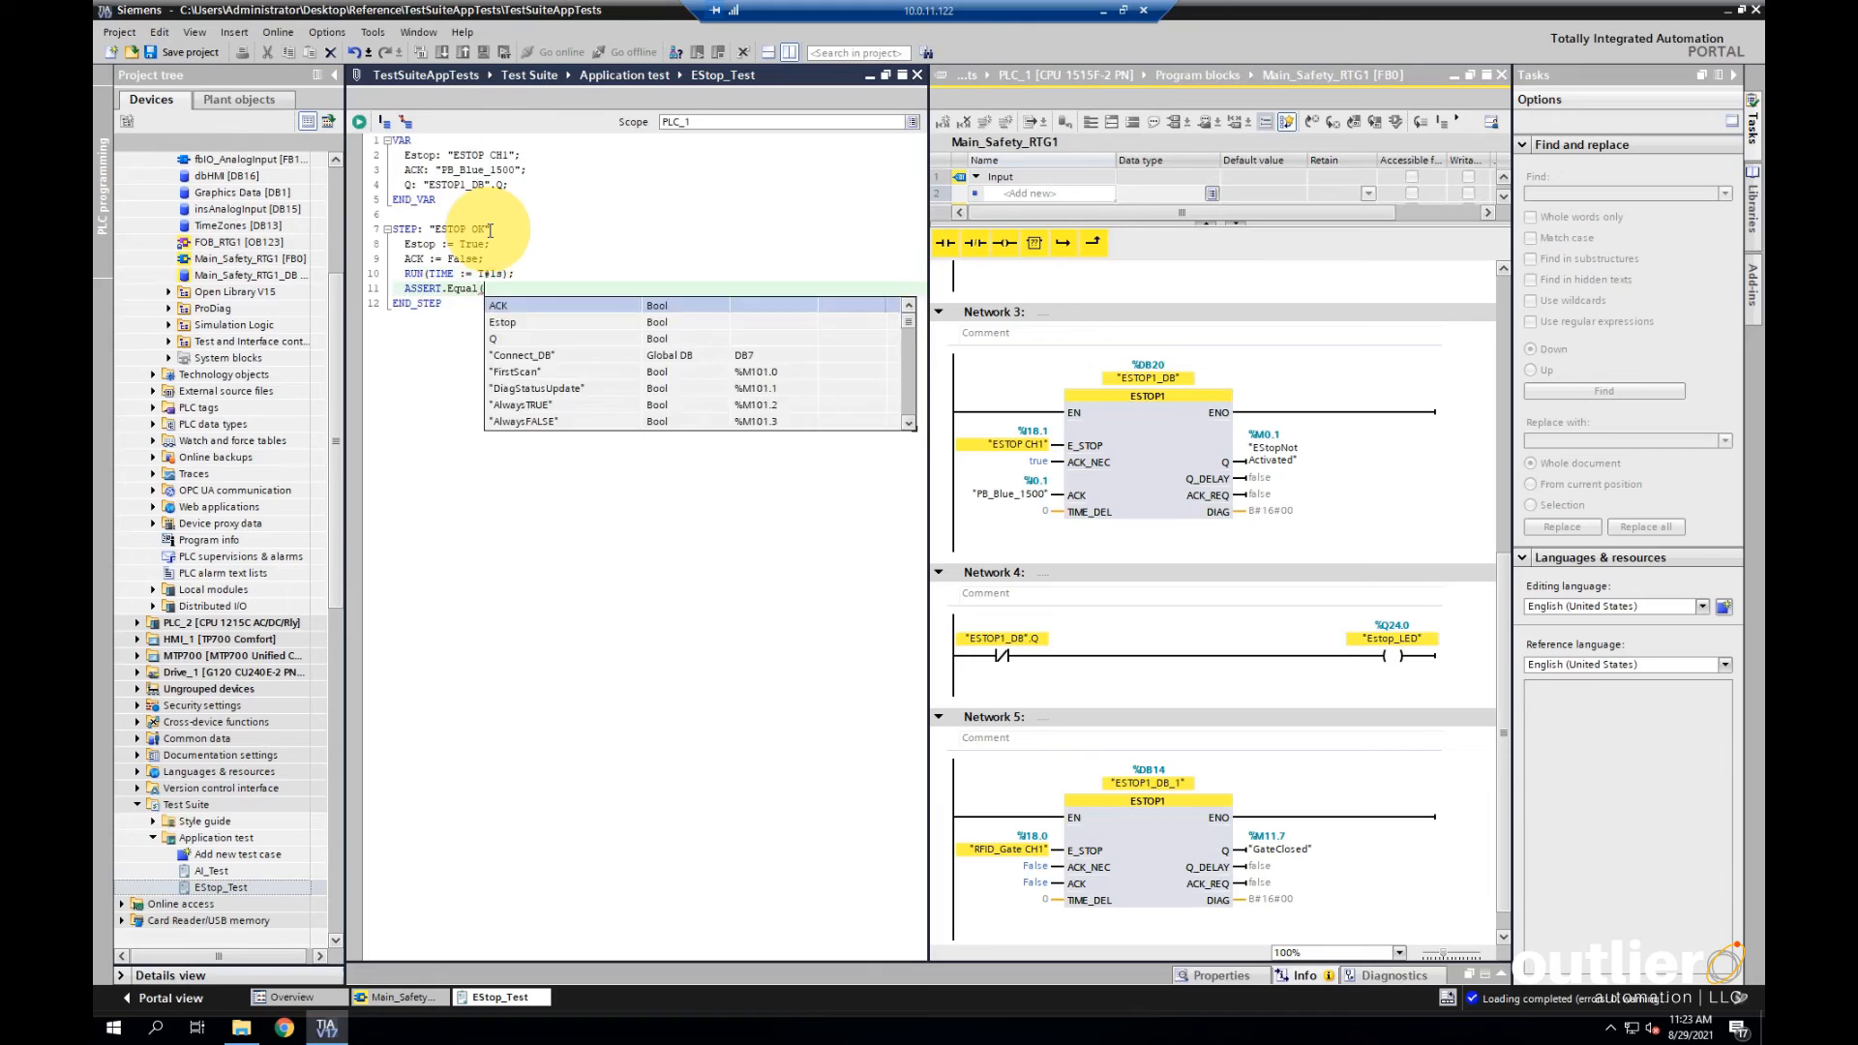
text(Q, False);)
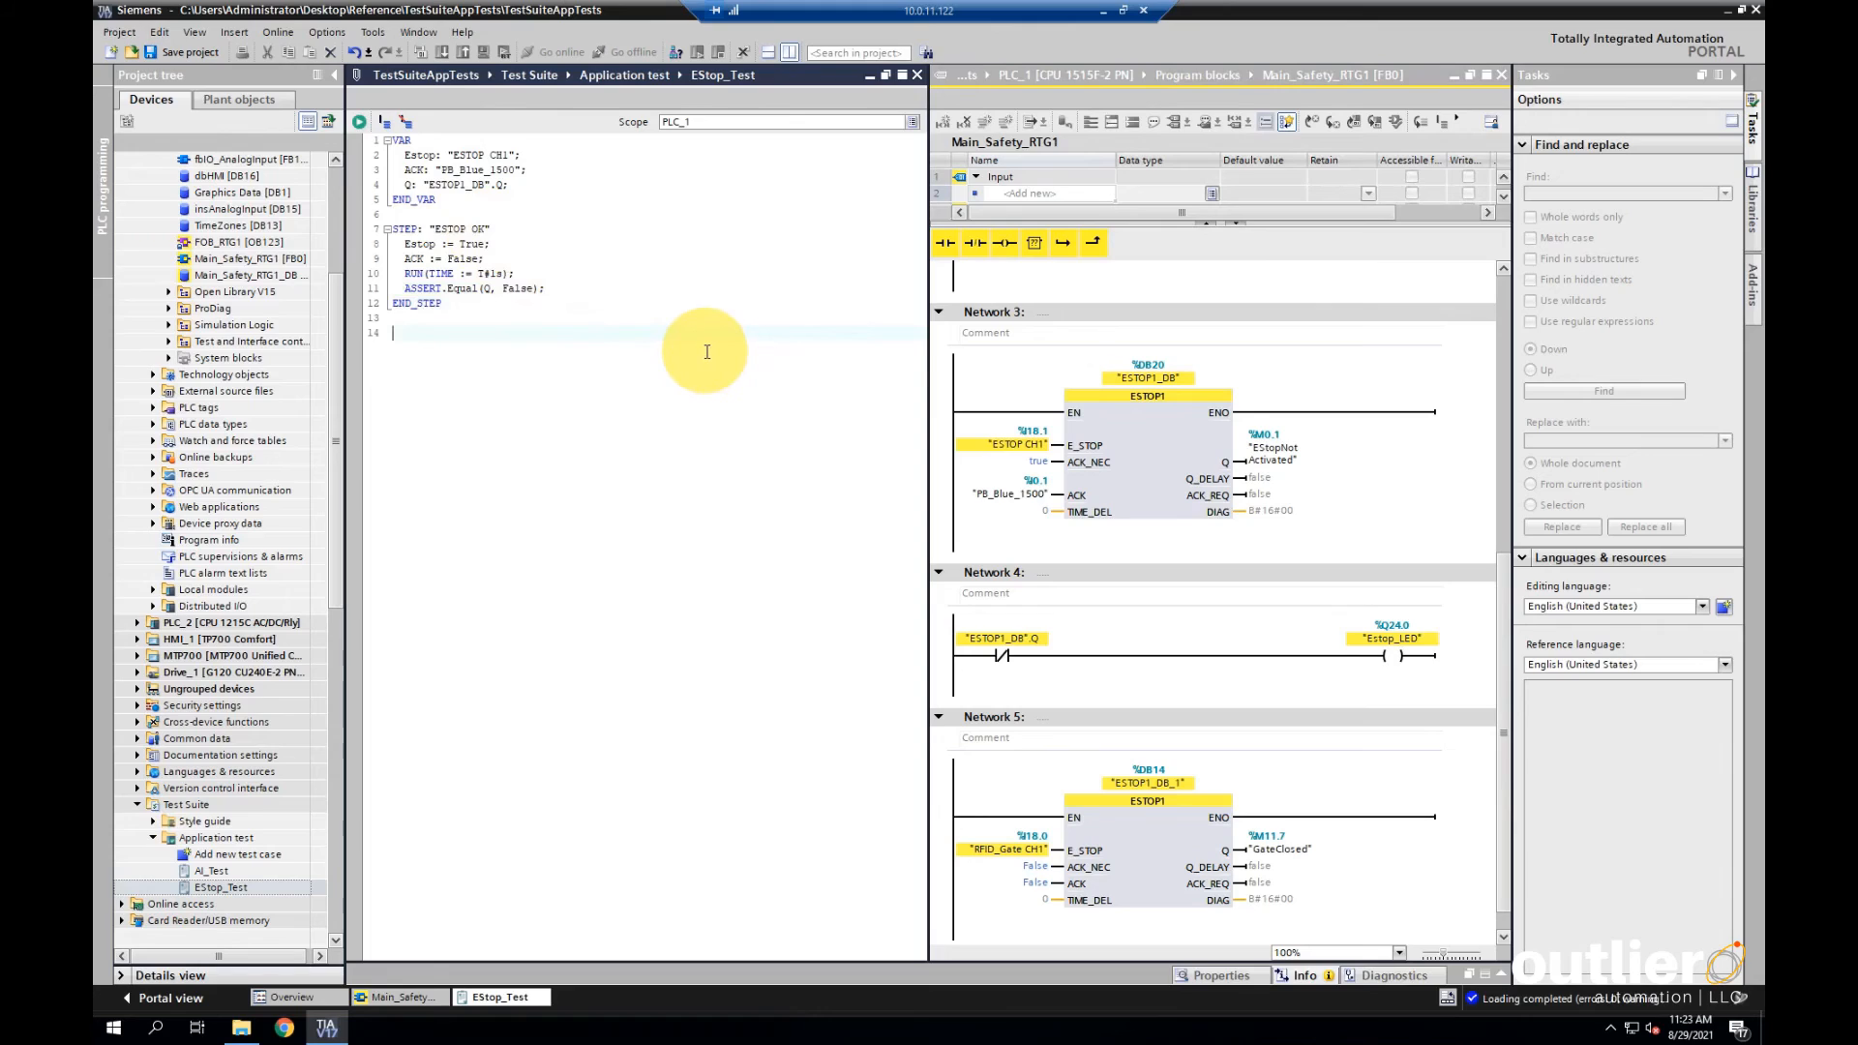
Begin a new STEP for ACK
text(STEP: "ACK)
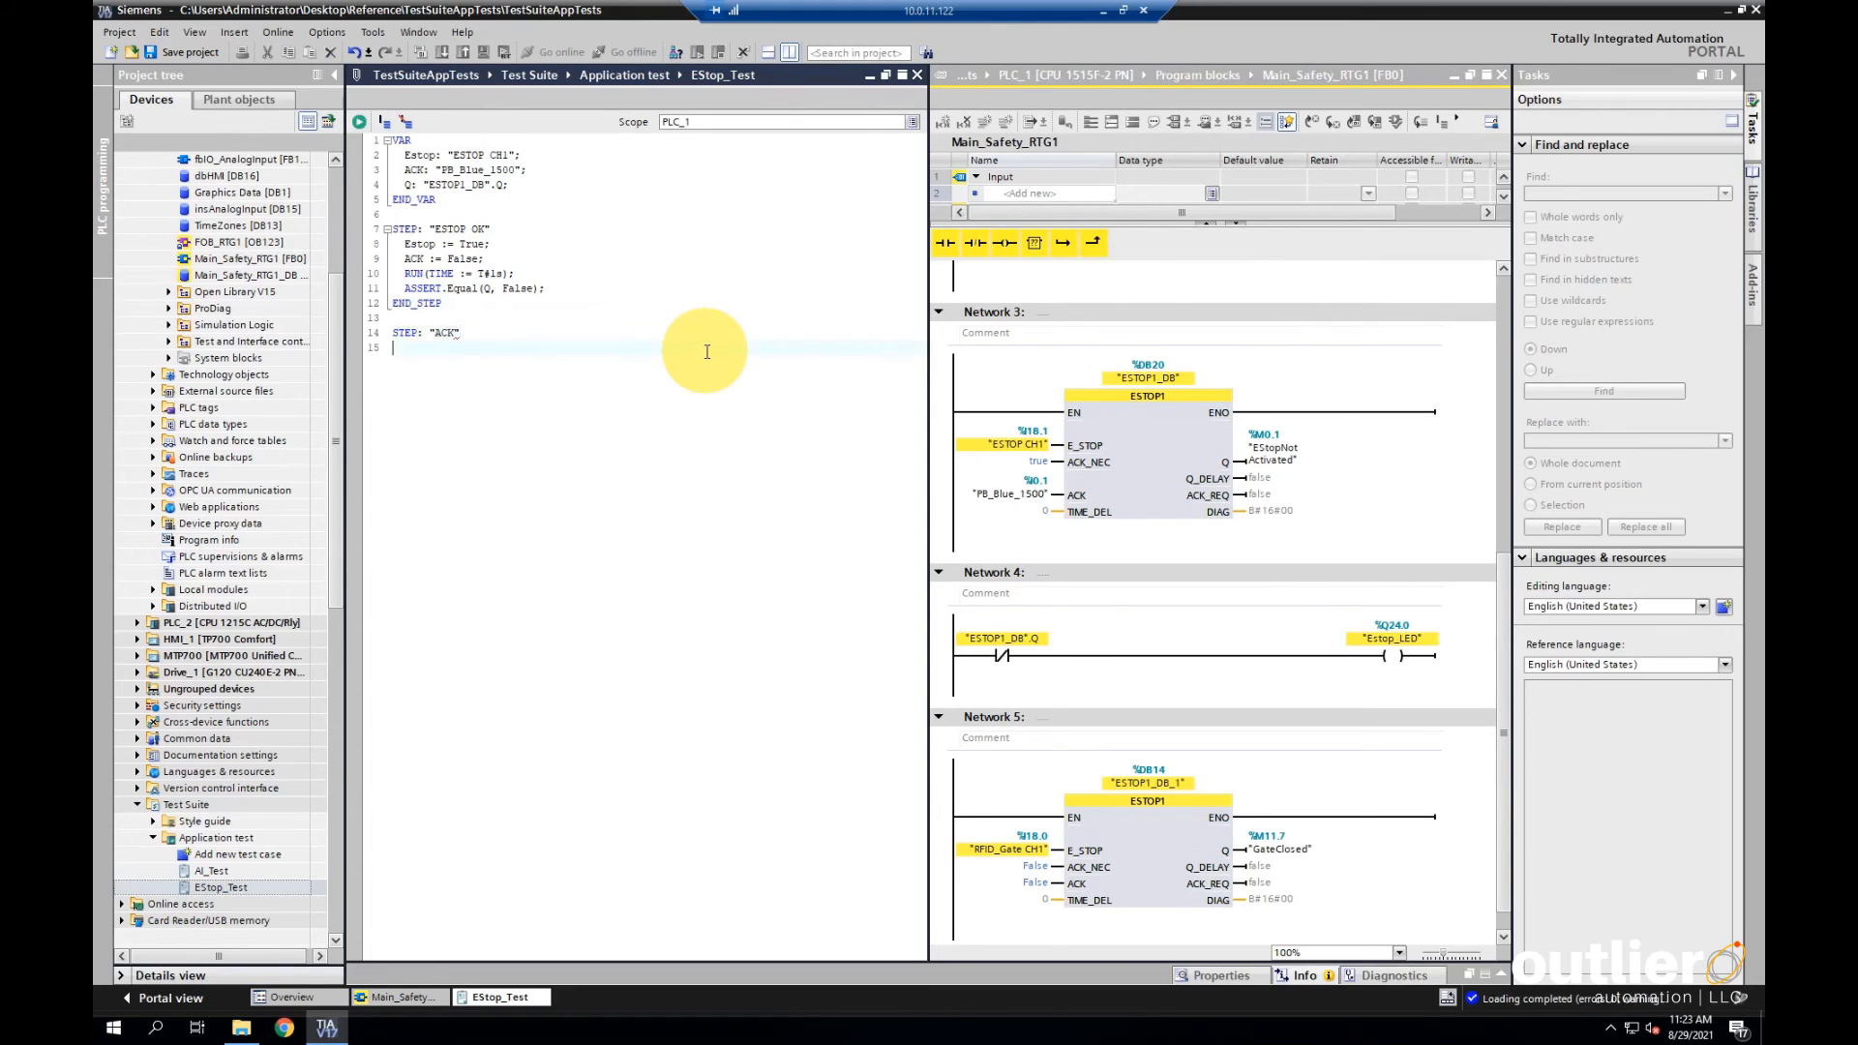
In the ACK step set Estop := True, ACK := True and RUN(TIME := T#1s)
text(Estop)
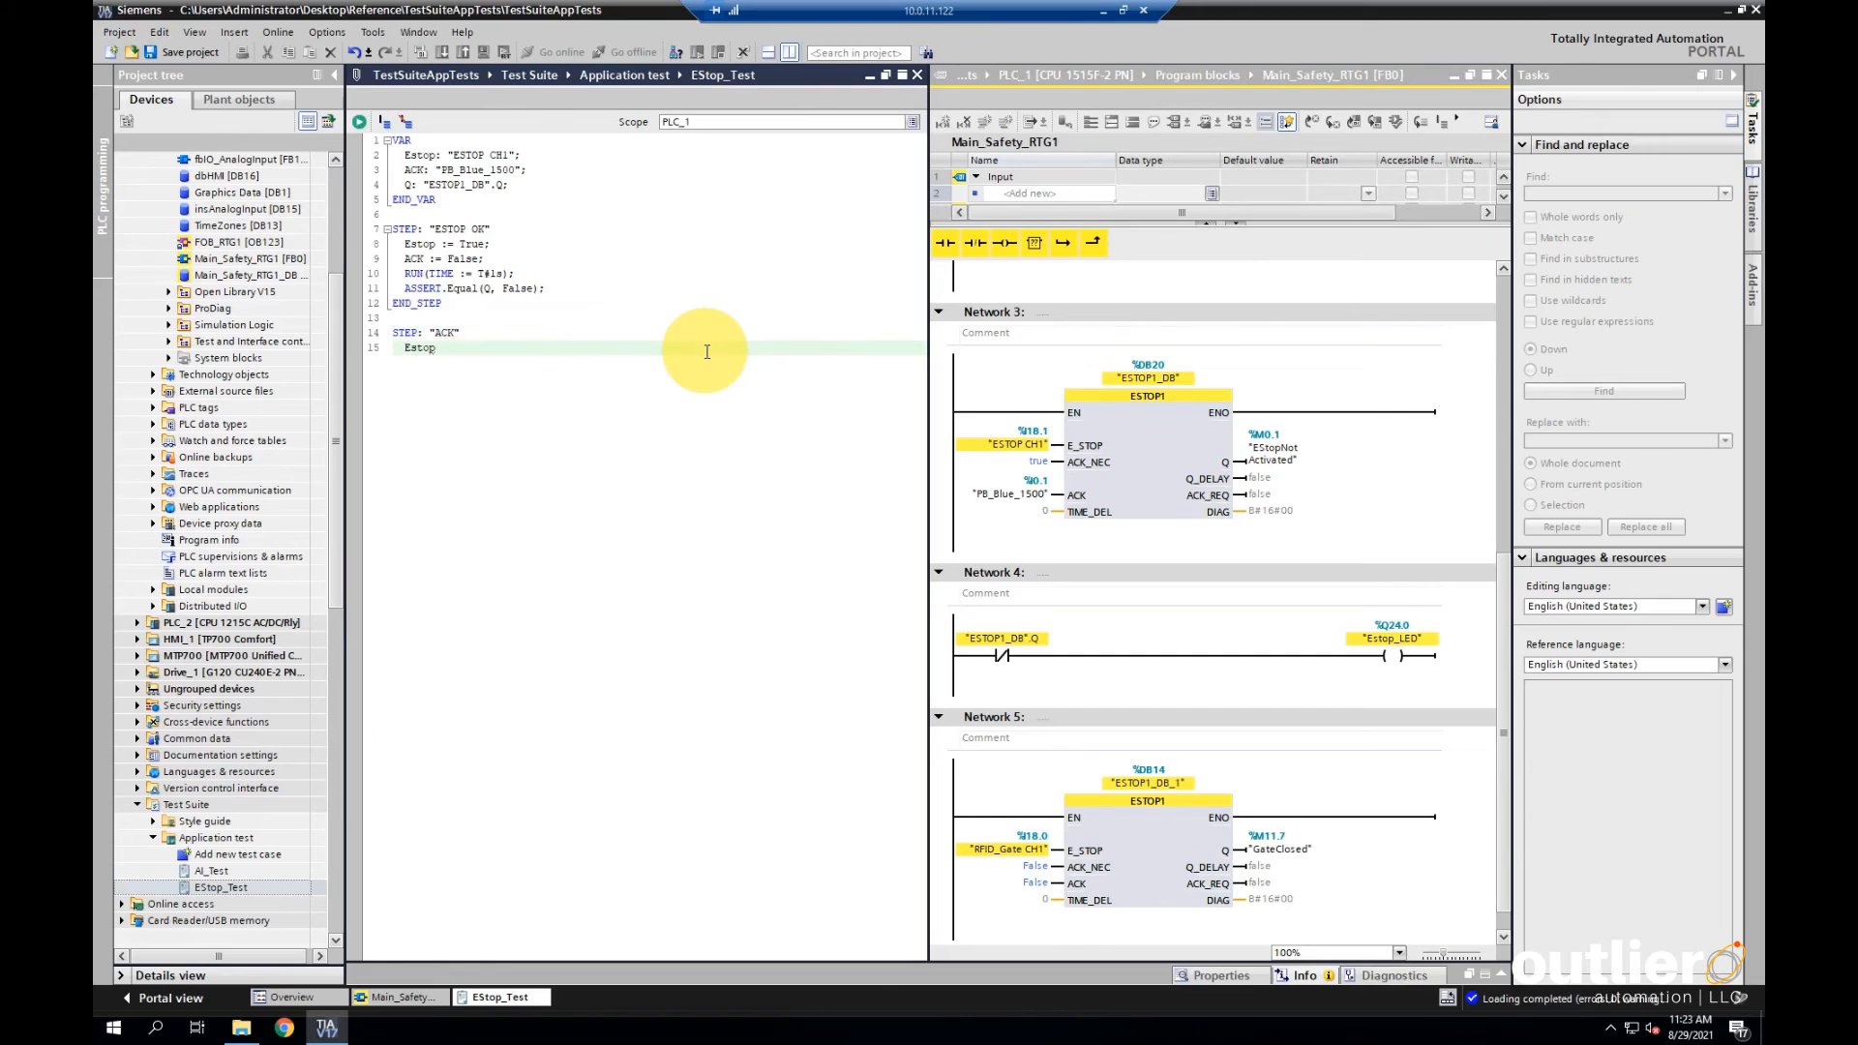
text(:= True;)
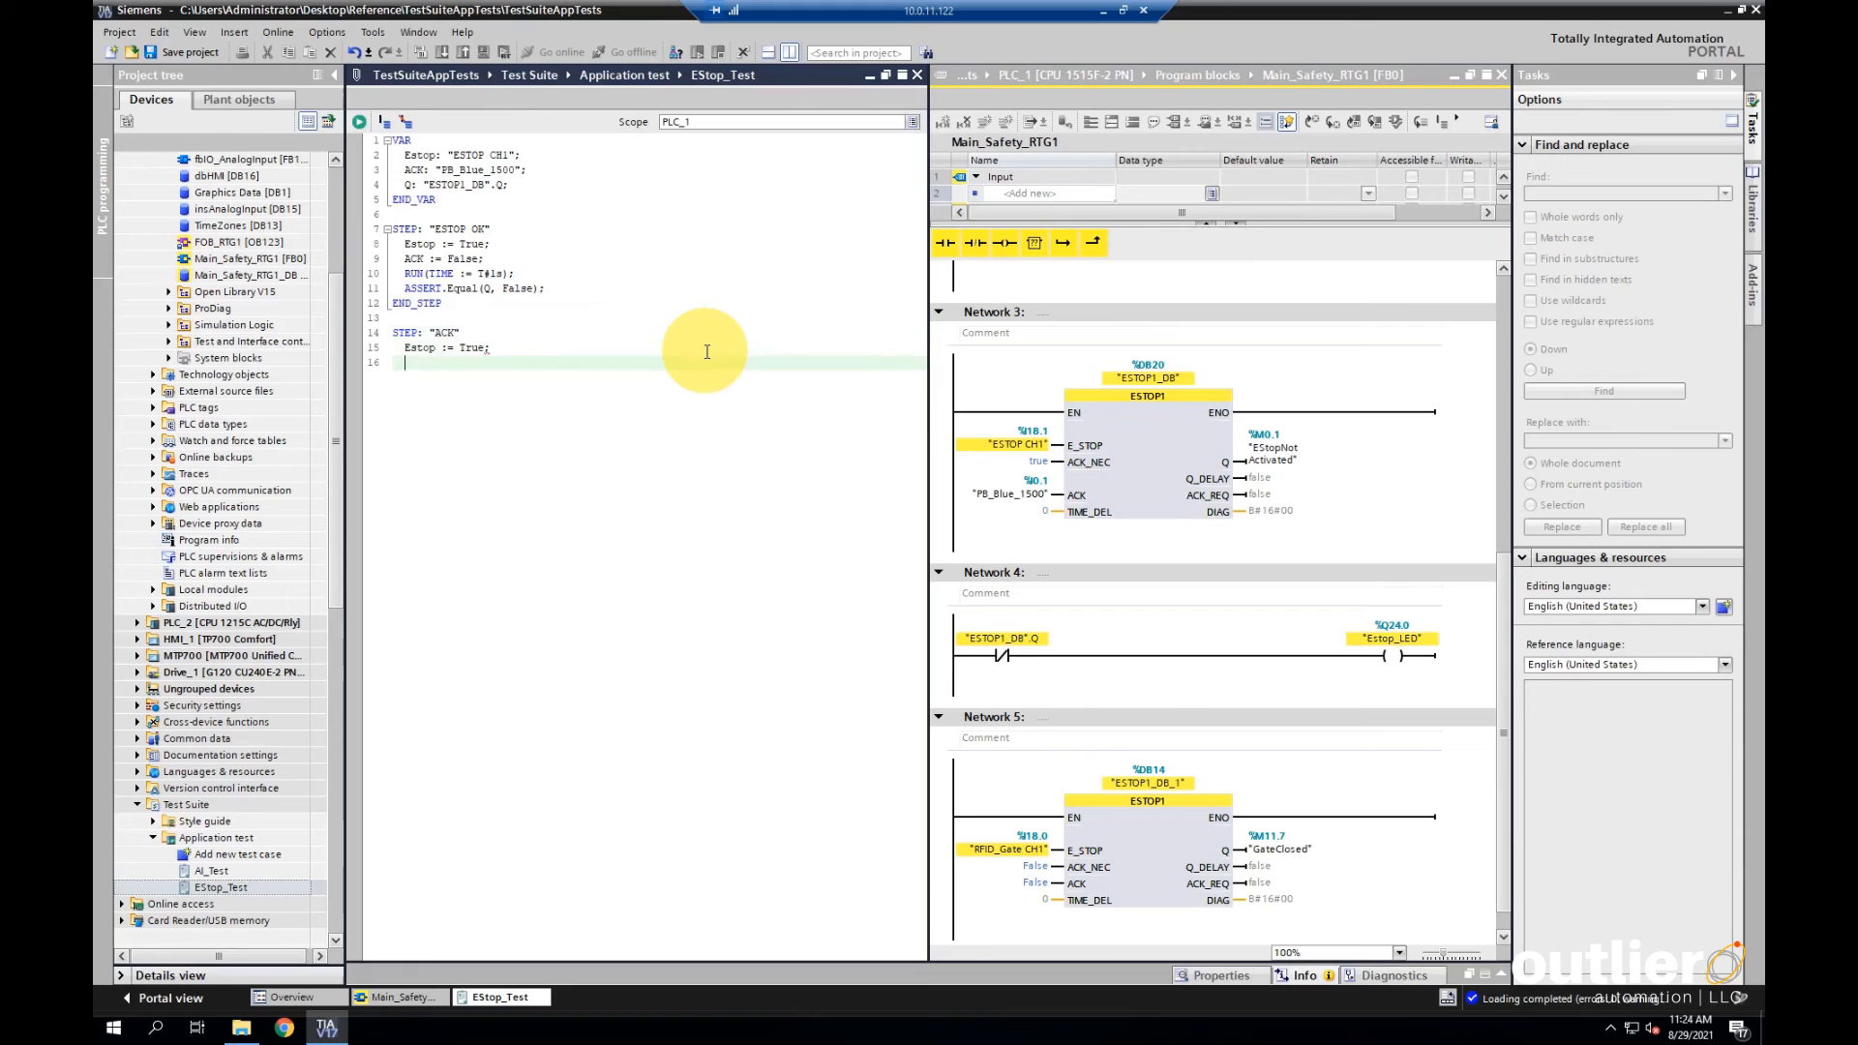
text(ACK)
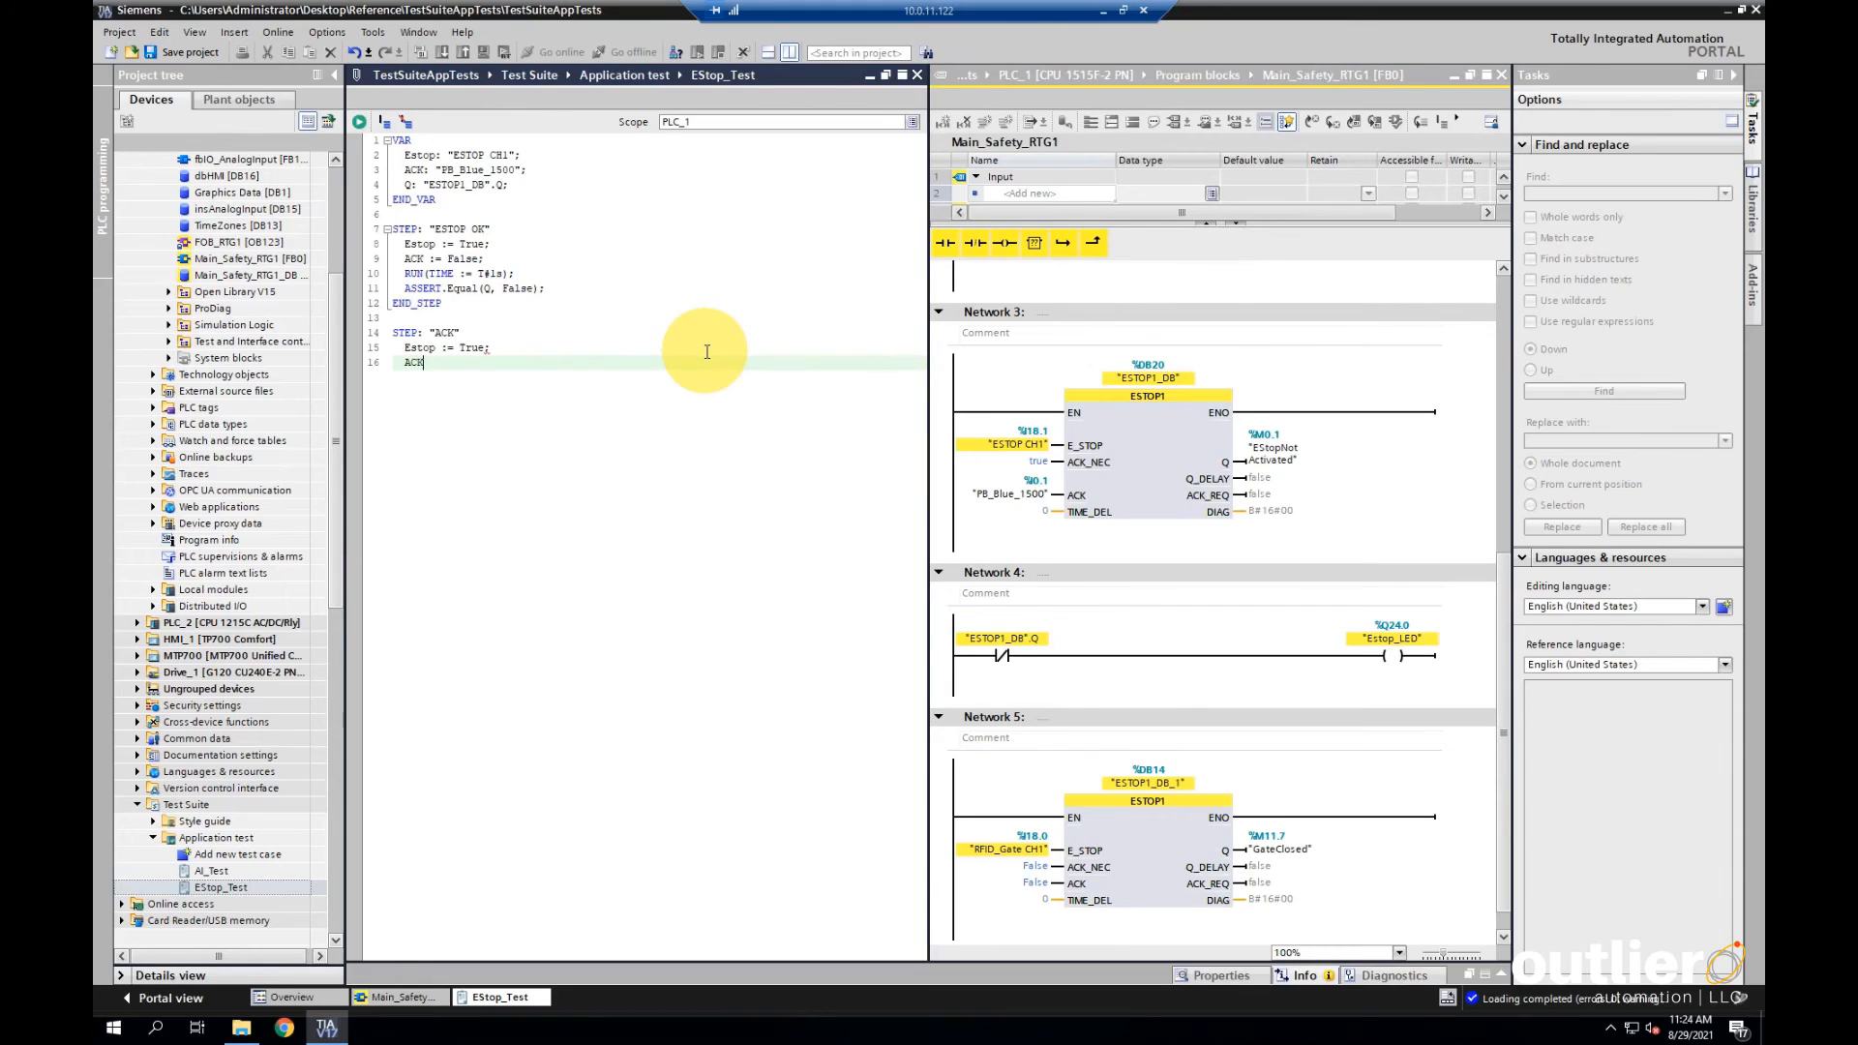
text(:=)
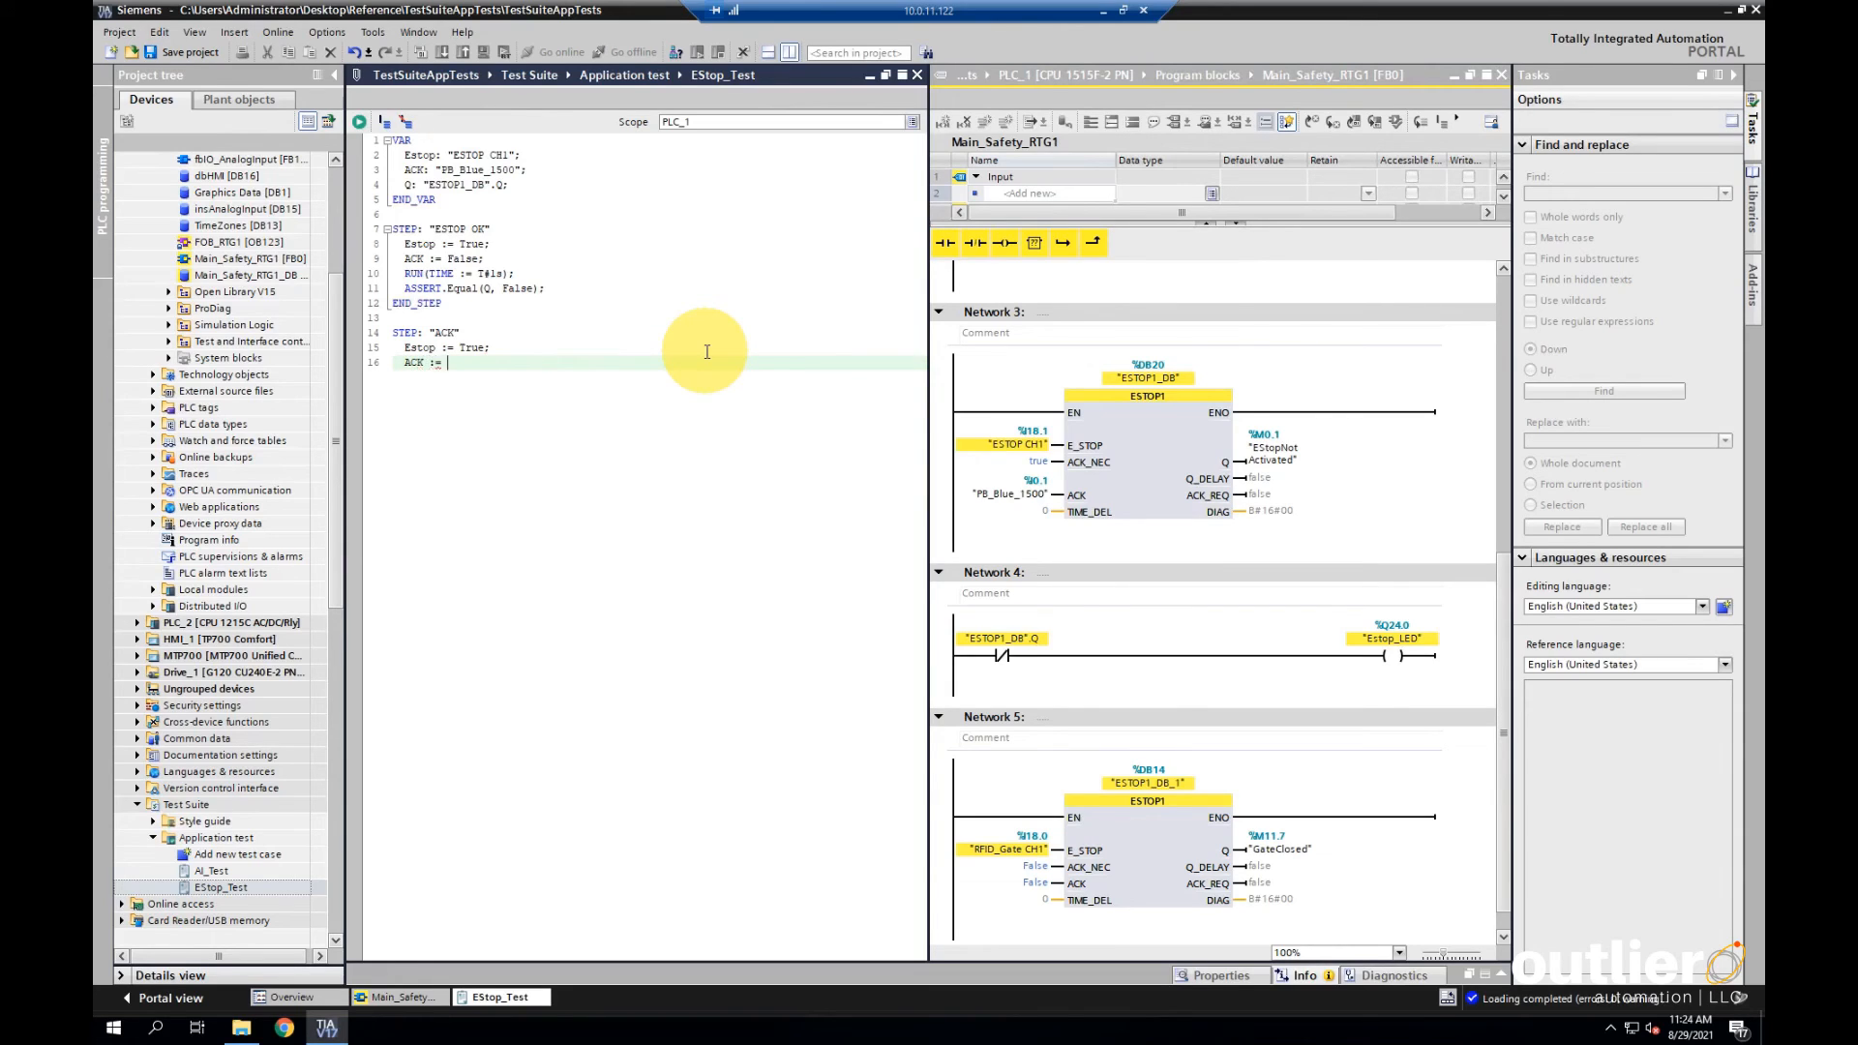
text(True;)
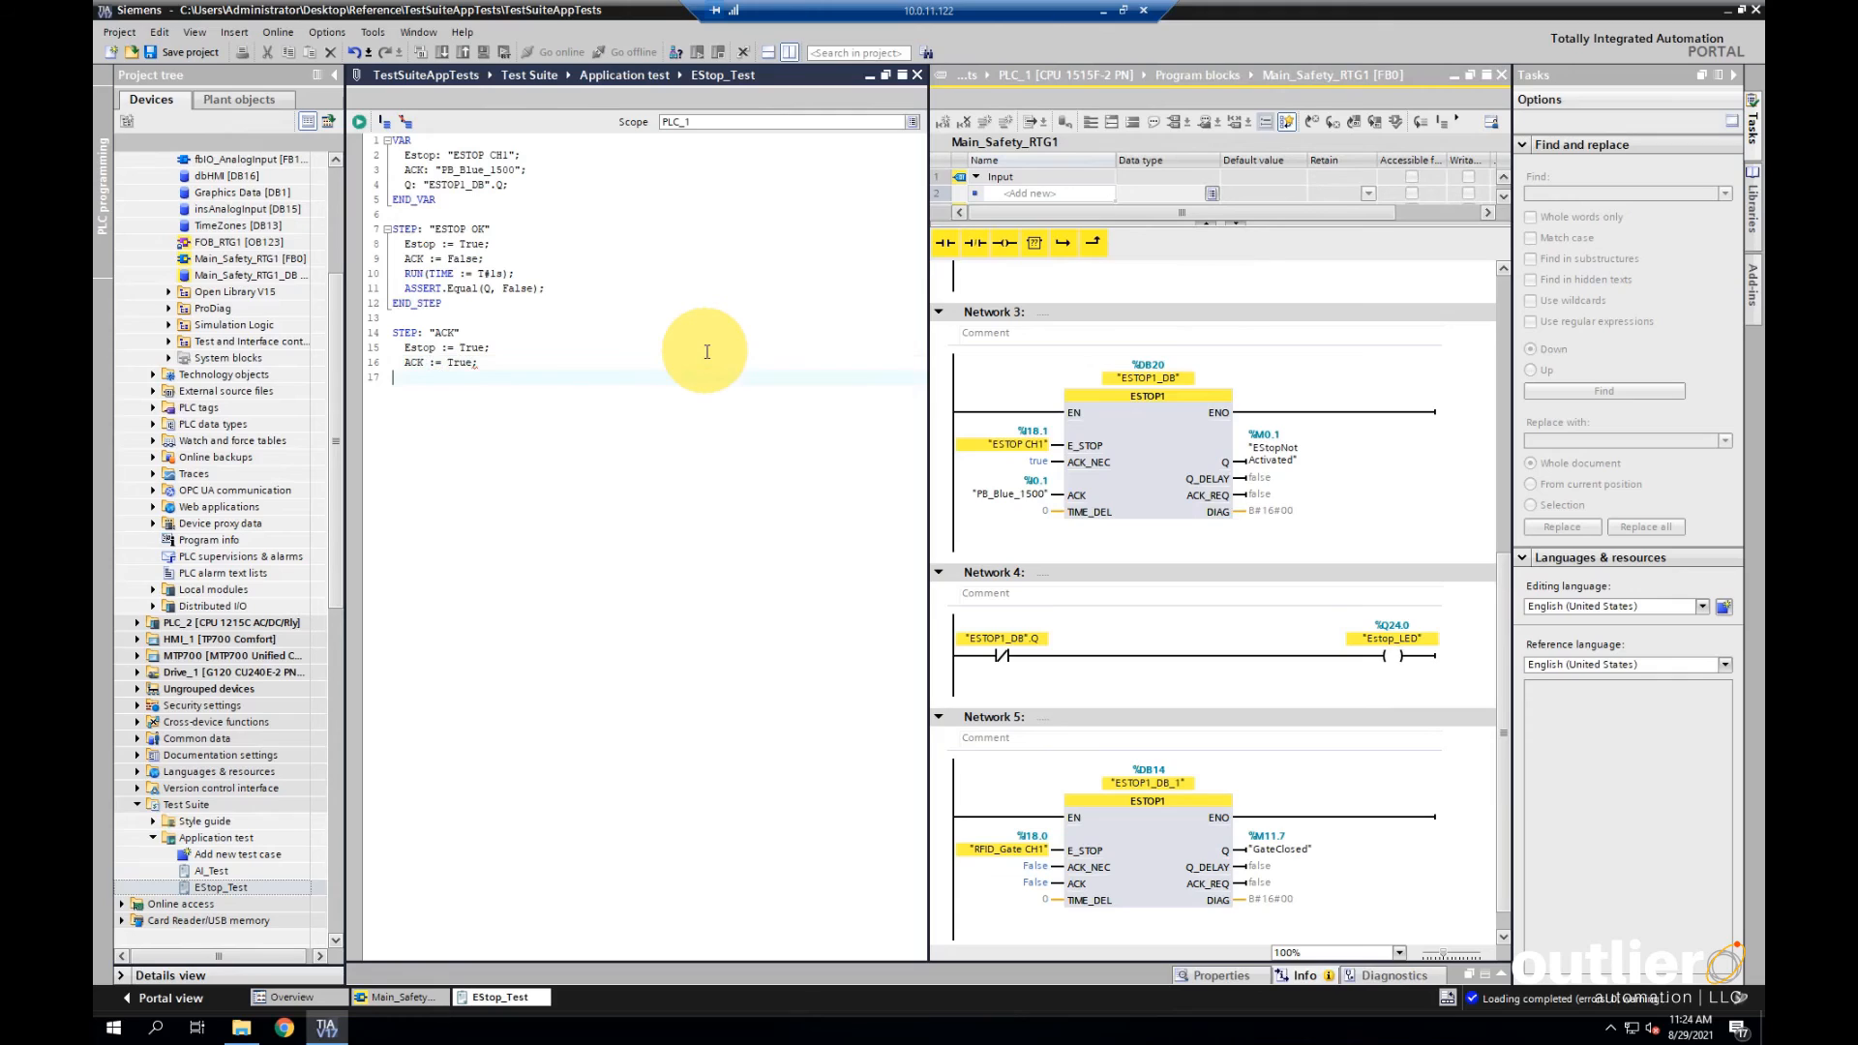
text(RUN(Time)
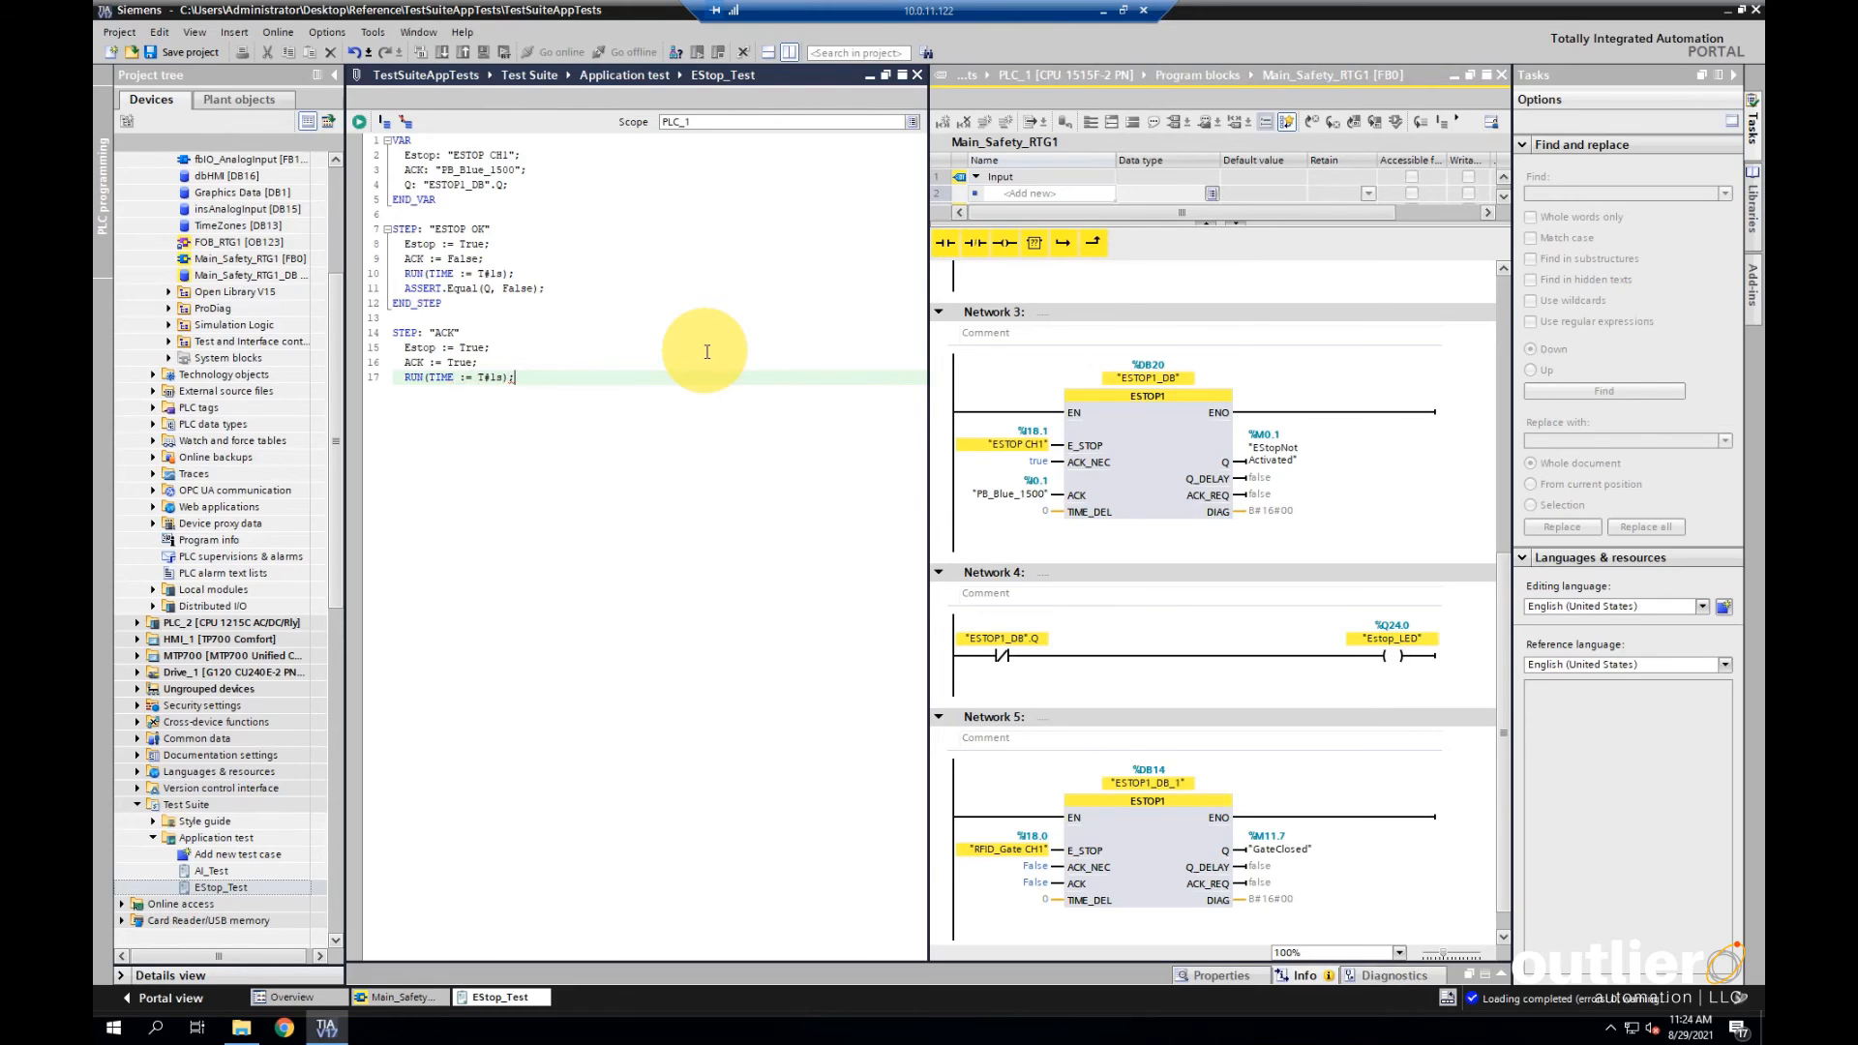
Assert Q equals True and close the step with END_STEP
text(ASSE)
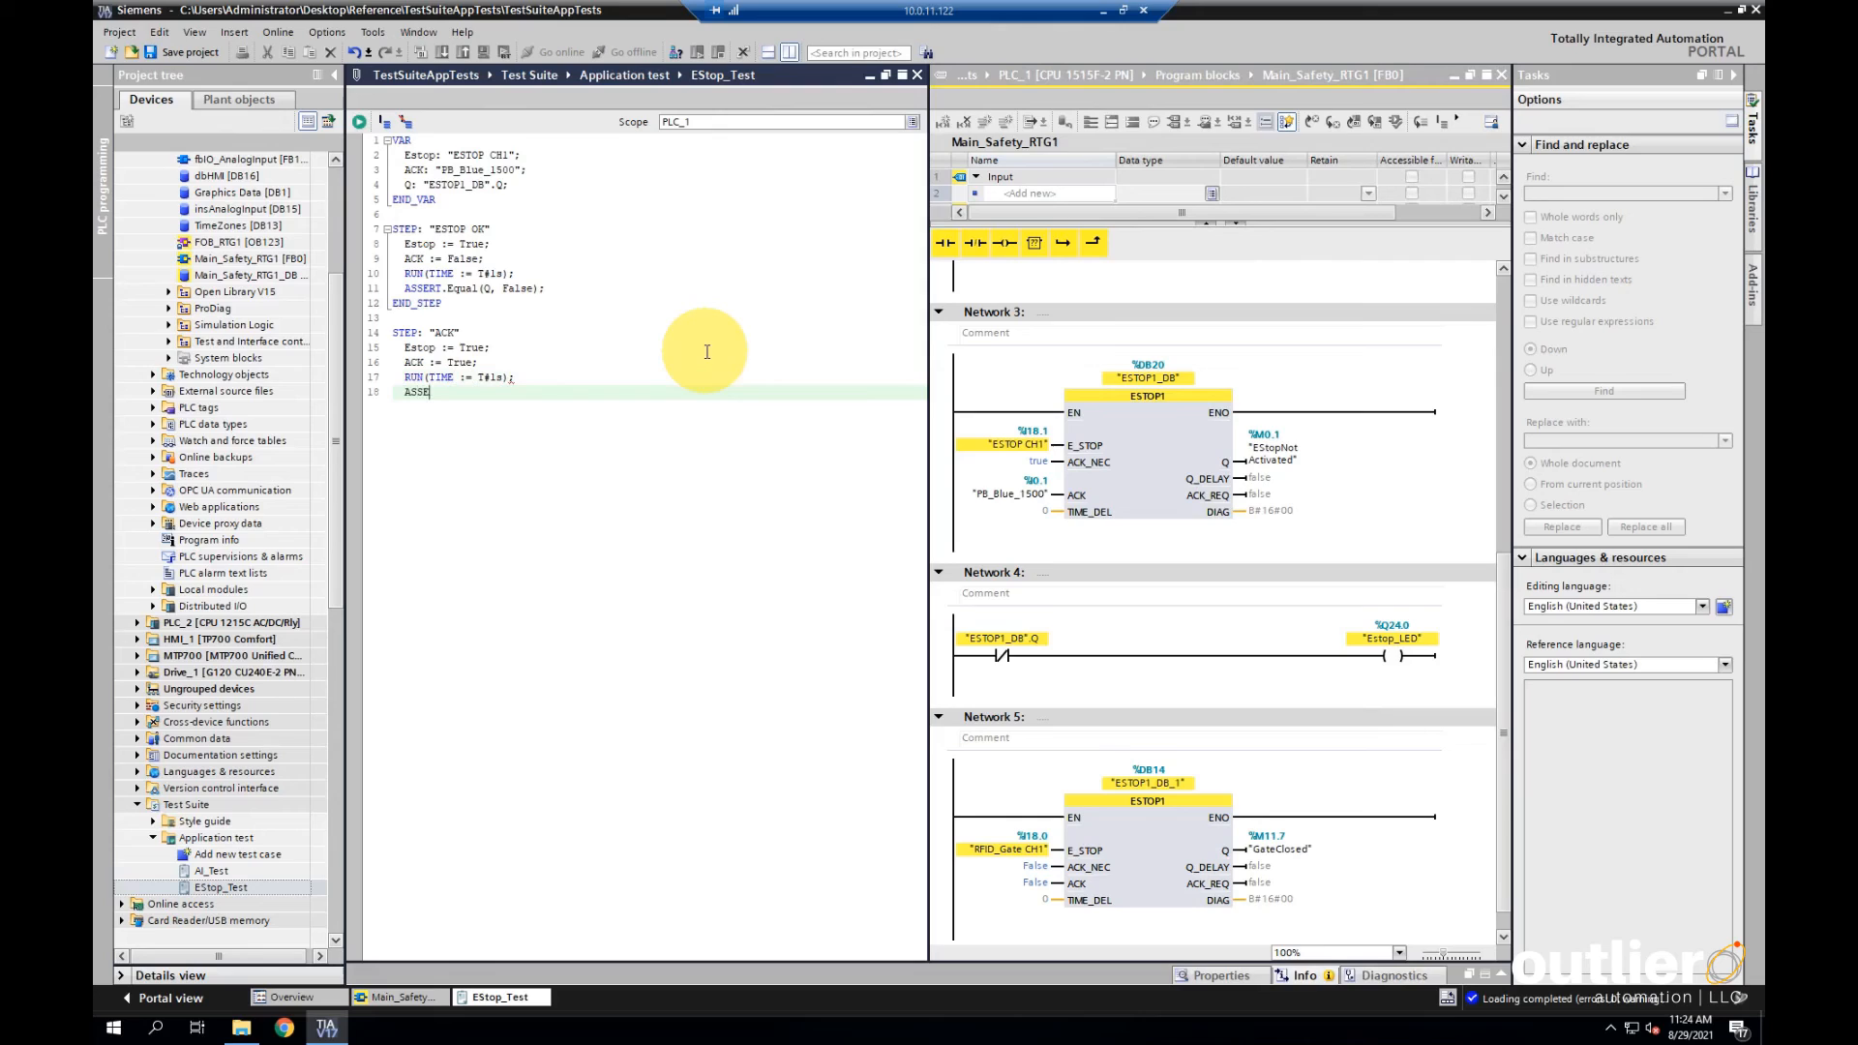
text(.E)
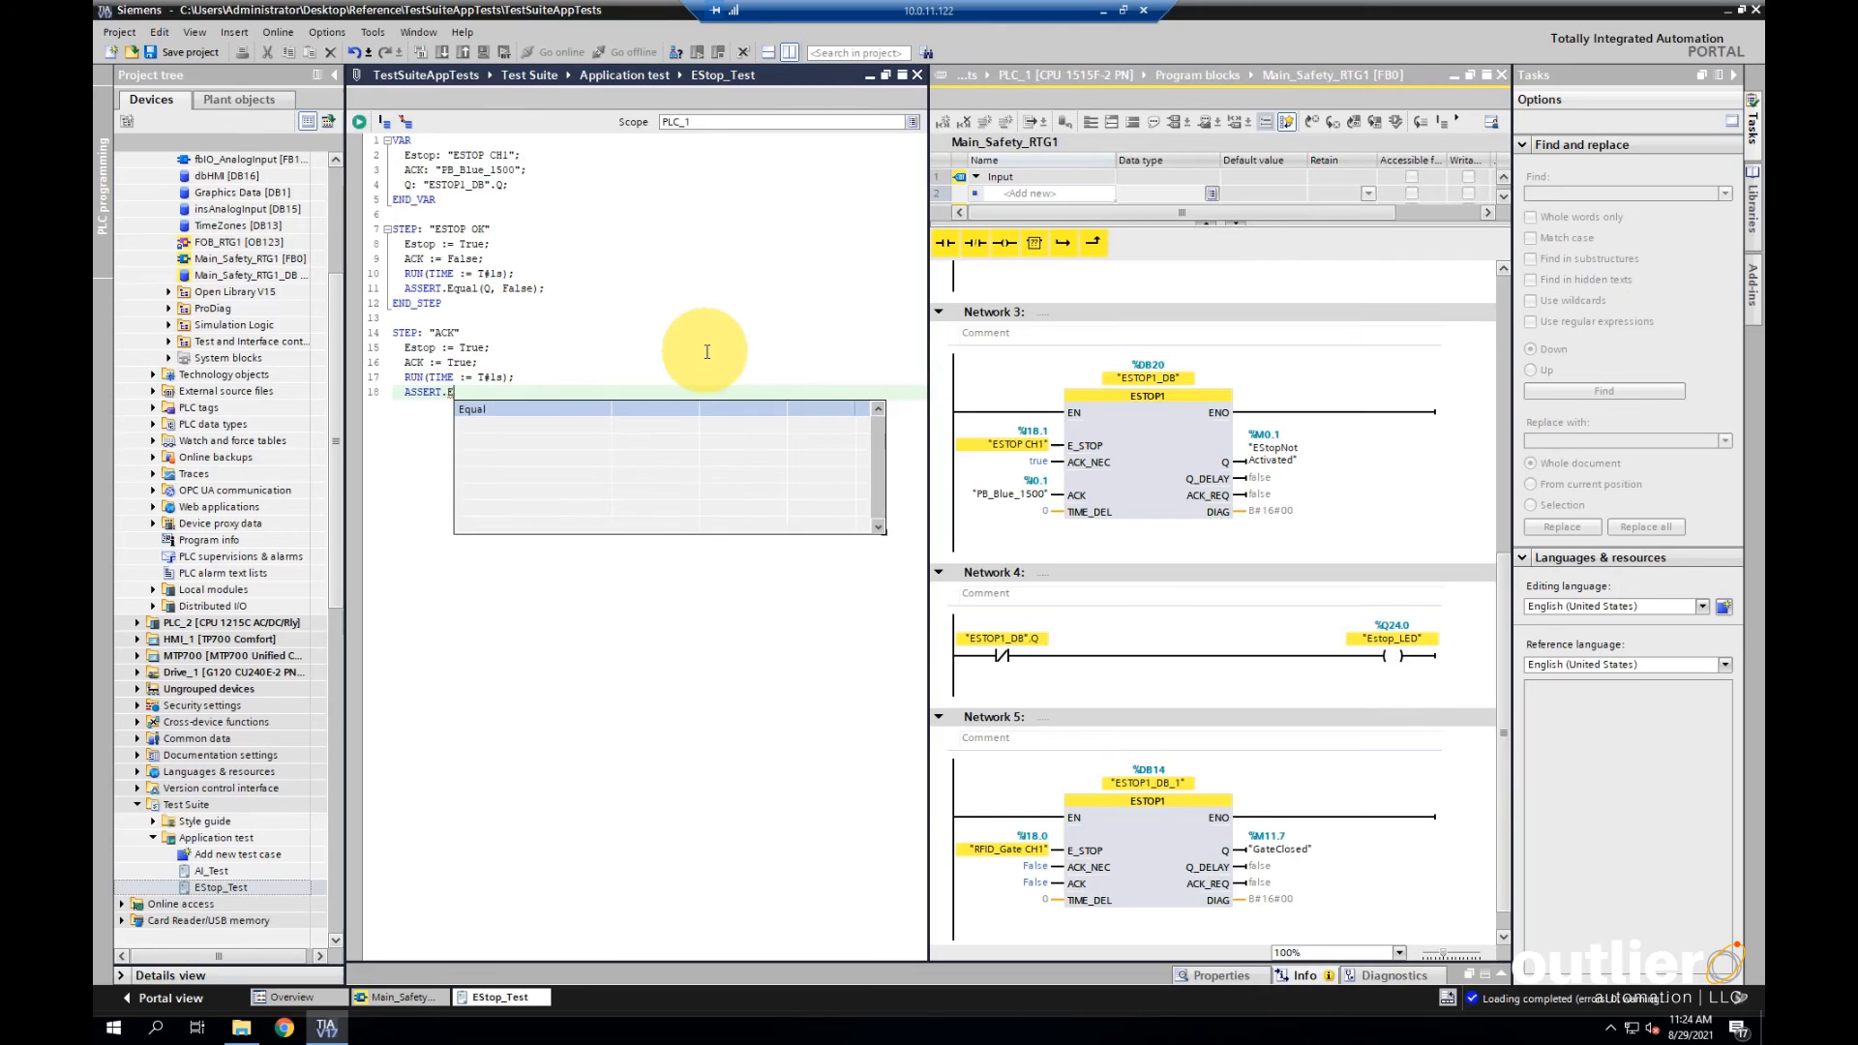
text(()
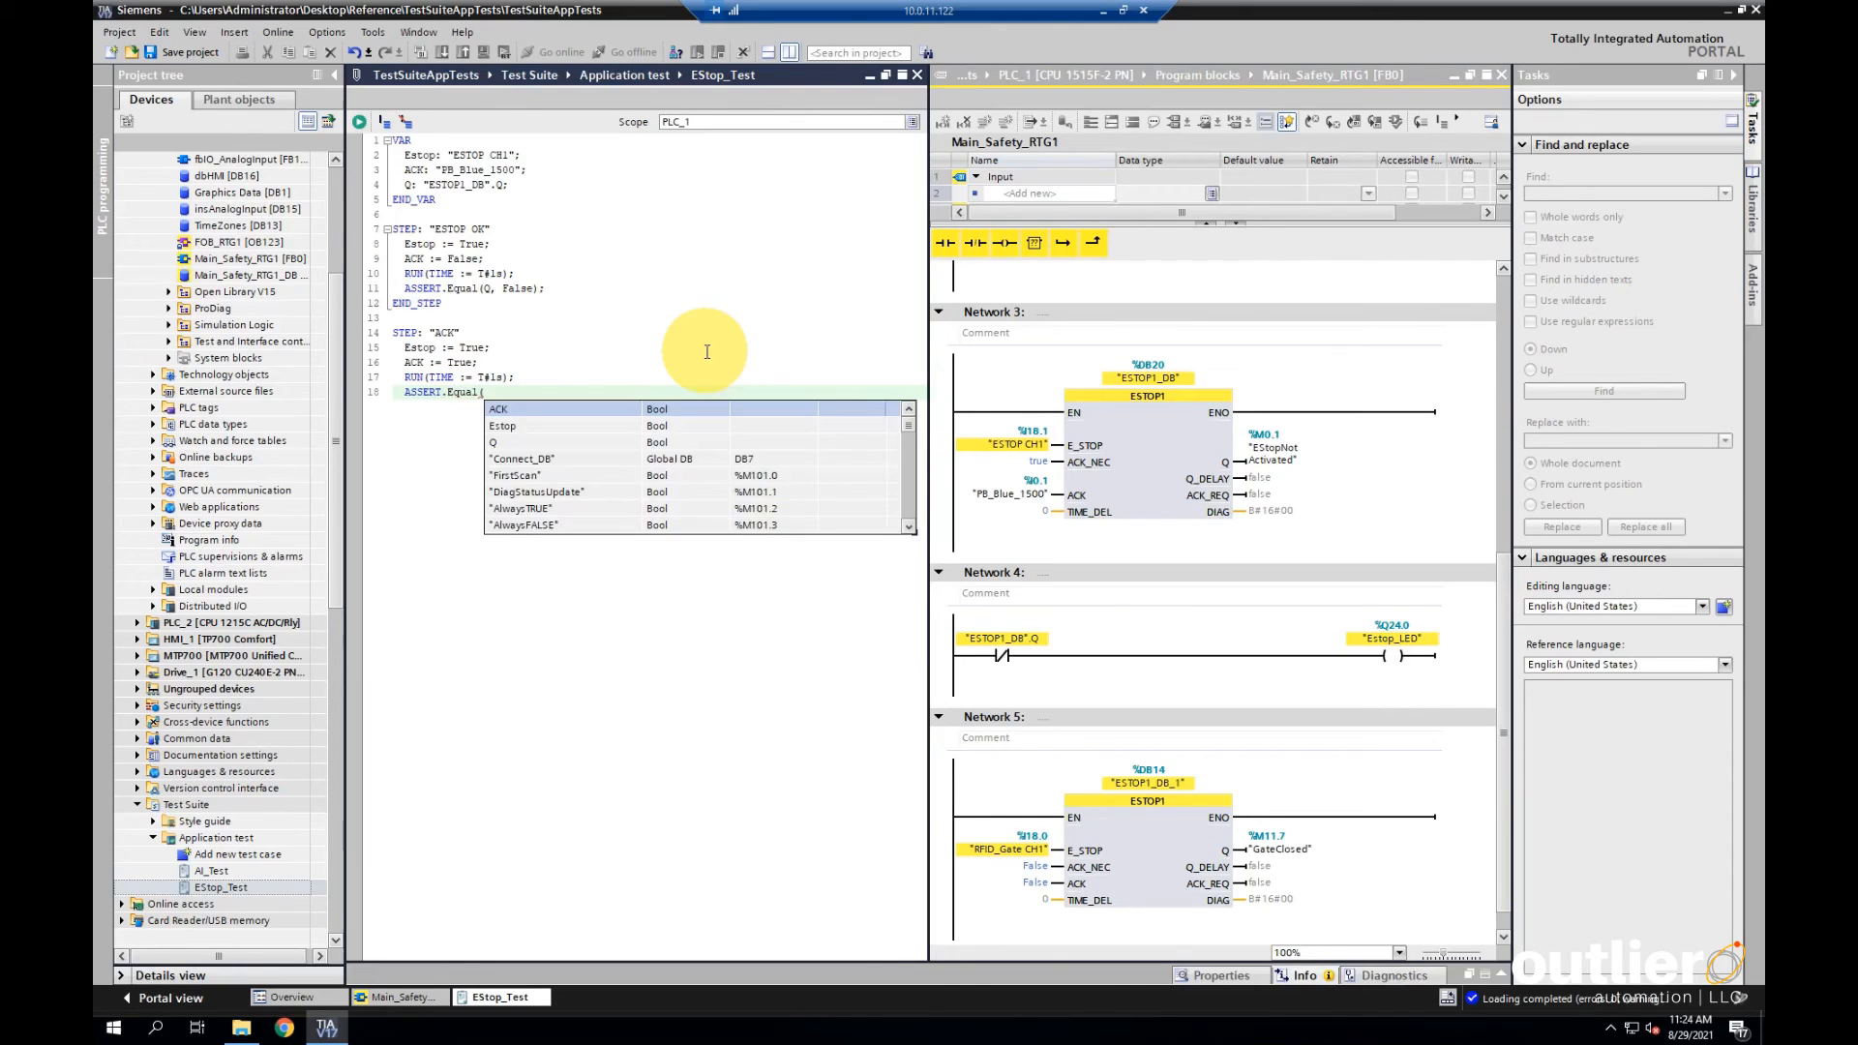
text(Q, Tr)
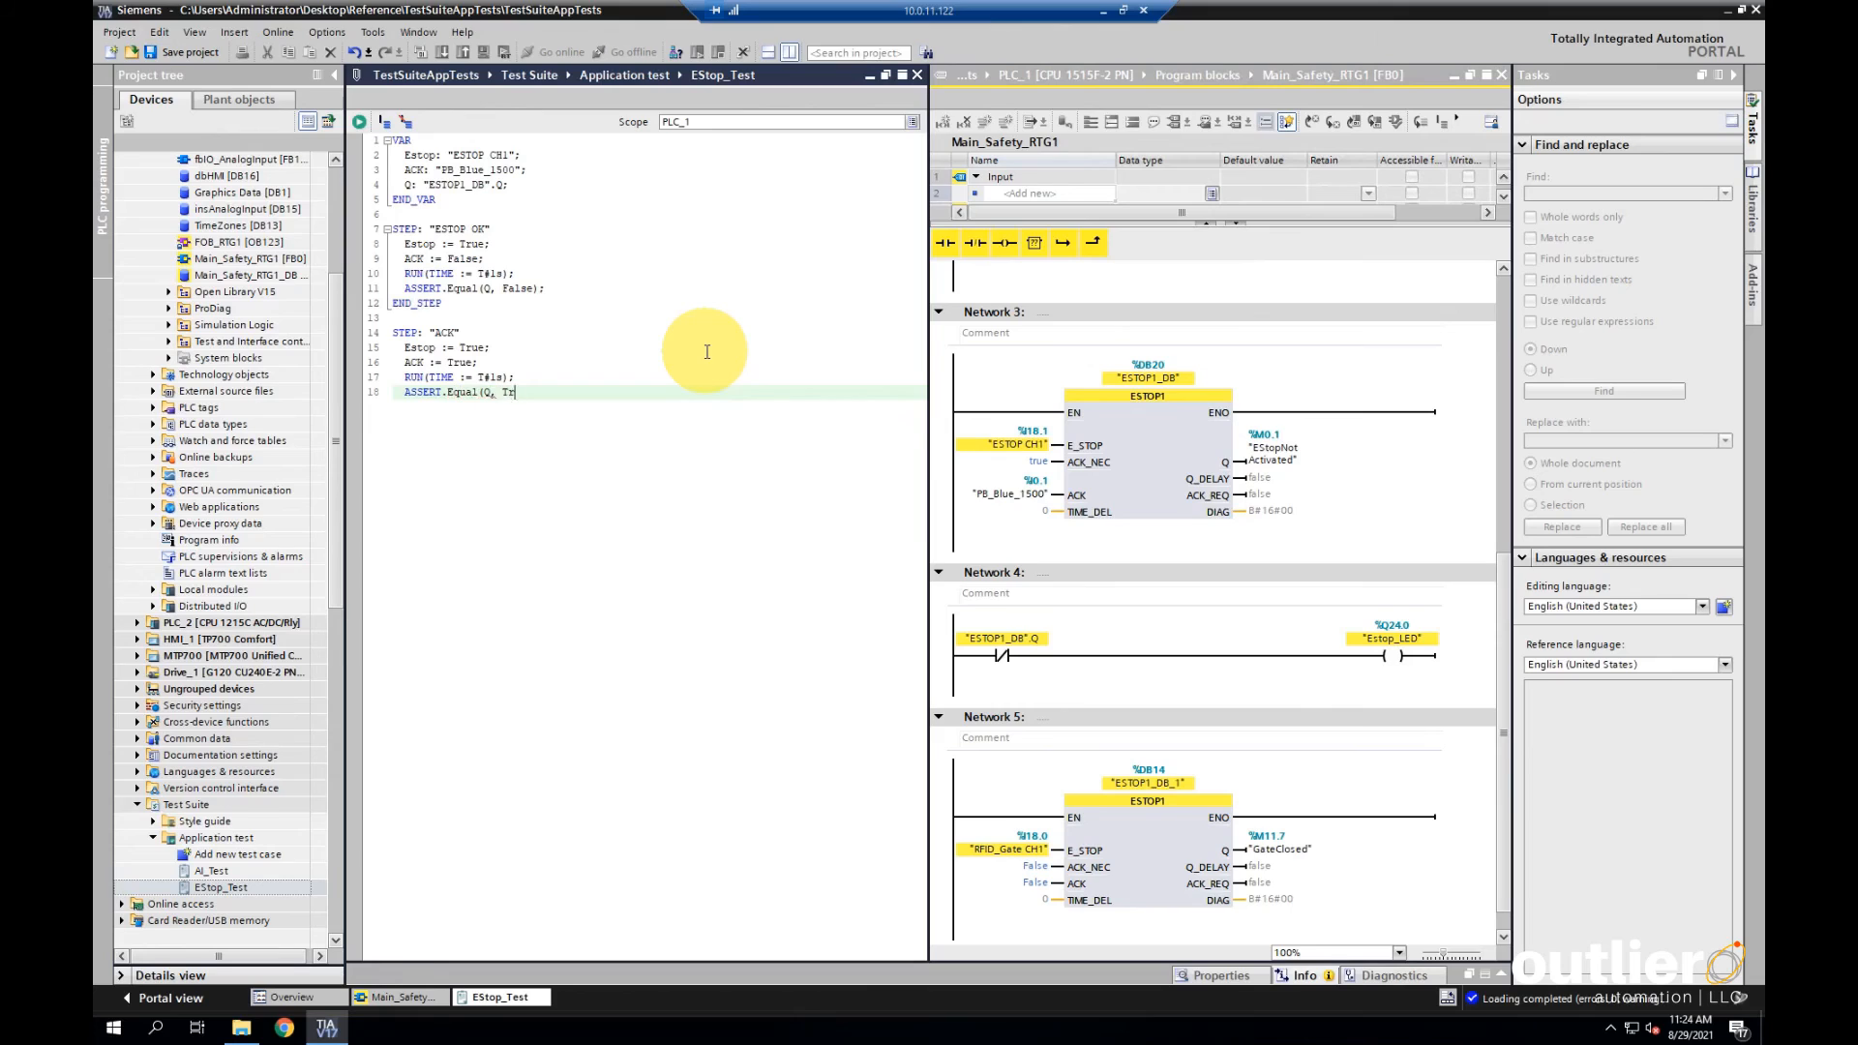
text(ue);)
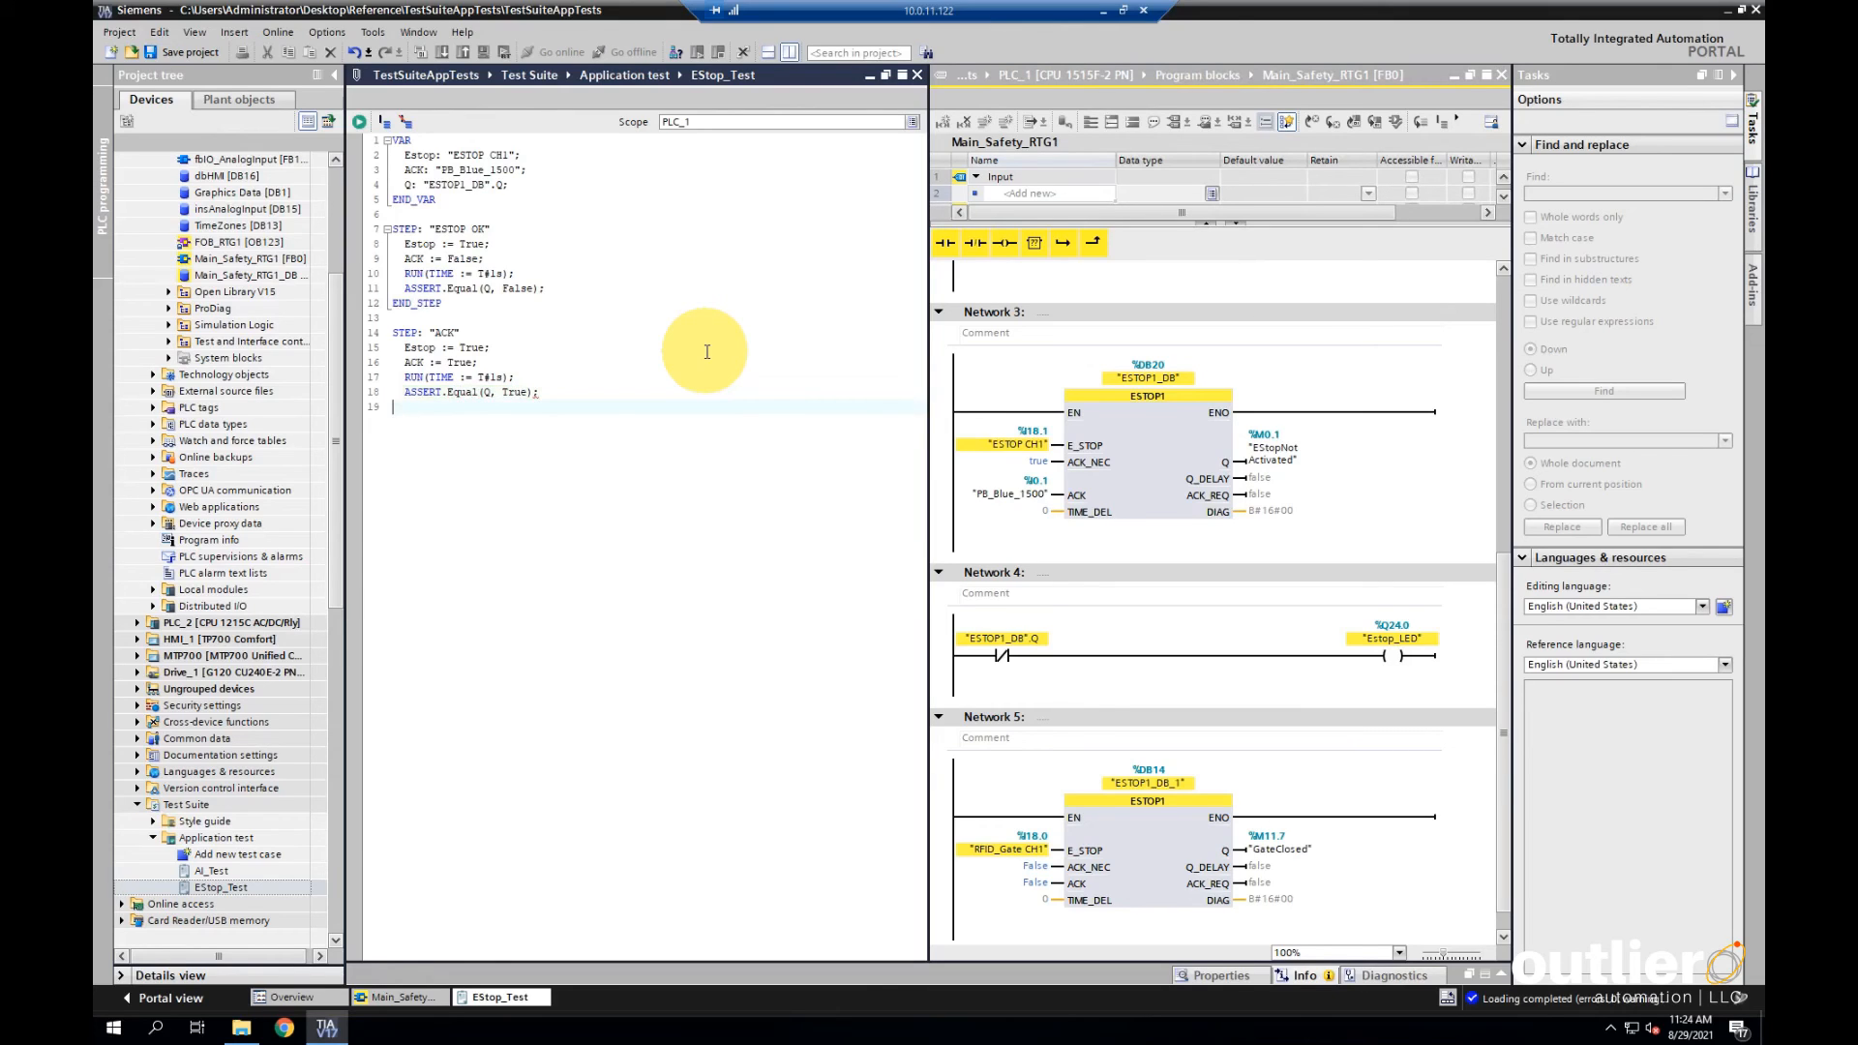
text(END_STOP)
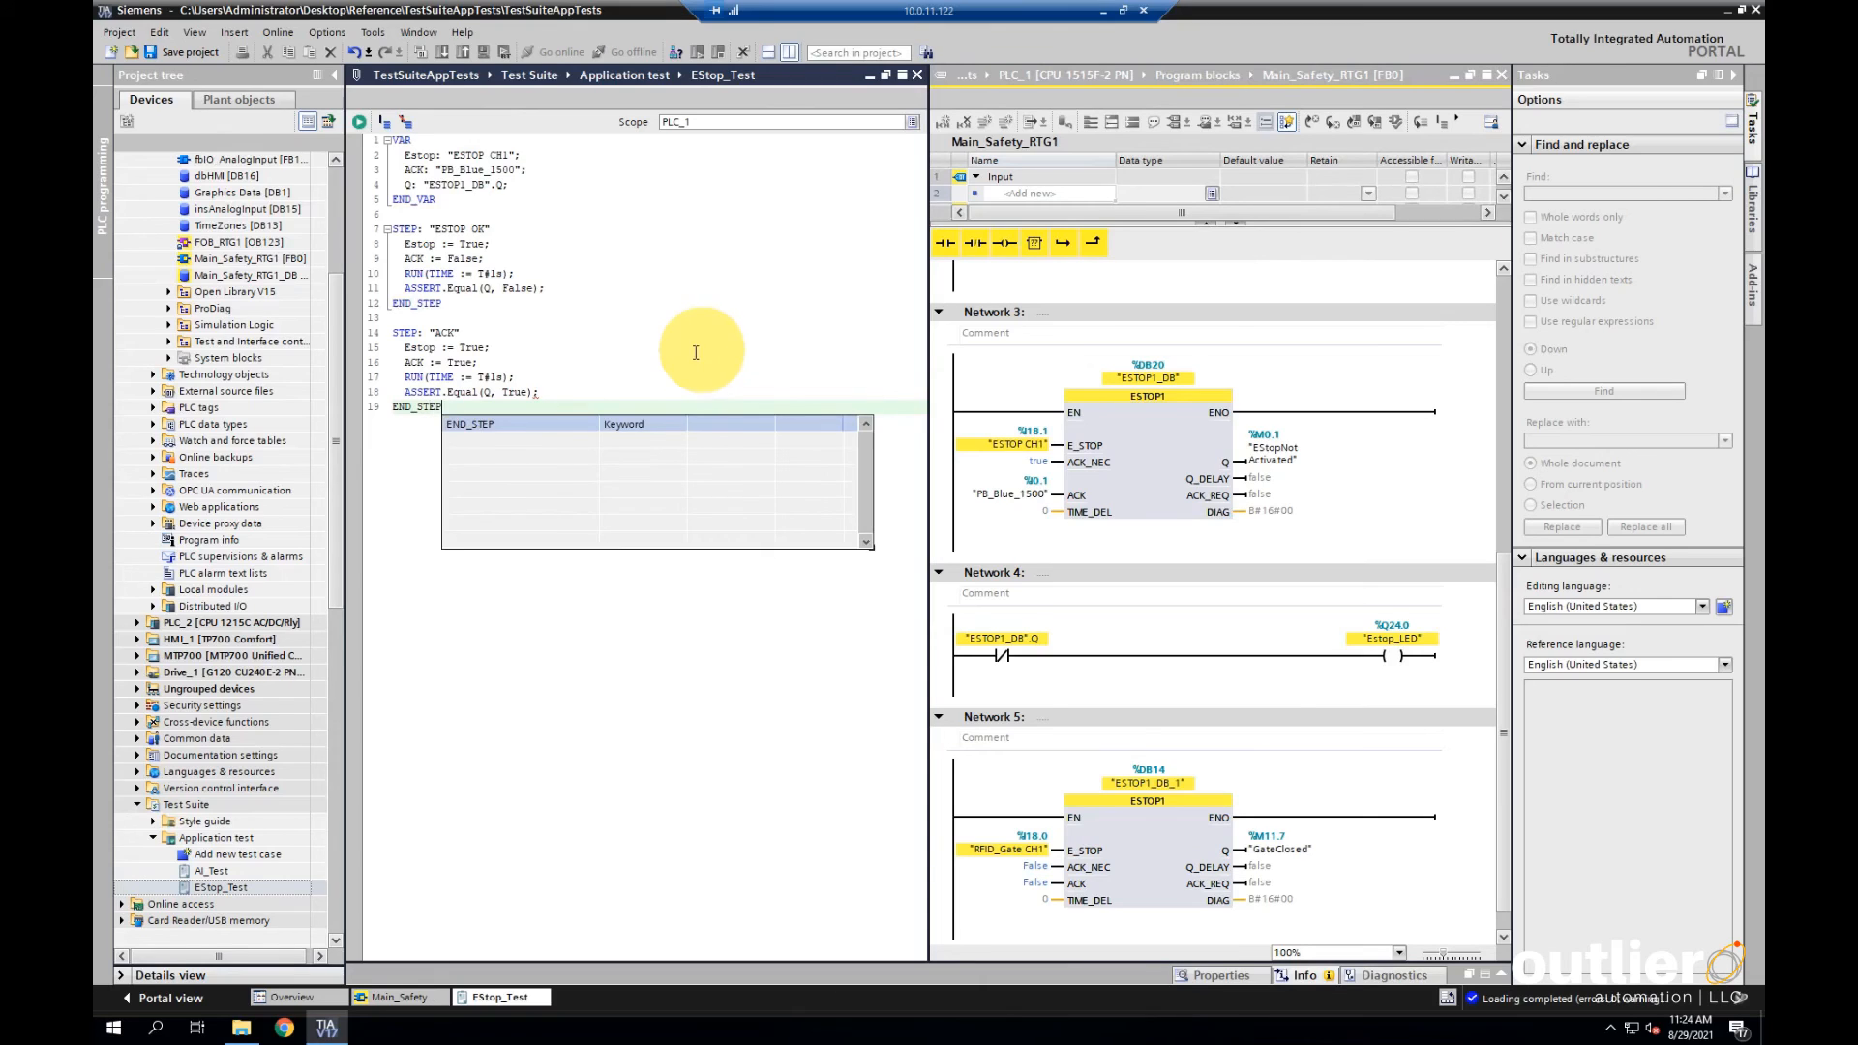
click(420, 406)
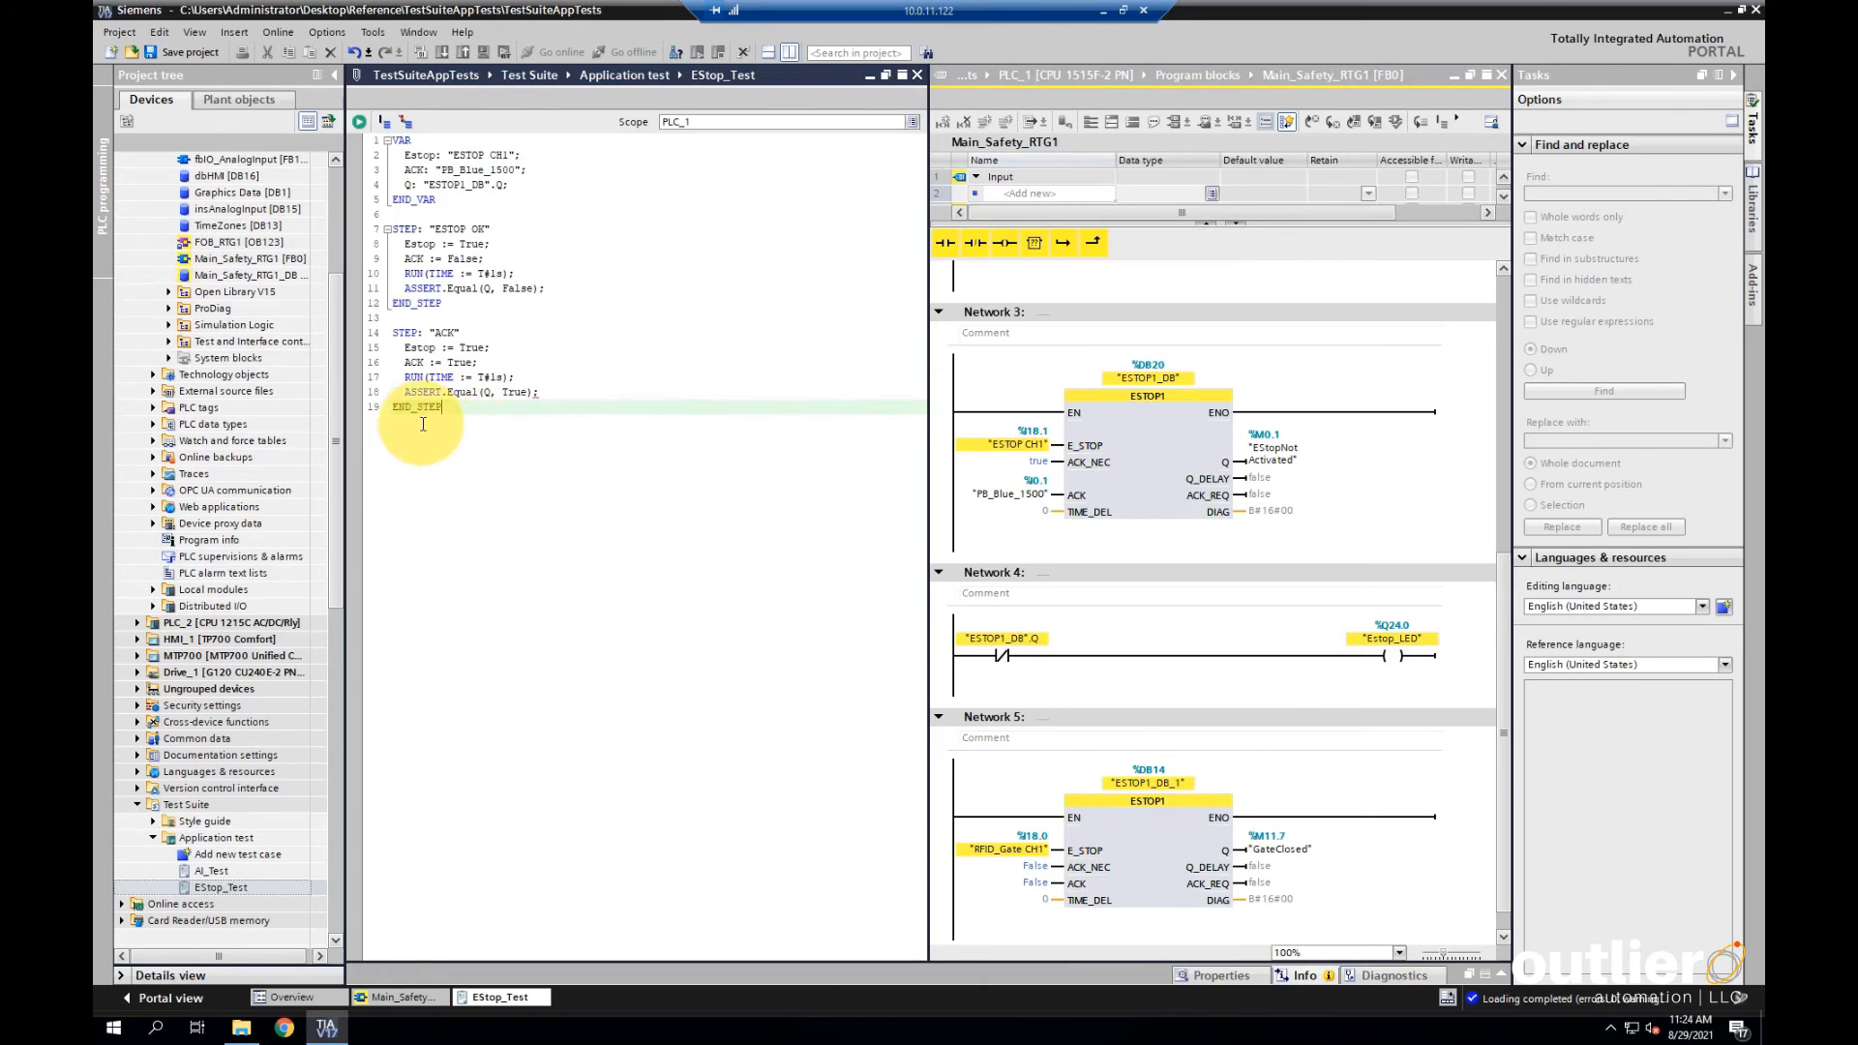
mouse_move(564, 420)
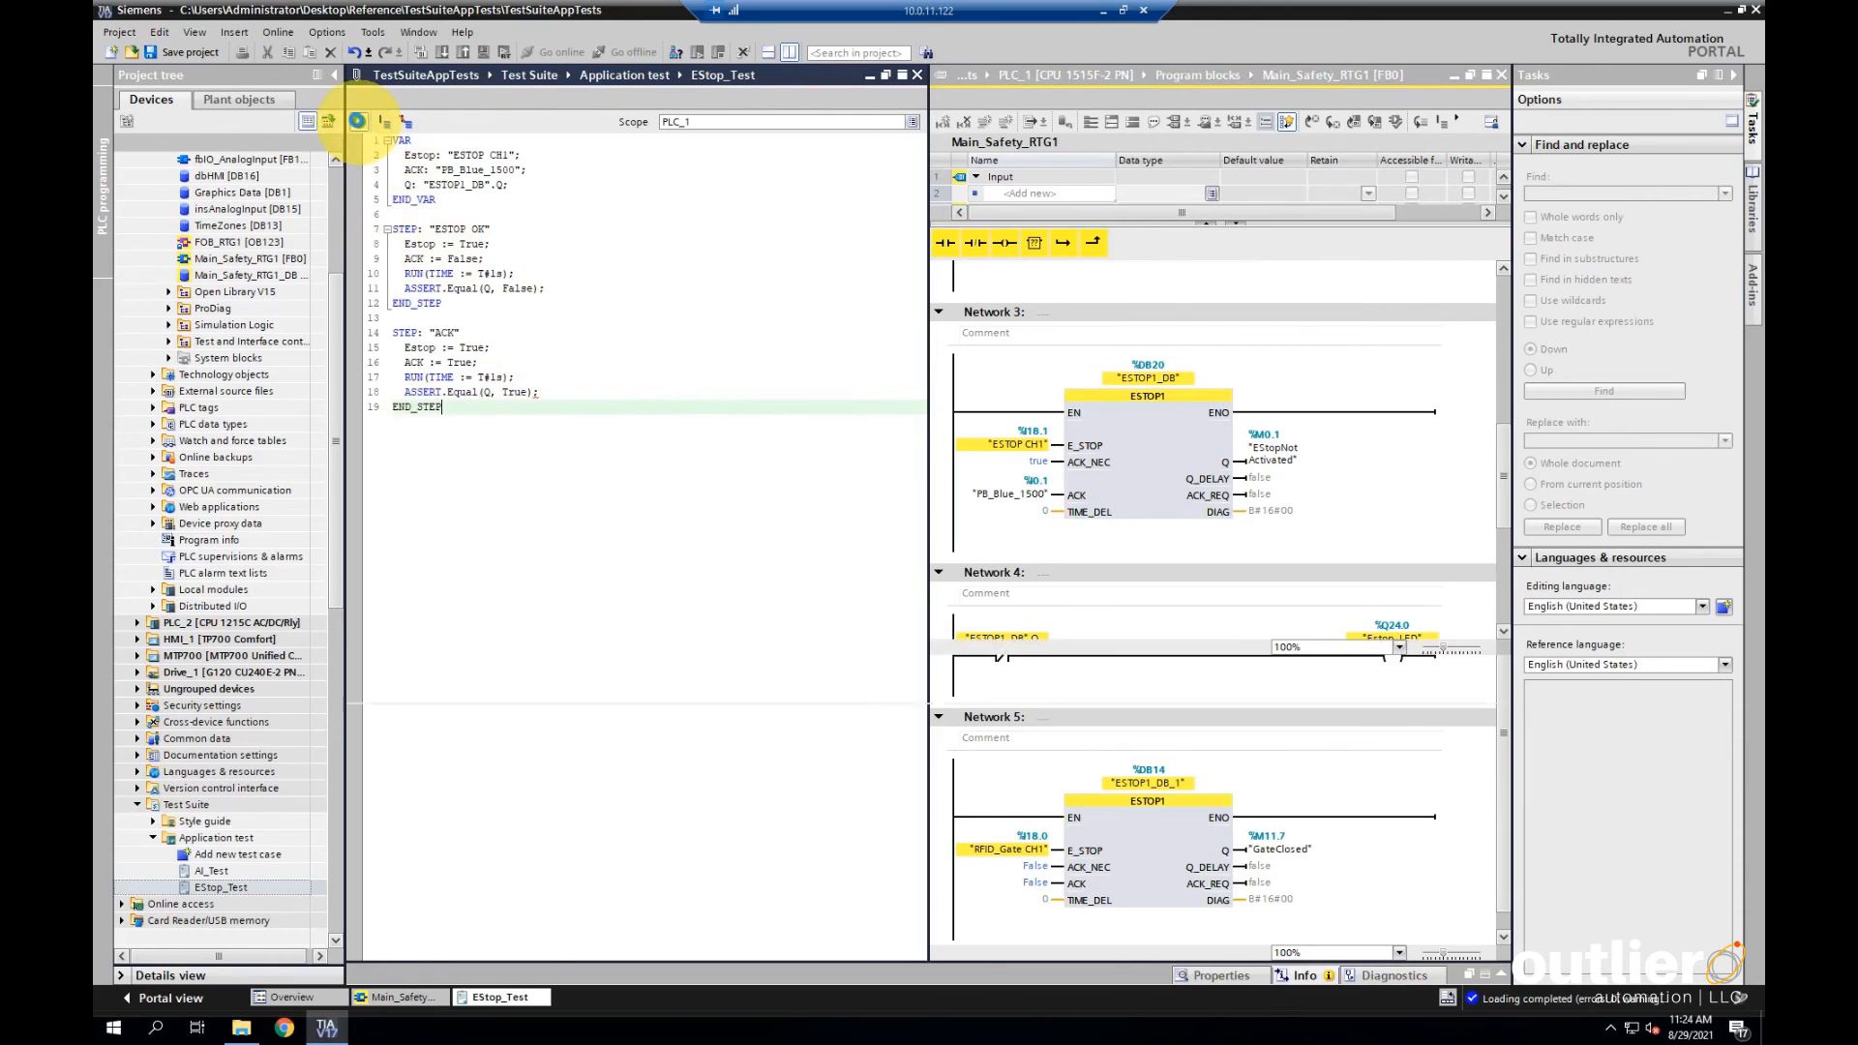
Run the EStop_Test case against the simulated PLC
click(356, 120)
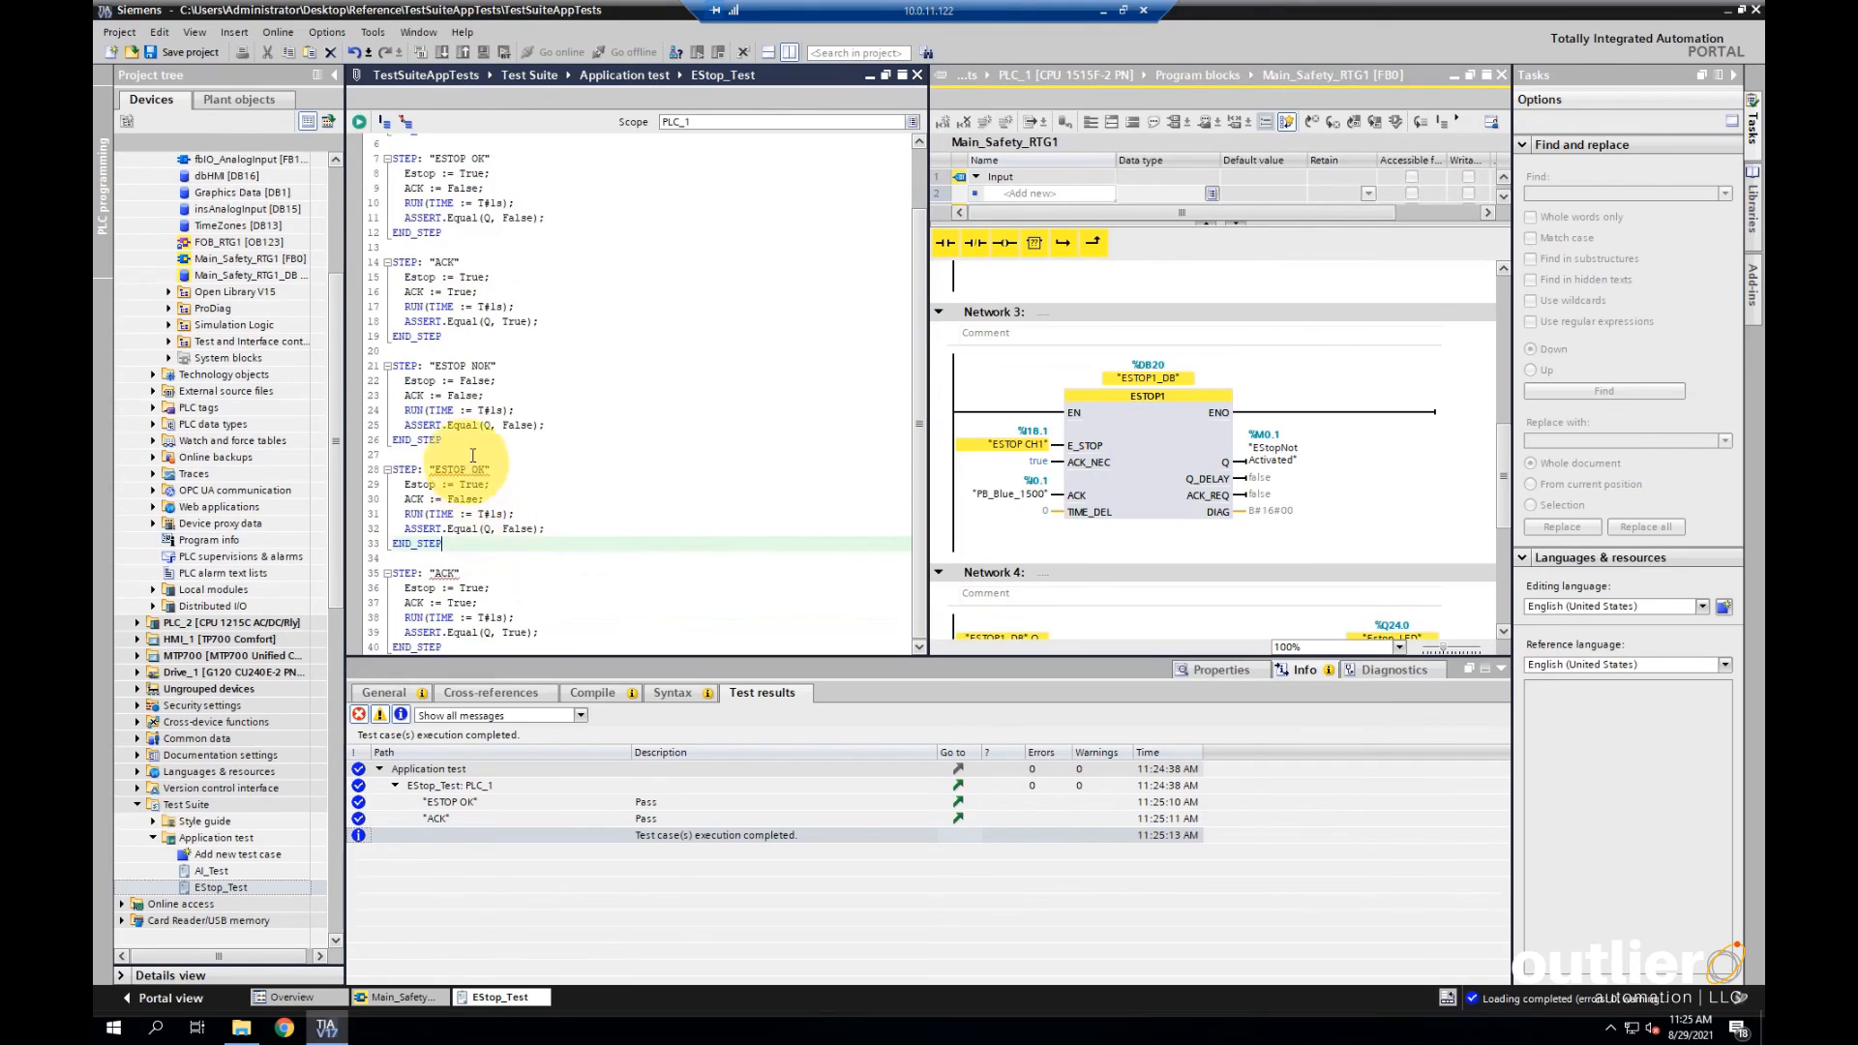
Rename the copied steps to "ESTOP Restored" and "ACK Again"
text(Restored)
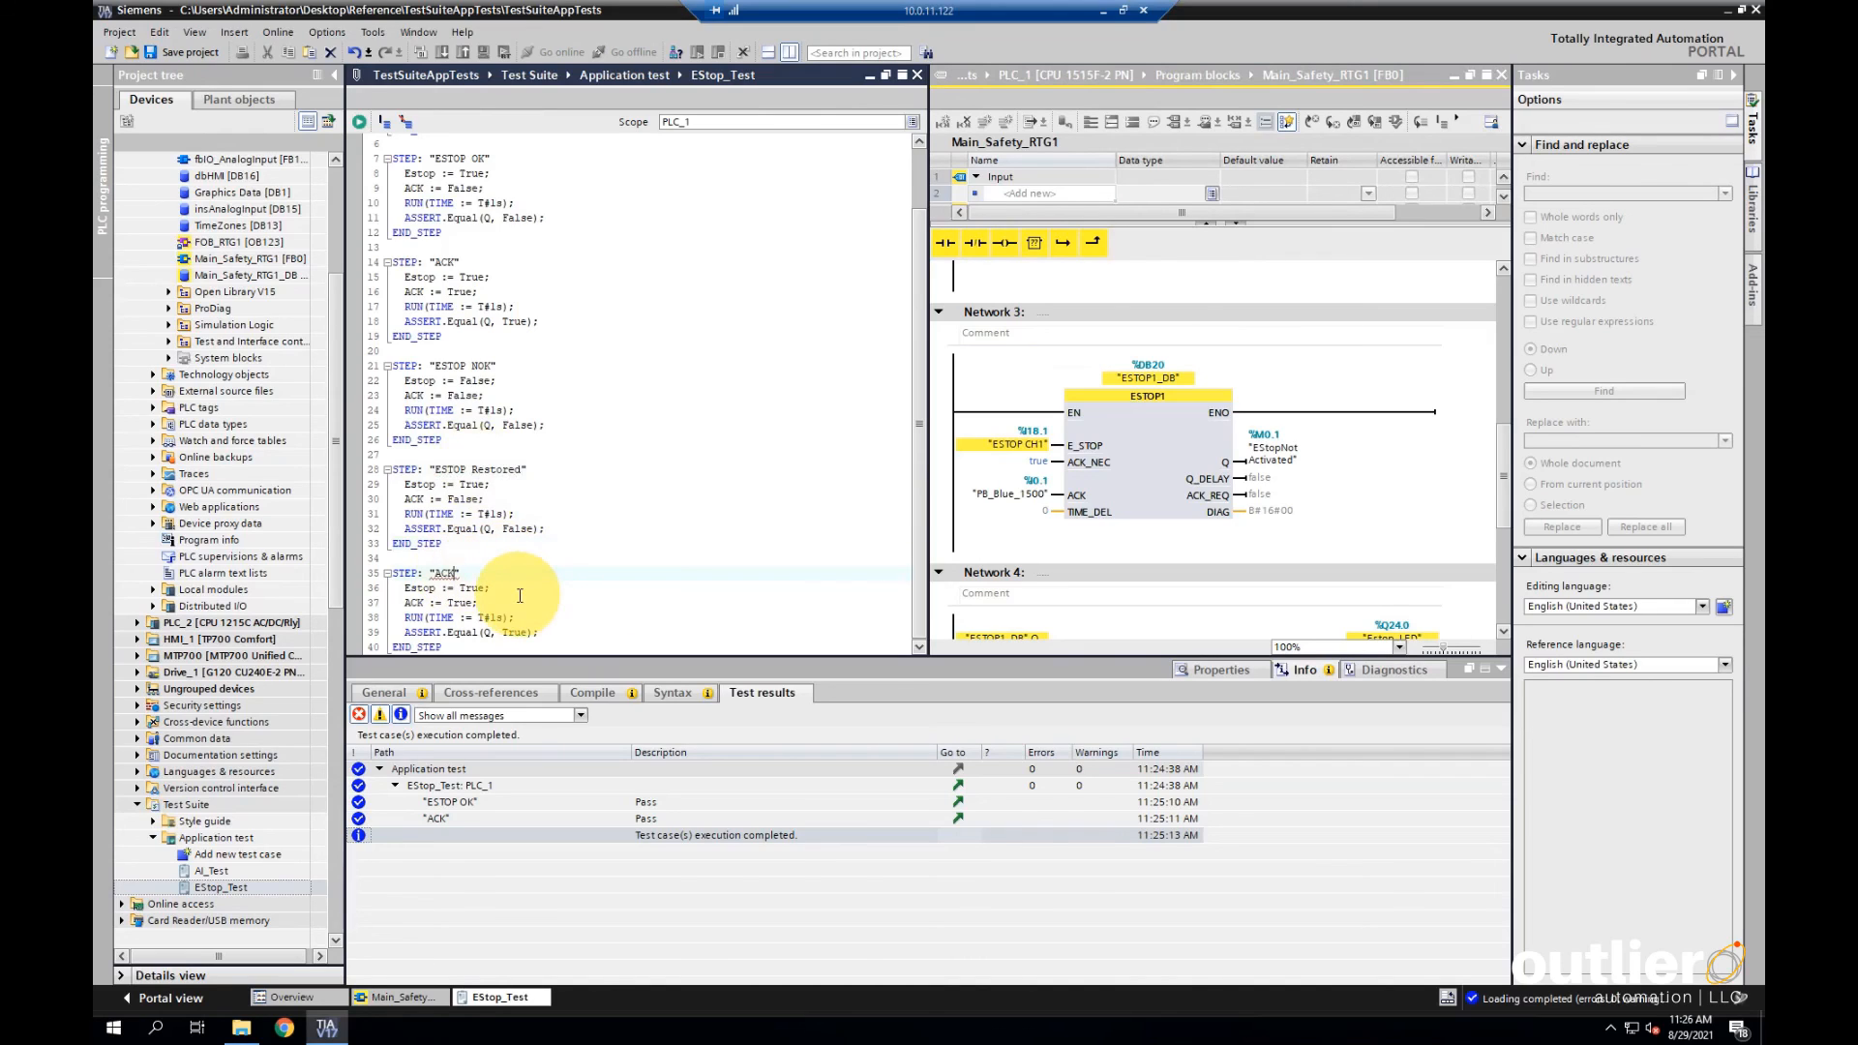
text(Again)
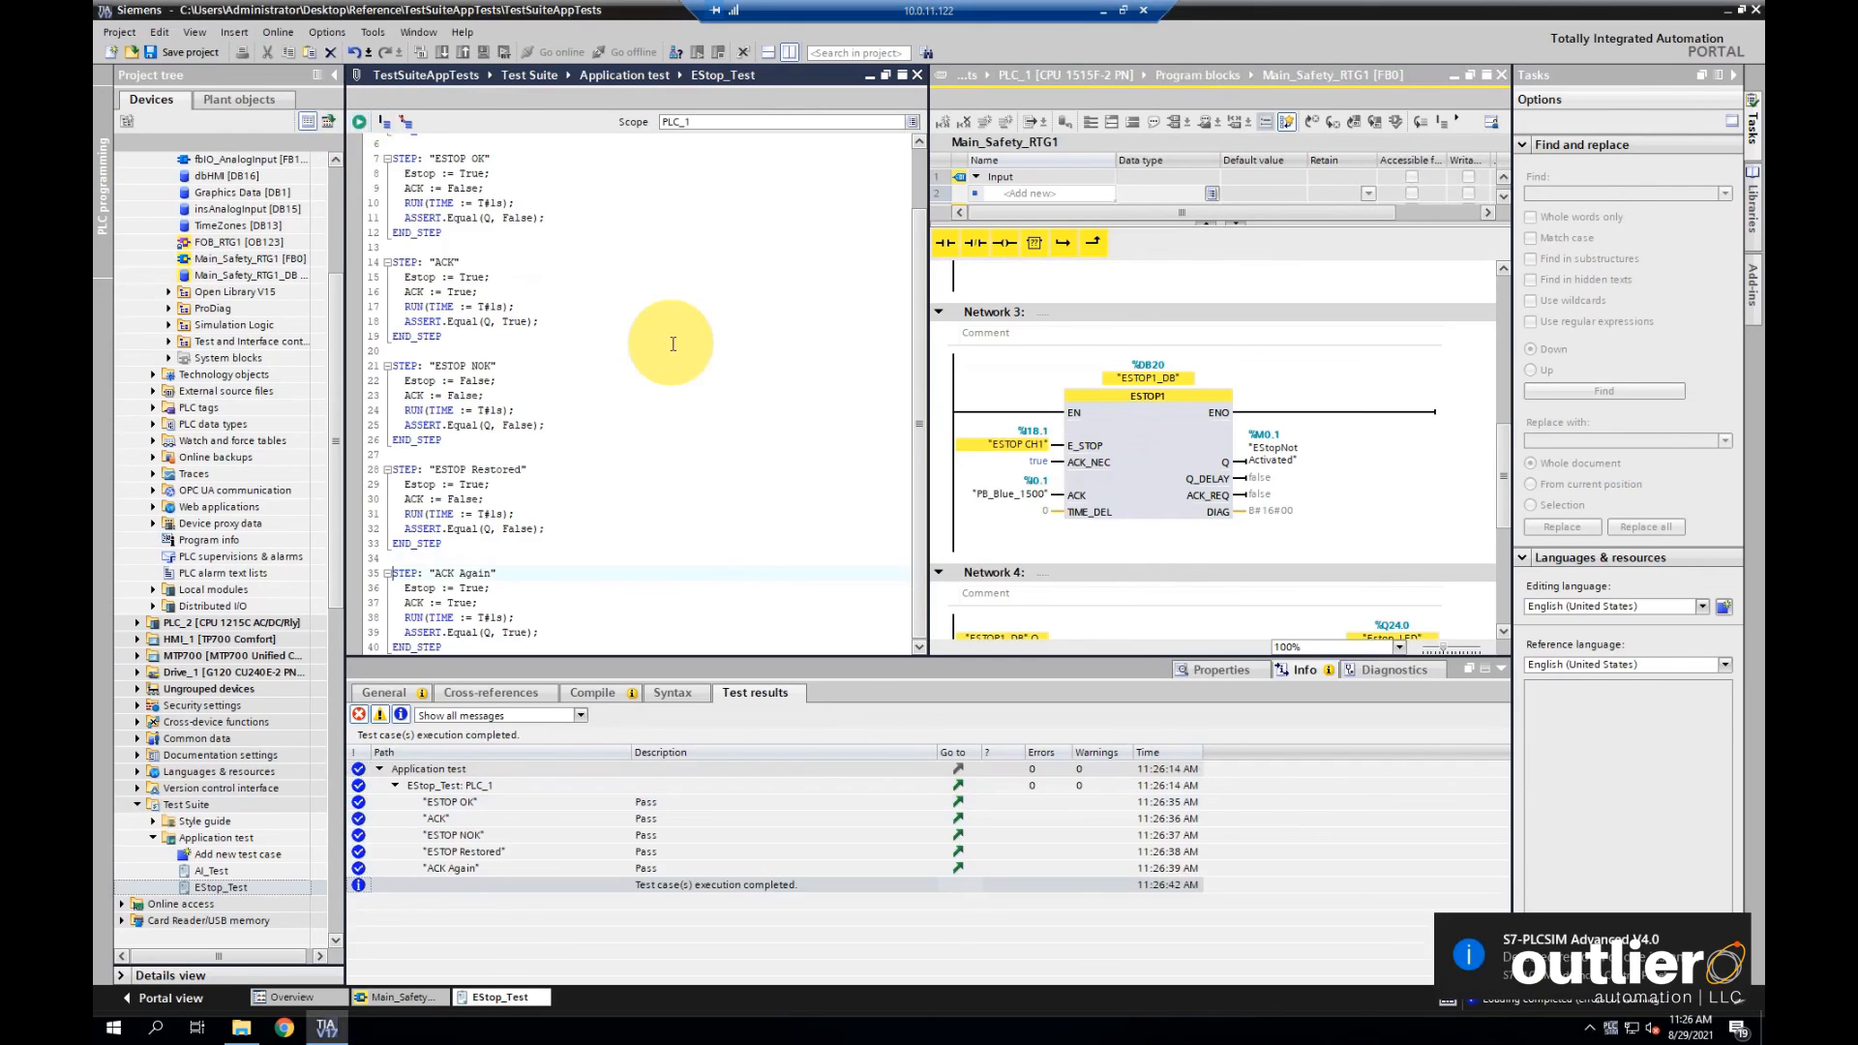
mouse_move(511, 775)
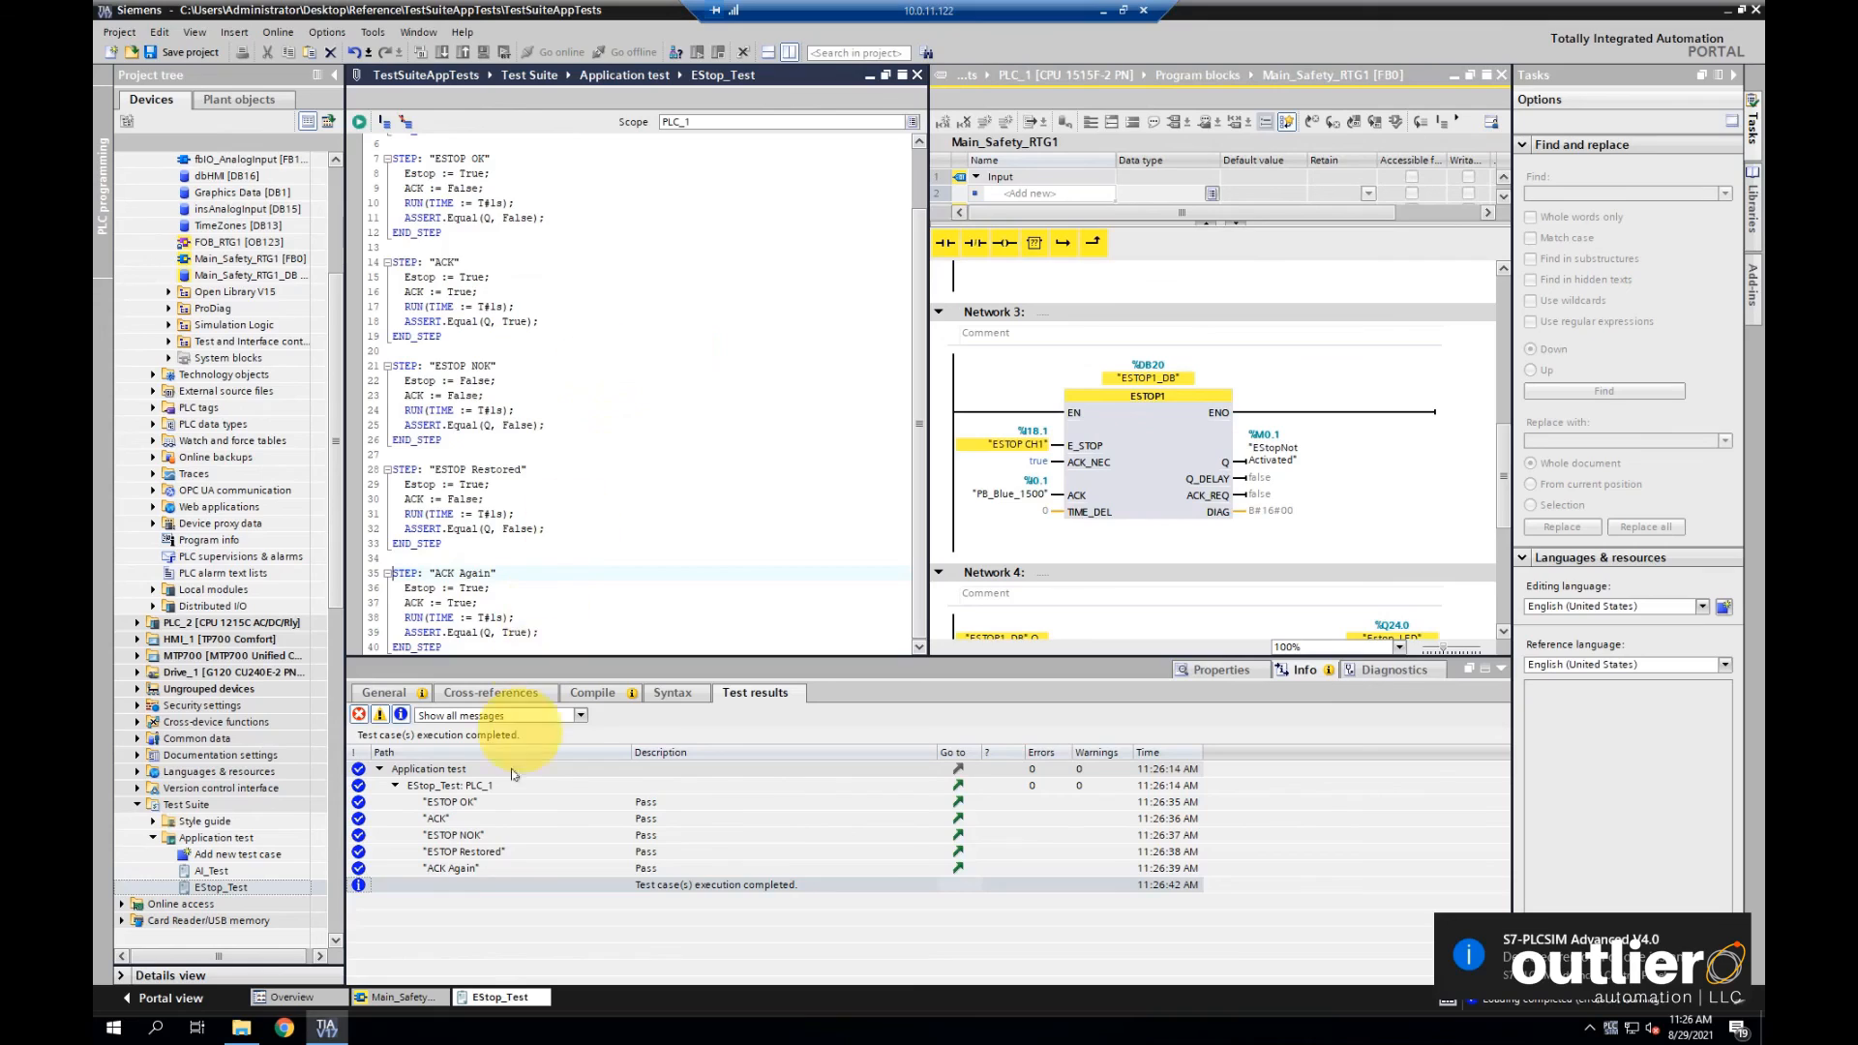